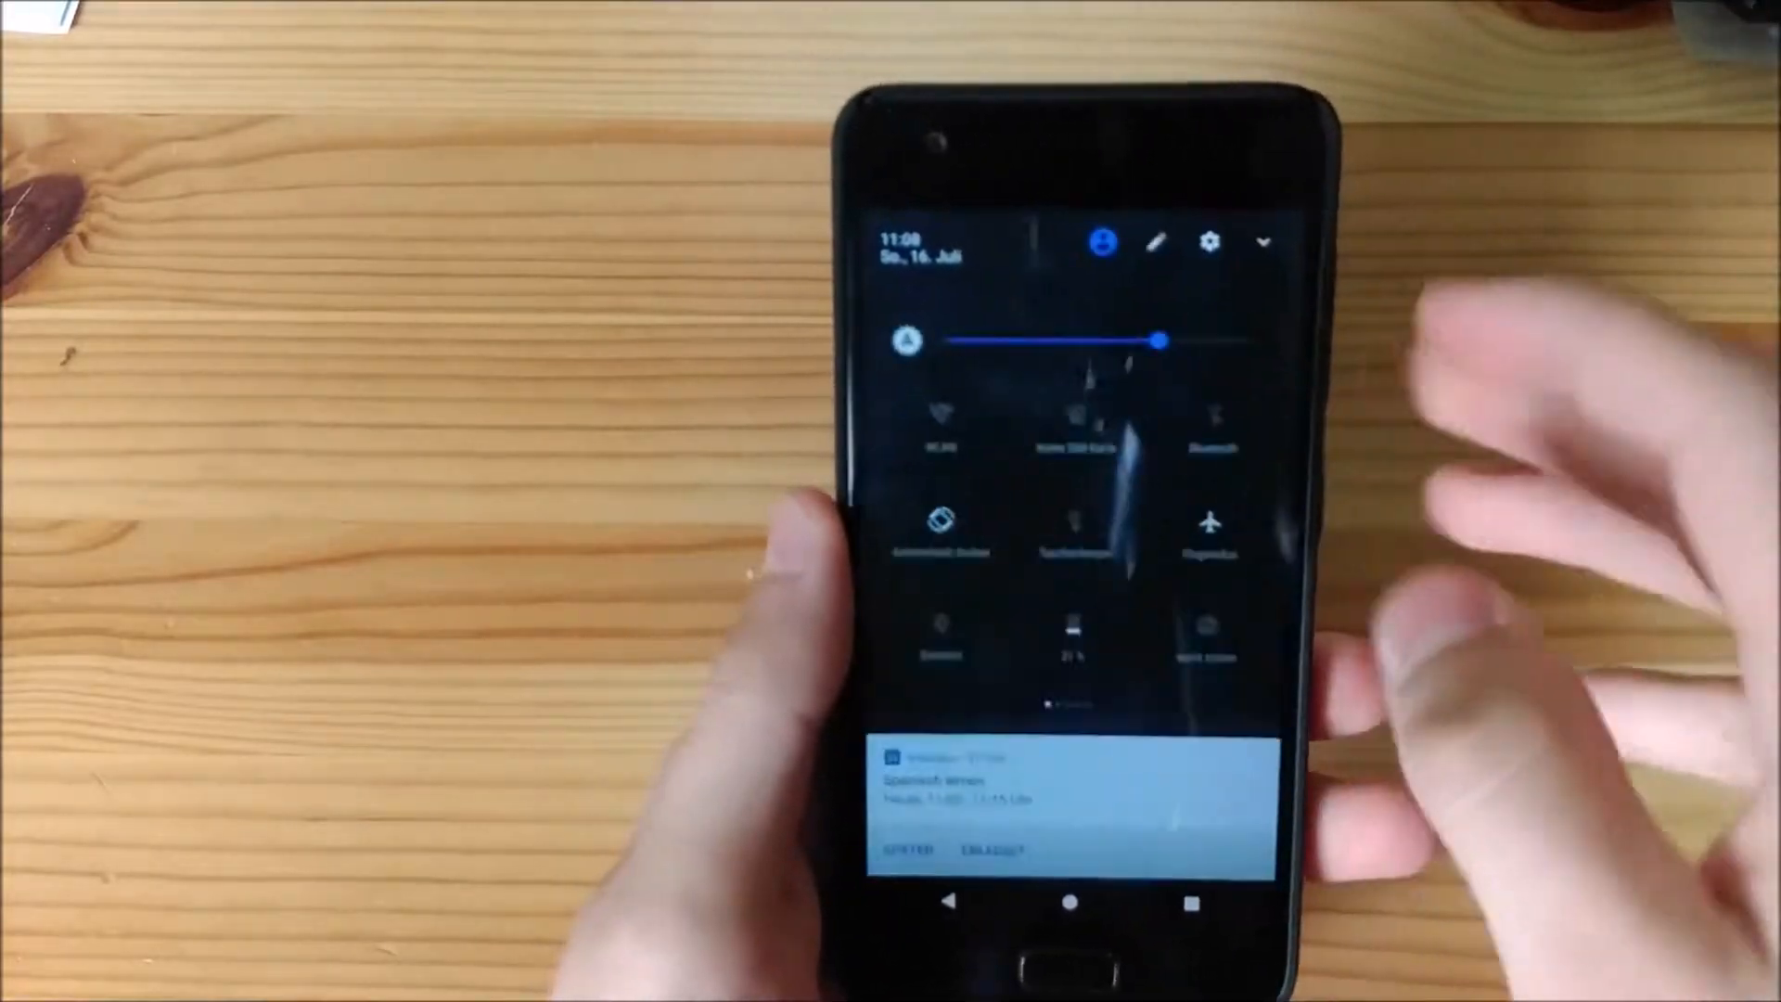
# Pull the status bar down to the full quick settings panel with brightness slider and toggles
pyautogui.moveTo(1158, 341); pyautogui.dragTo(1272, 360)
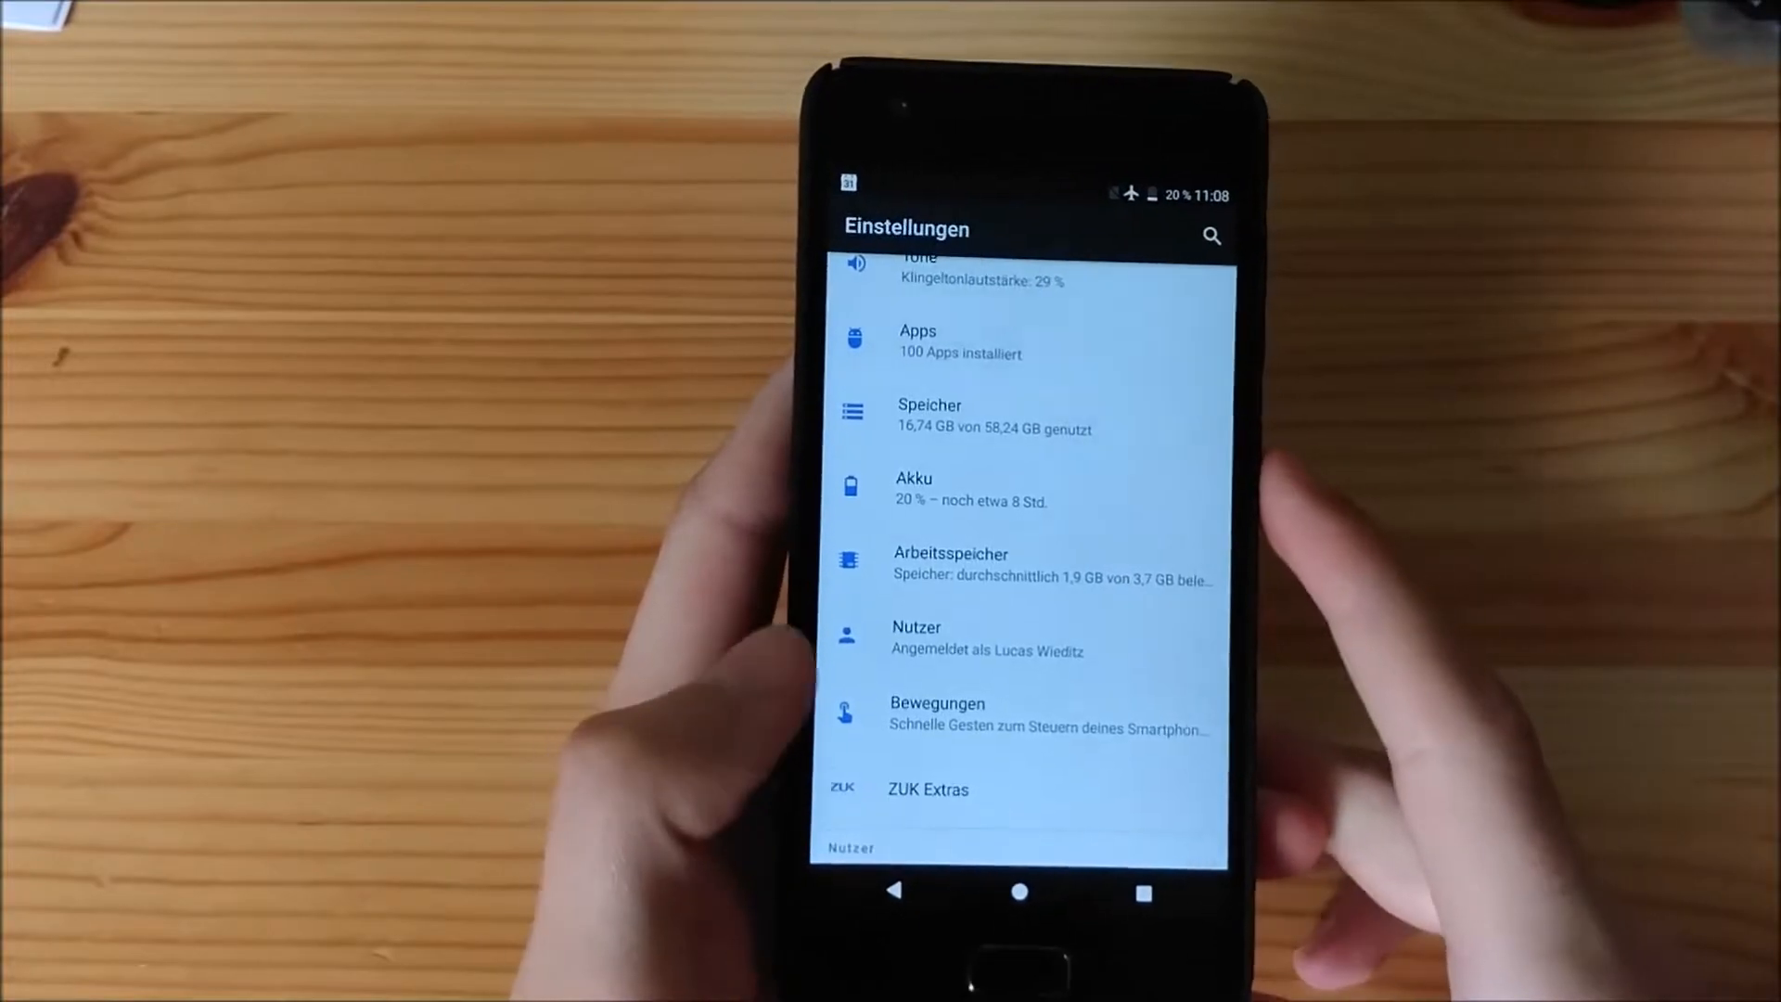
# Scroll Settings to Über das Telefon and browse the RR-OS version, build date and Android 7.1.2
pyautogui.scroll(-3)
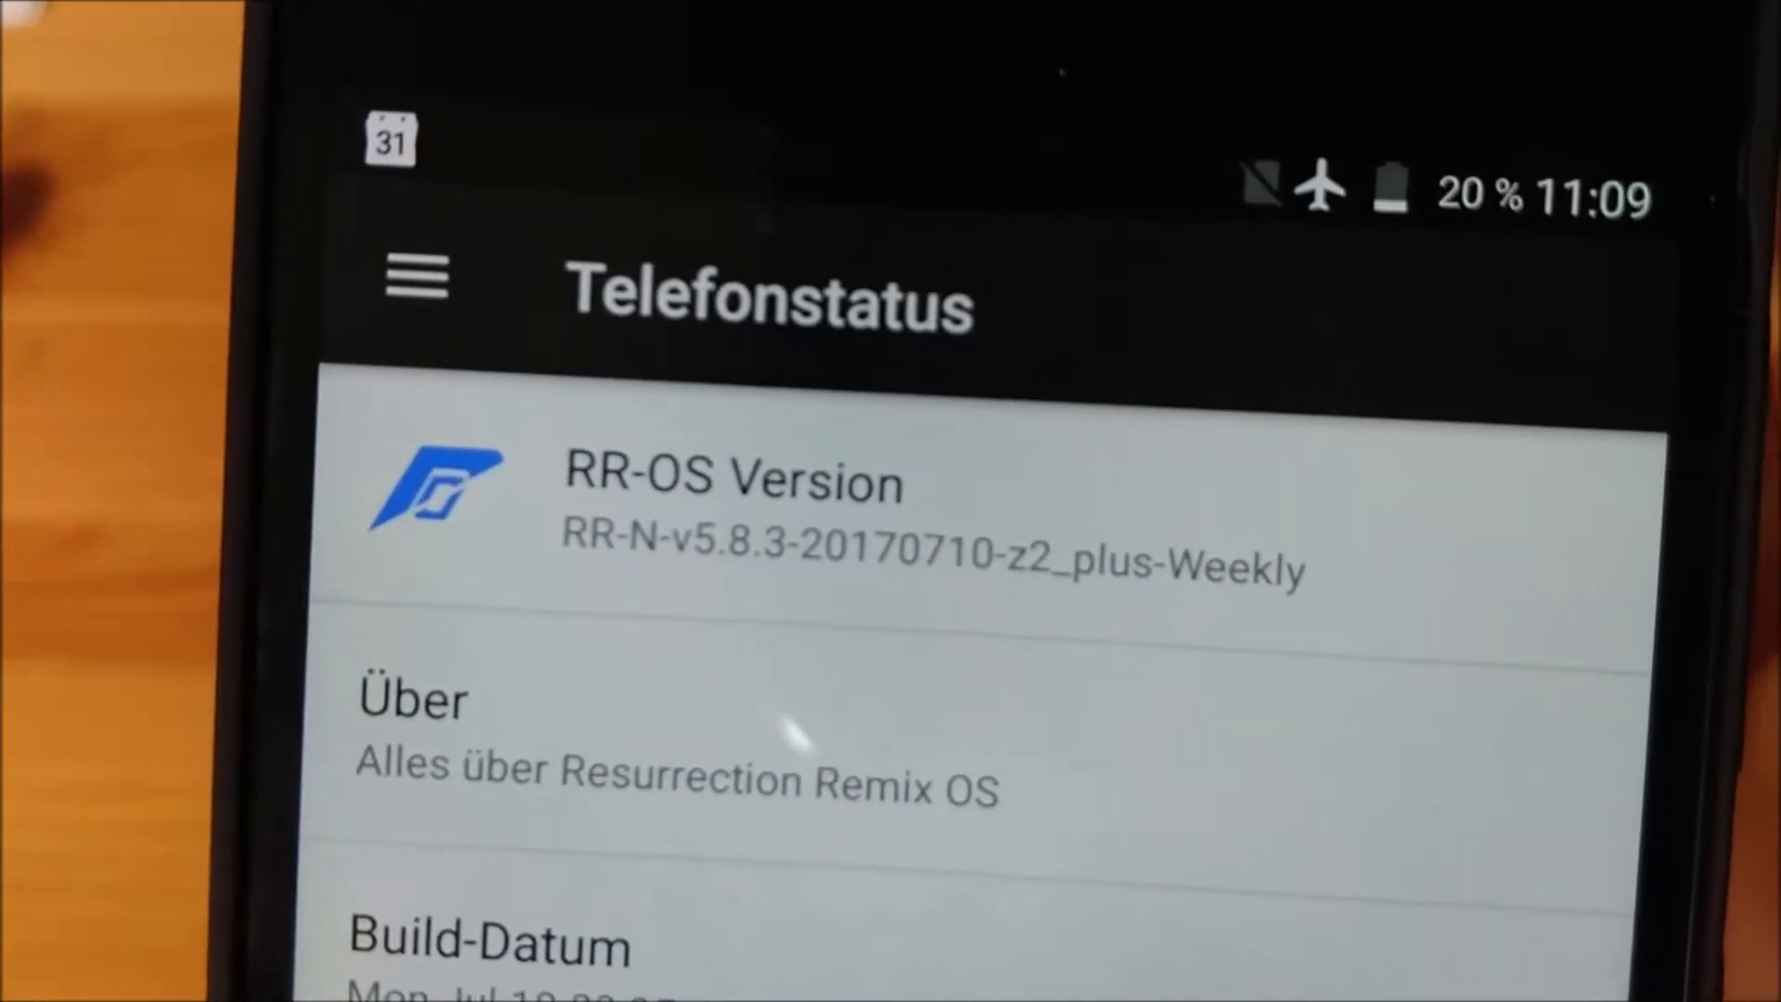
pyautogui.scroll(-3)
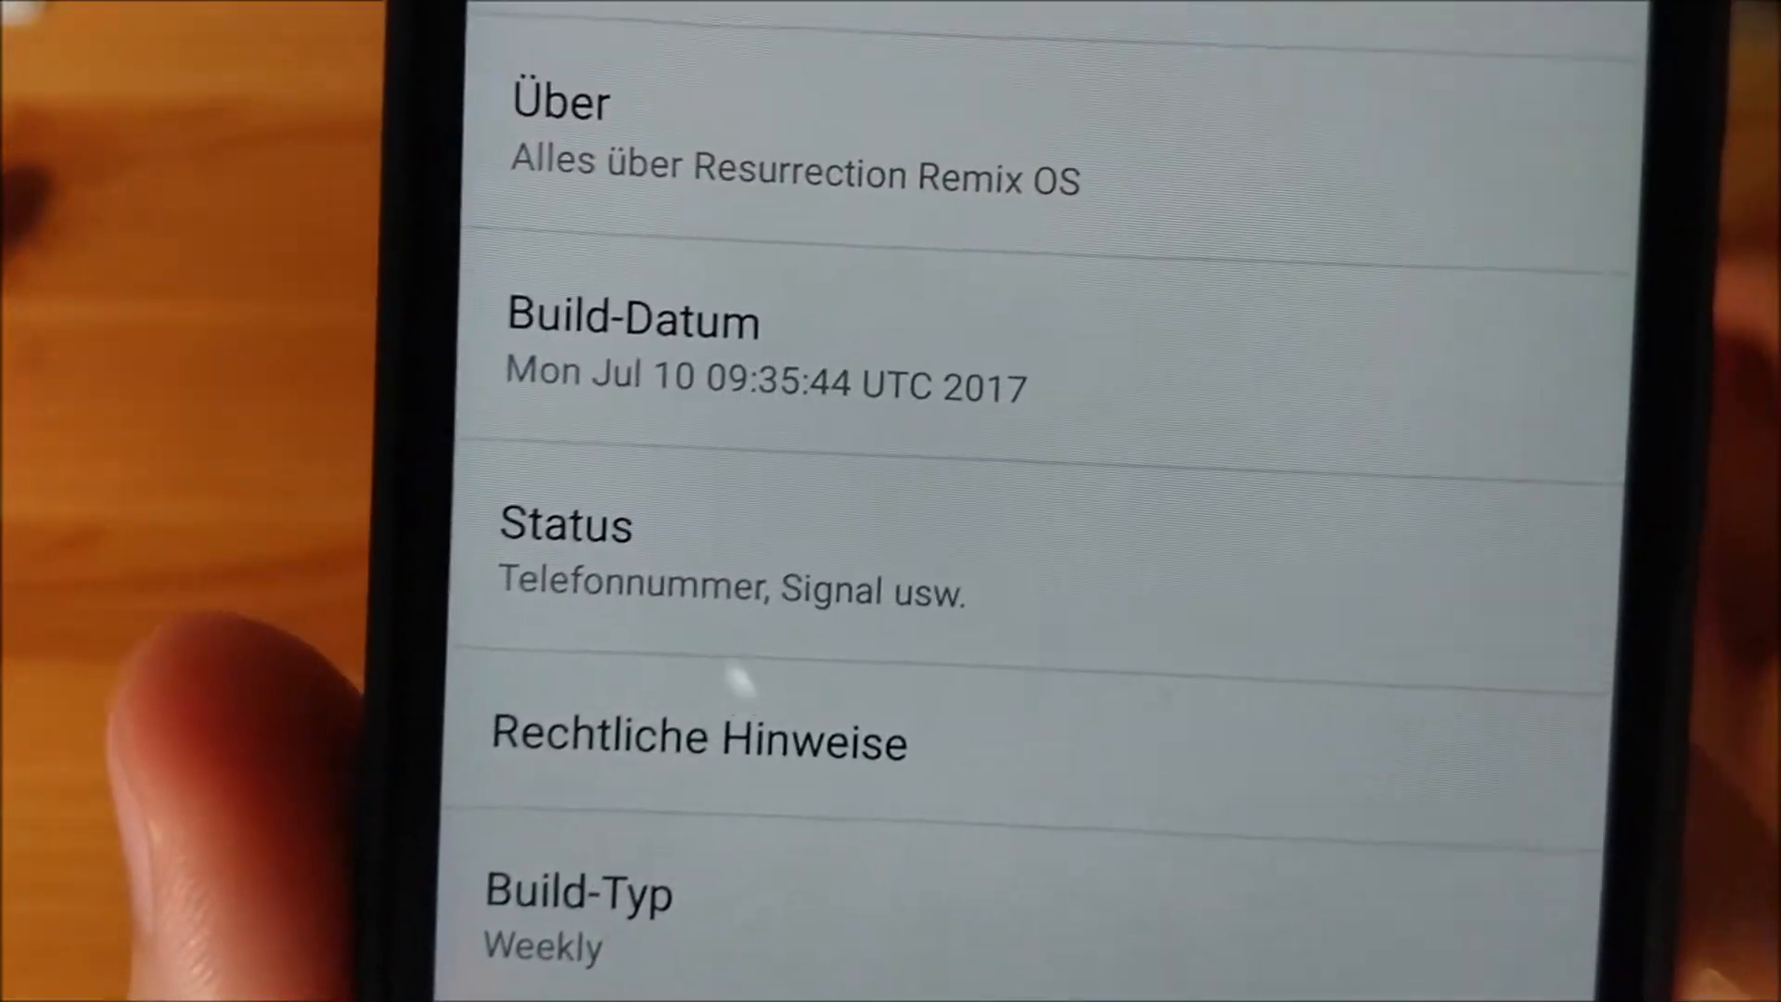
pyautogui.scroll(-3)
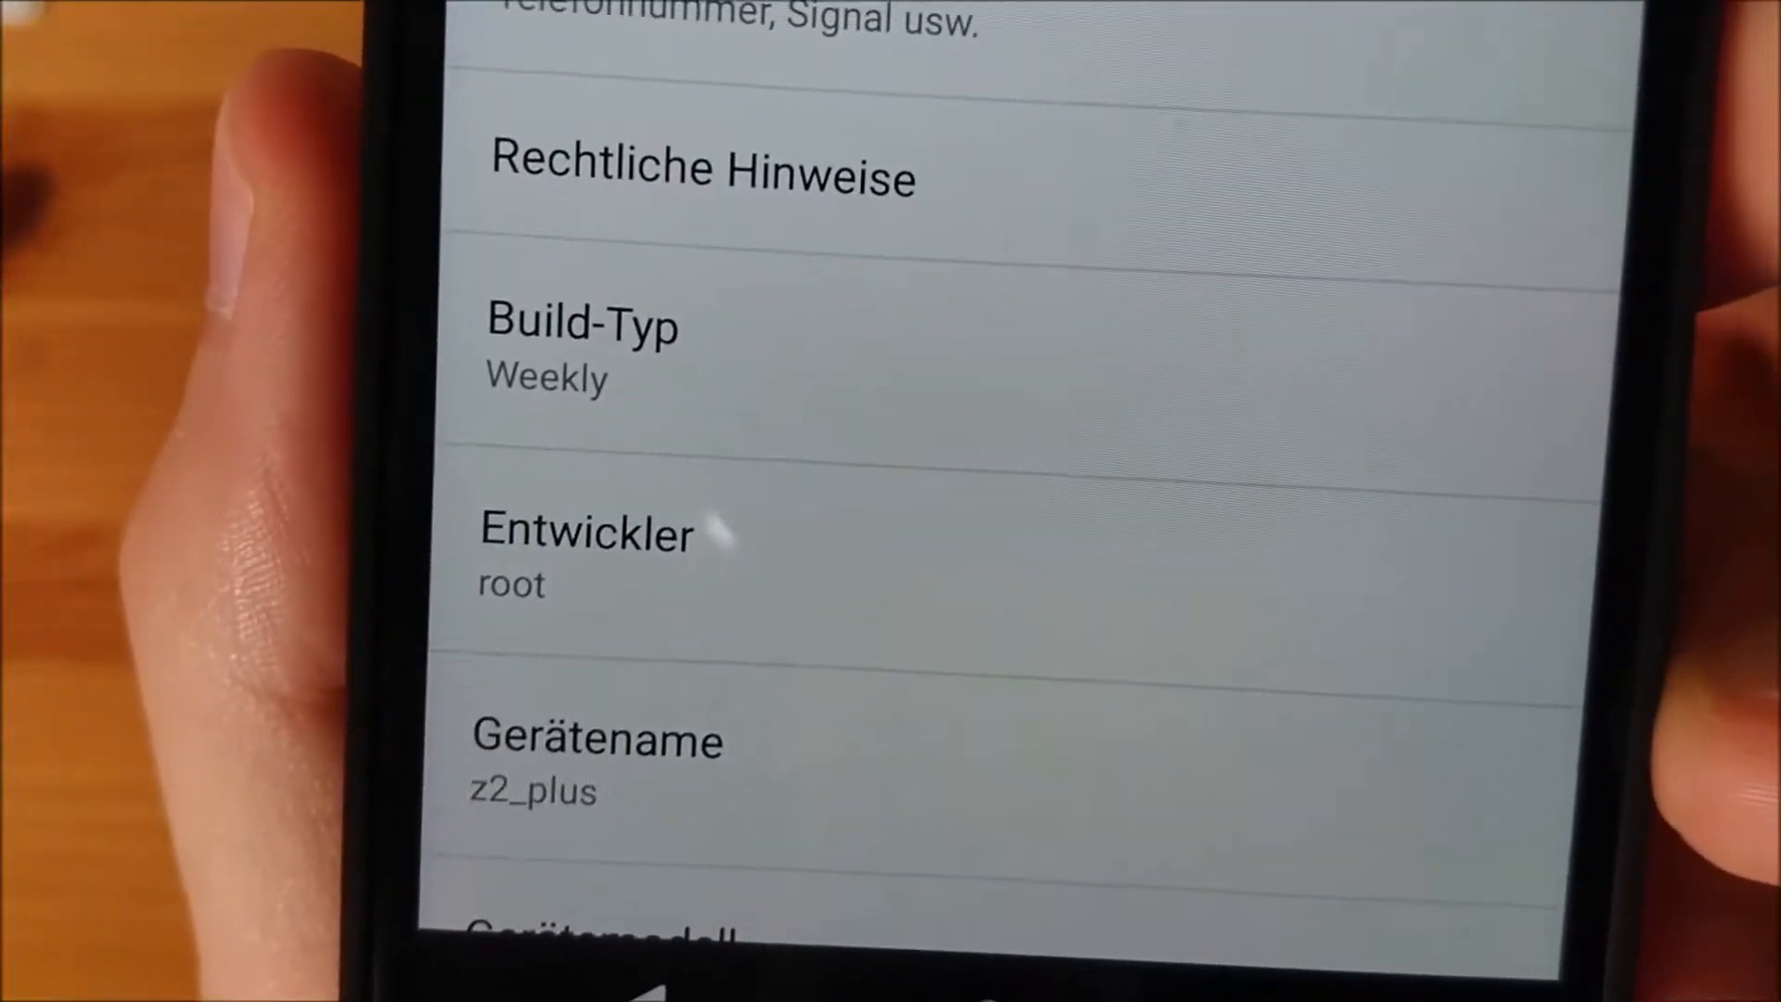
pyautogui.scroll(-3)
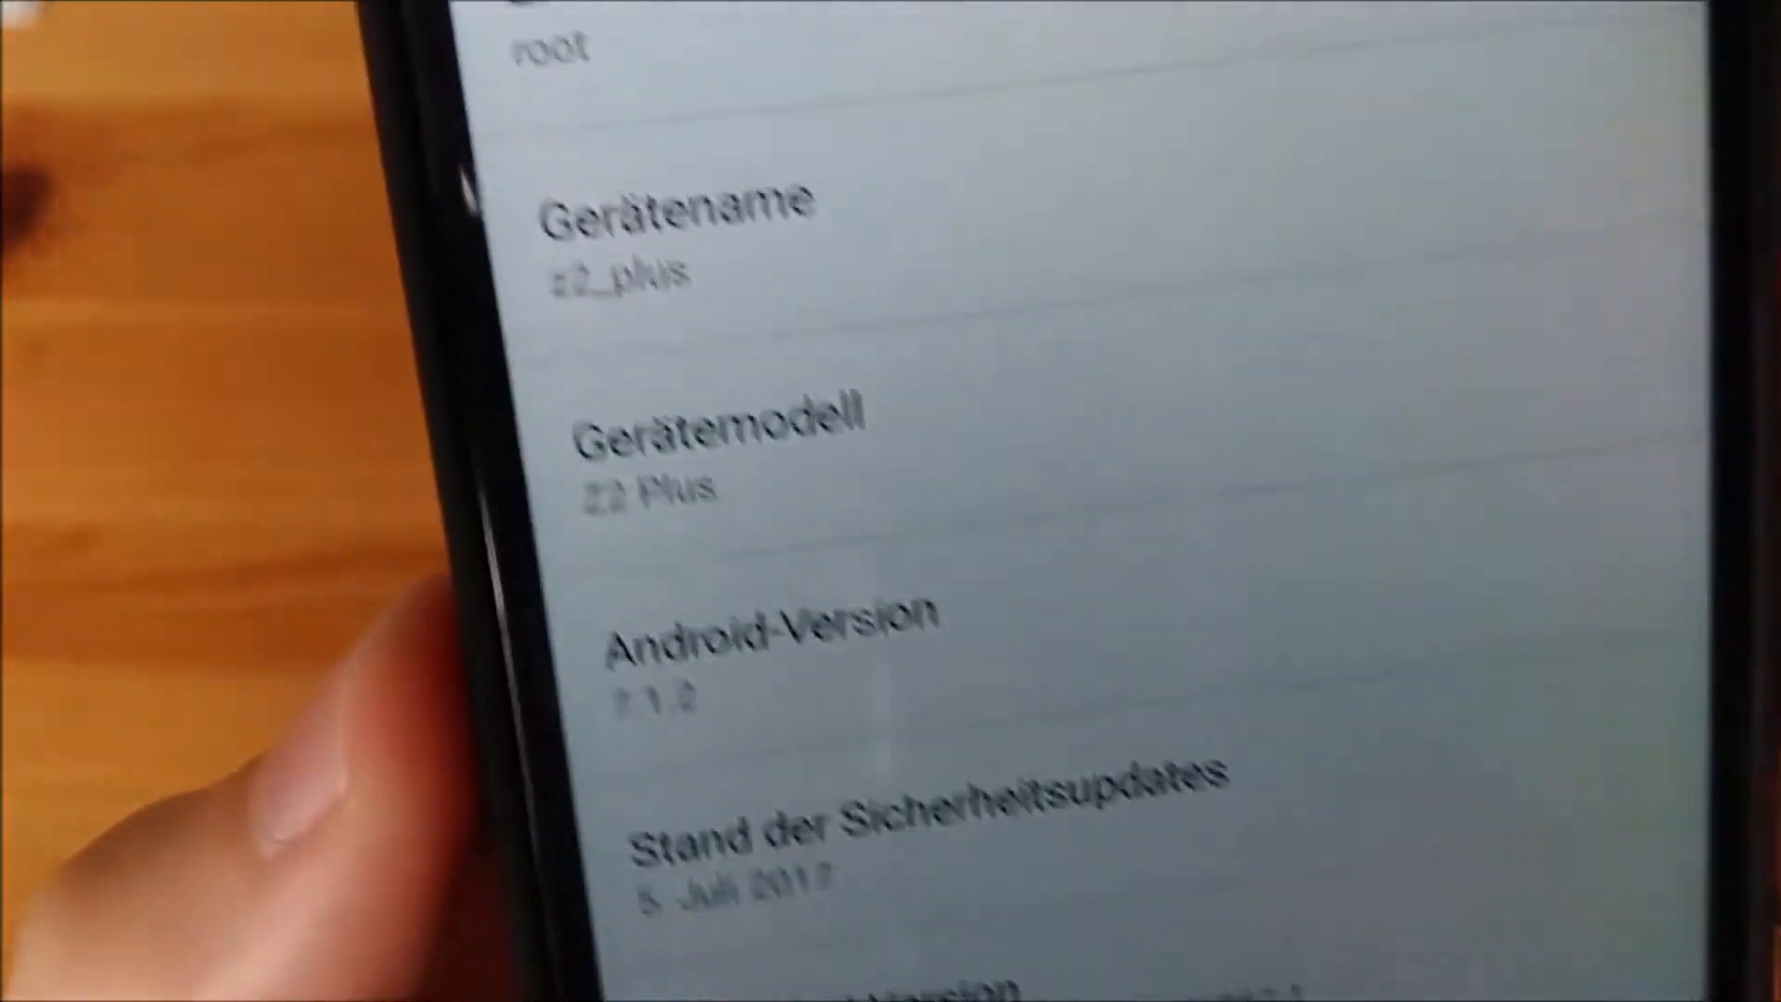
pyautogui.scroll(-3)
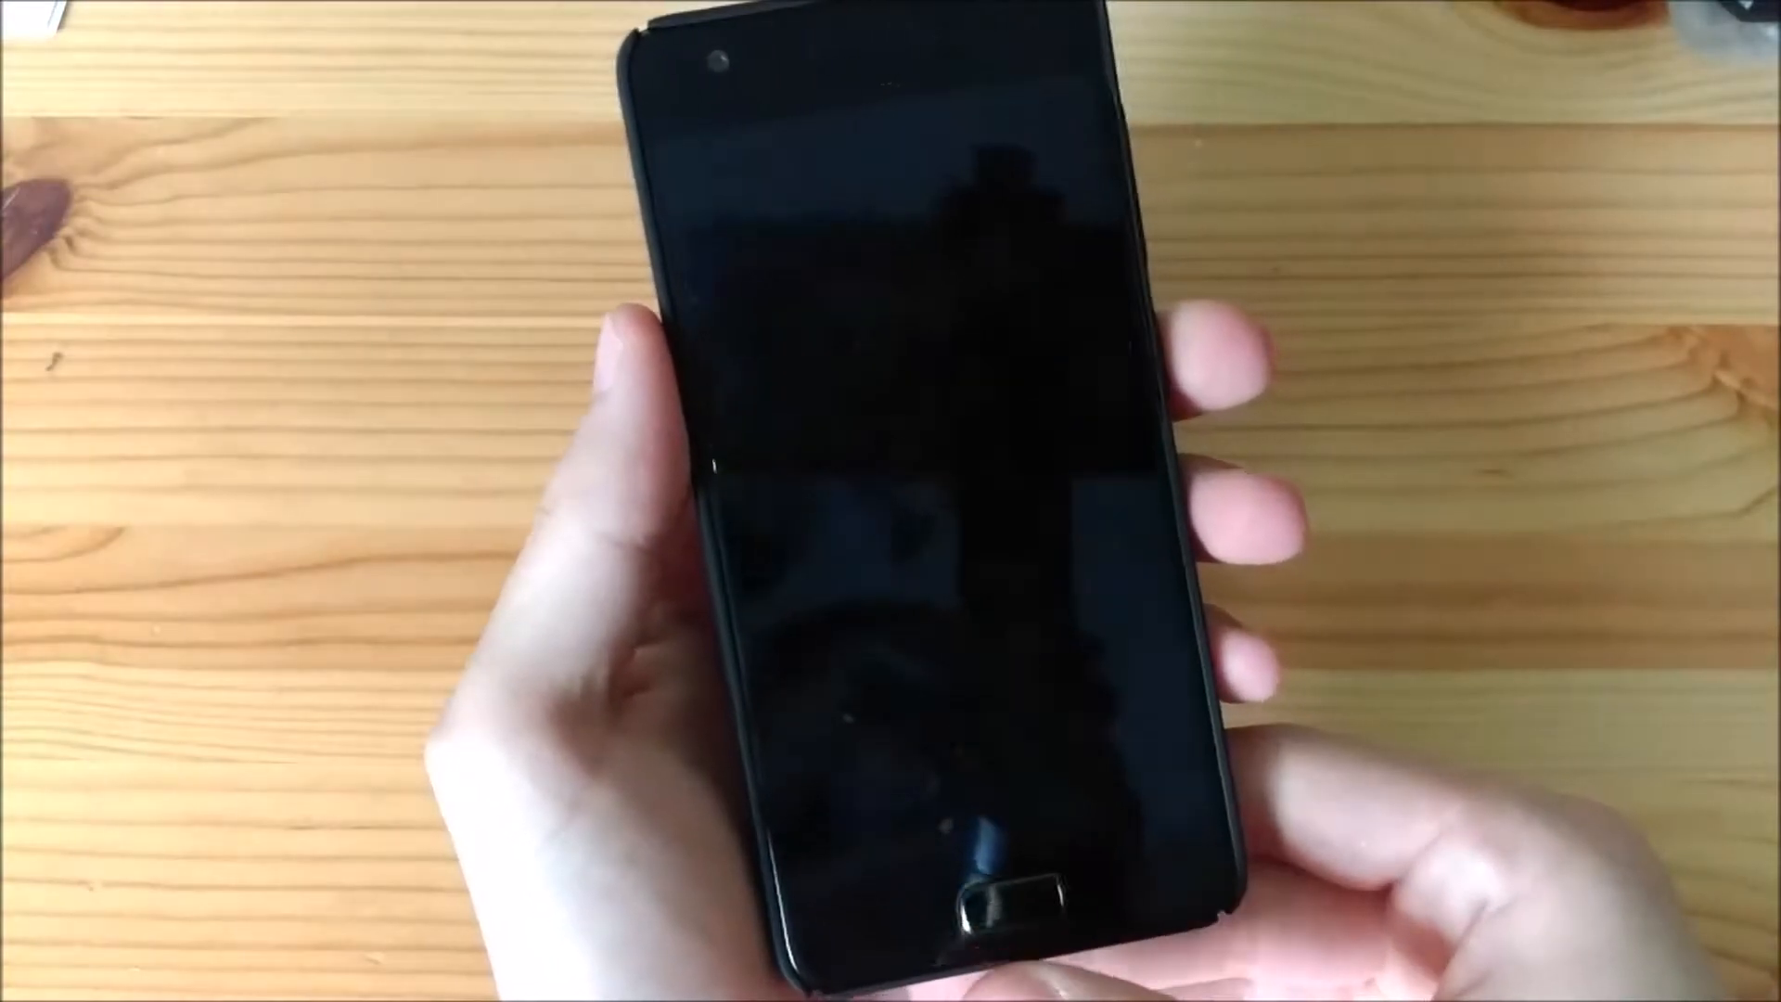
# Wake the phone so the recent apps overview with Chrome, Calendar and Contacts shows
pyautogui.click(1000, 898)
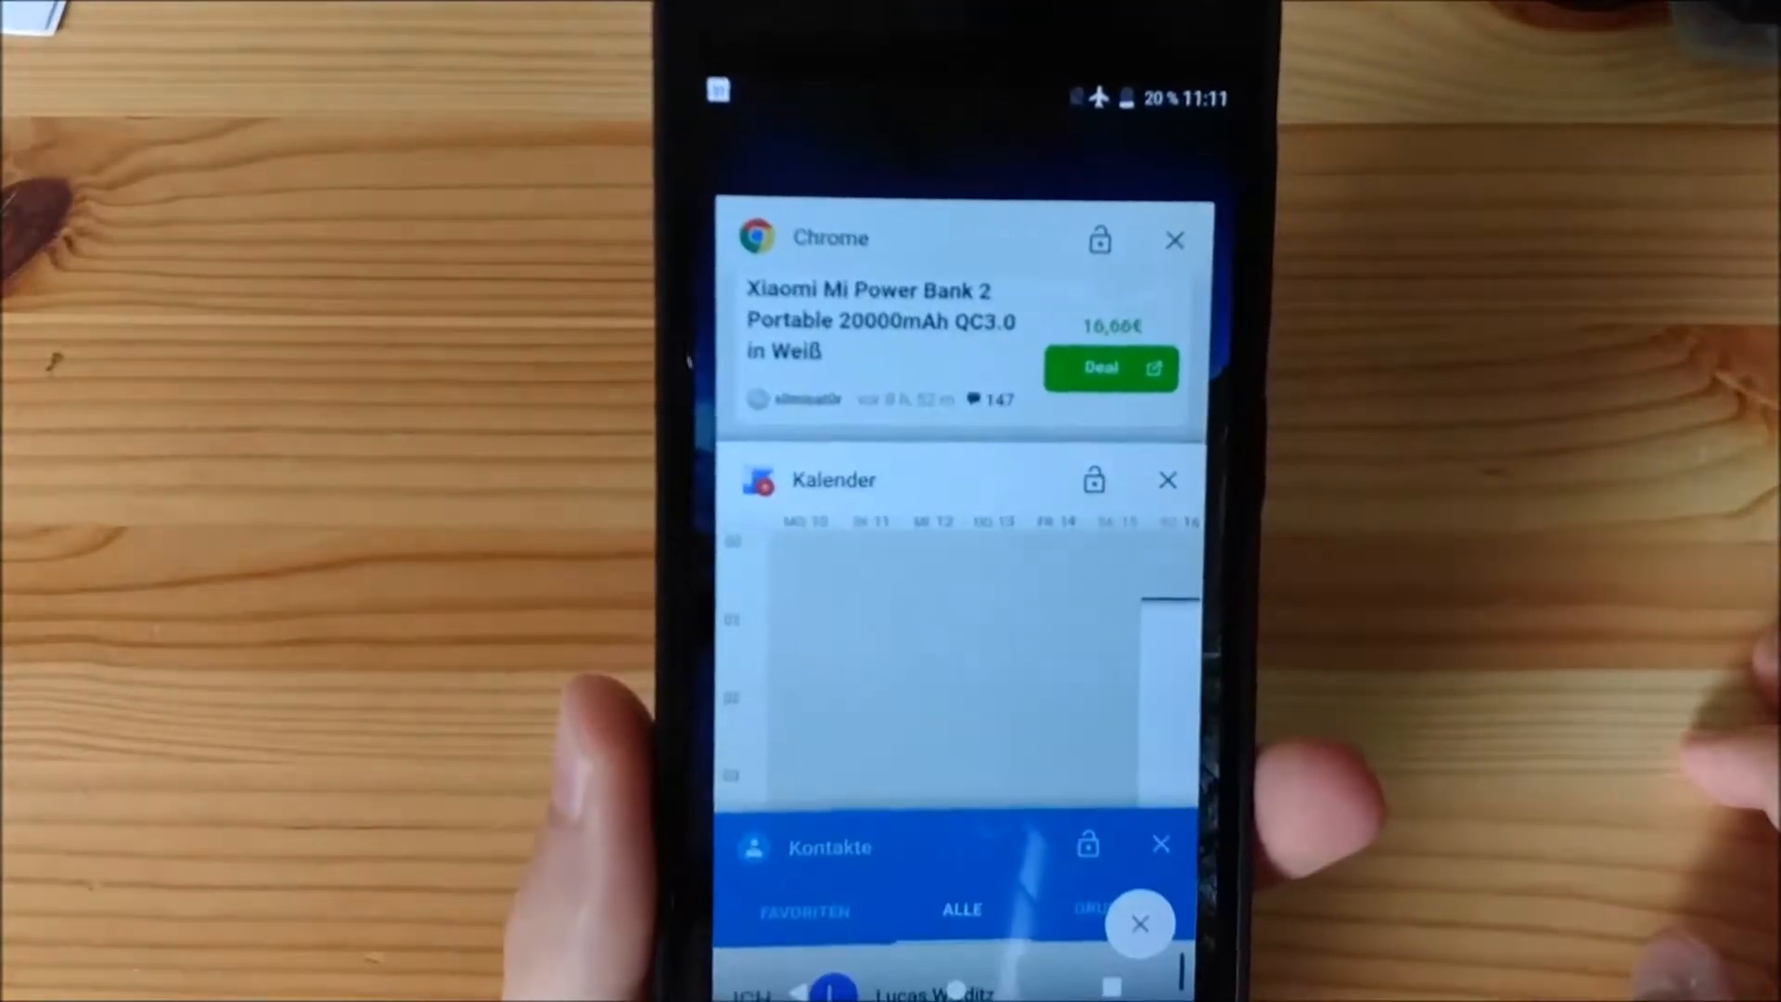
pyautogui.click(954, 317)
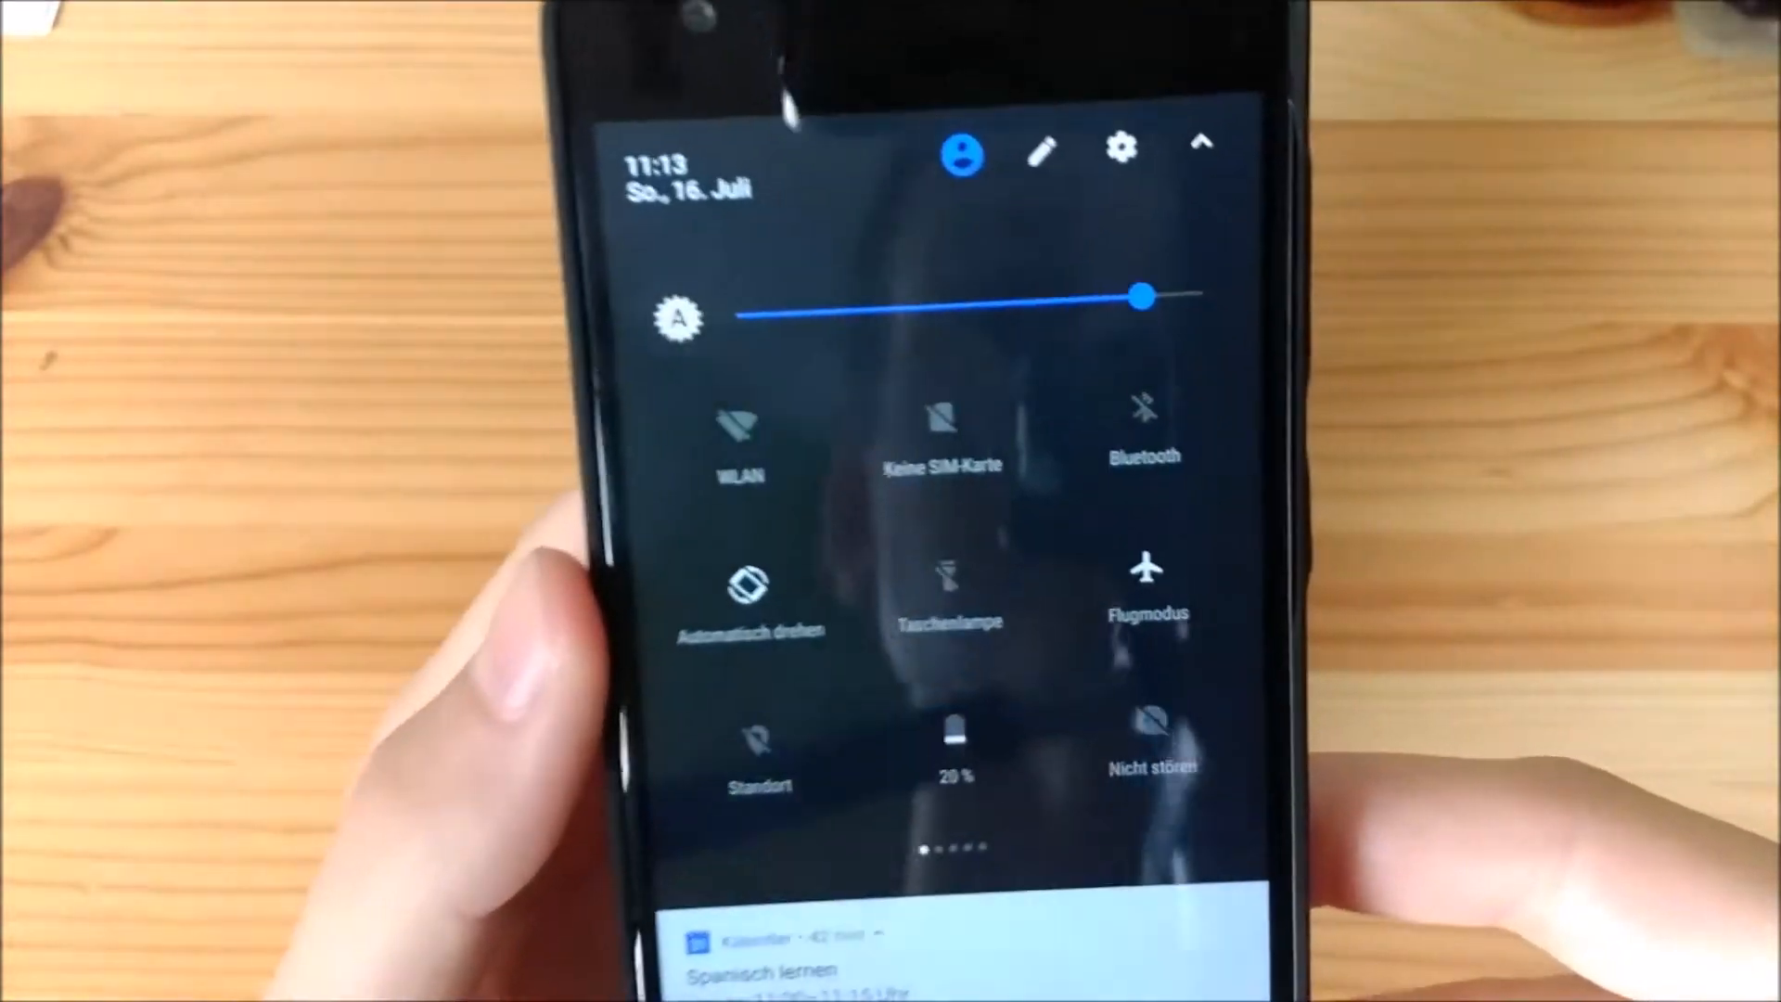
# Swipe to the second quick settings page with Screenshot, Volume, Hotspot and Sync tiles
pyautogui.hscroll(-3)
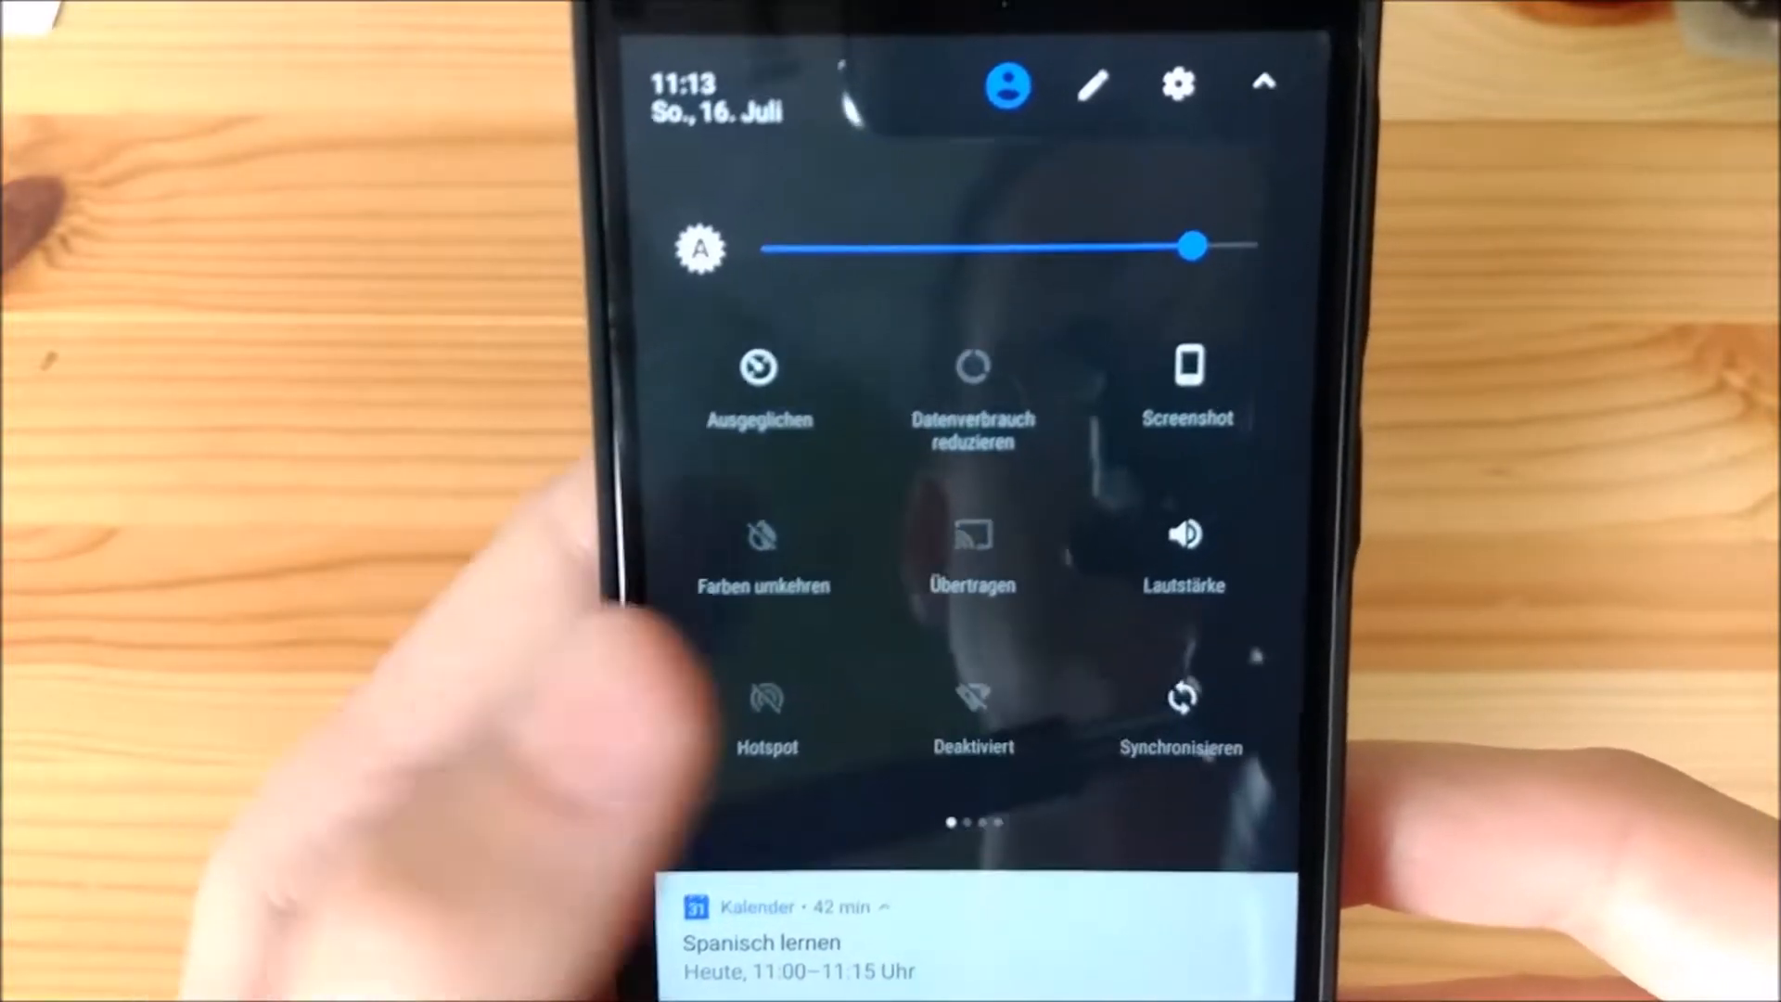
pyautogui.hscroll(-3)
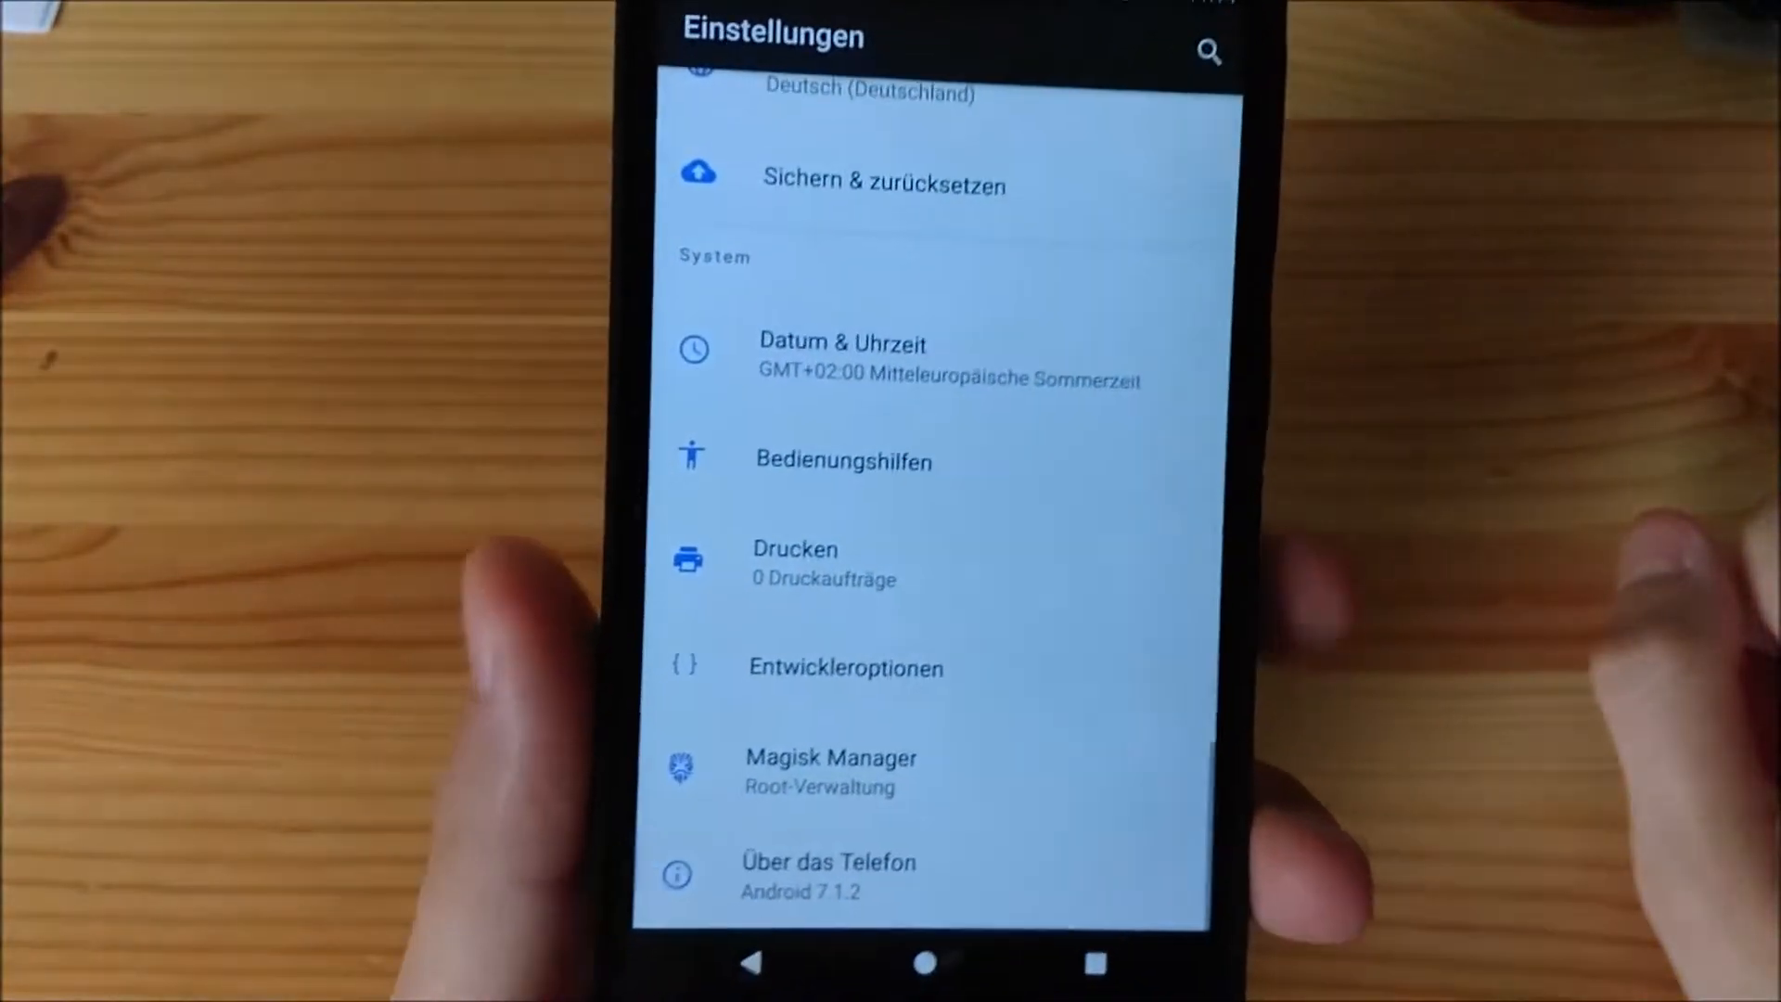
pyautogui.scroll(-3)
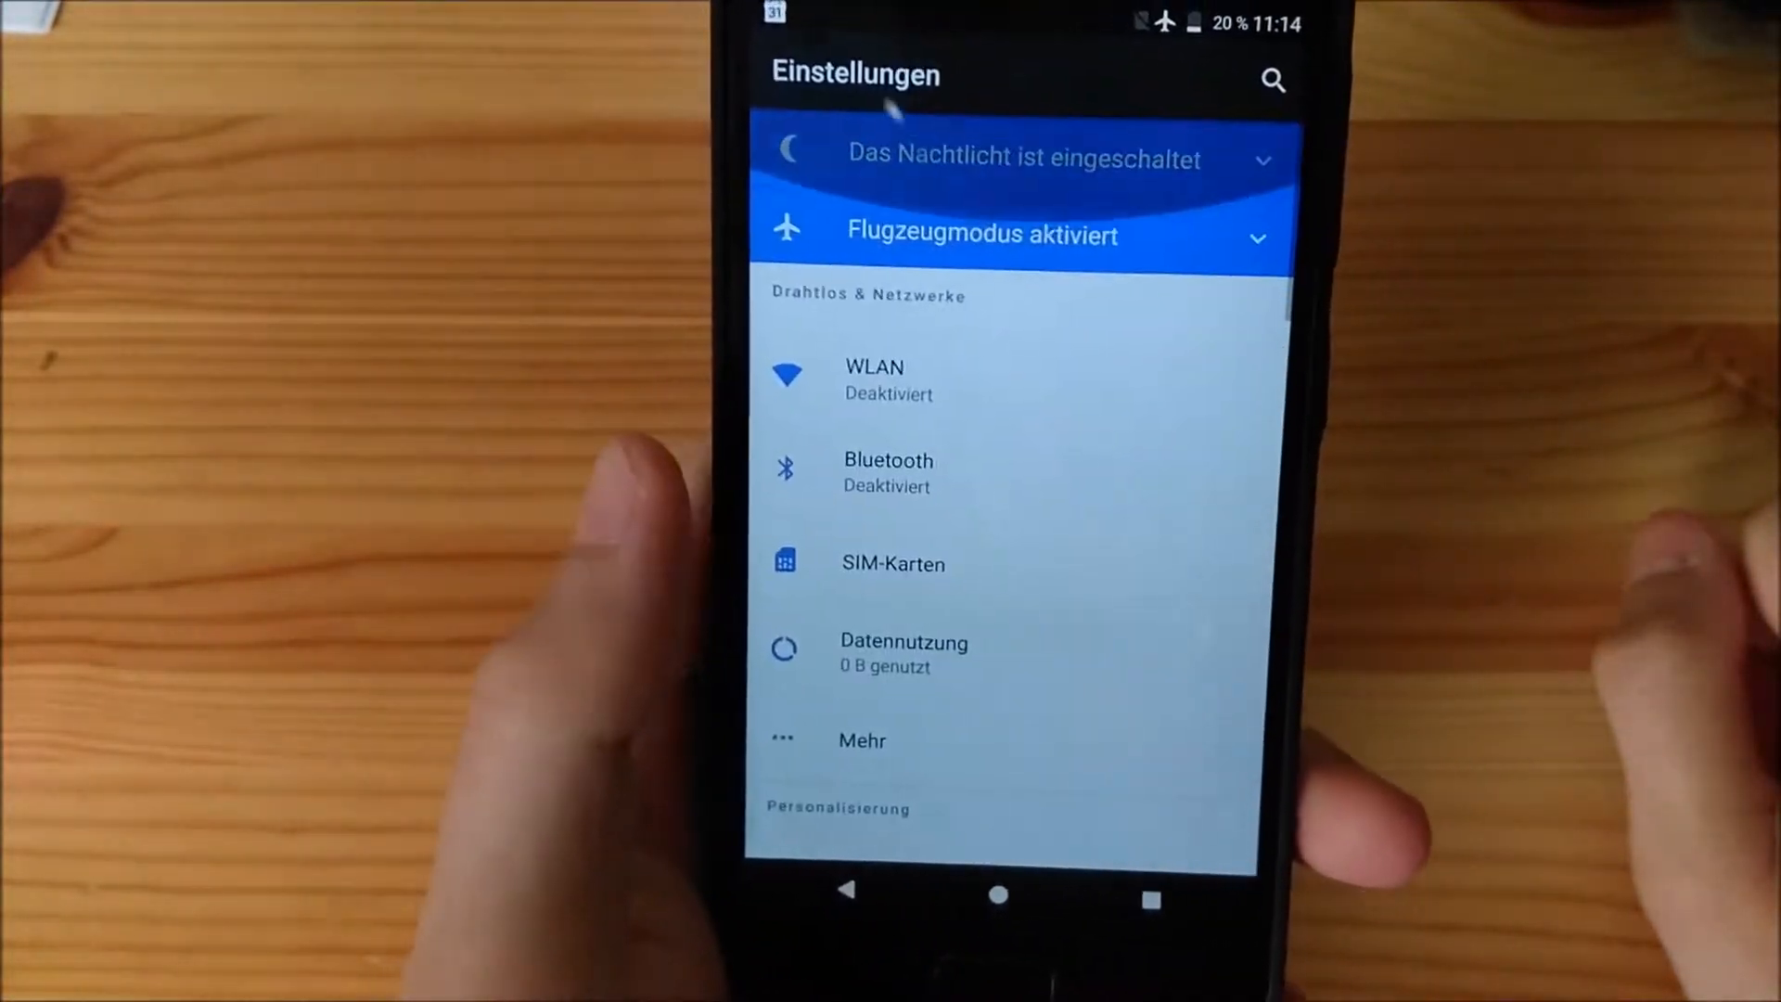
pyautogui.scroll(-3)
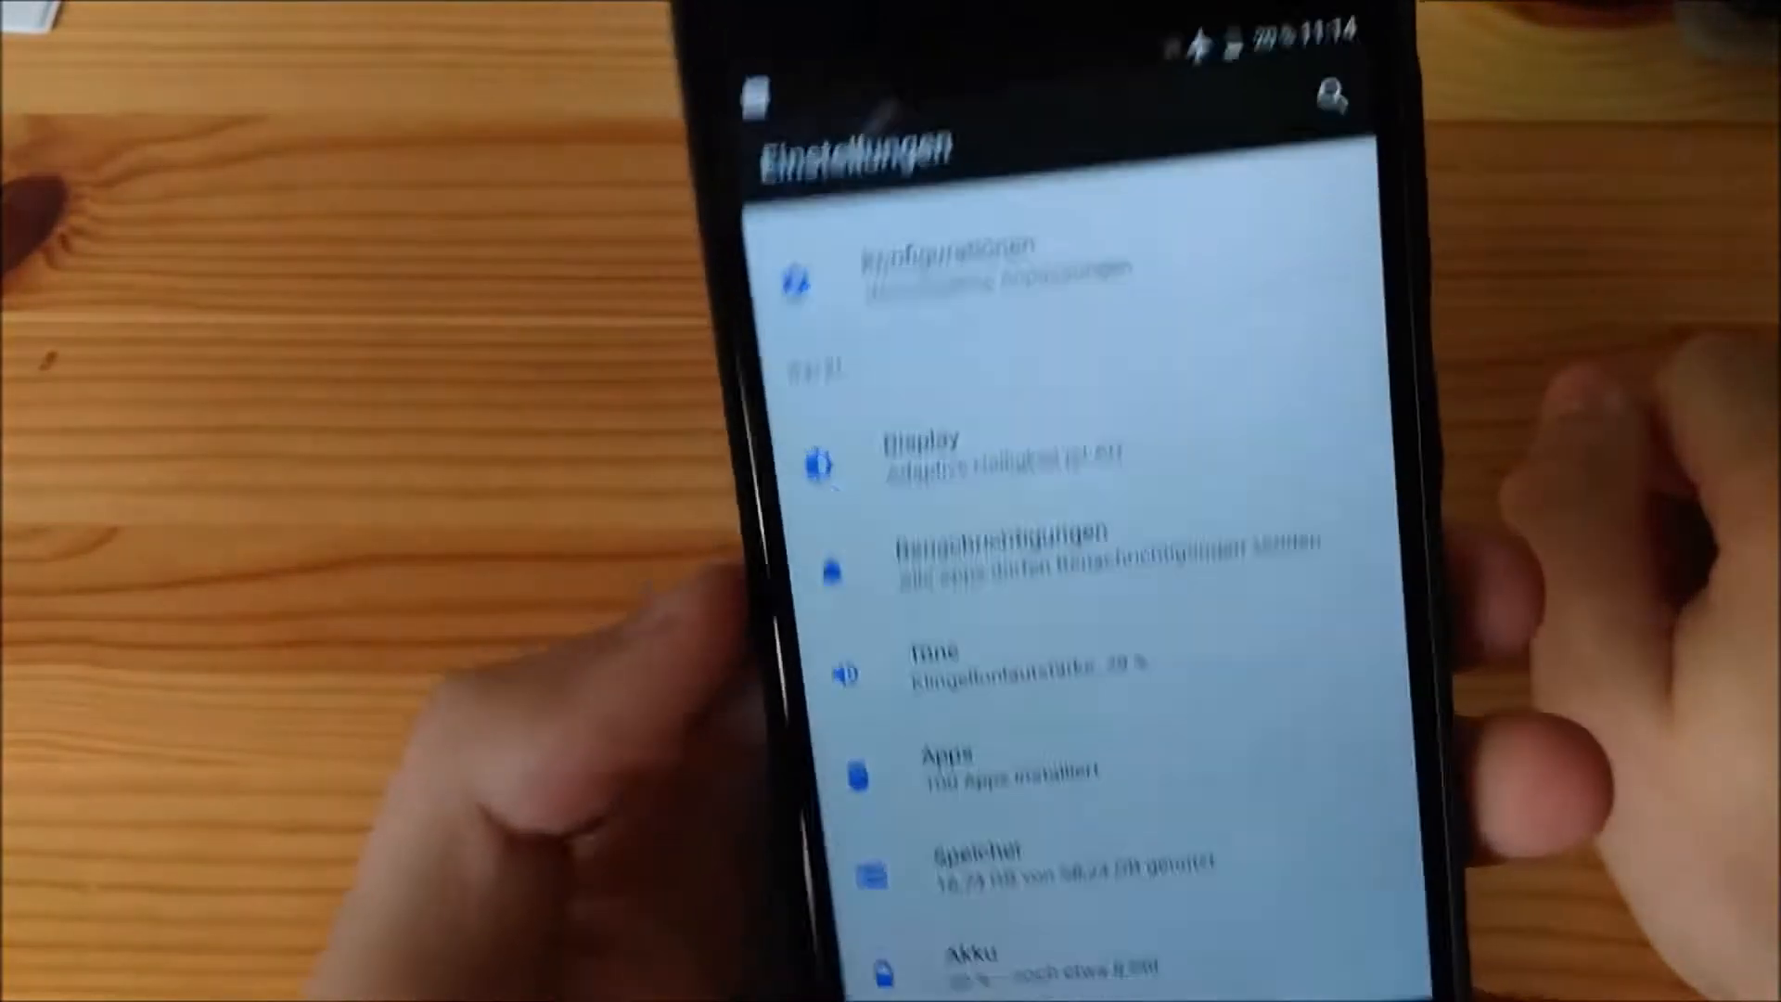
pyautogui.click(920, 454)
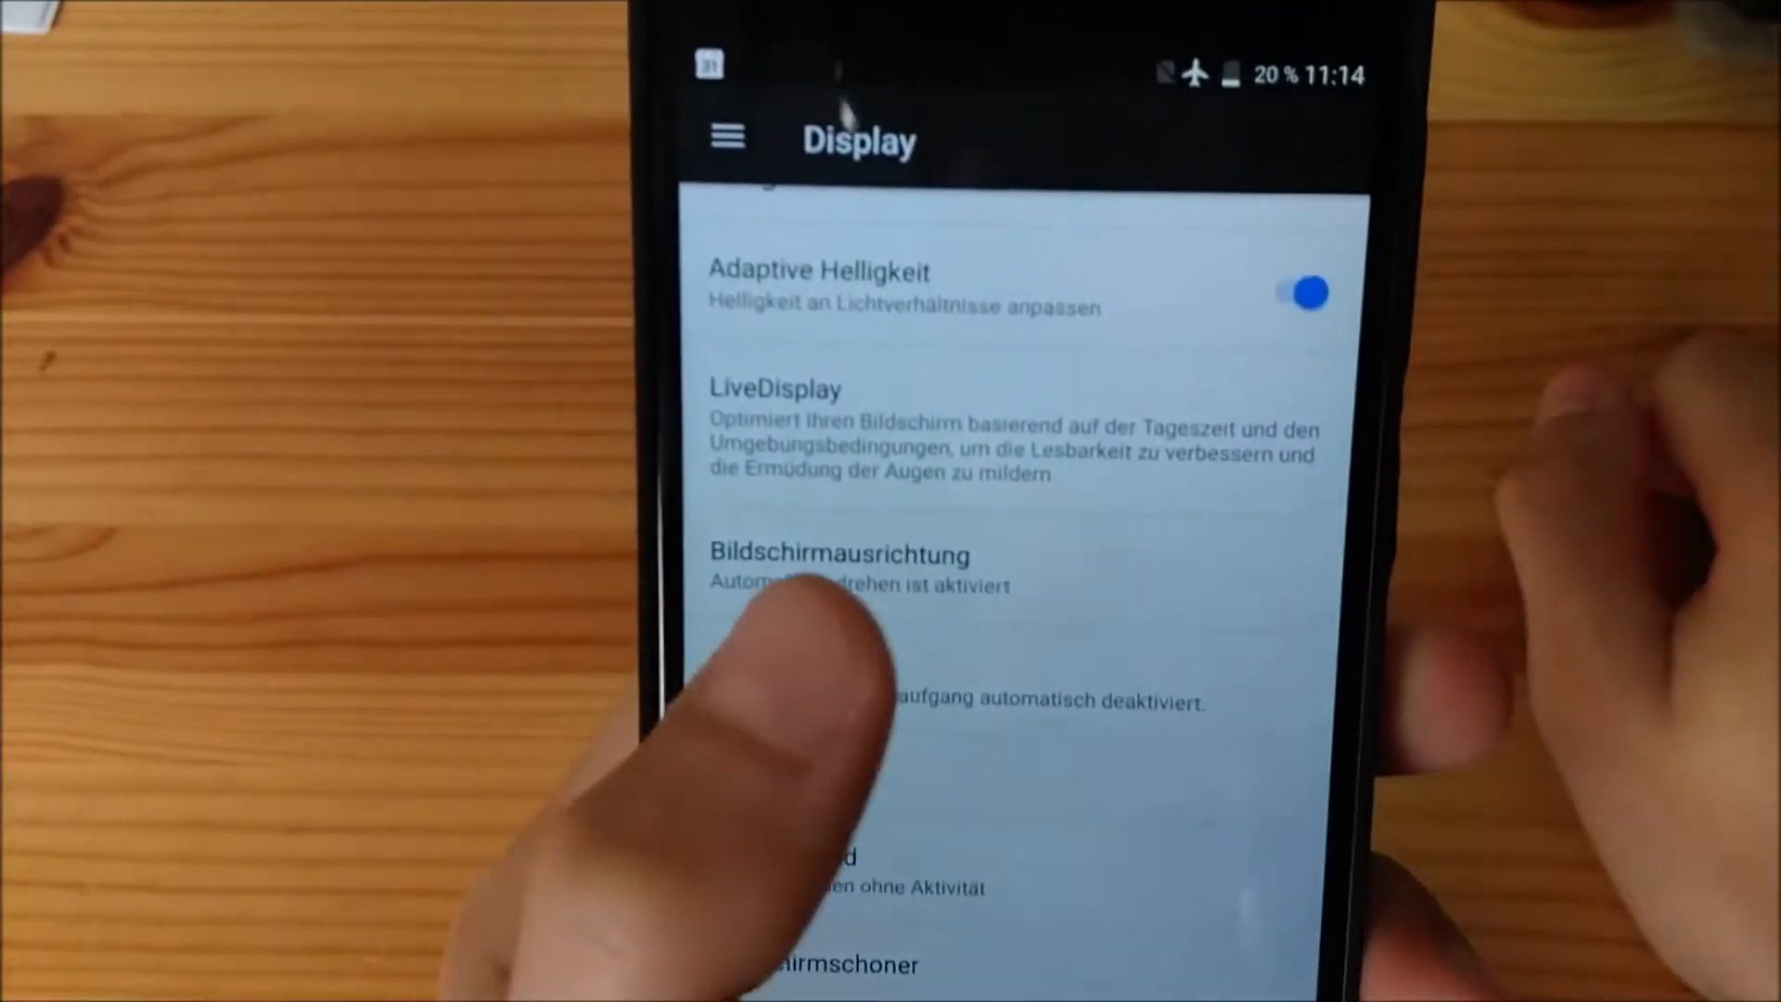
# Open LiveDisplay from Display settings, showing screen mode and colour temperature options
pyautogui.click(775, 387)
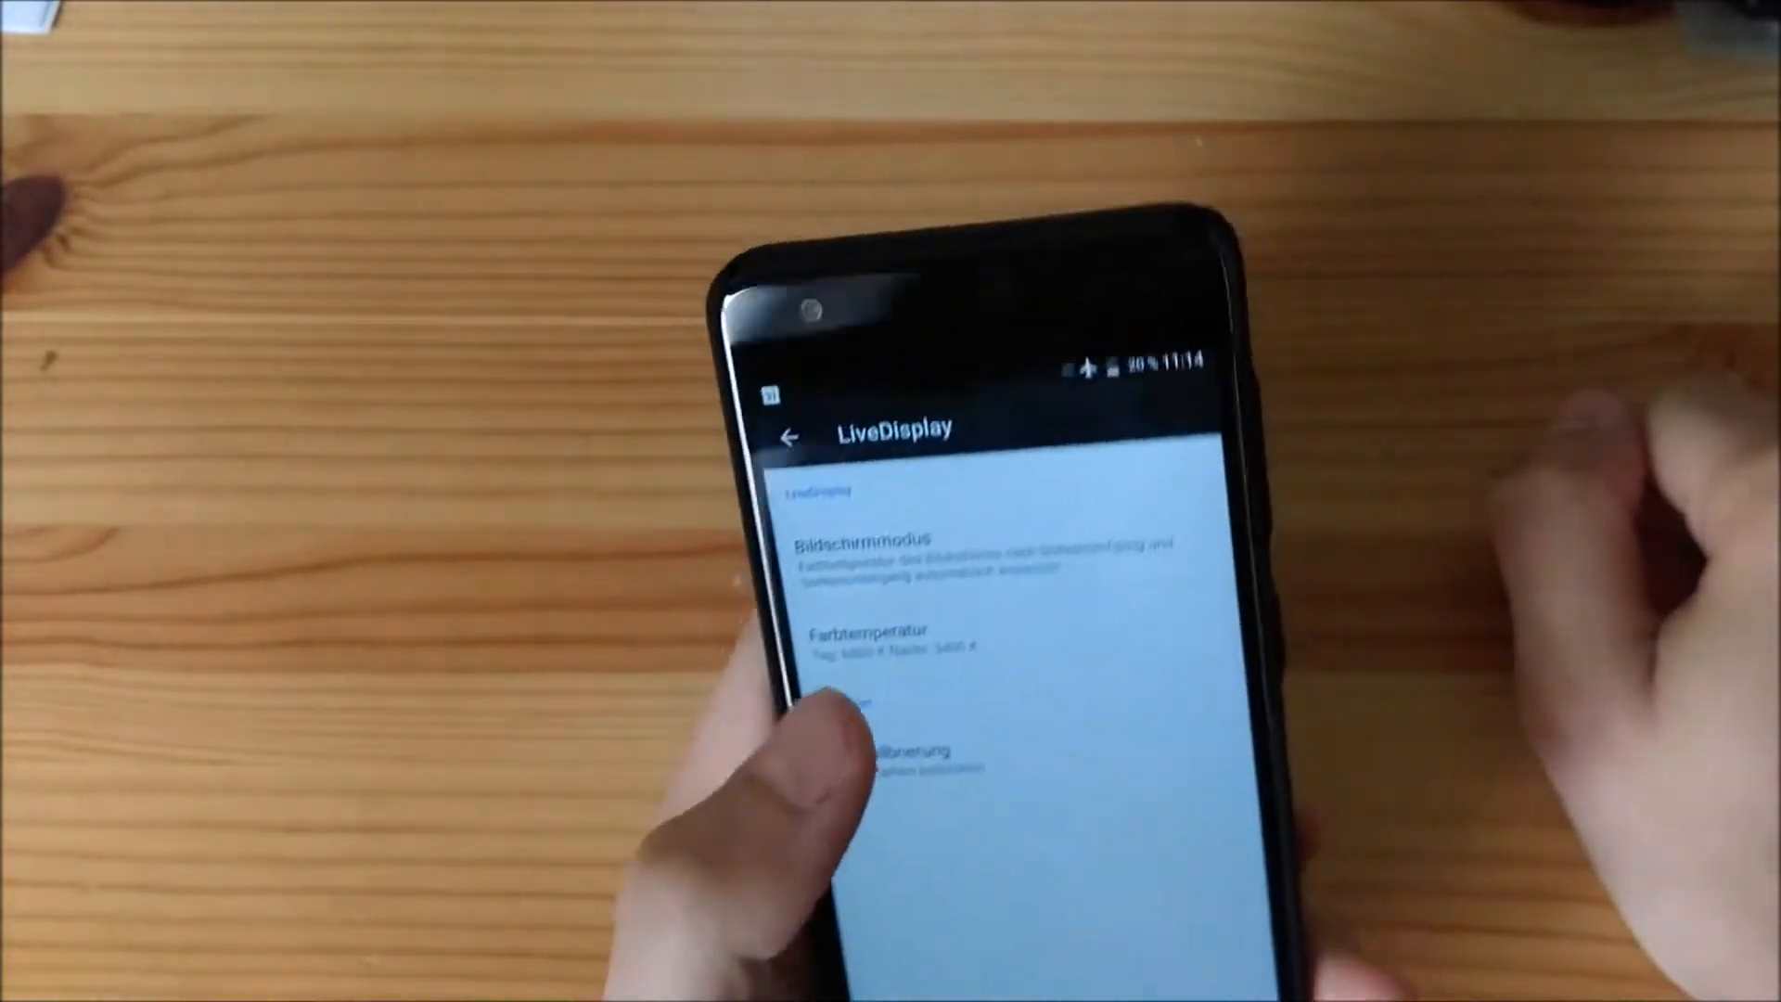
# Back out of LiveDisplay to the Display list with brightness, LiveDisplay and Night Light
pyautogui.click(862, 631)
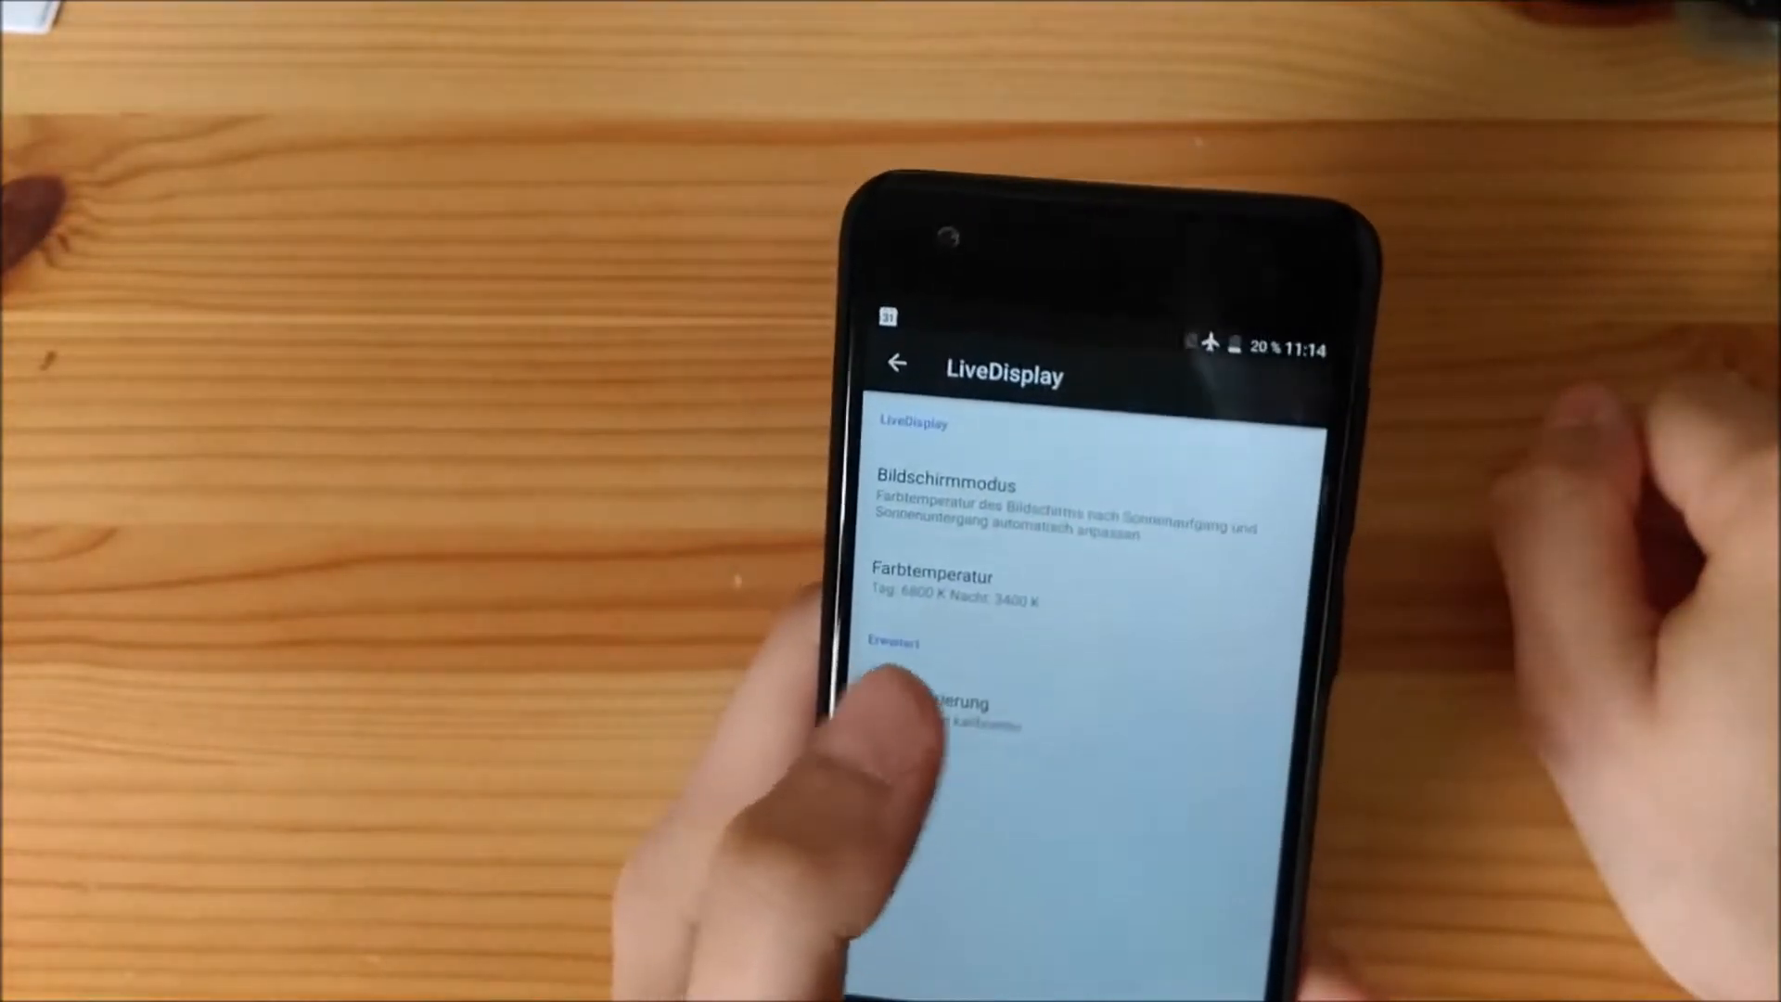
pyautogui.click(898, 361)
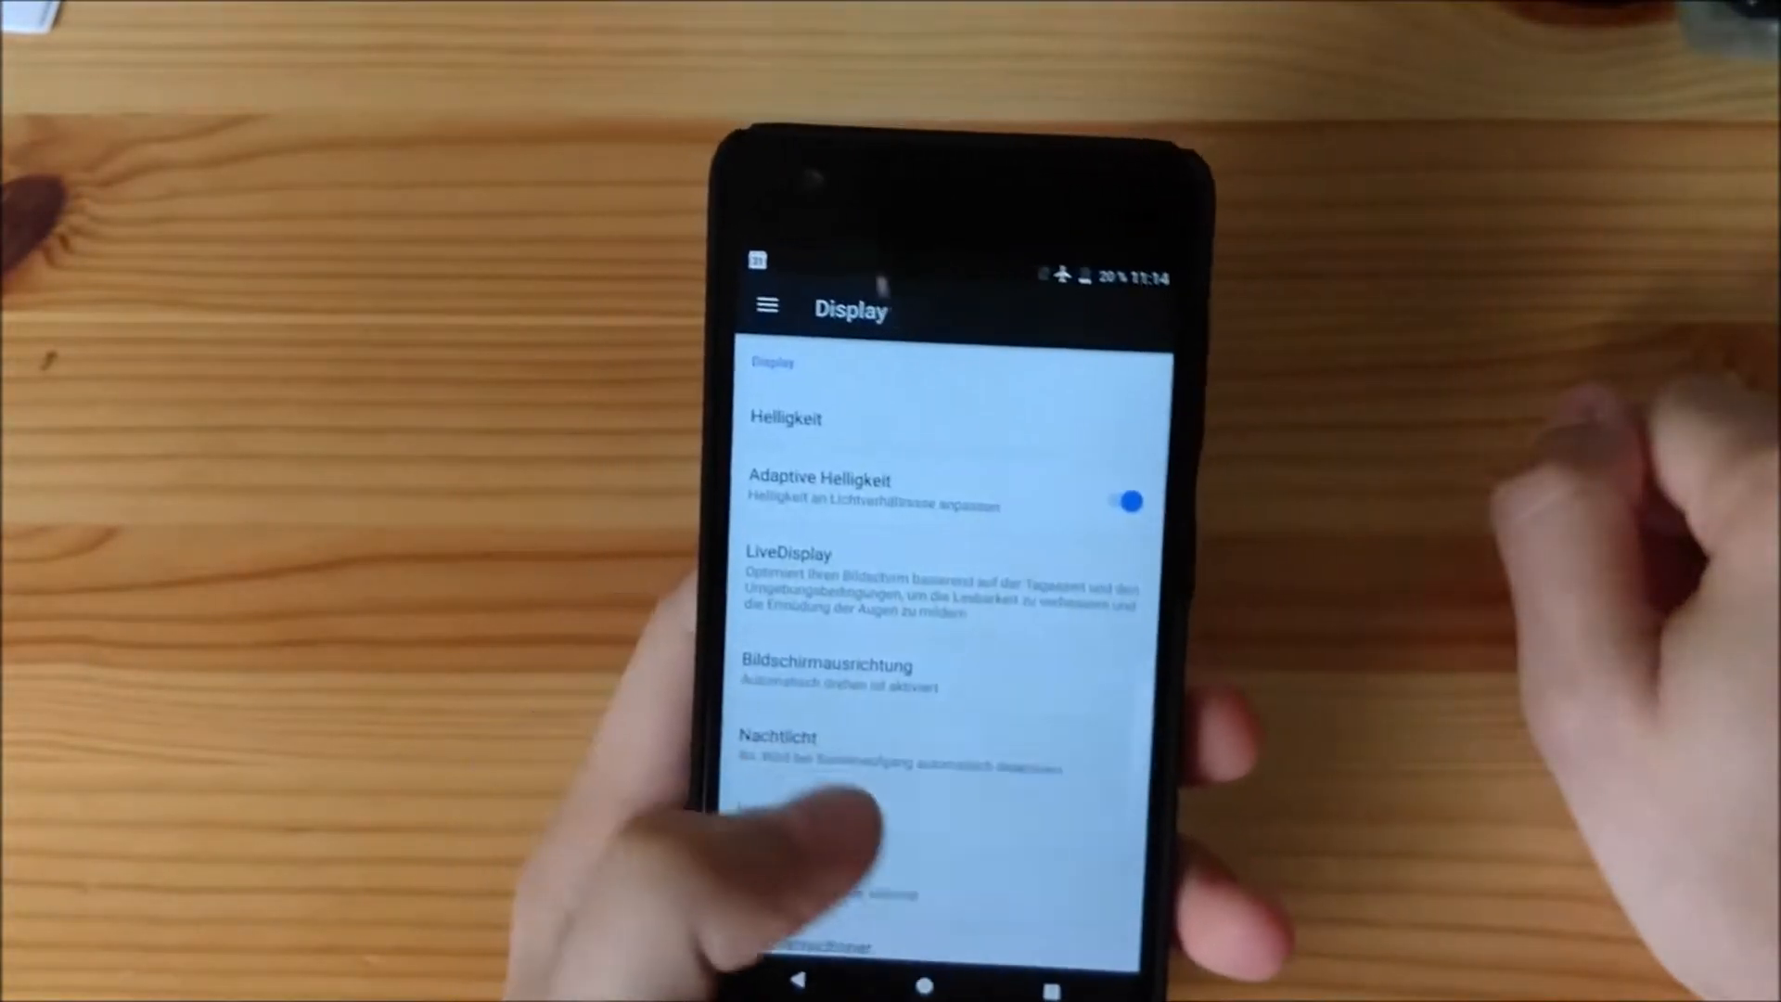
# View the screen rotation settings with their rotation angles, then return to Display
pyautogui.scroll(-3)
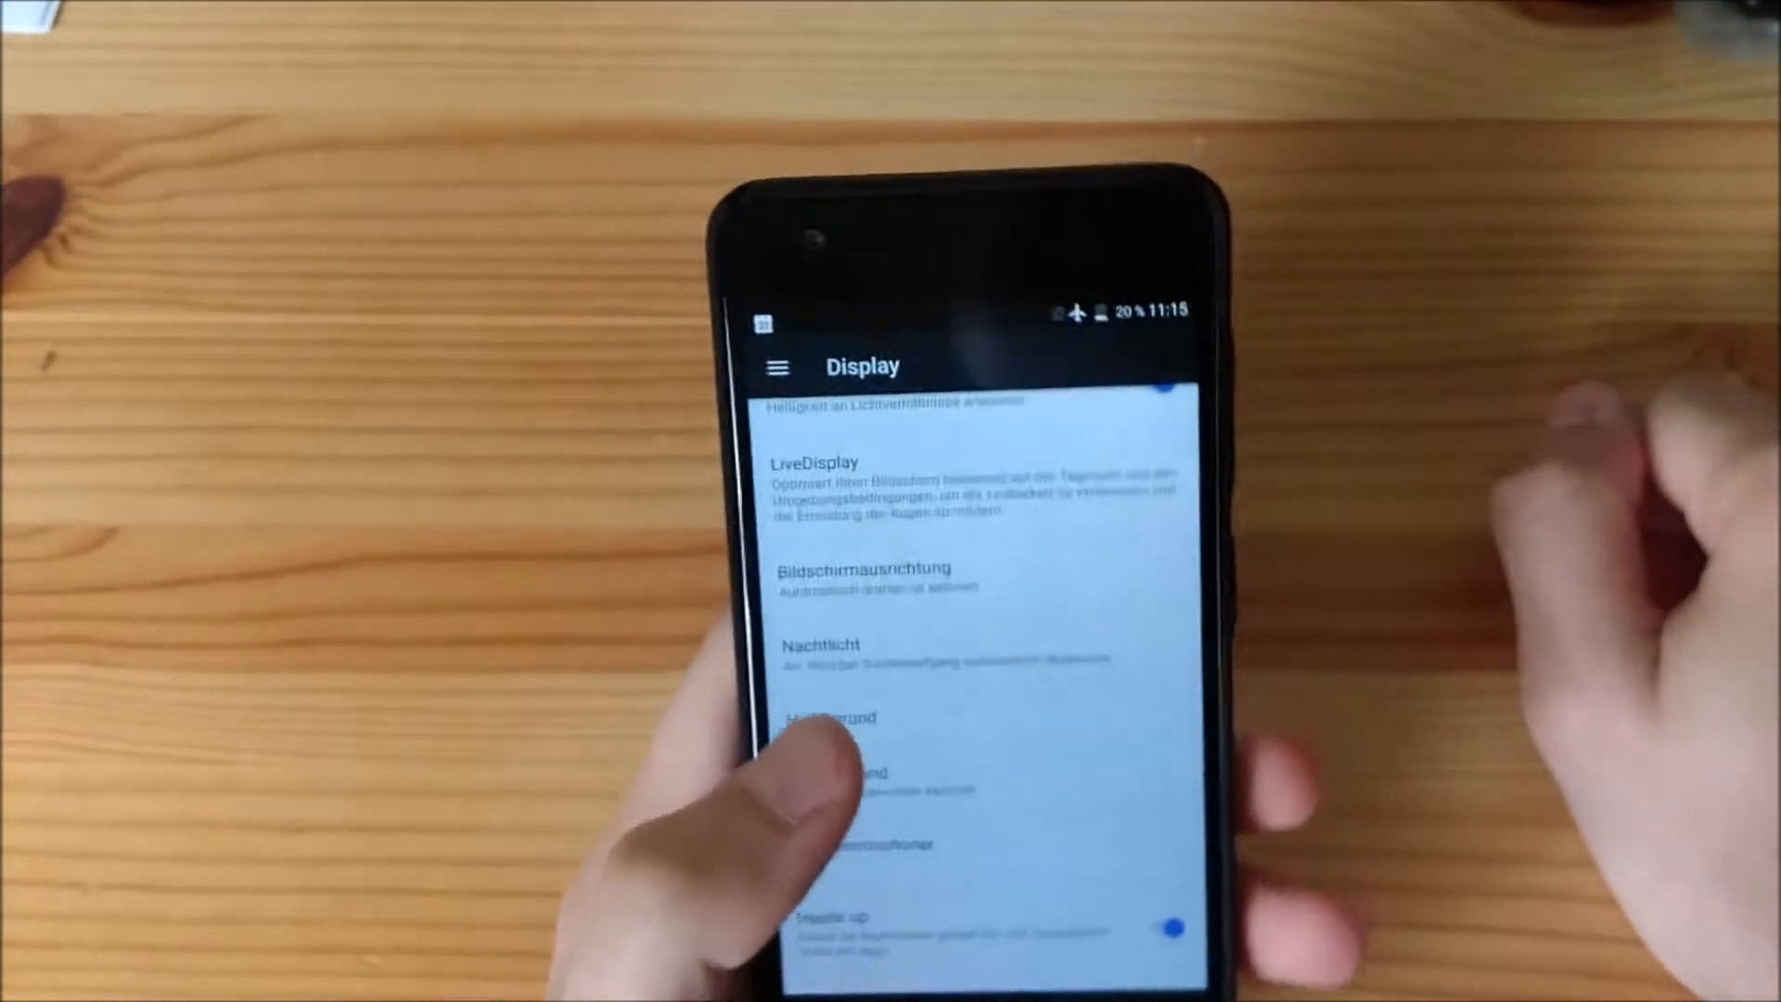
pyautogui.click(863, 570)
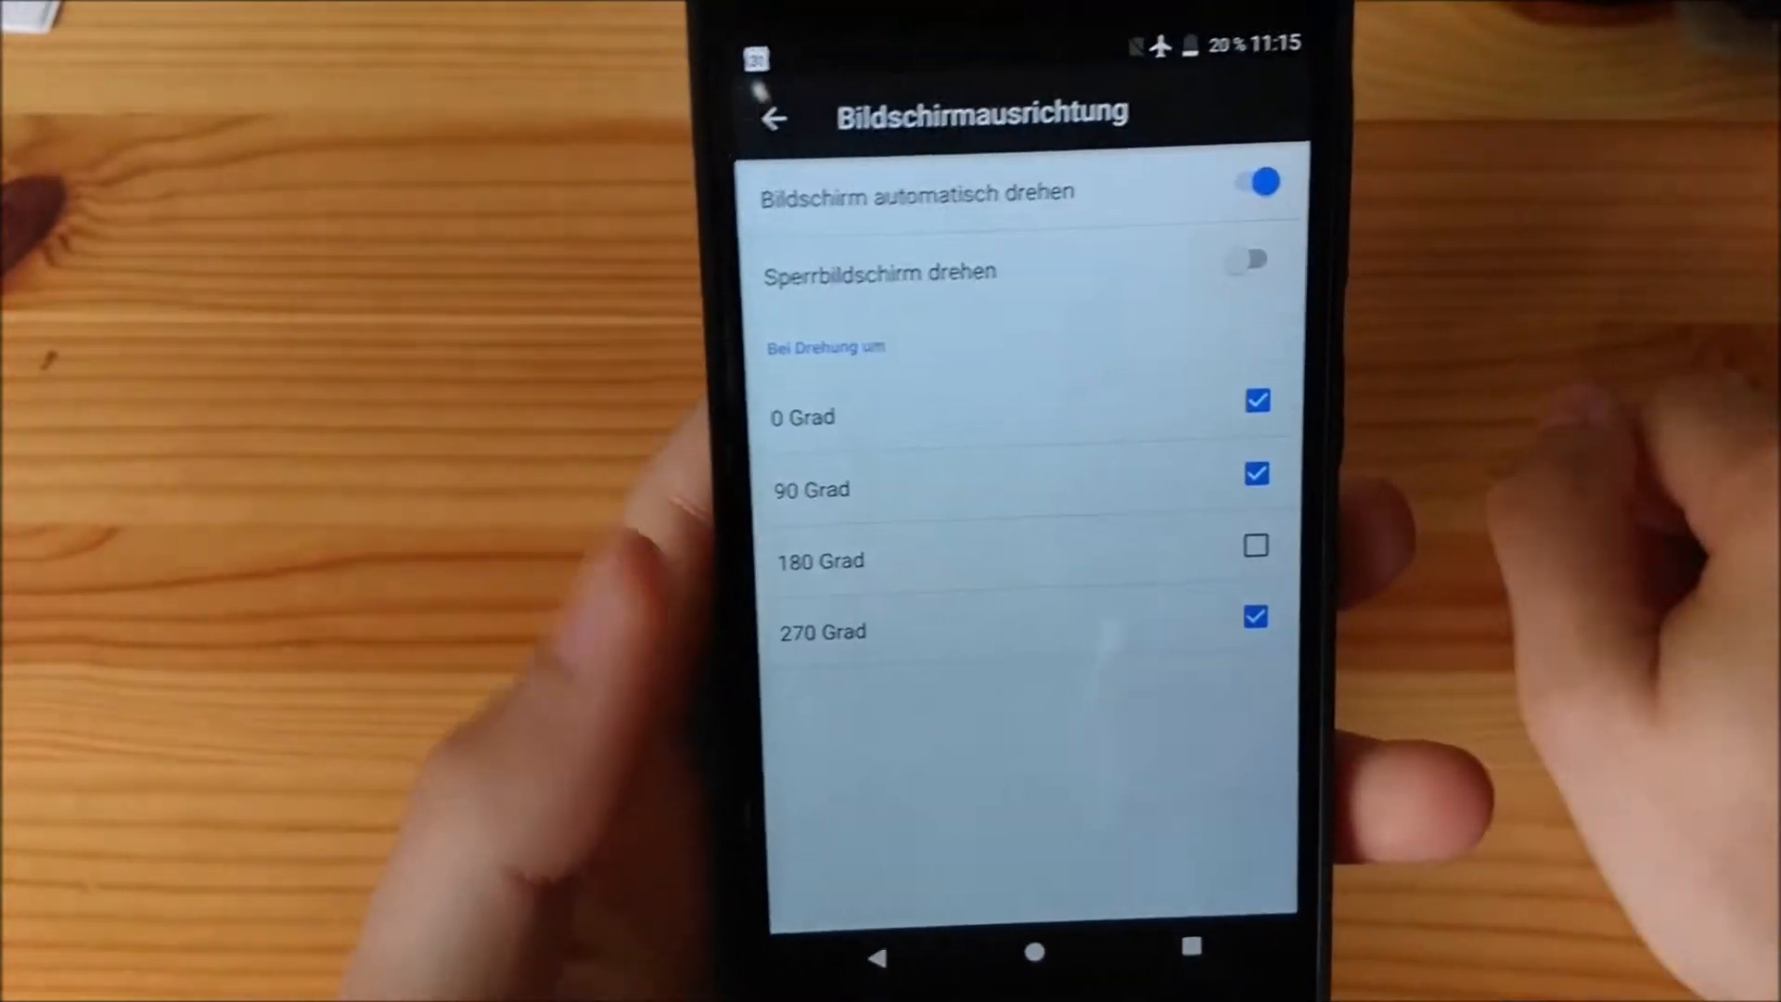
pyautogui.click(775, 118)
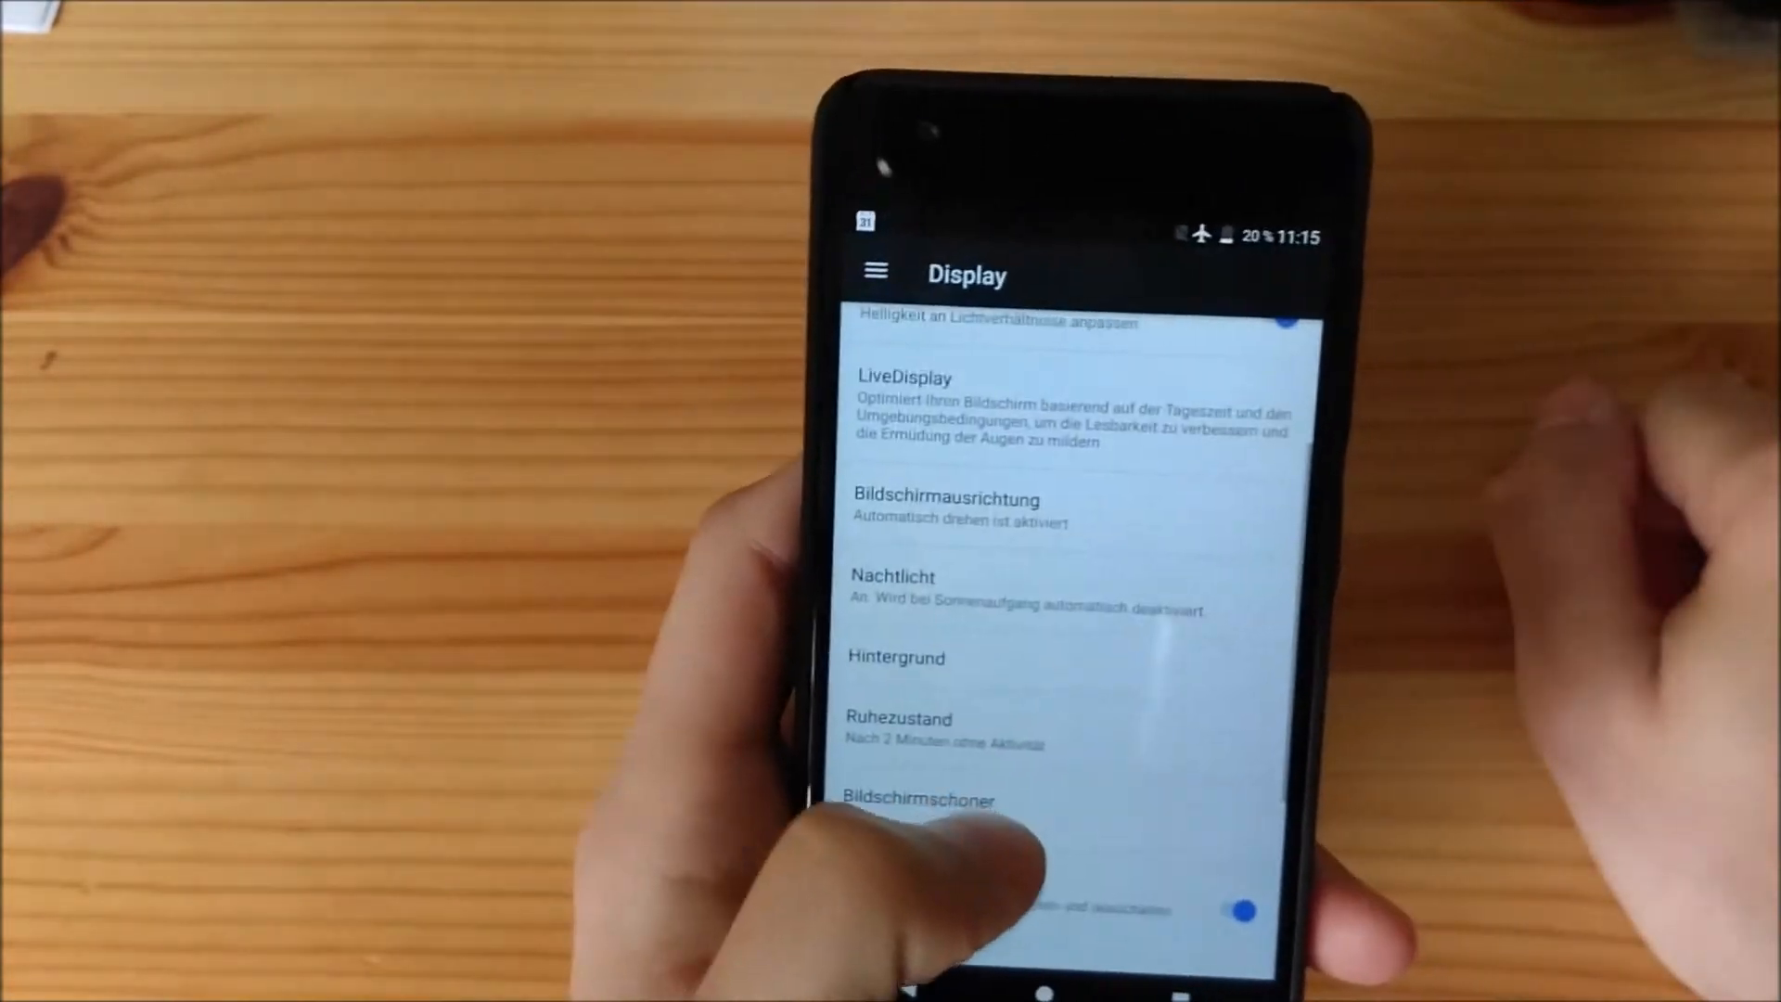
# Browse the remaining Display options and go back to the main Einstellungen list
pyautogui.click(892, 590)
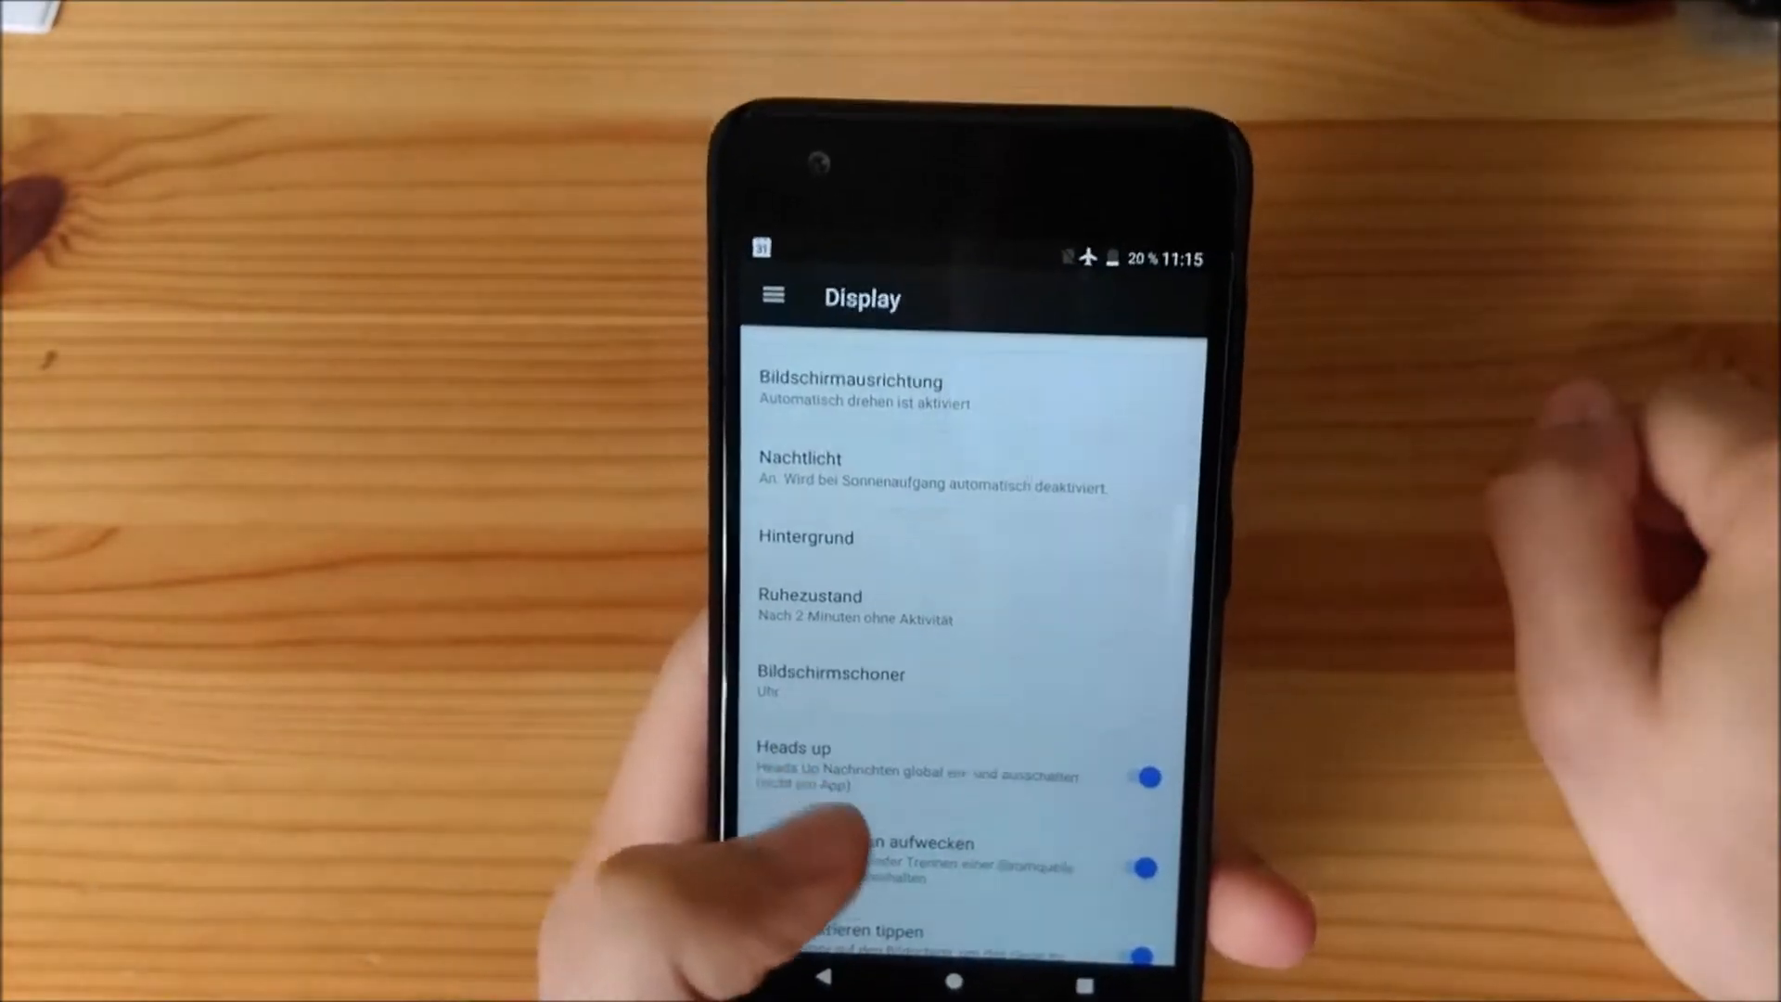
pyautogui.scroll(-3)
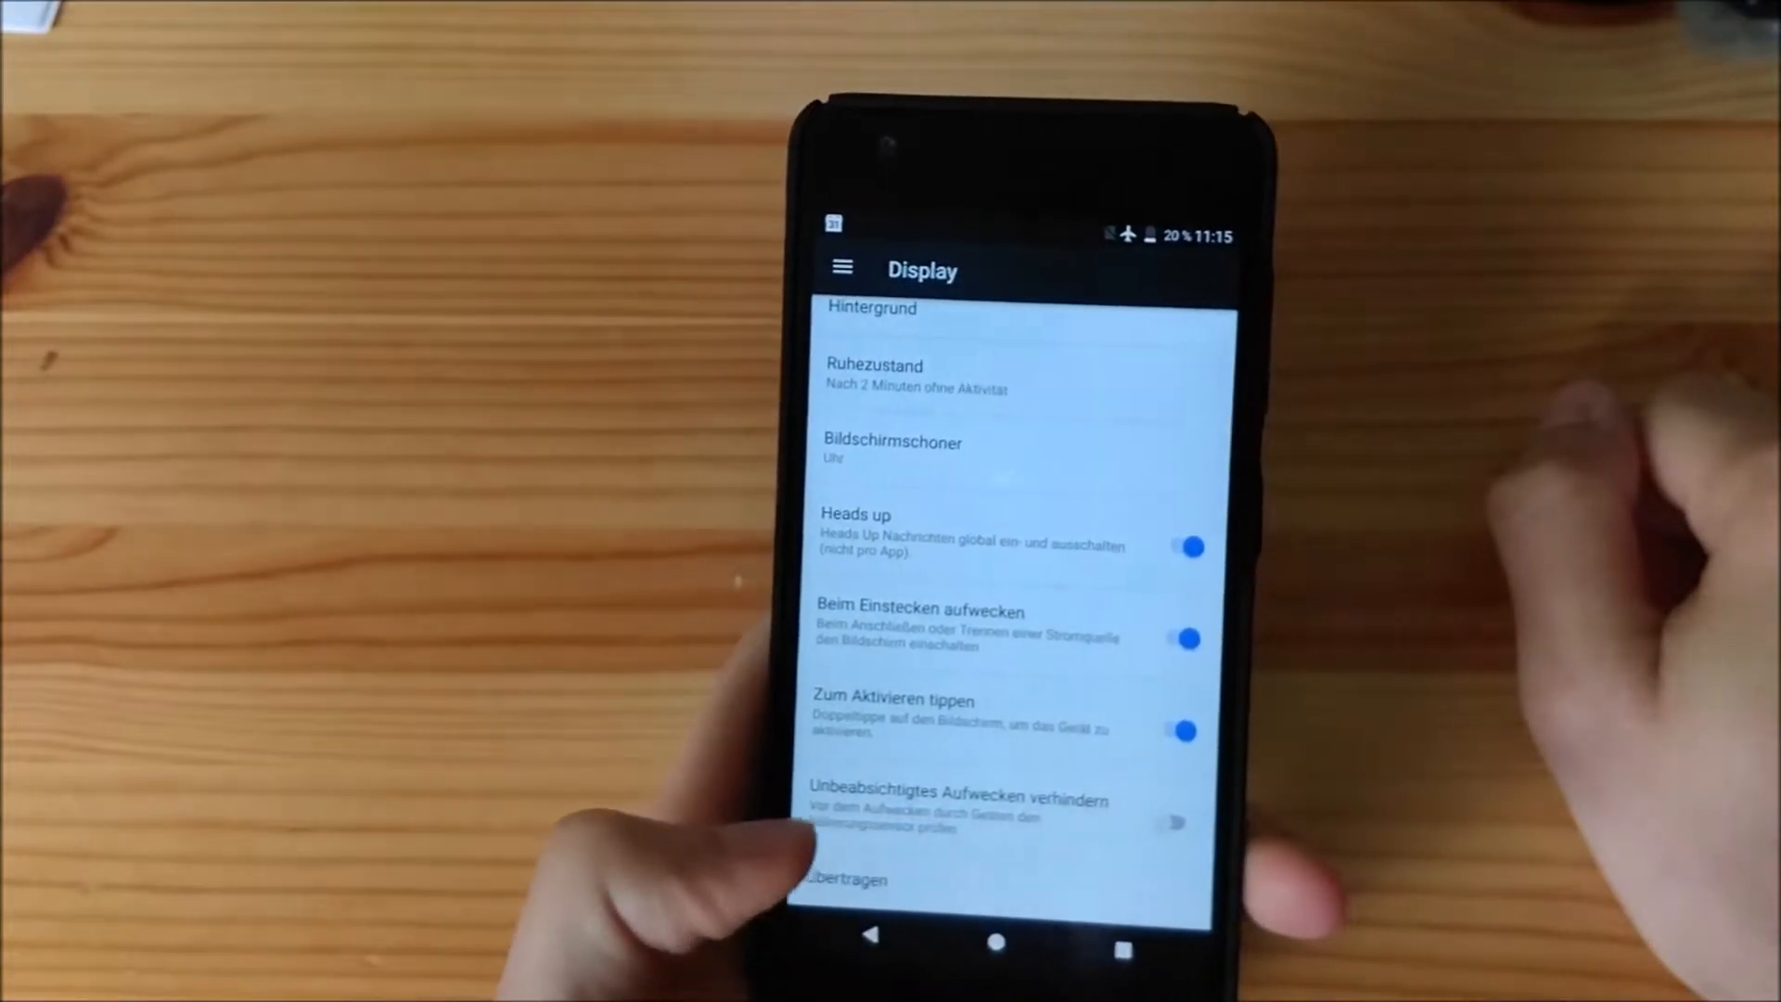
pyautogui.click(871, 944)
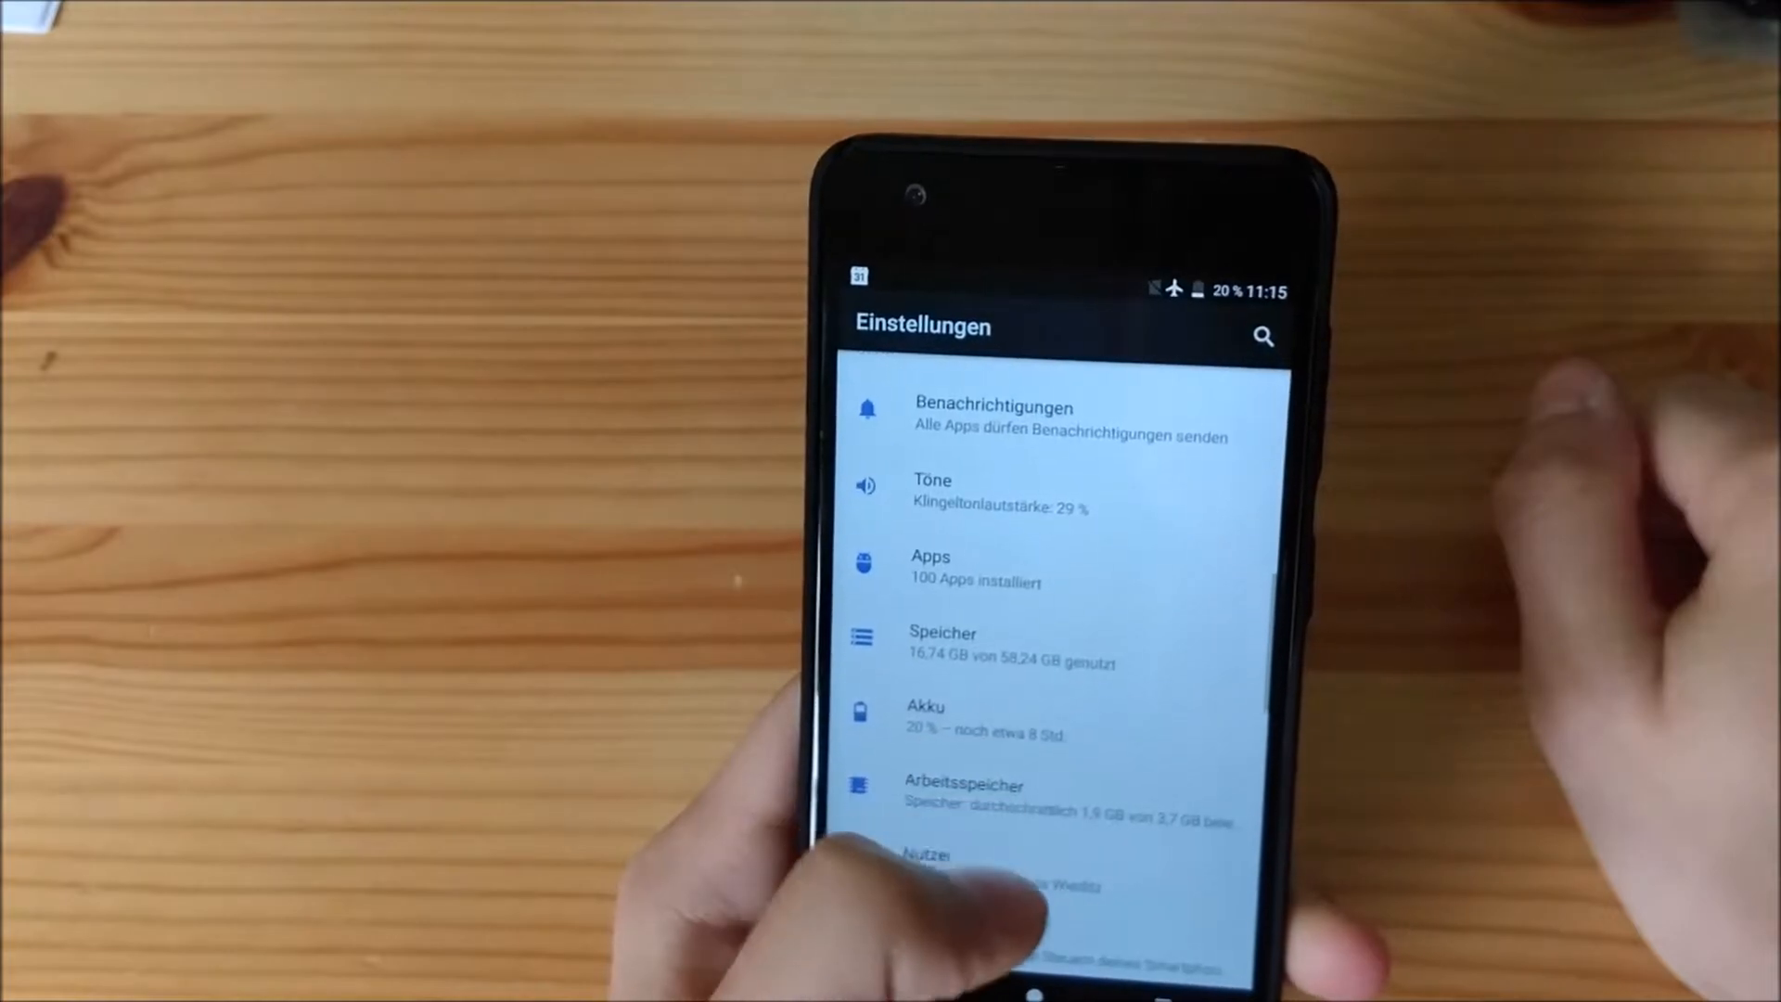
pyautogui.scroll(-3)
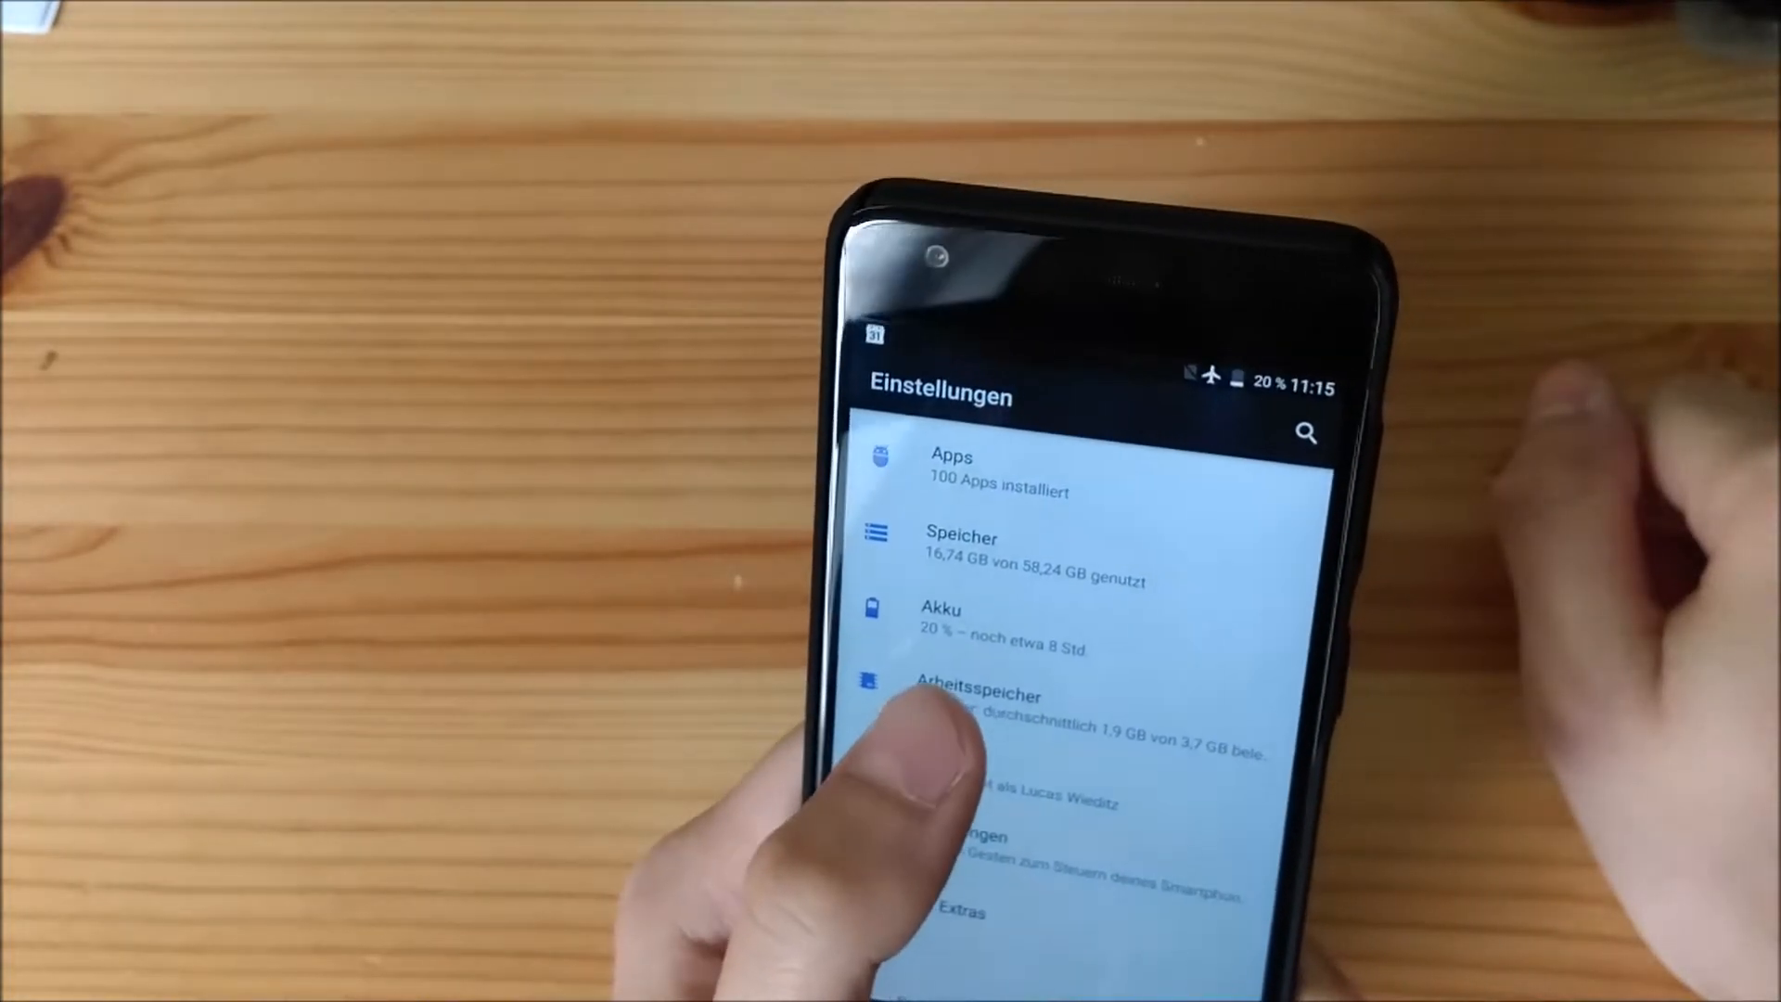
pyautogui.click(977, 696)
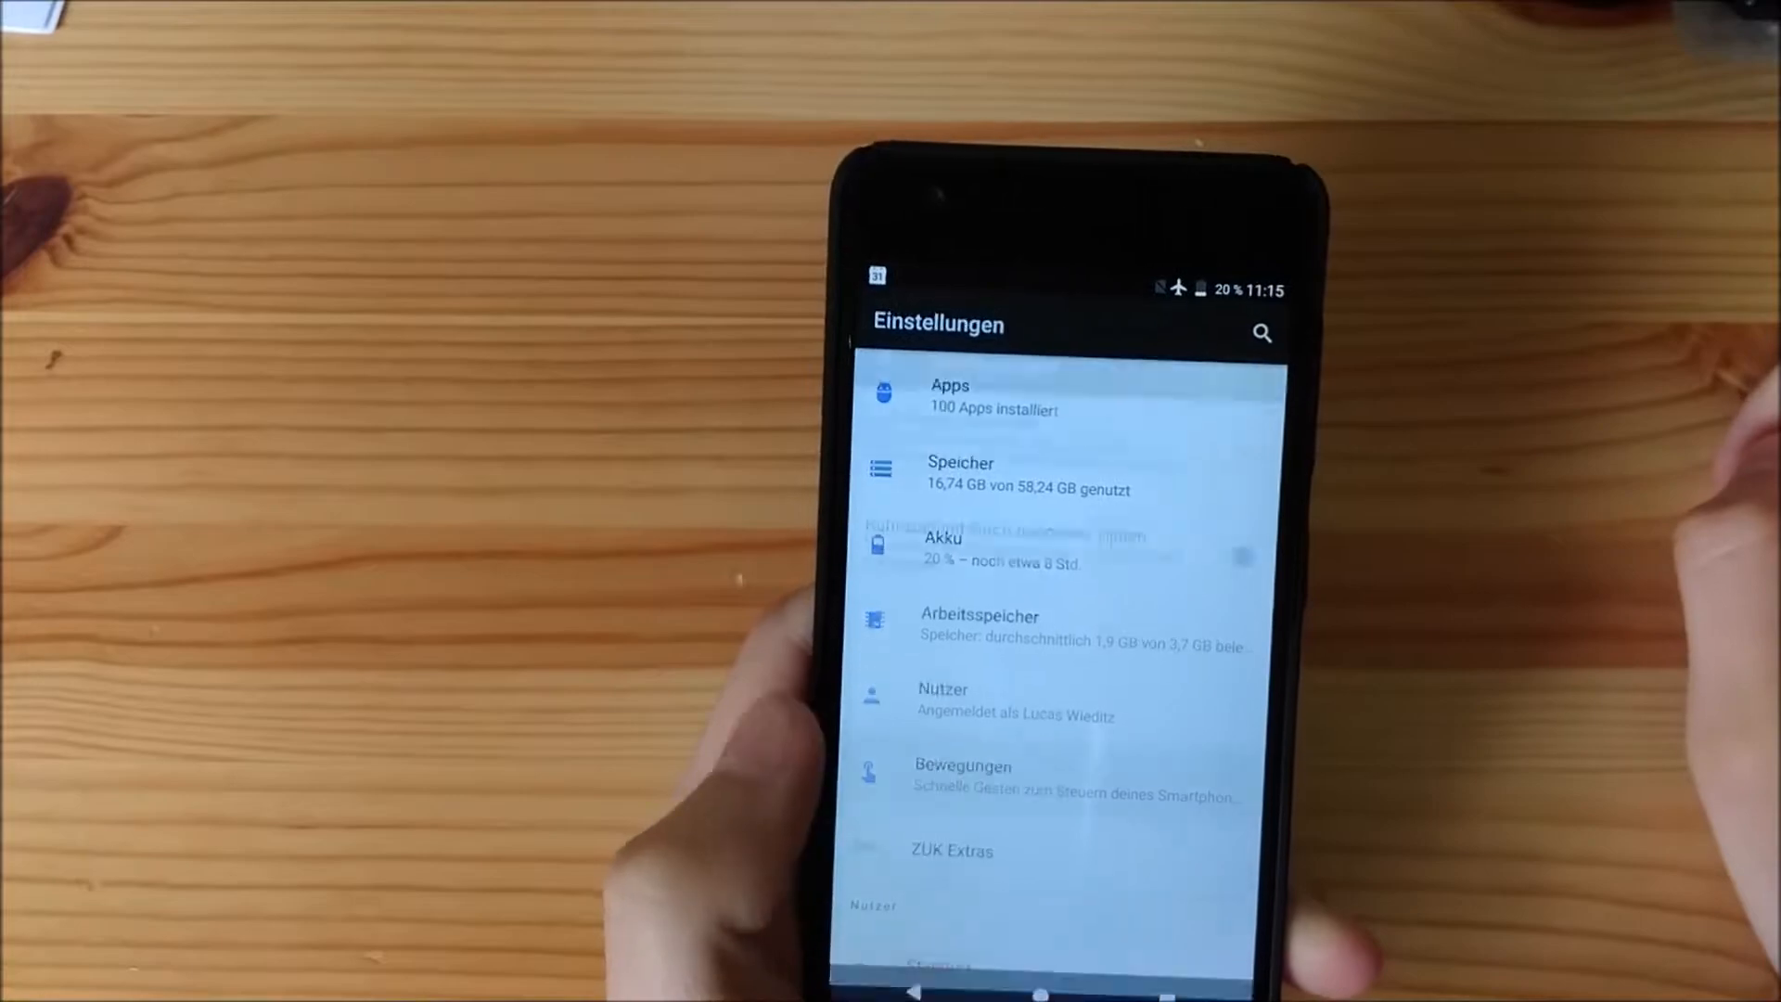
pyautogui.click(961, 781)
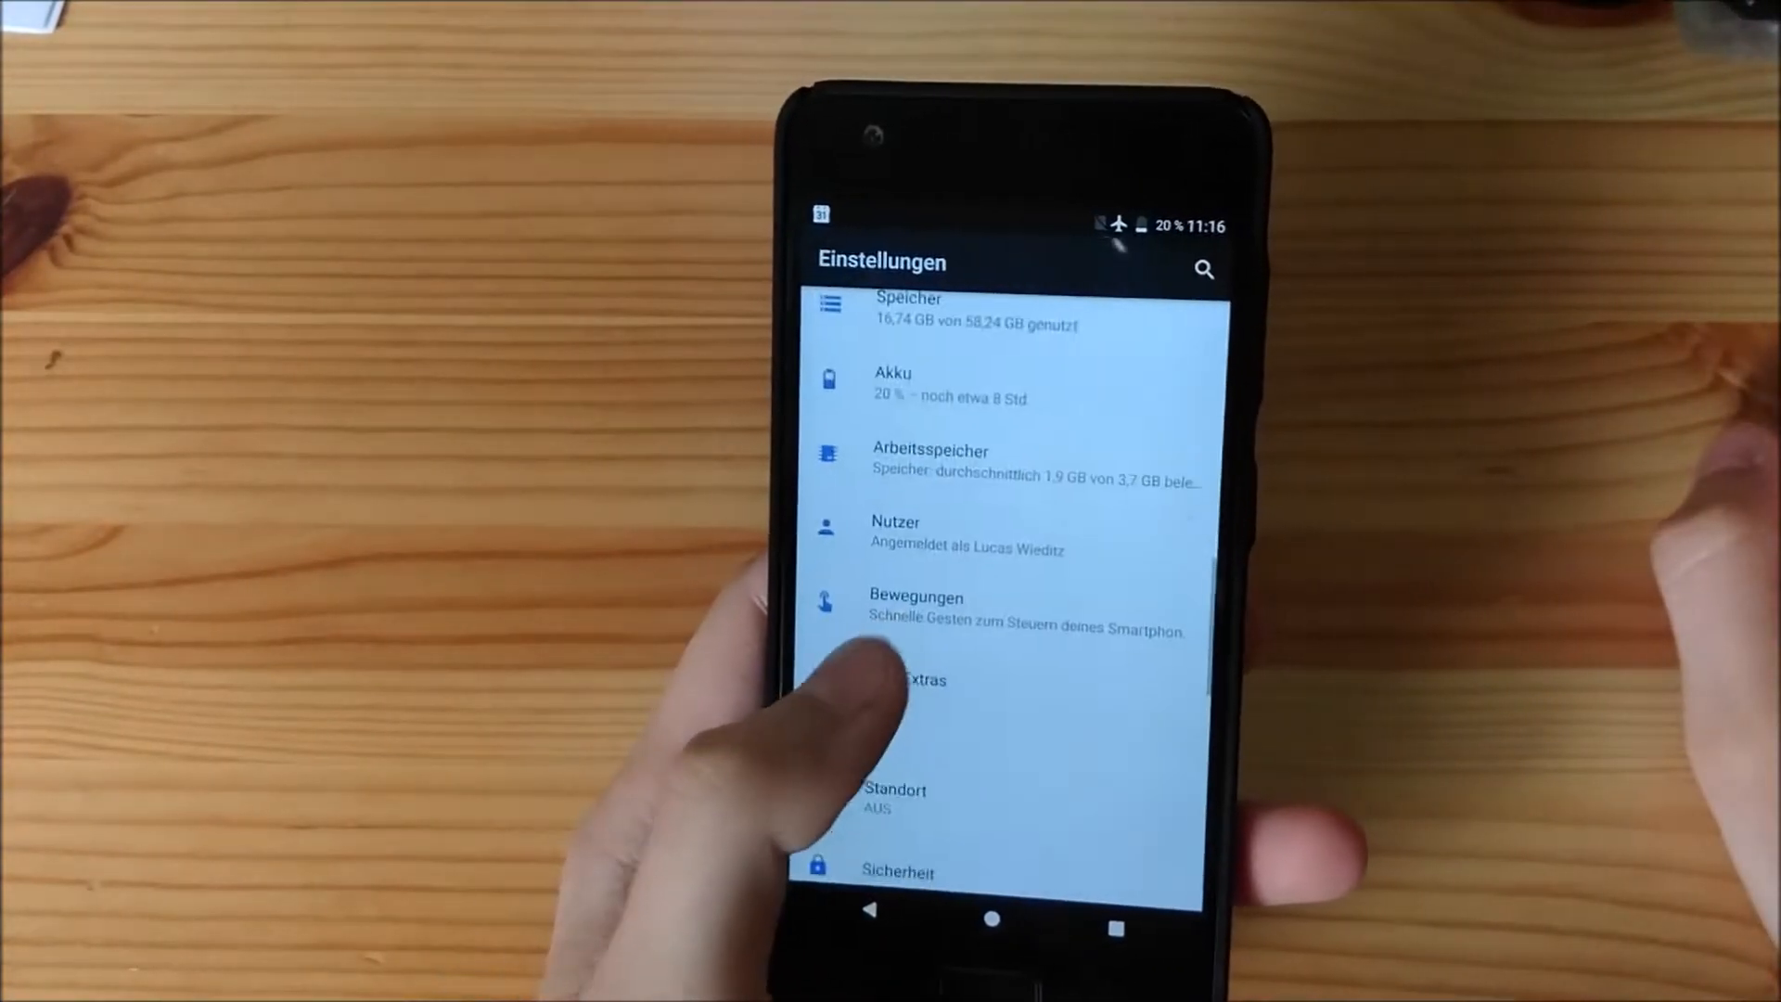
pyautogui.click(918, 681)
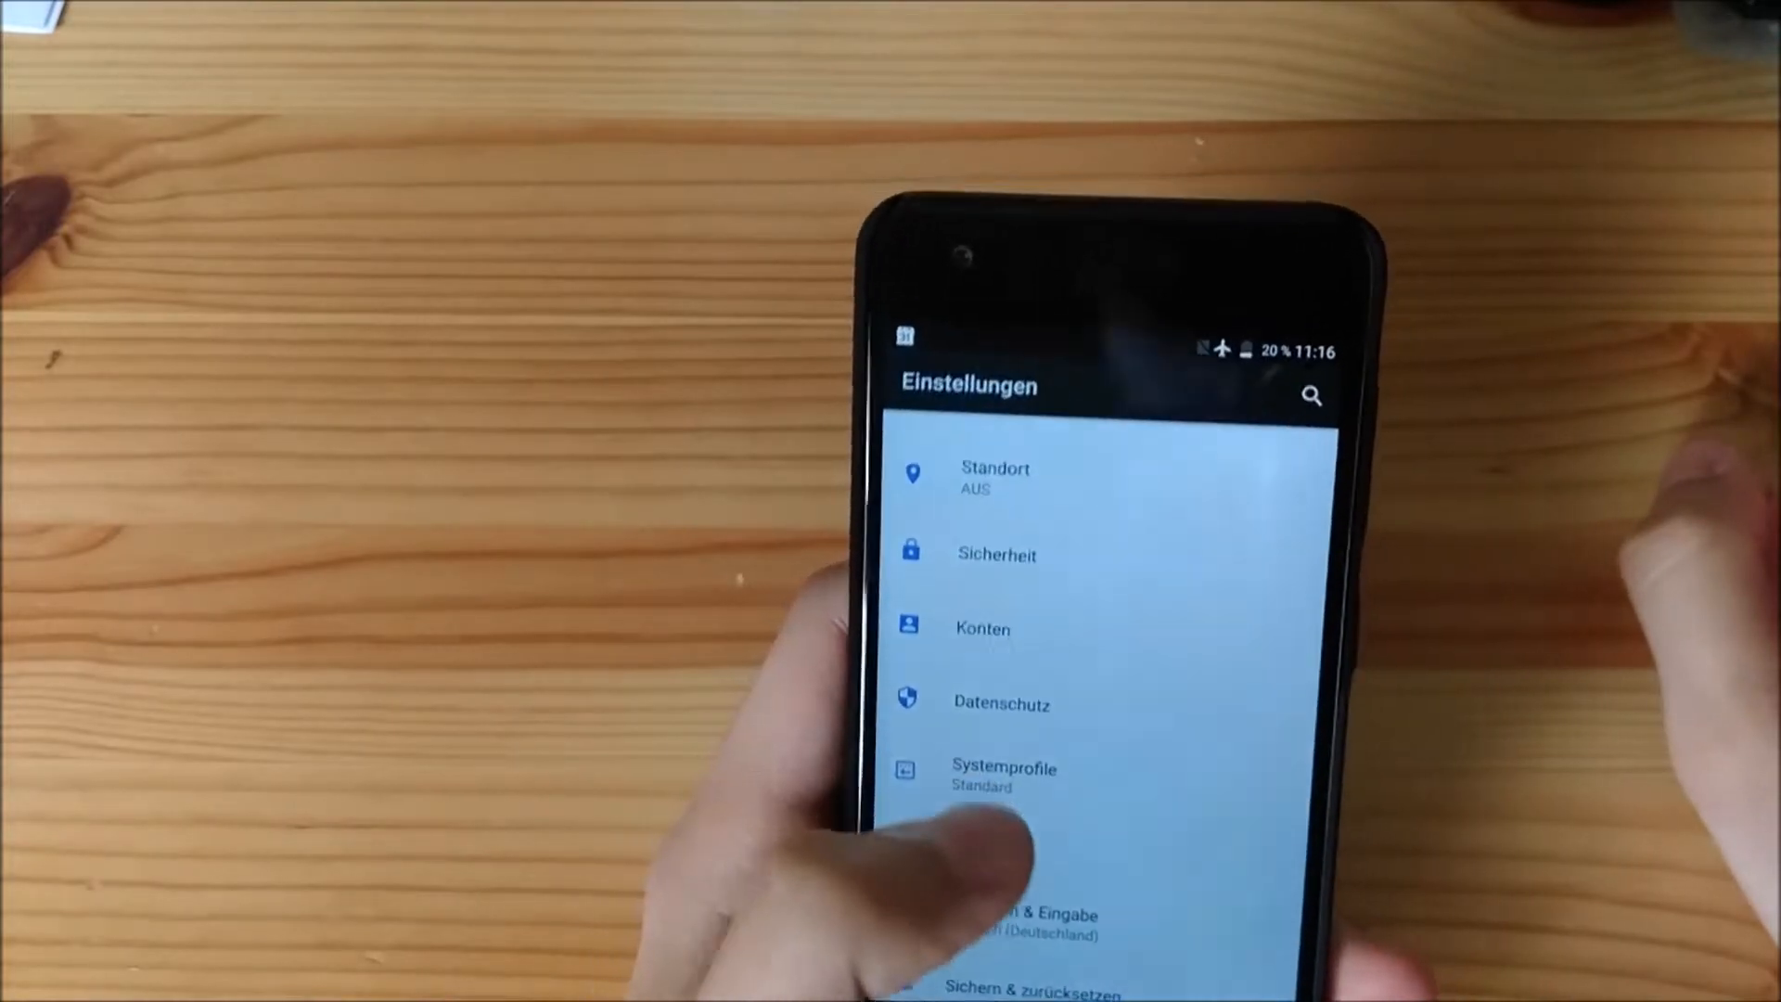
pyautogui.scroll(-3)
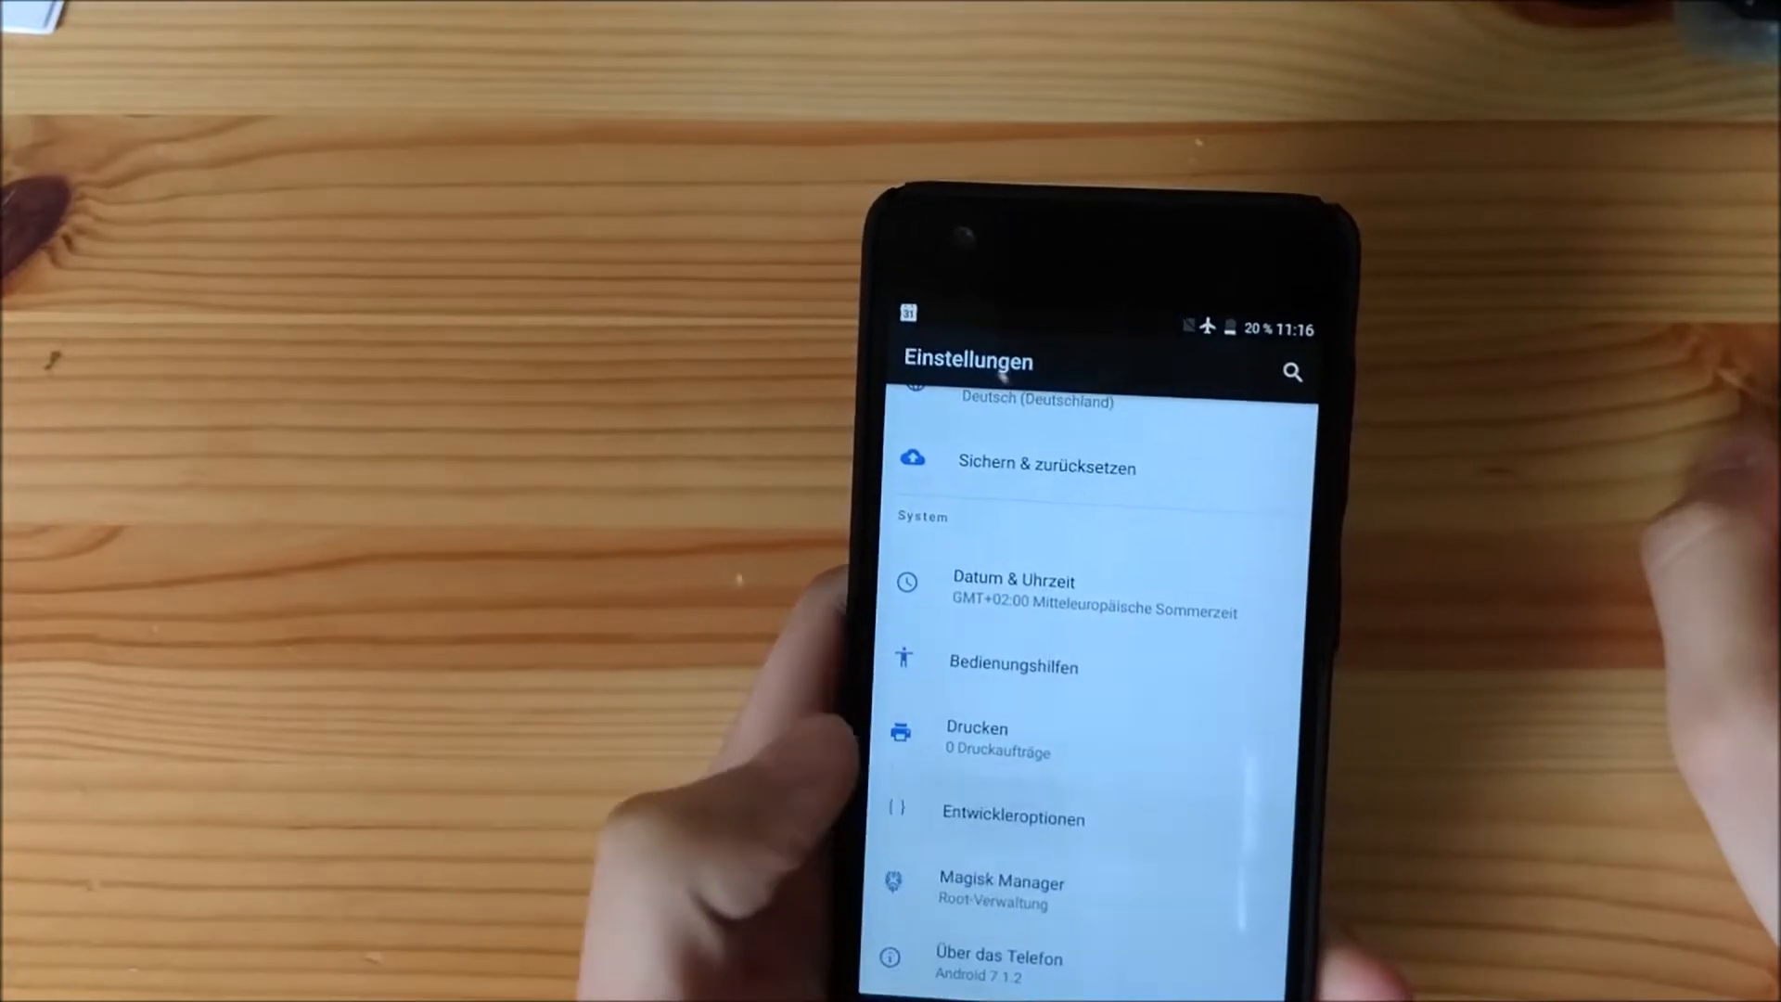
# Open Entwickleroptionen and scroll through the developer options list
pyautogui.click(1013, 816)
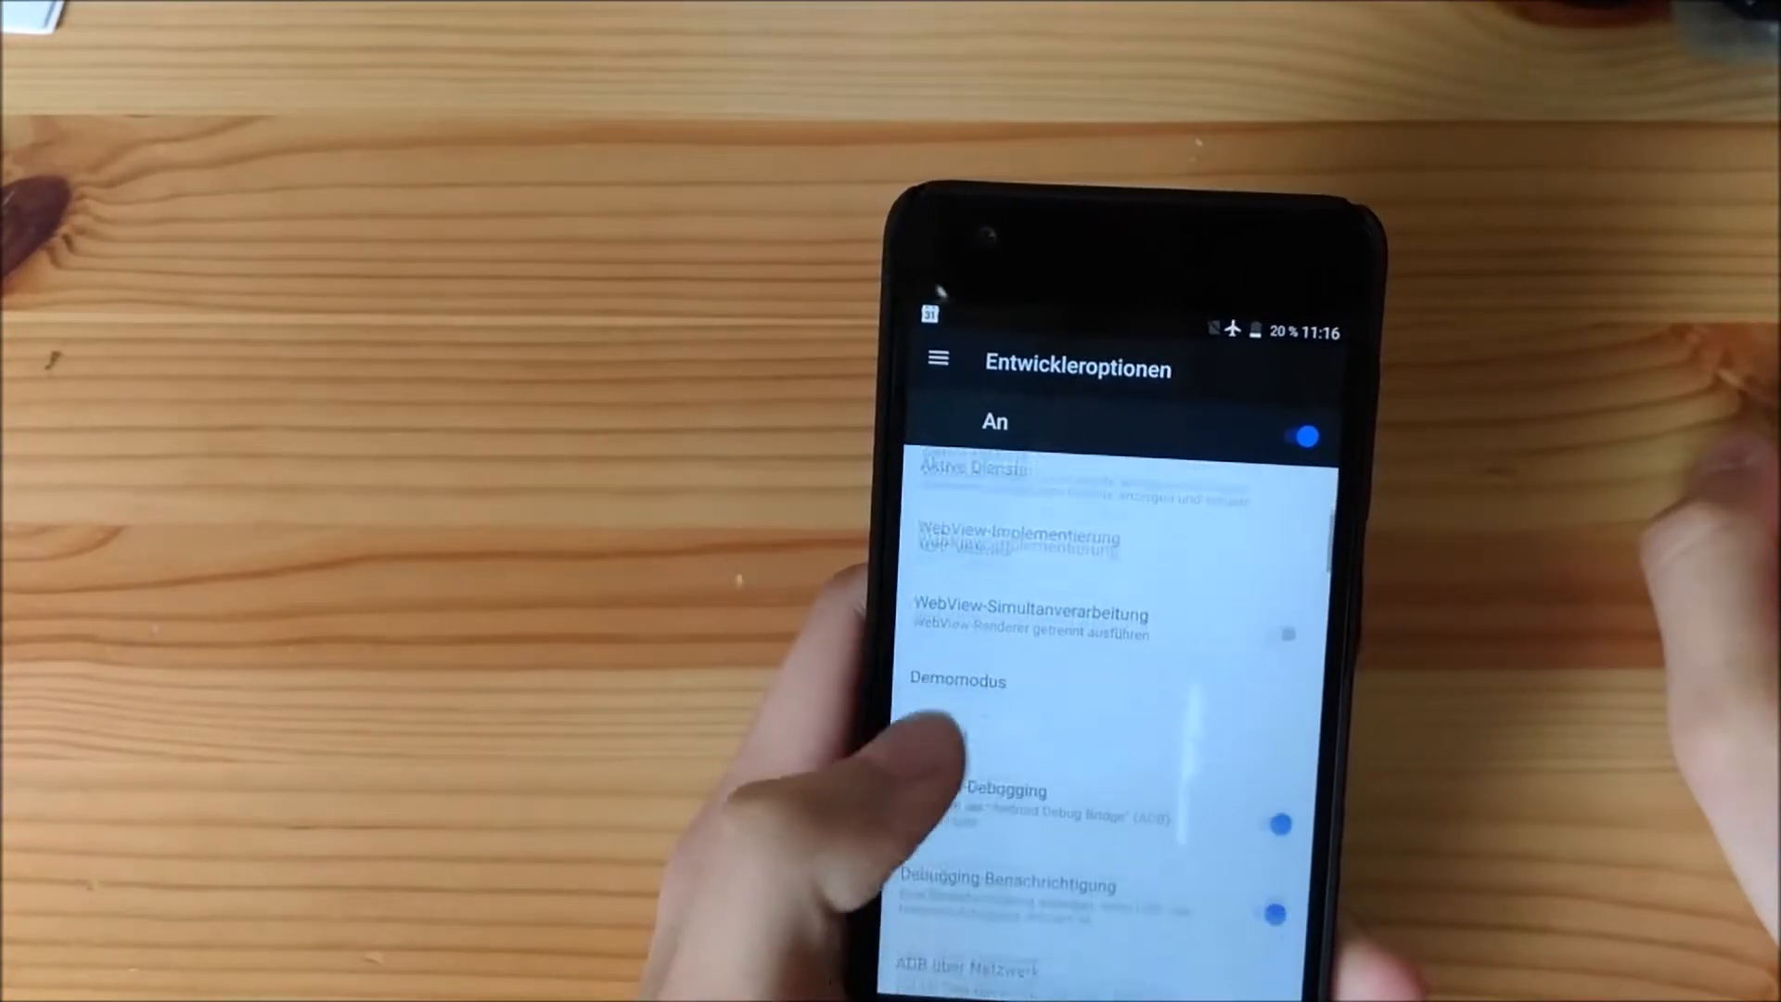
pyautogui.scroll(-3)
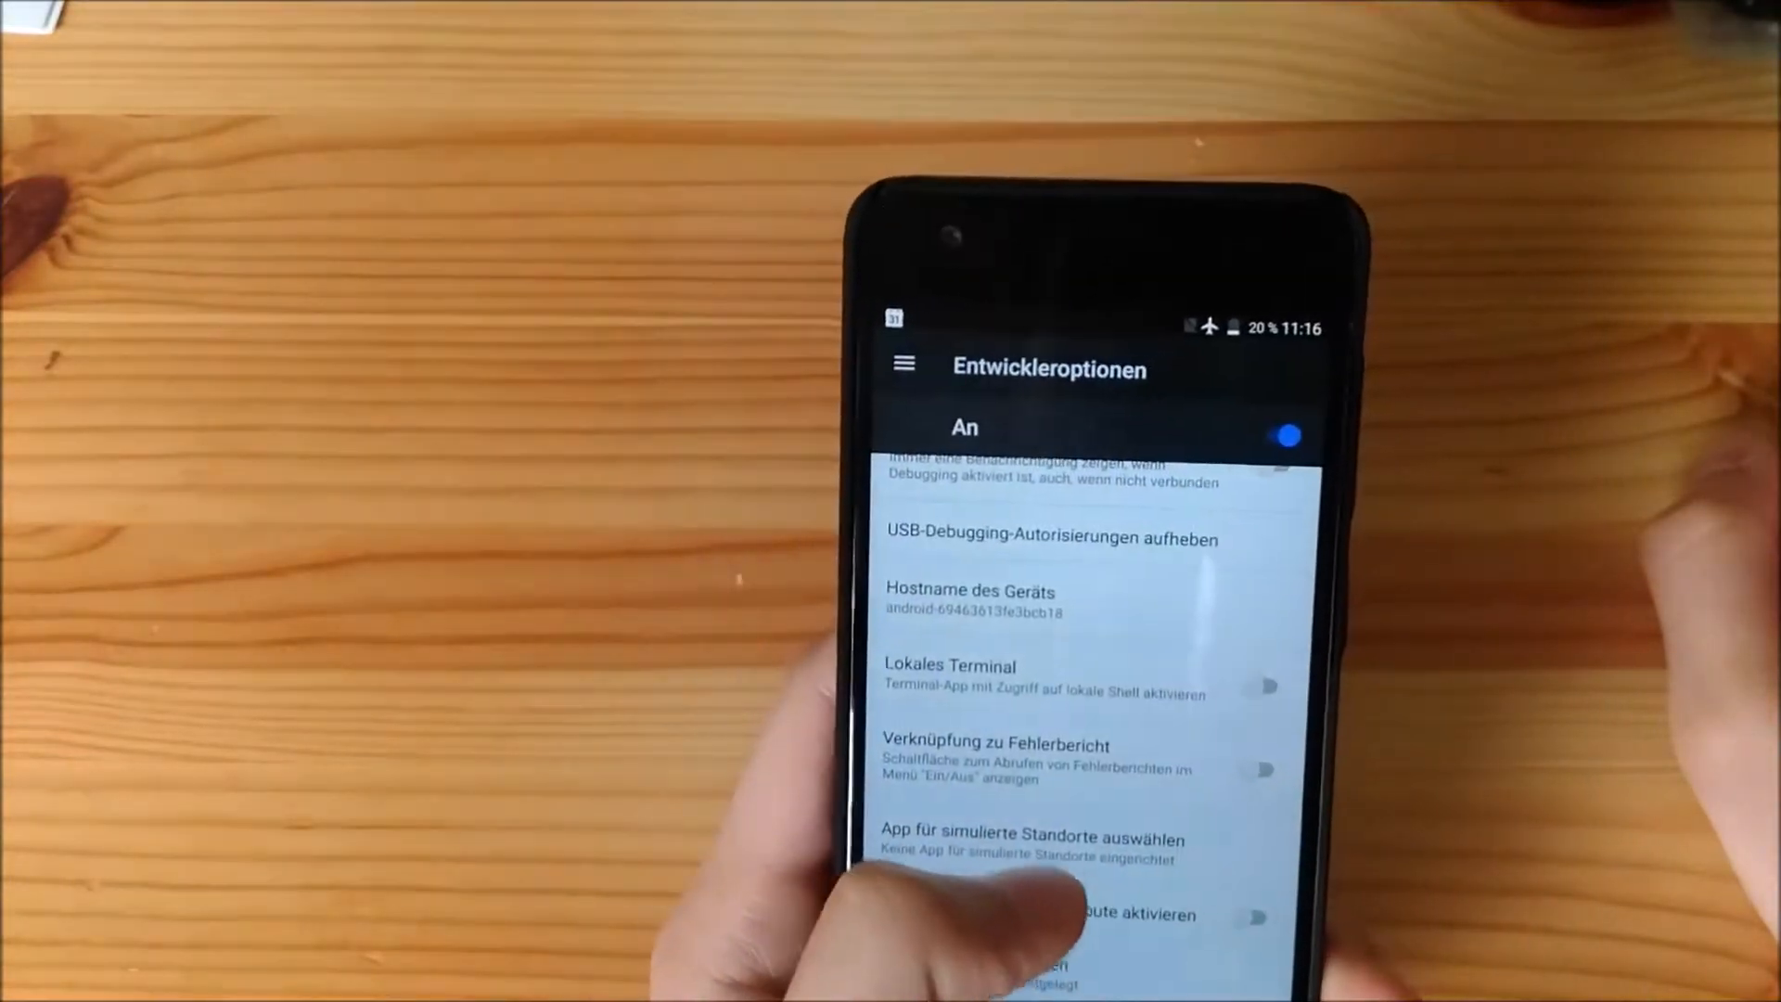
pyautogui.scroll(-3)
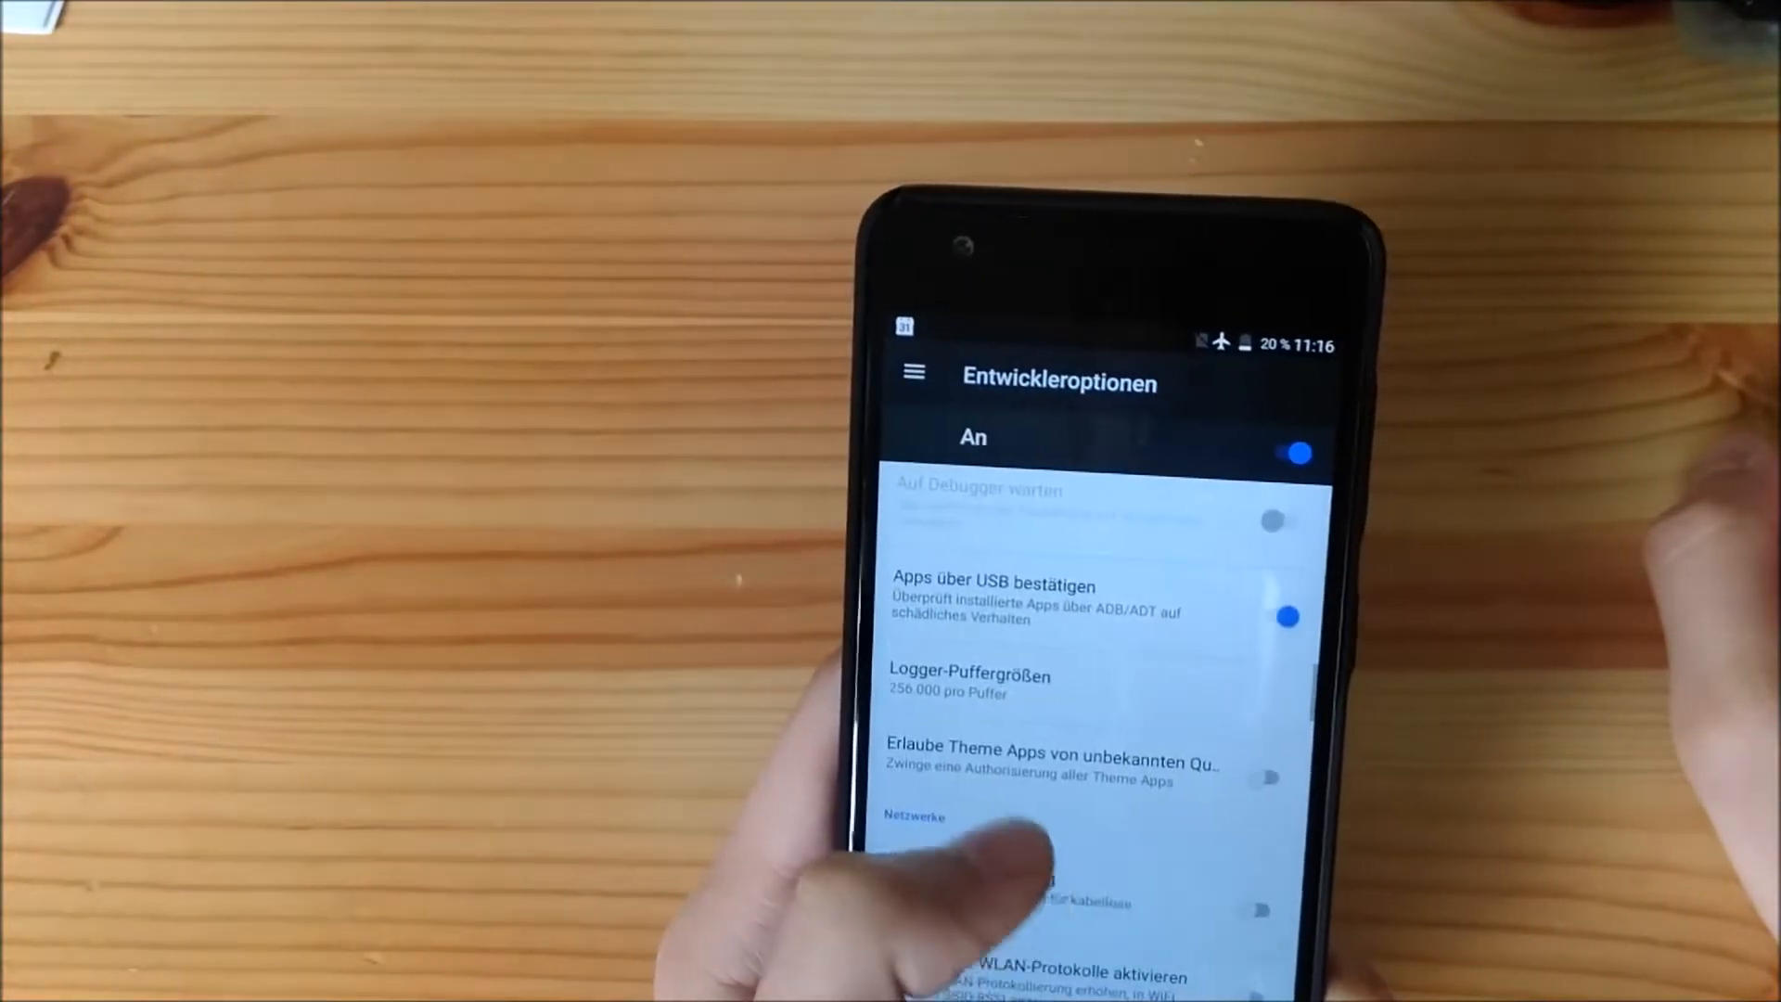
pyautogui.scroll(-3)
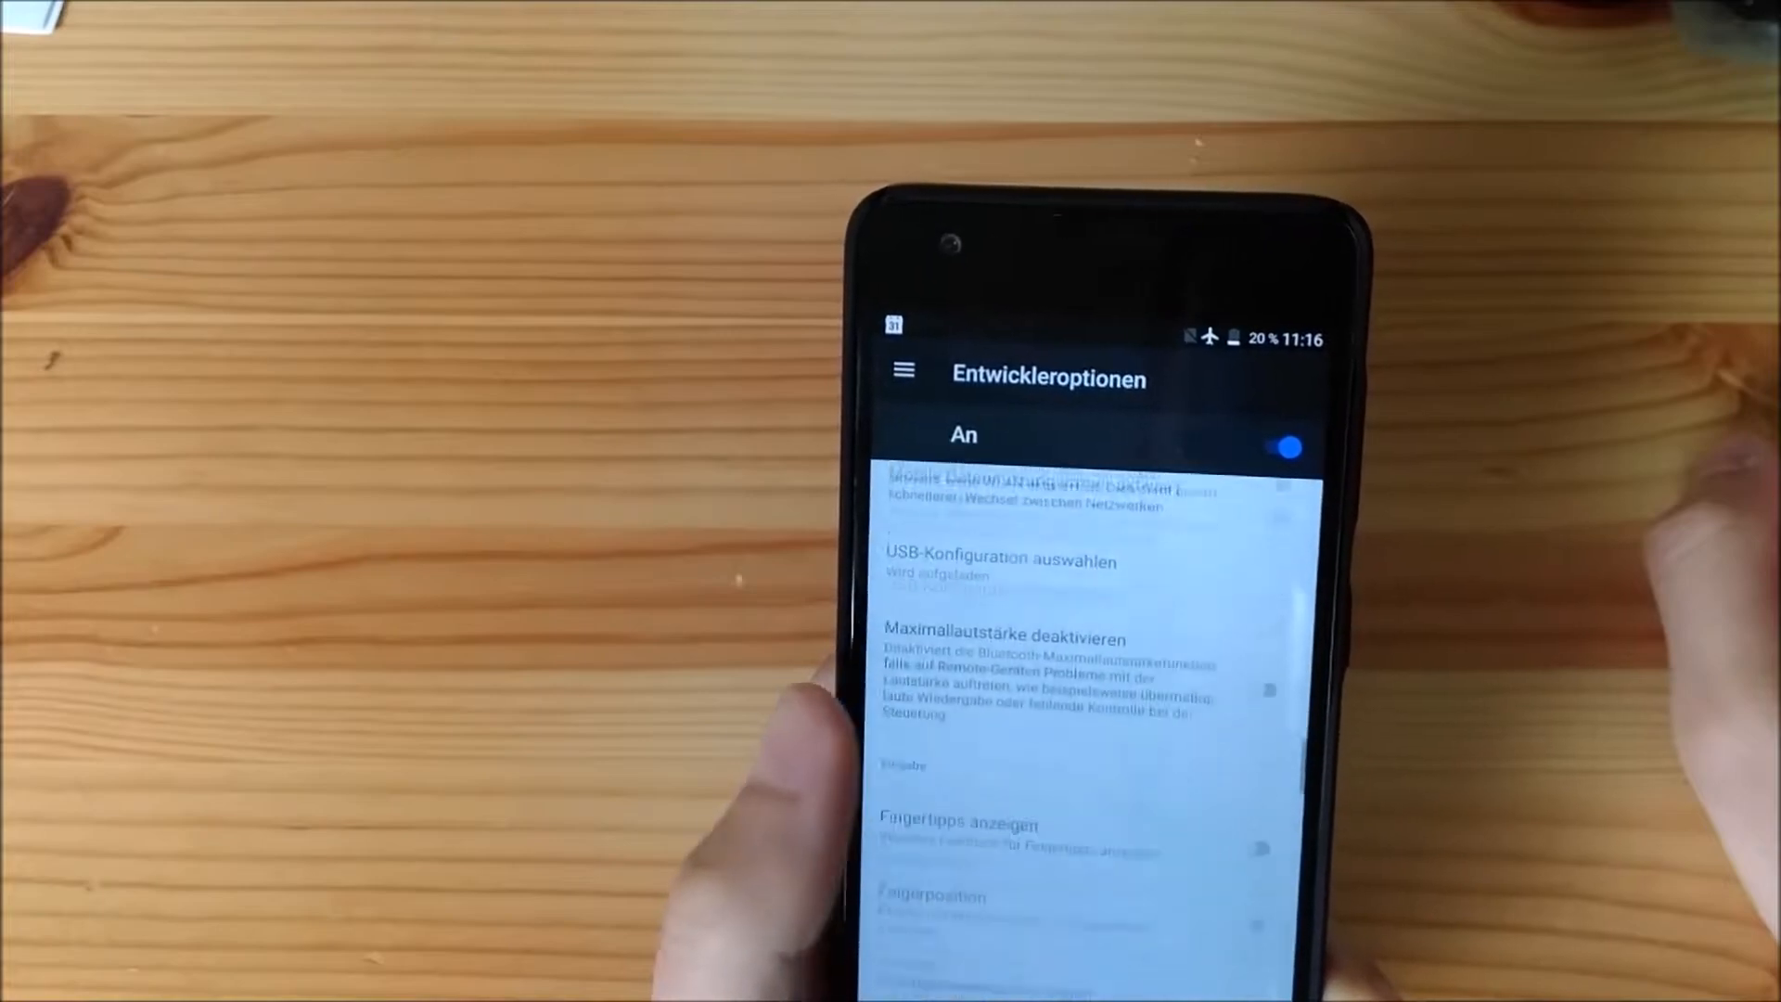
pyautogui.scroll(-3)
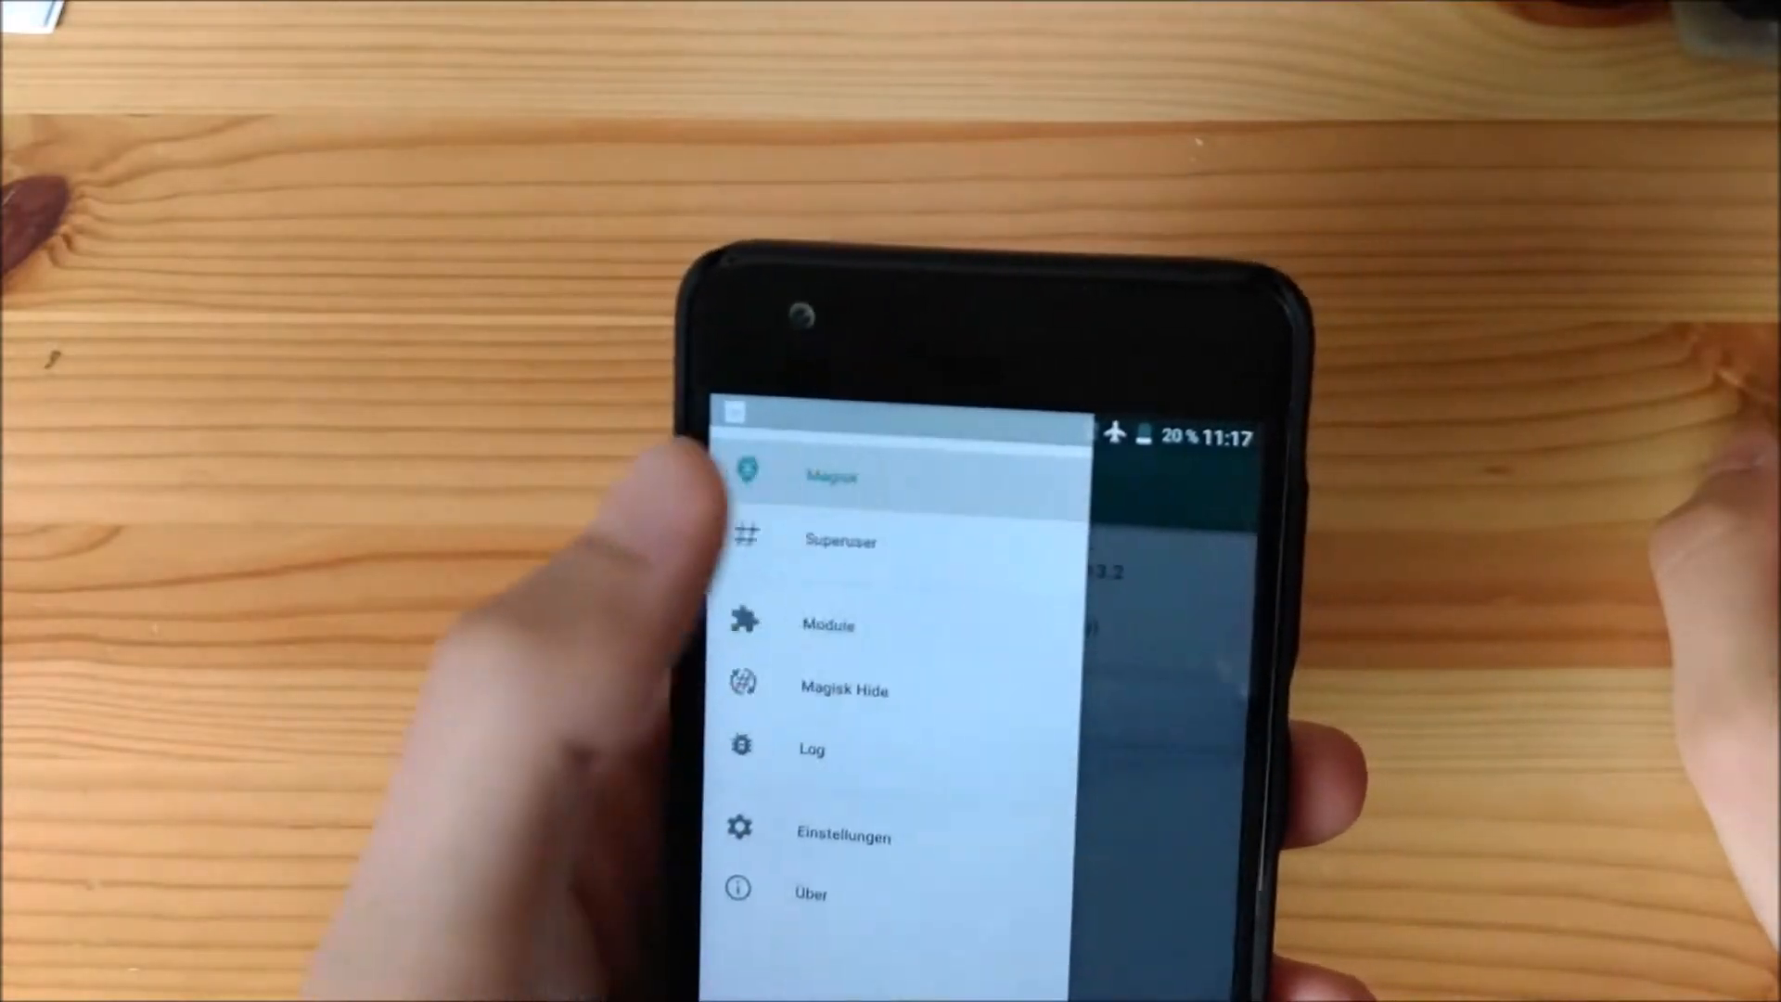
# View Magisk's installed version 13.2 status, then the Magisk Hide app list via the drawer
pyautogui.click(840, 540)
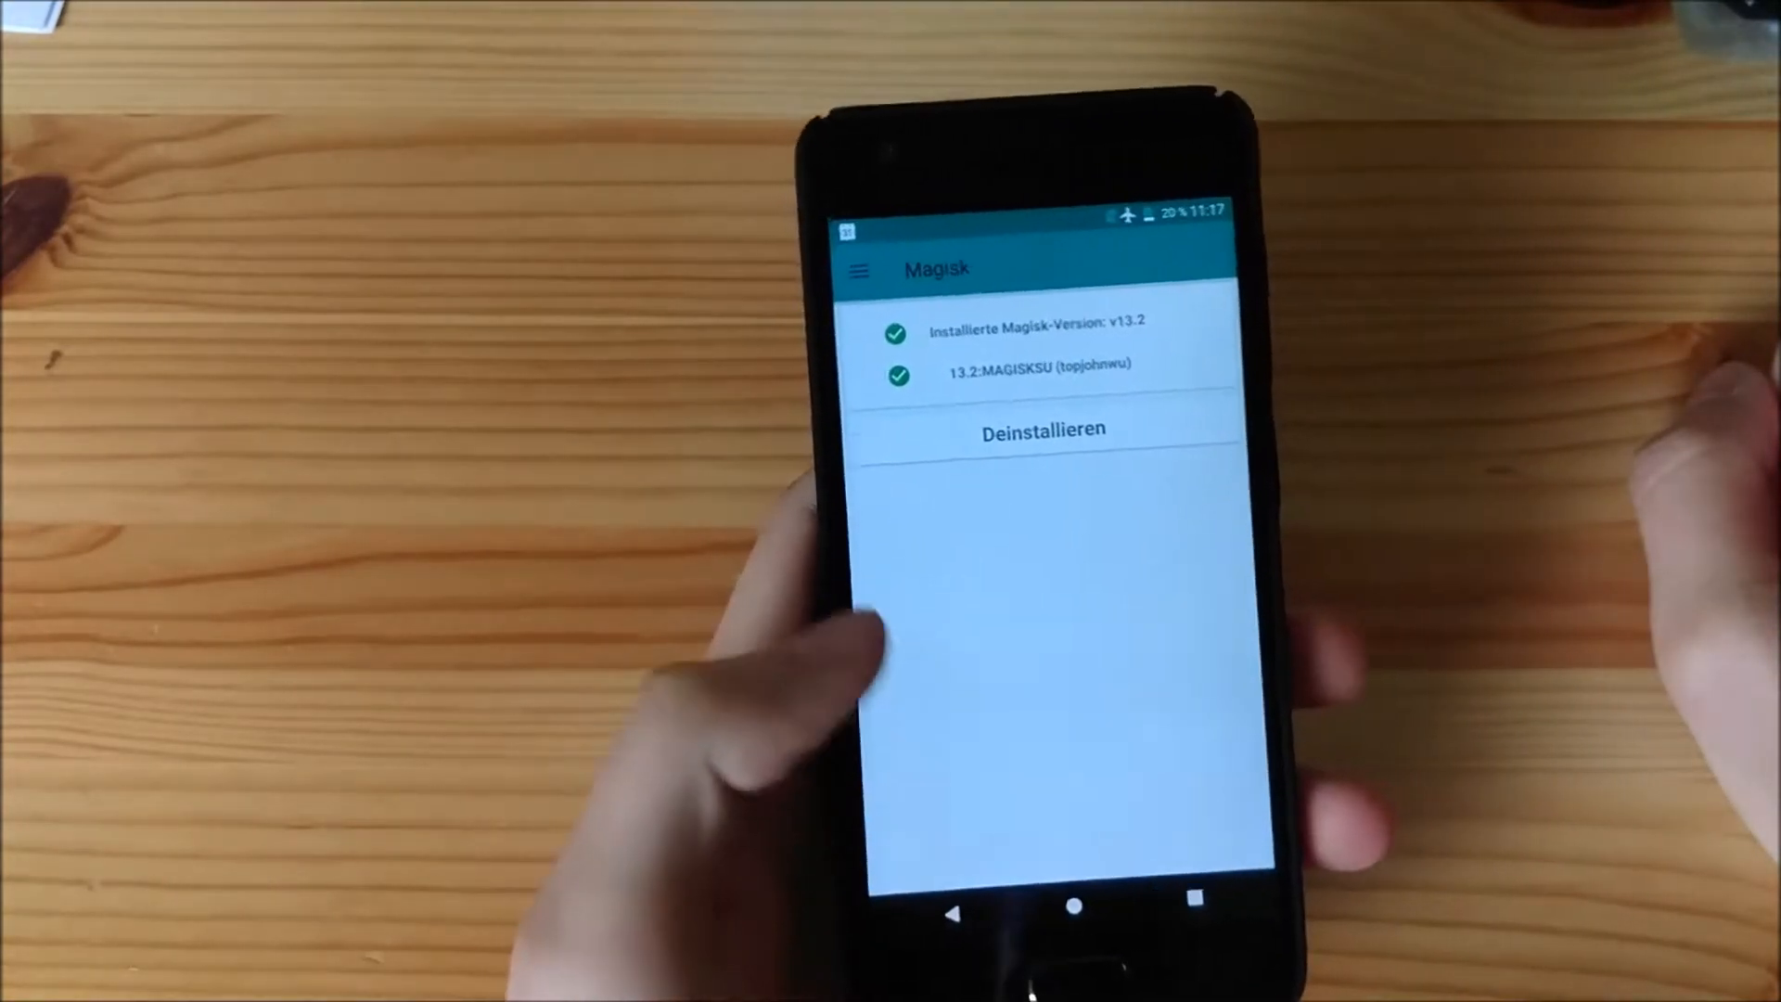
pyautogui.click(858, 271)
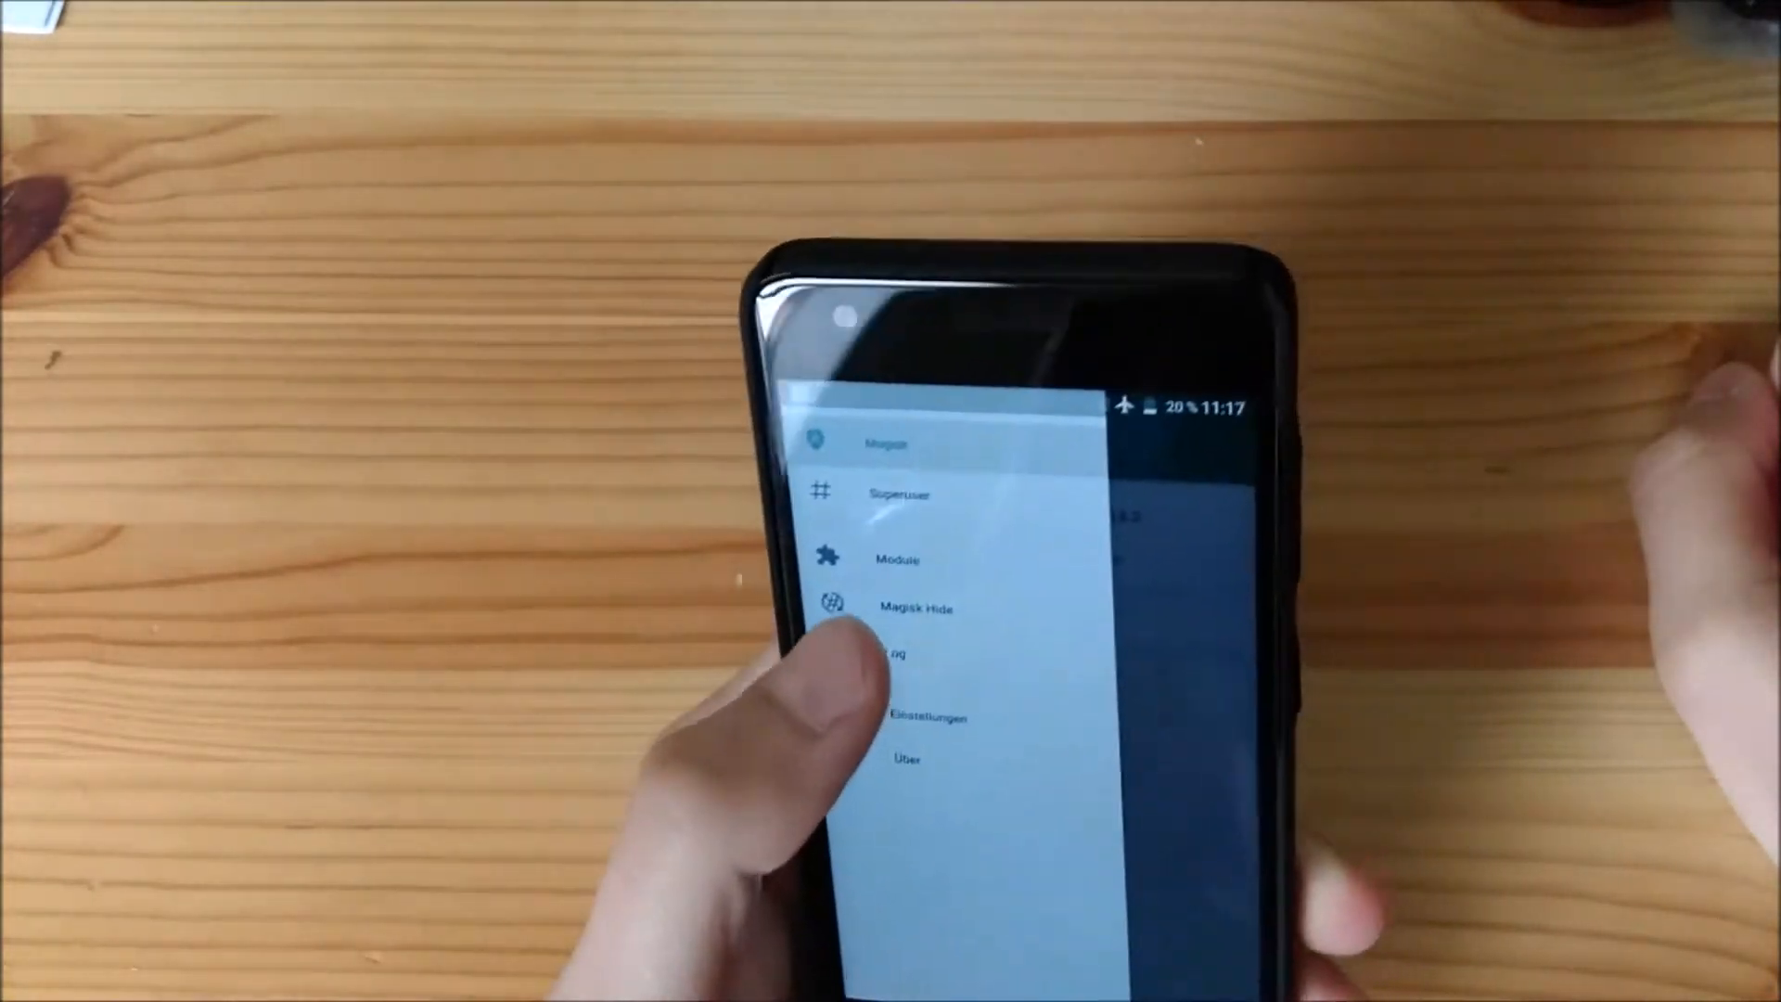
pyautogui.click(896, 558)
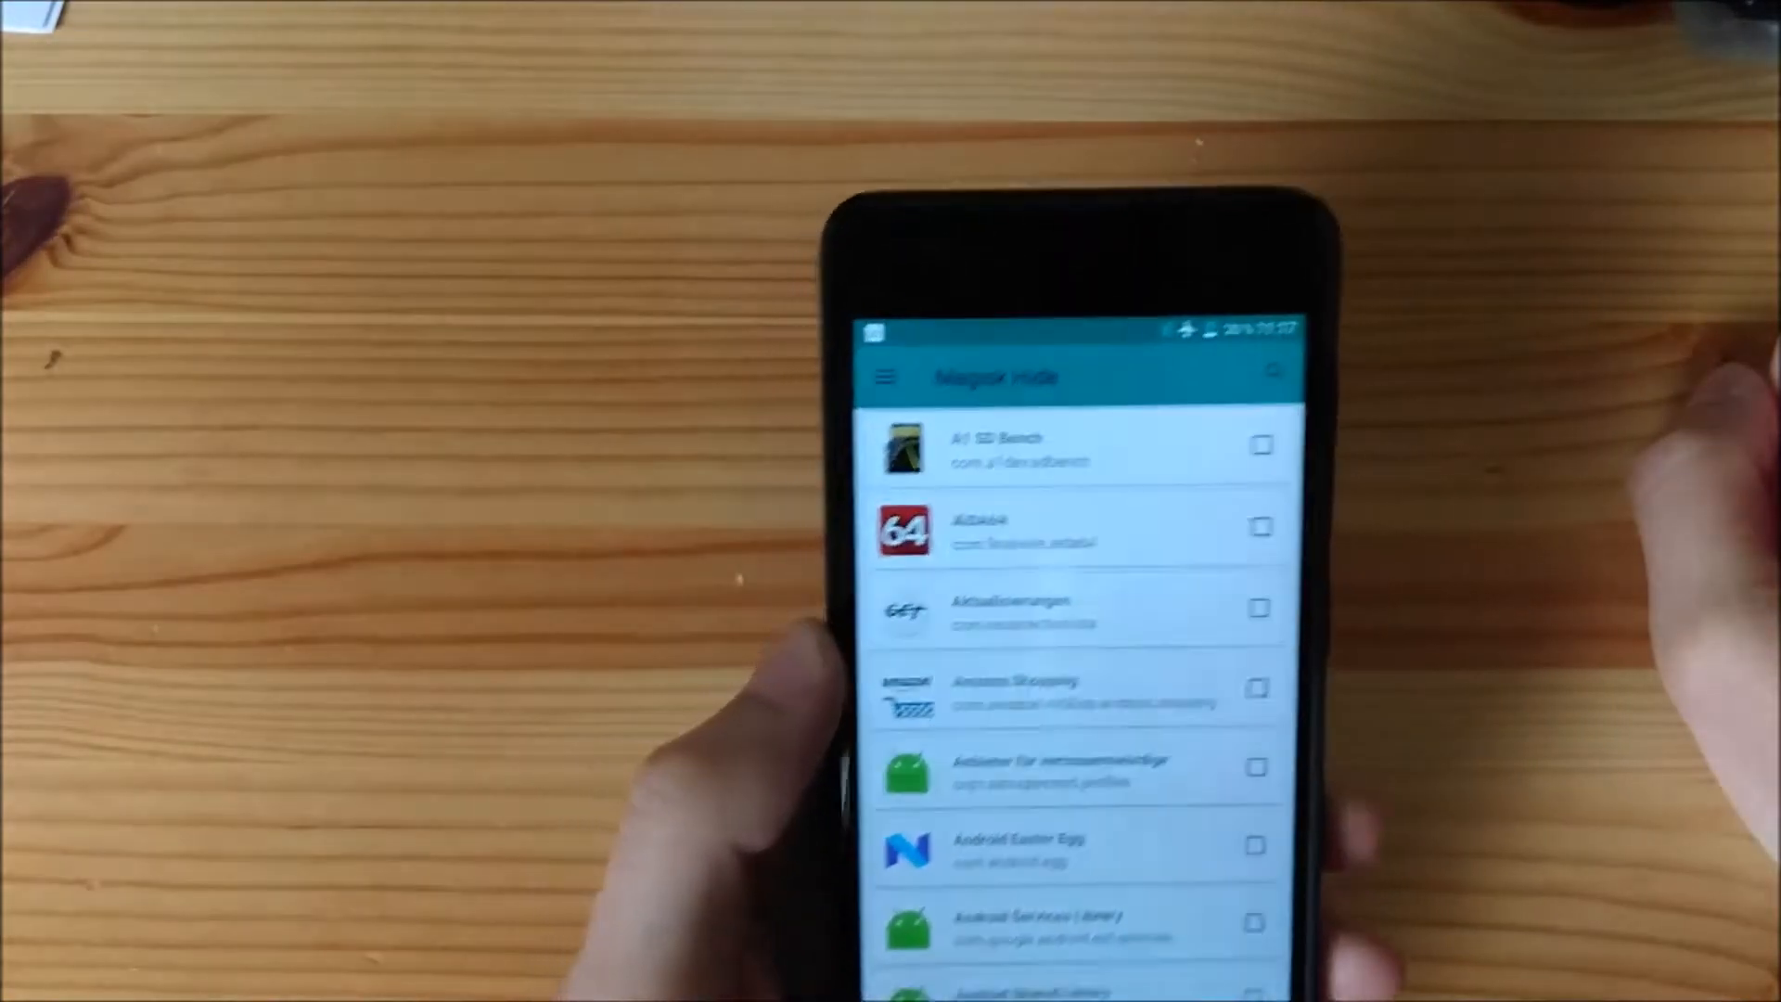
# Leave Magisk Manager through its drawer and return to the Settings System section
pyautogui.click(887, 377)
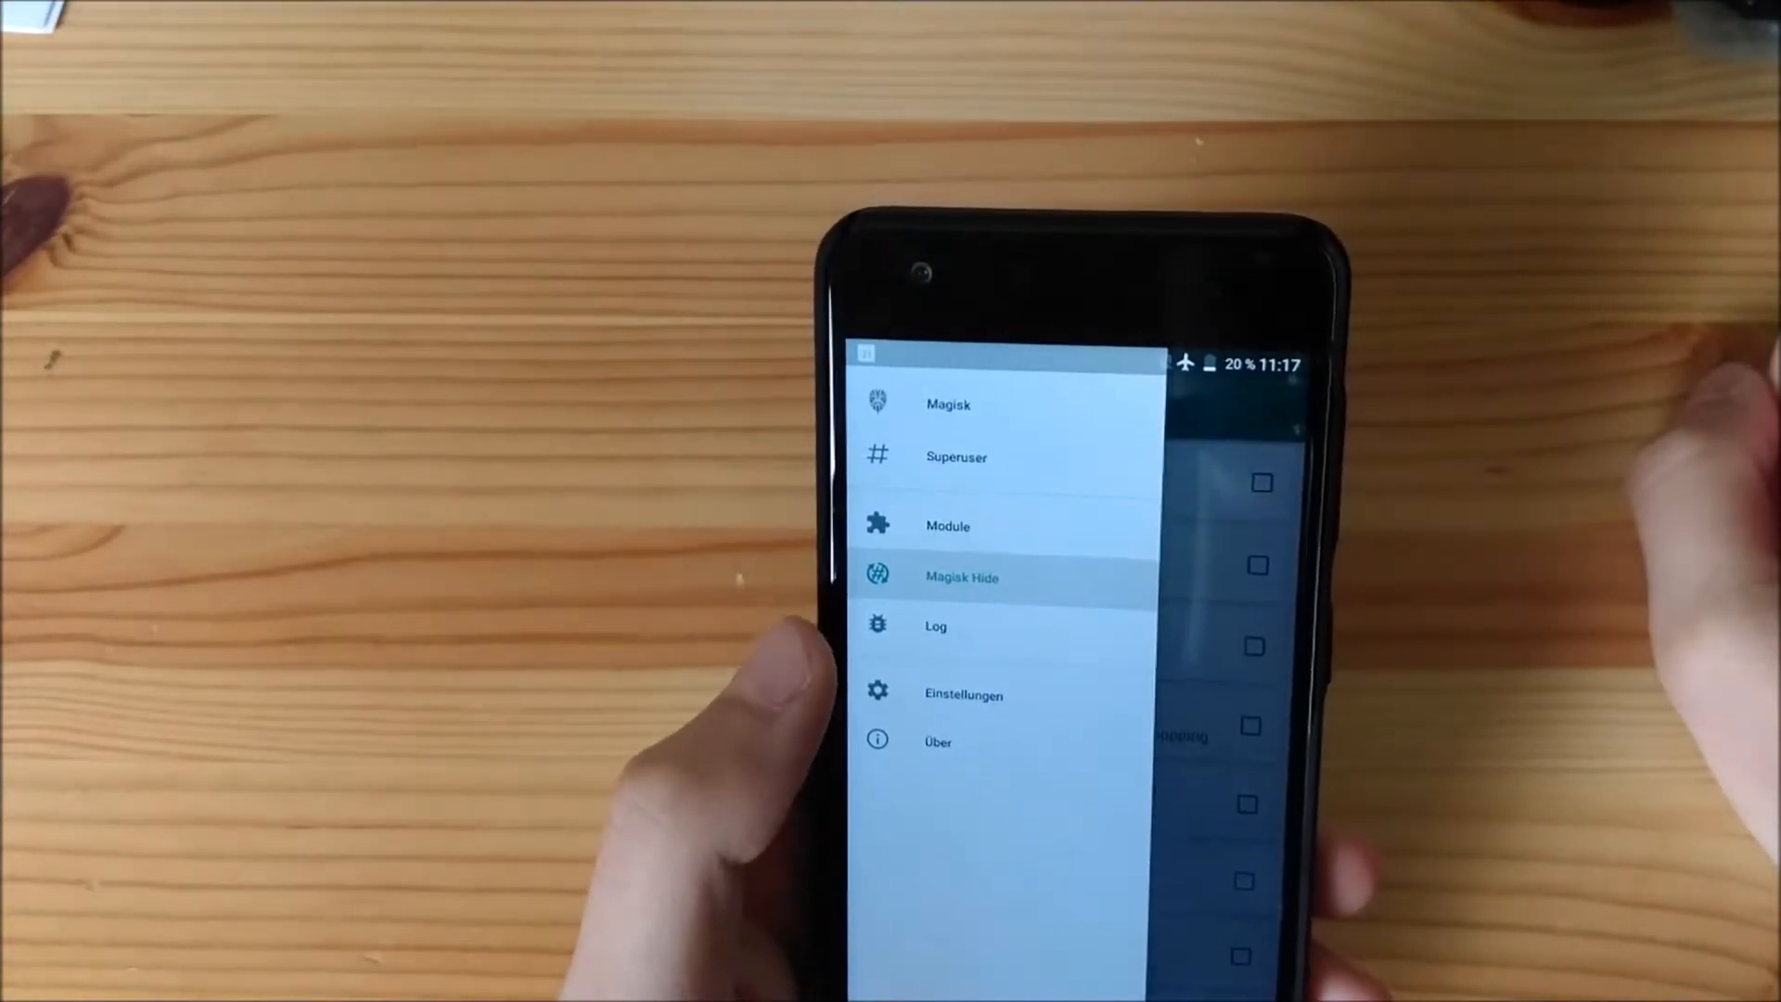
pyautogui.click(947, 523)
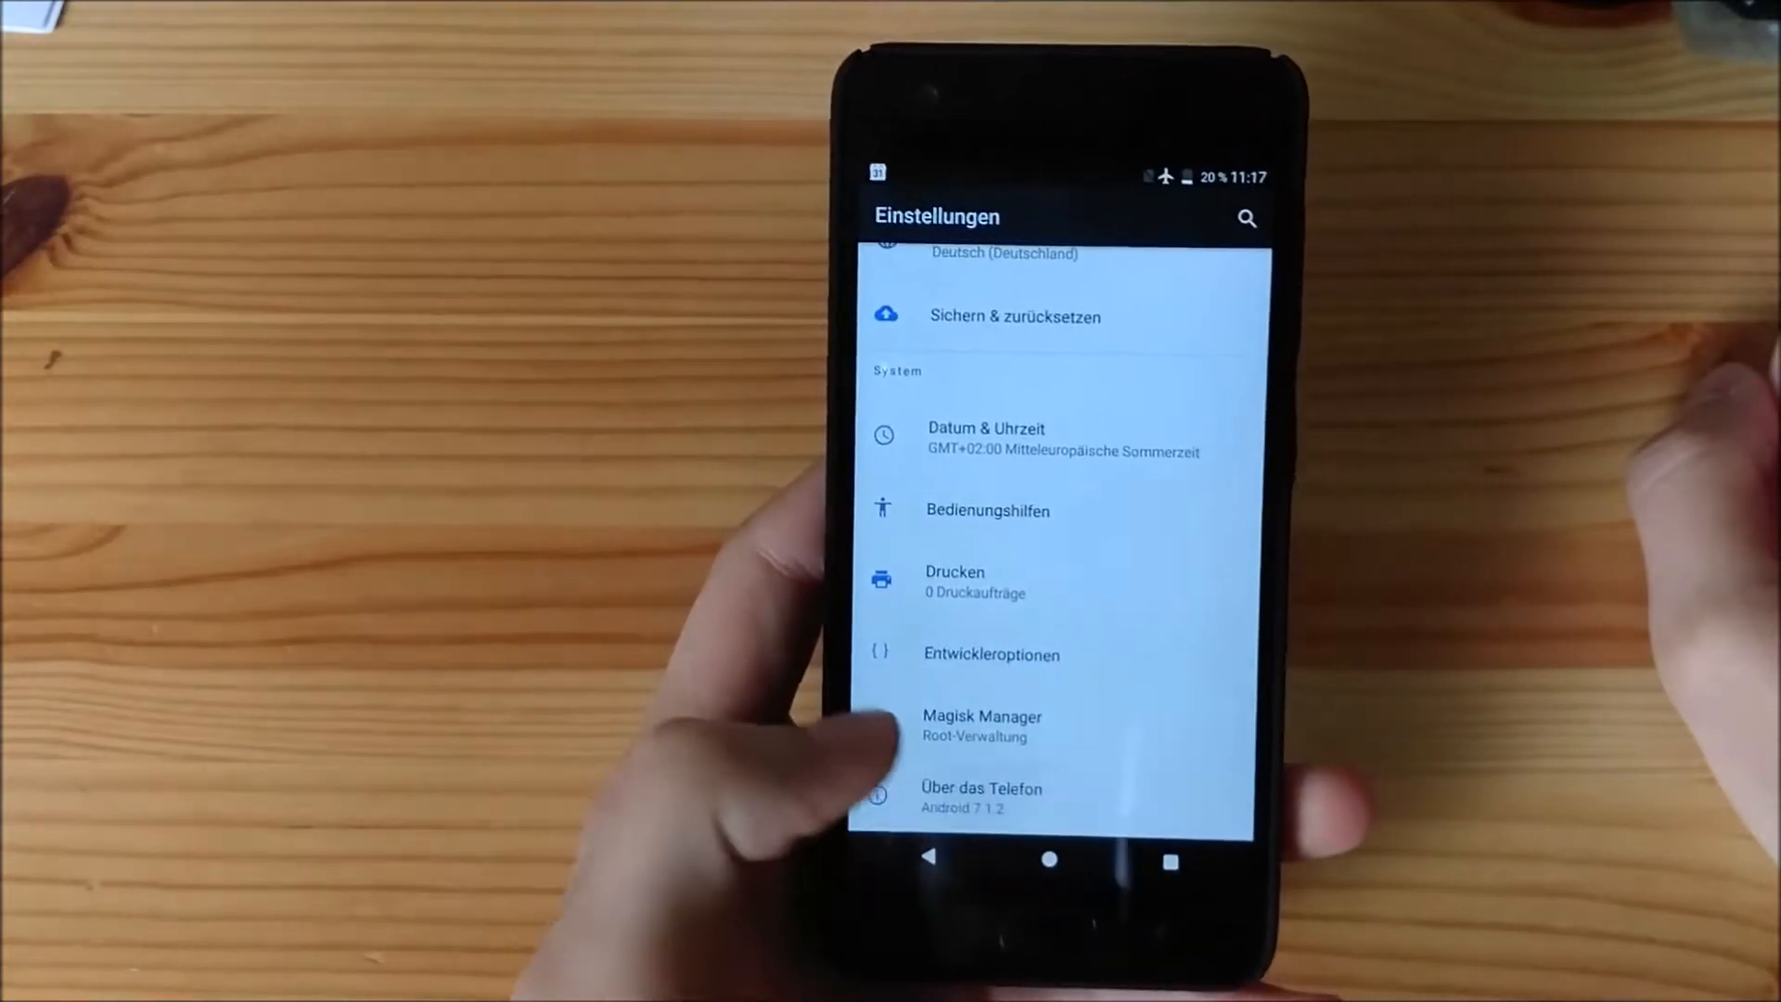
# Open Sprachen & Eingabe and scroll its languages, spell checker, dictionary and keyboard options
pyautogui.click(979, 788)
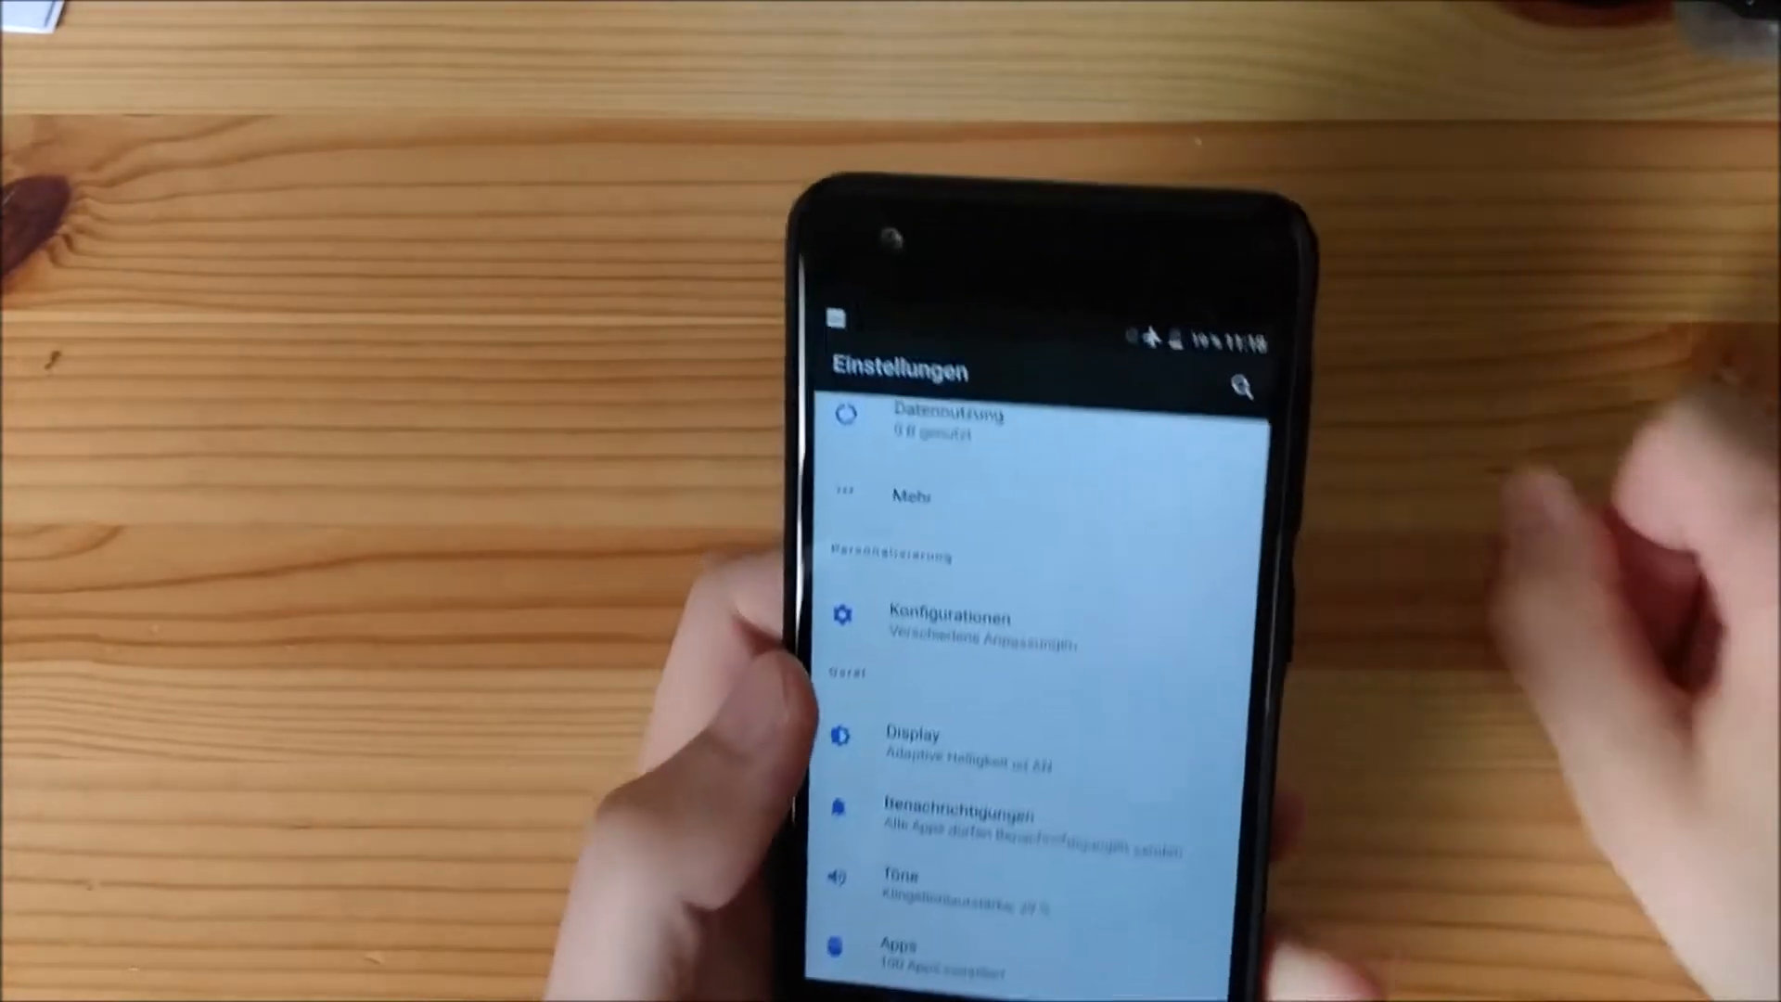
pyautogui.click(952, 616)
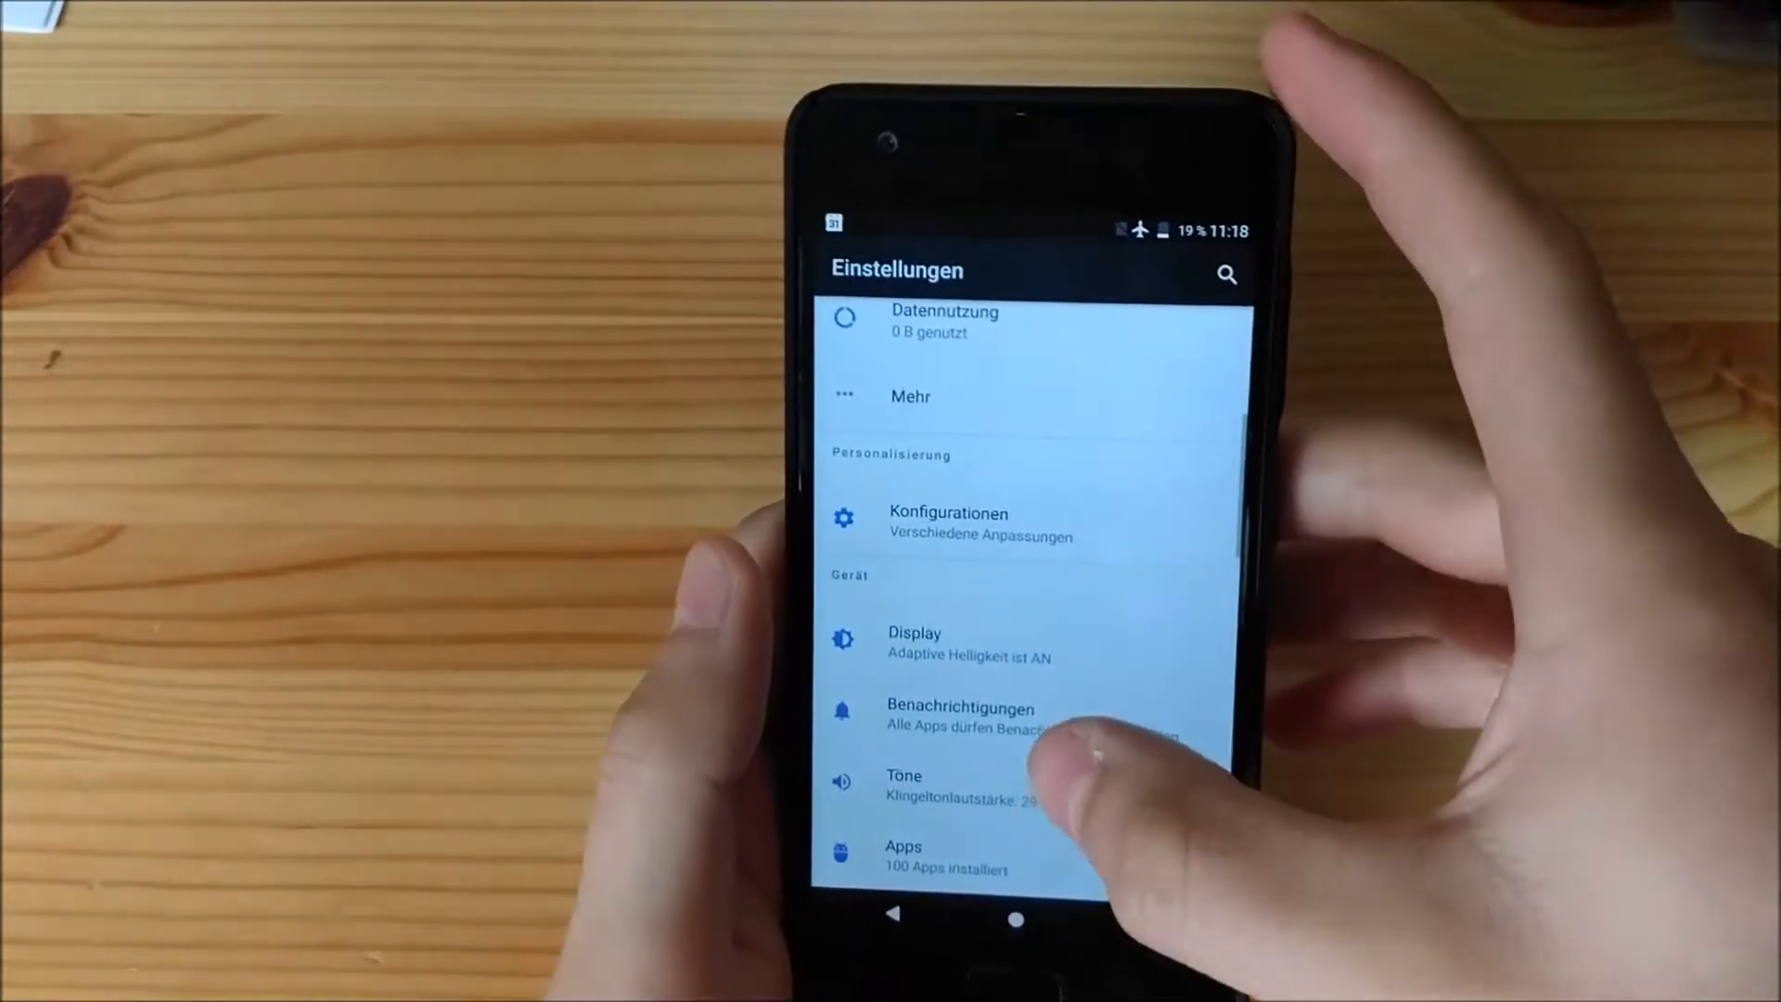
pyautogui.scroll(-3)
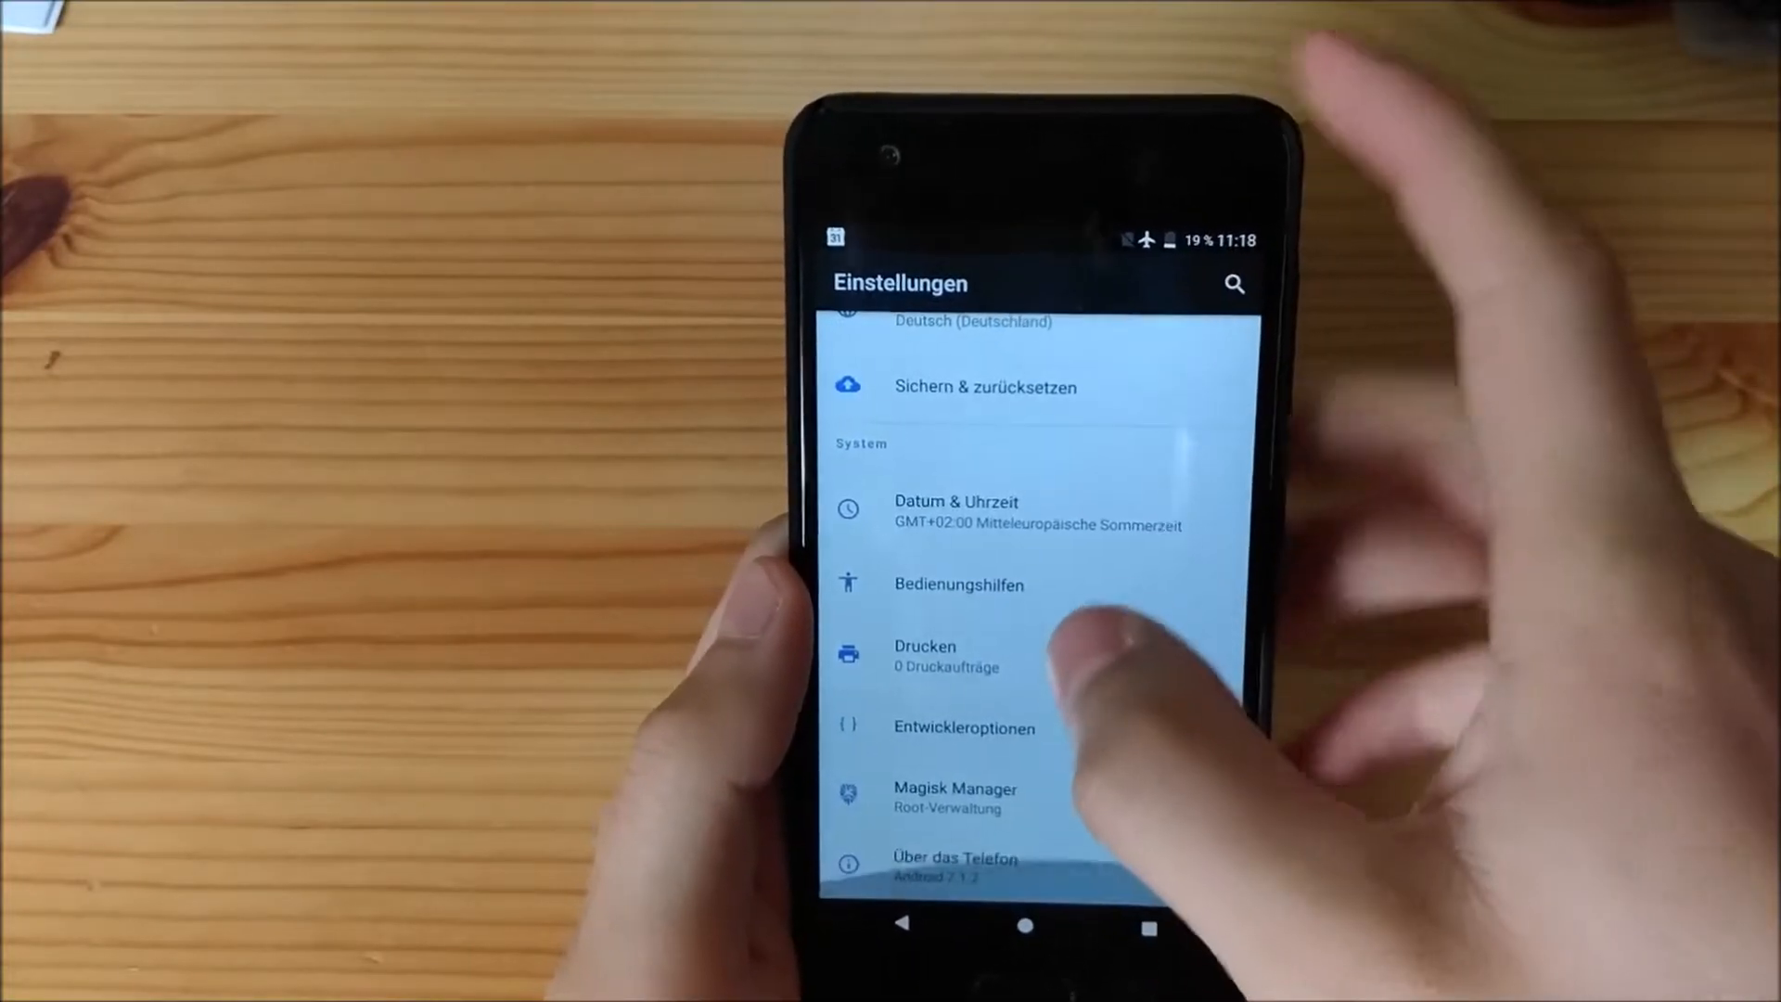
pyautogui.scroll(-3)
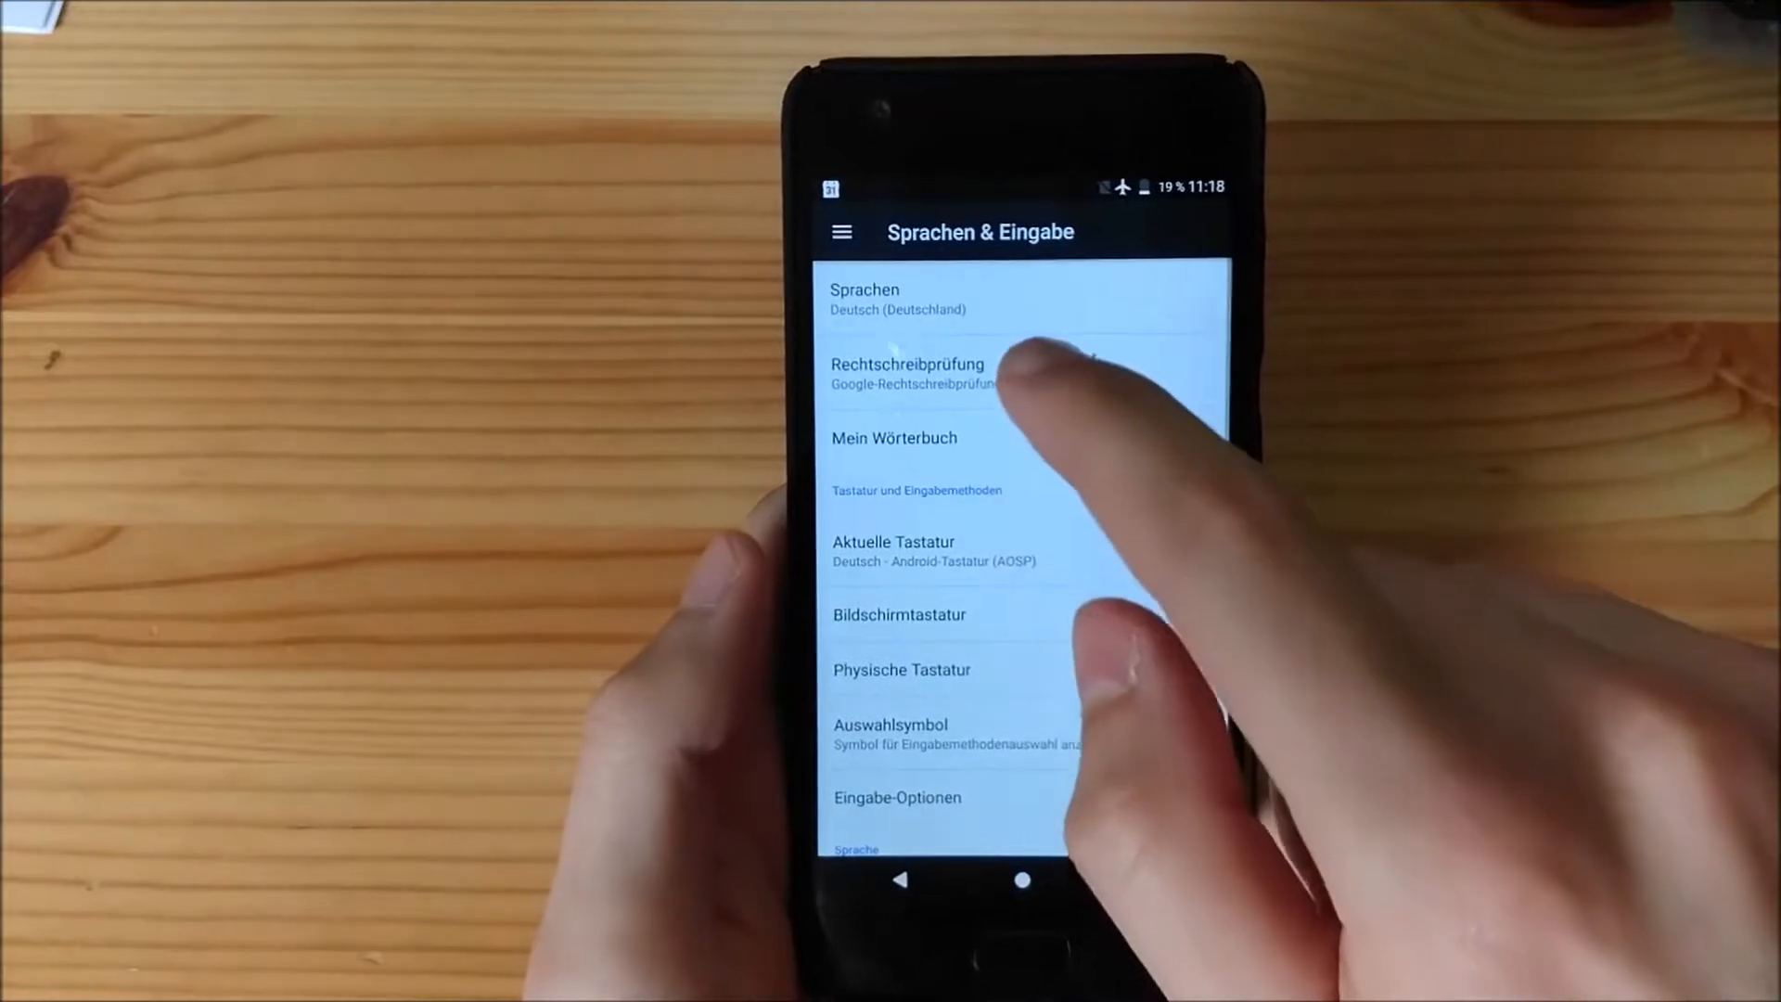
# Add English with a regional variant from the add-language list in language preferences
pyautogui.click(909, 298)
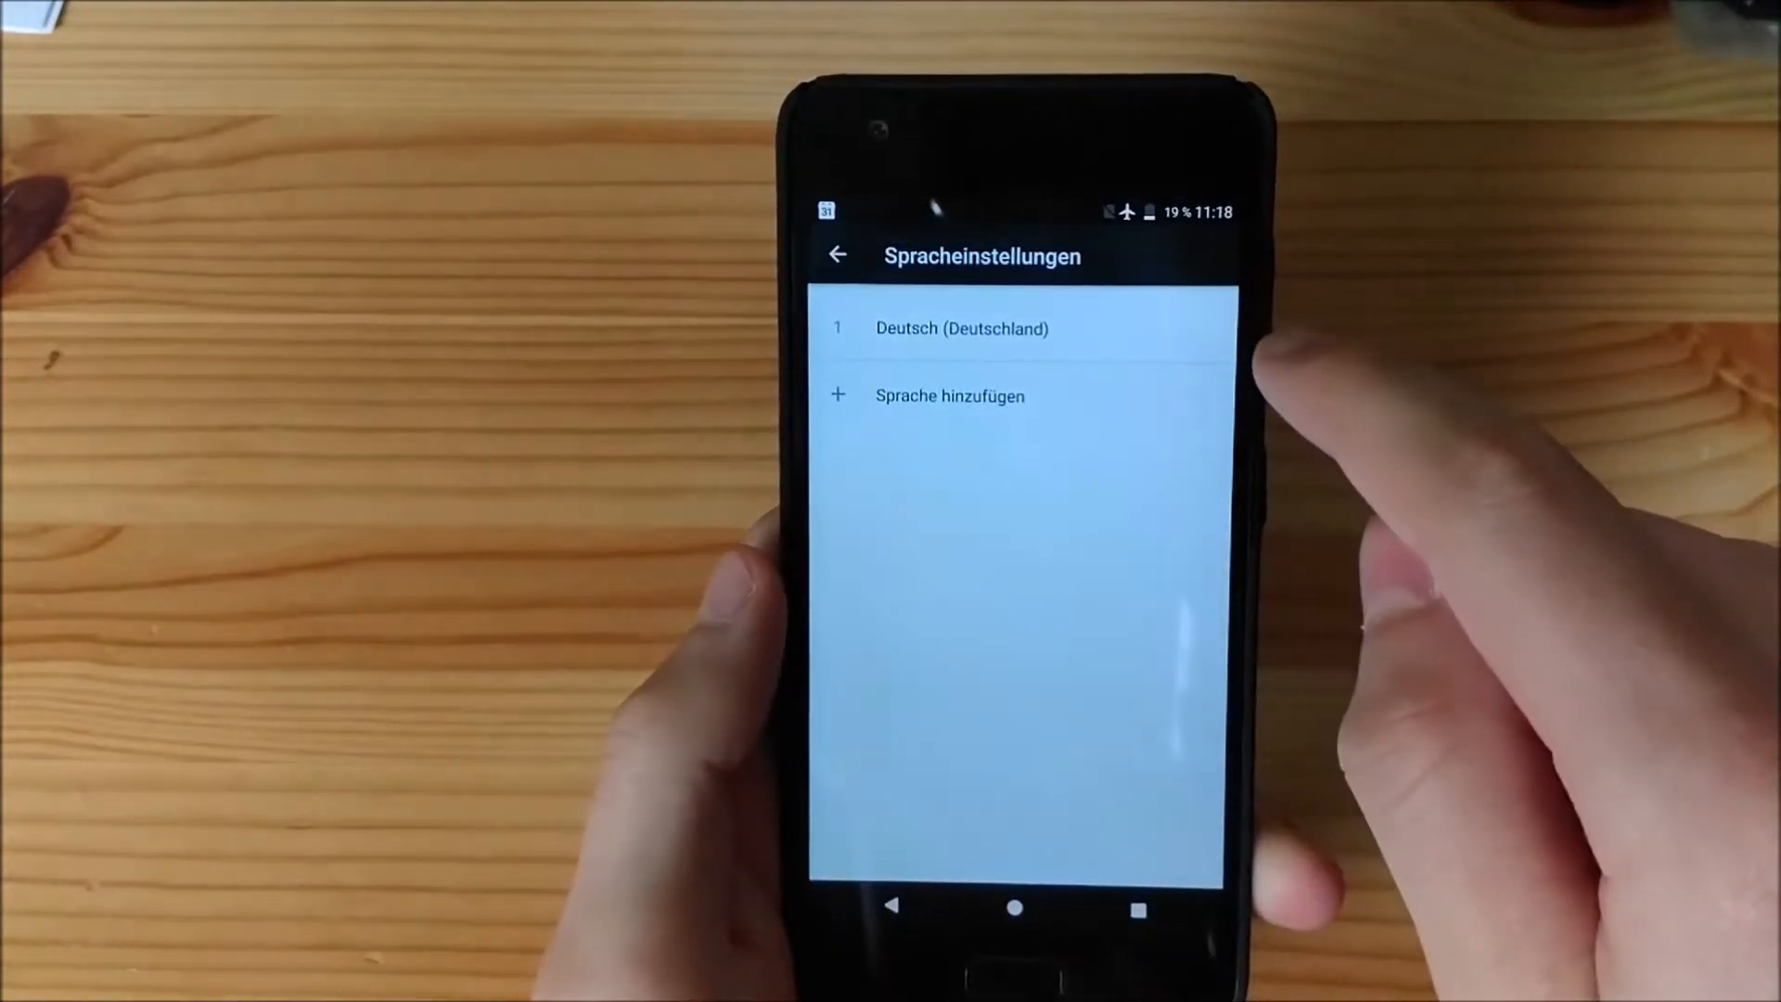
pyautogui.click(949, 395)
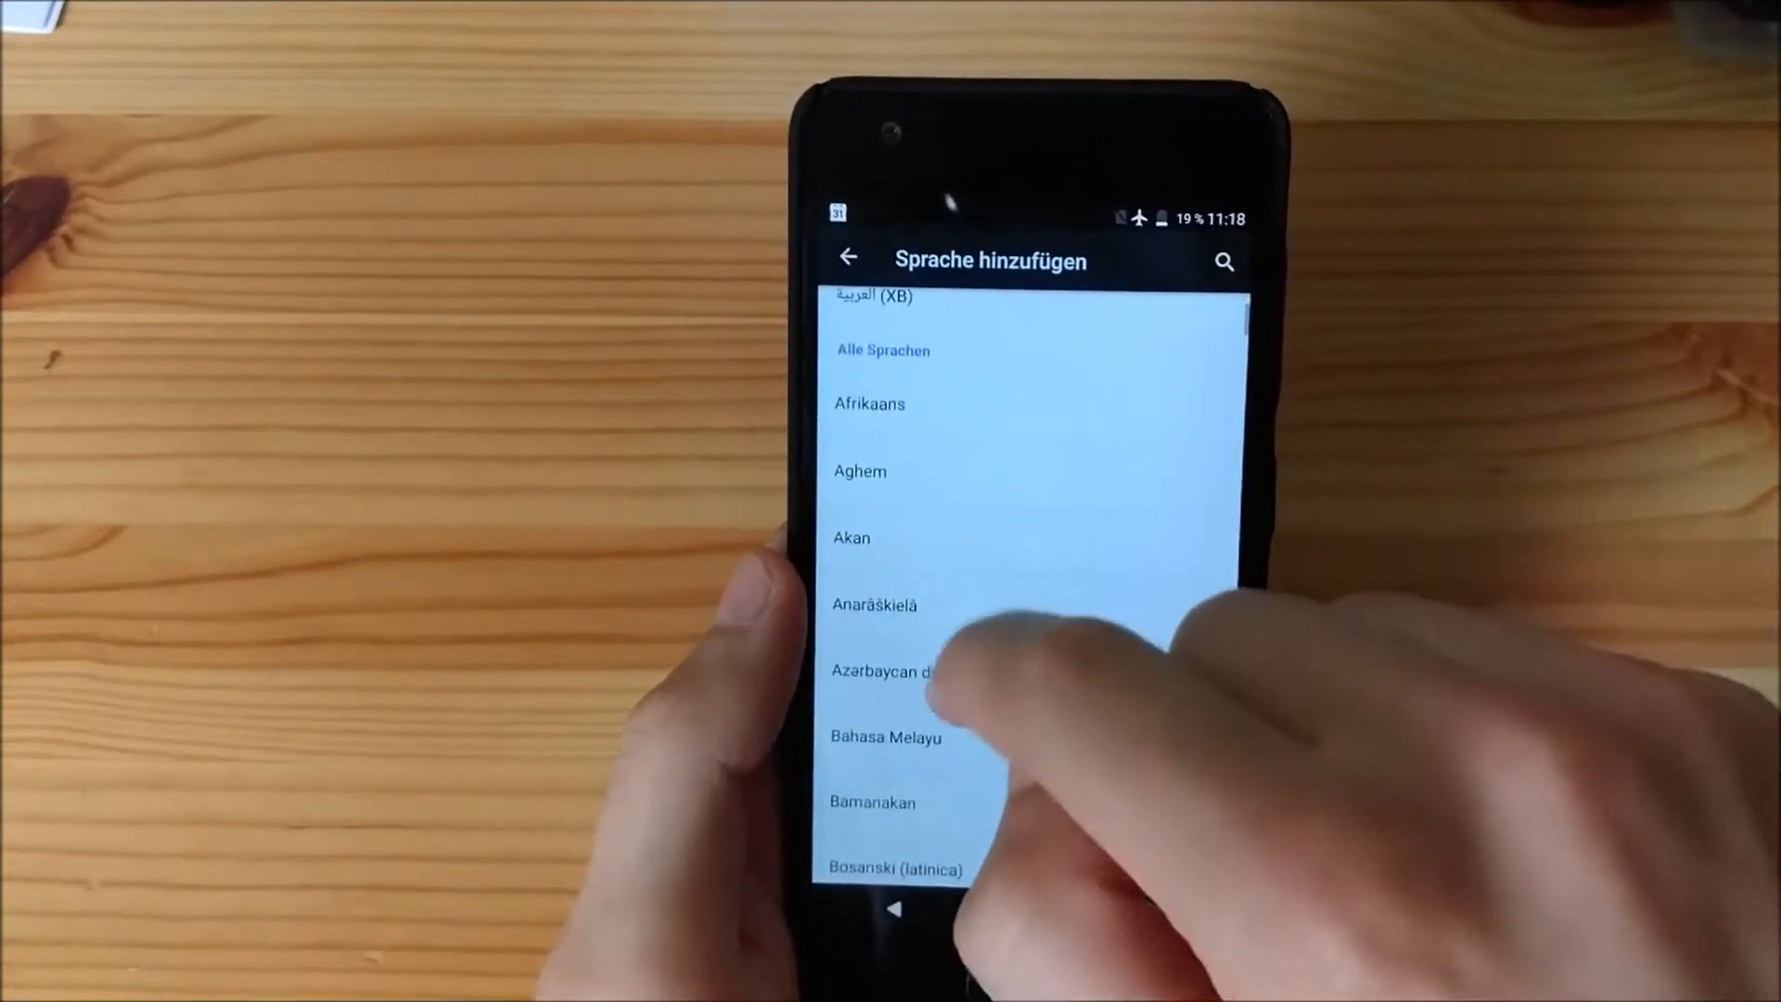
pyautogui.scroll(-3)
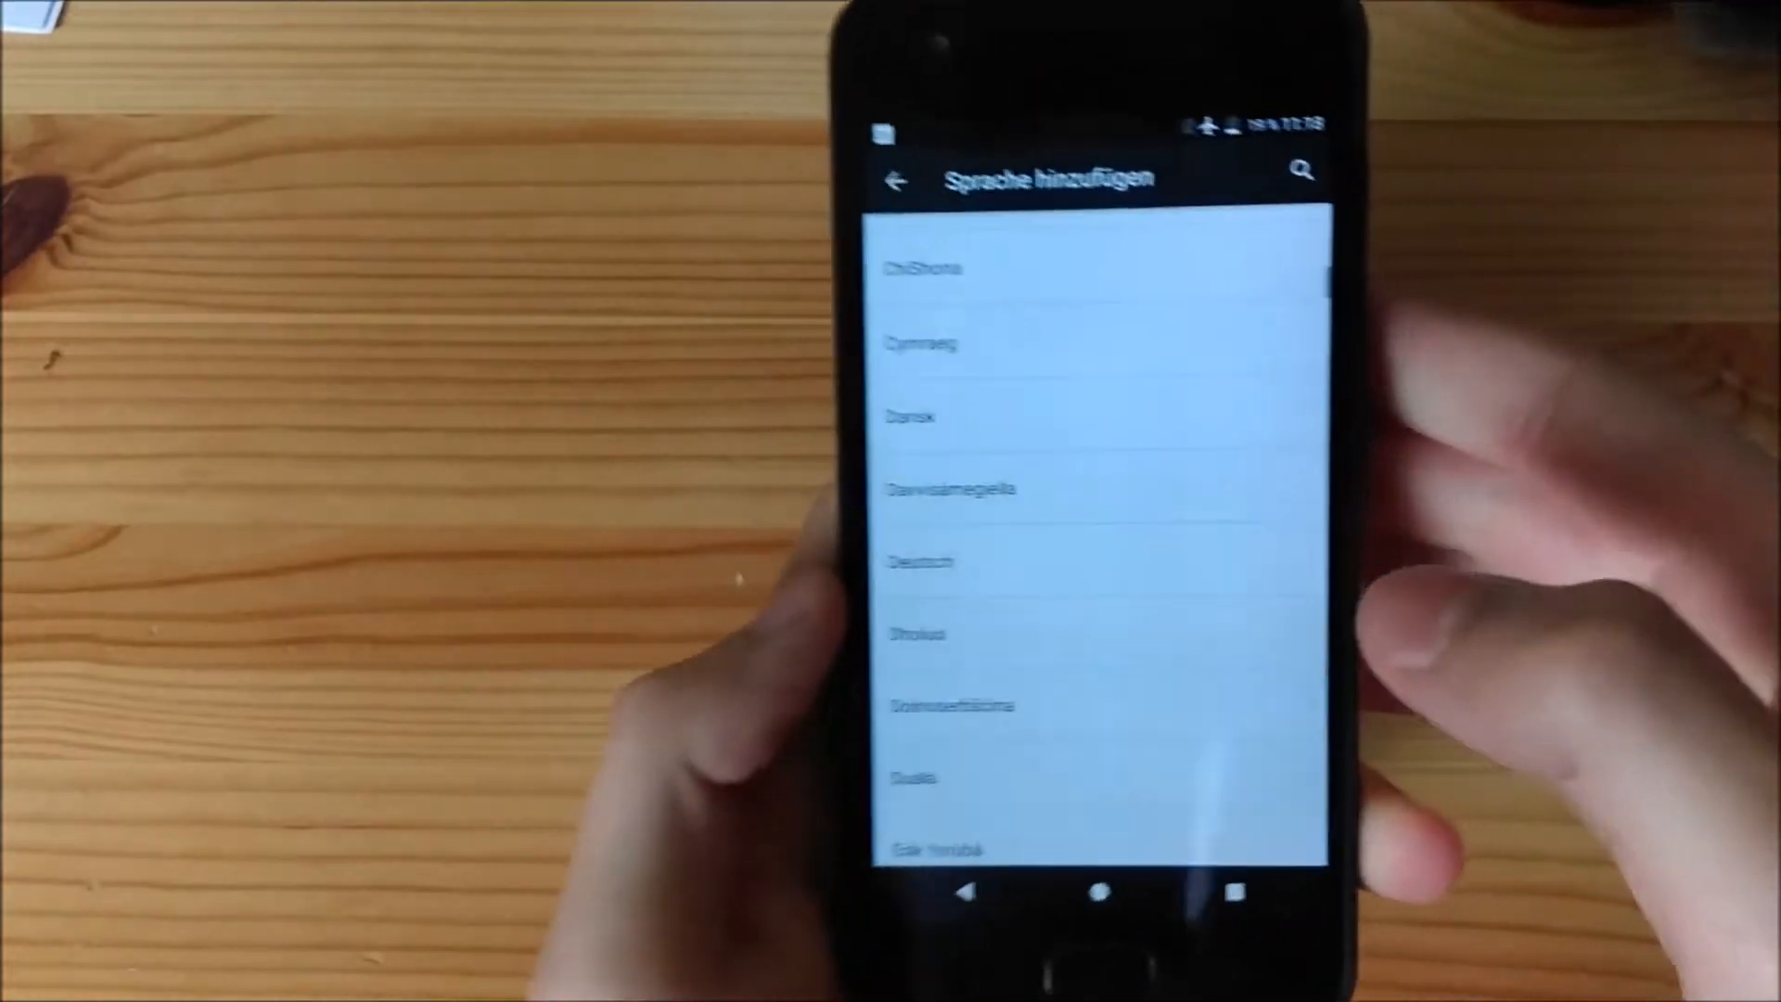
pyautogui.scroll(-3)
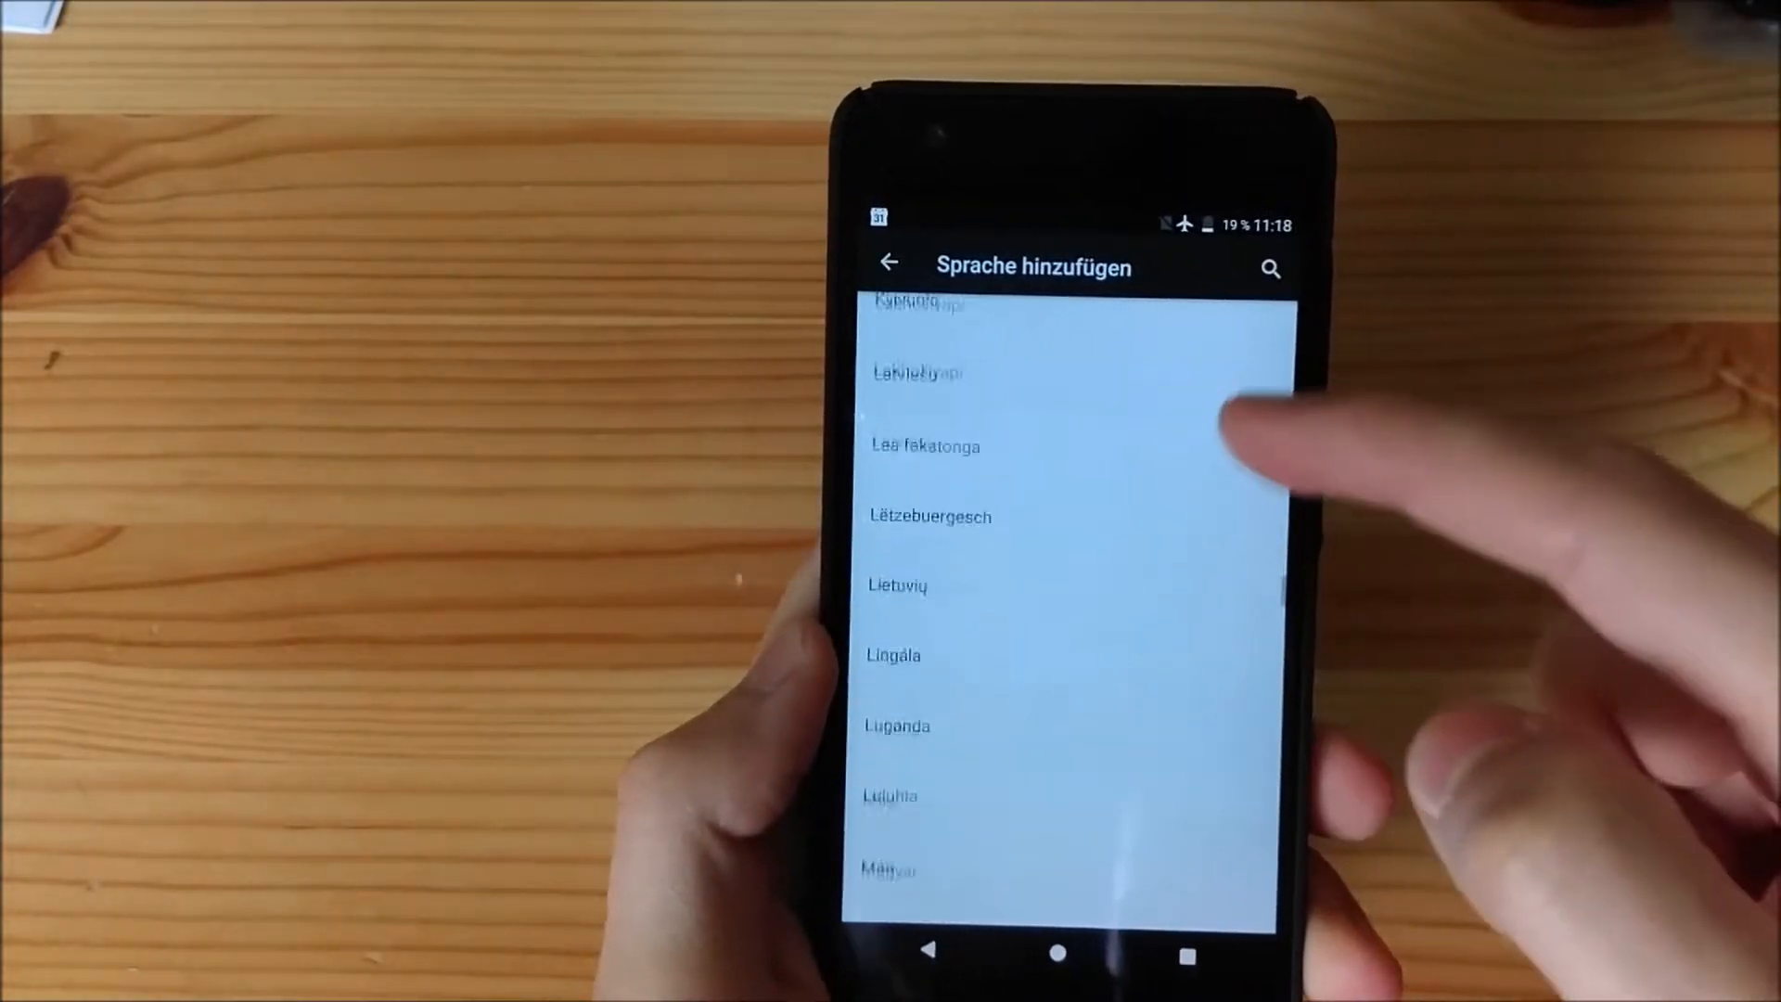
pyautogui.scroll(-3)
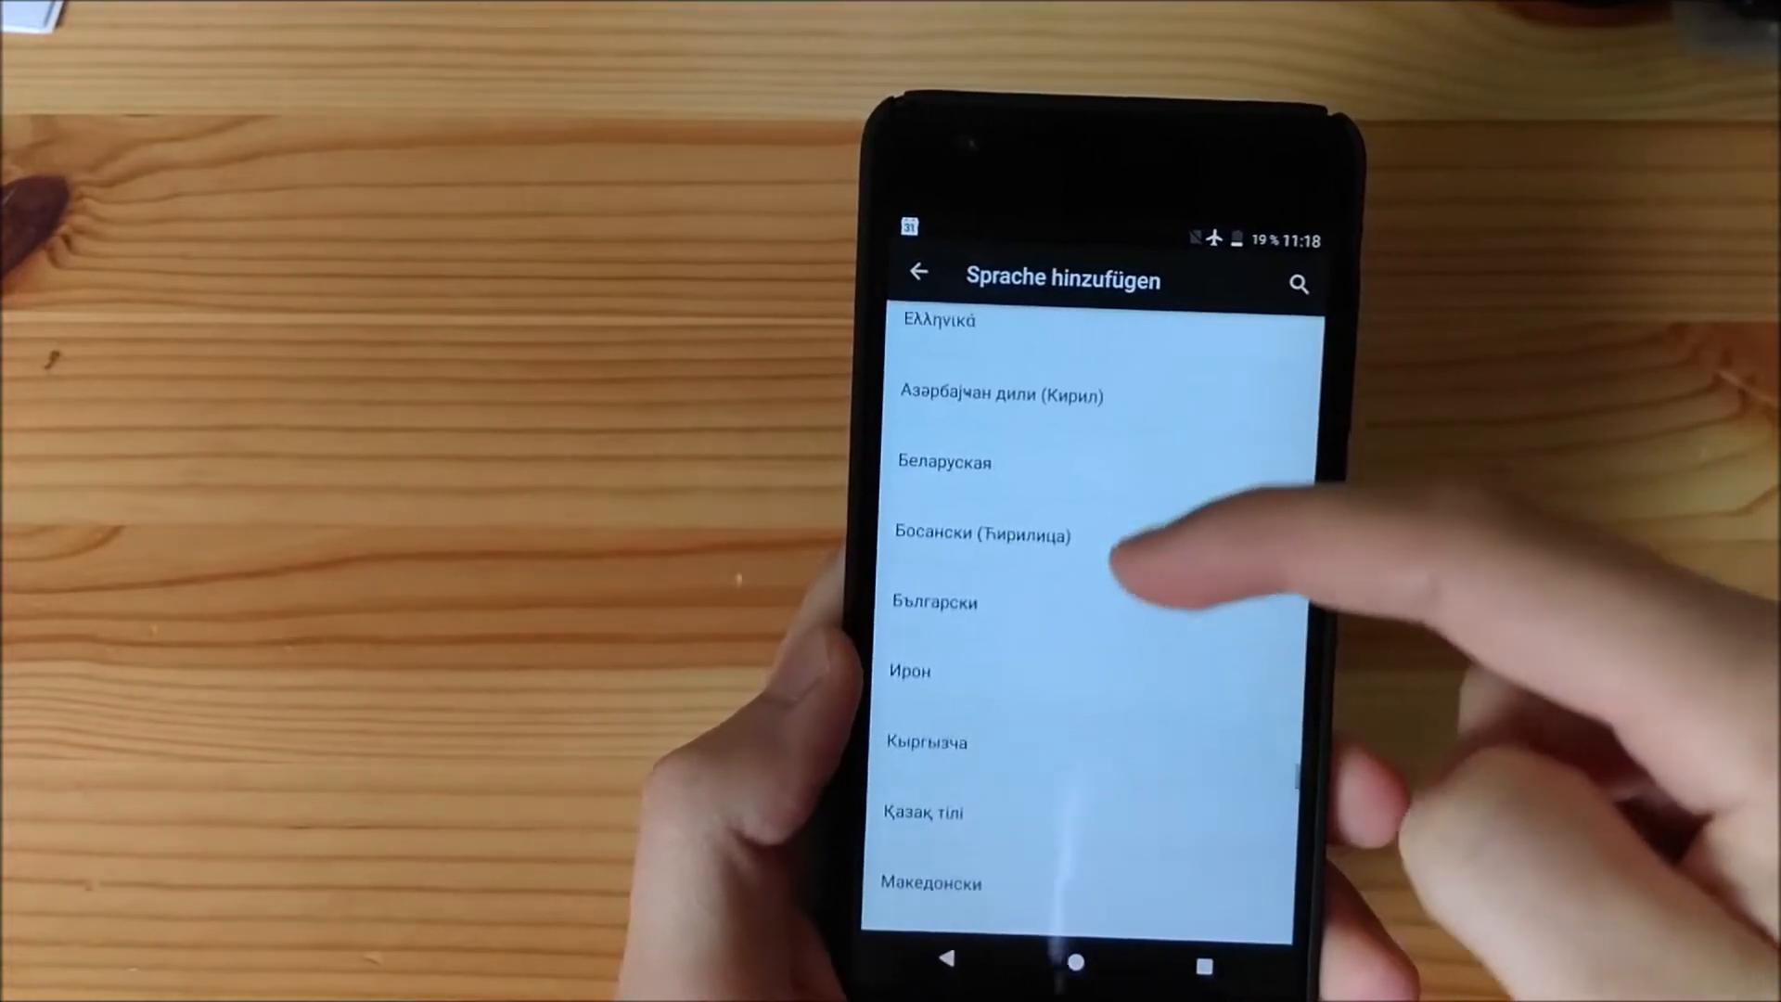
pyautogui.scroll(-3)
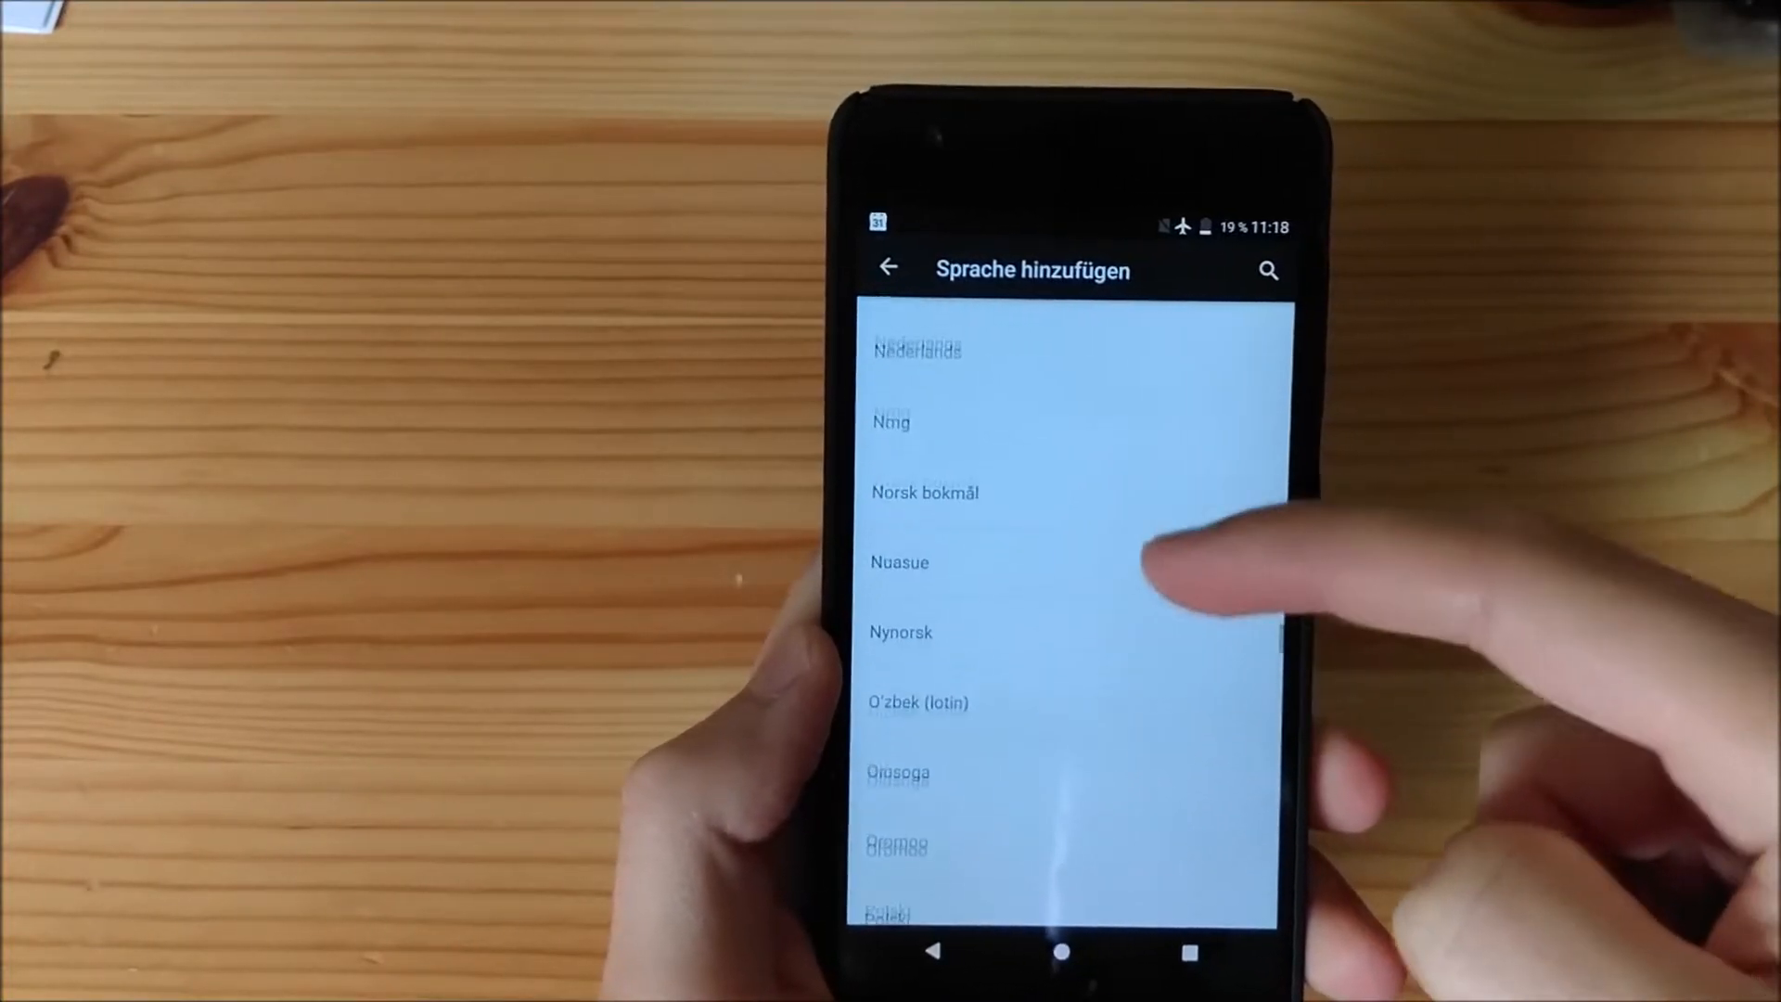
pyautogui.scroll(-3)
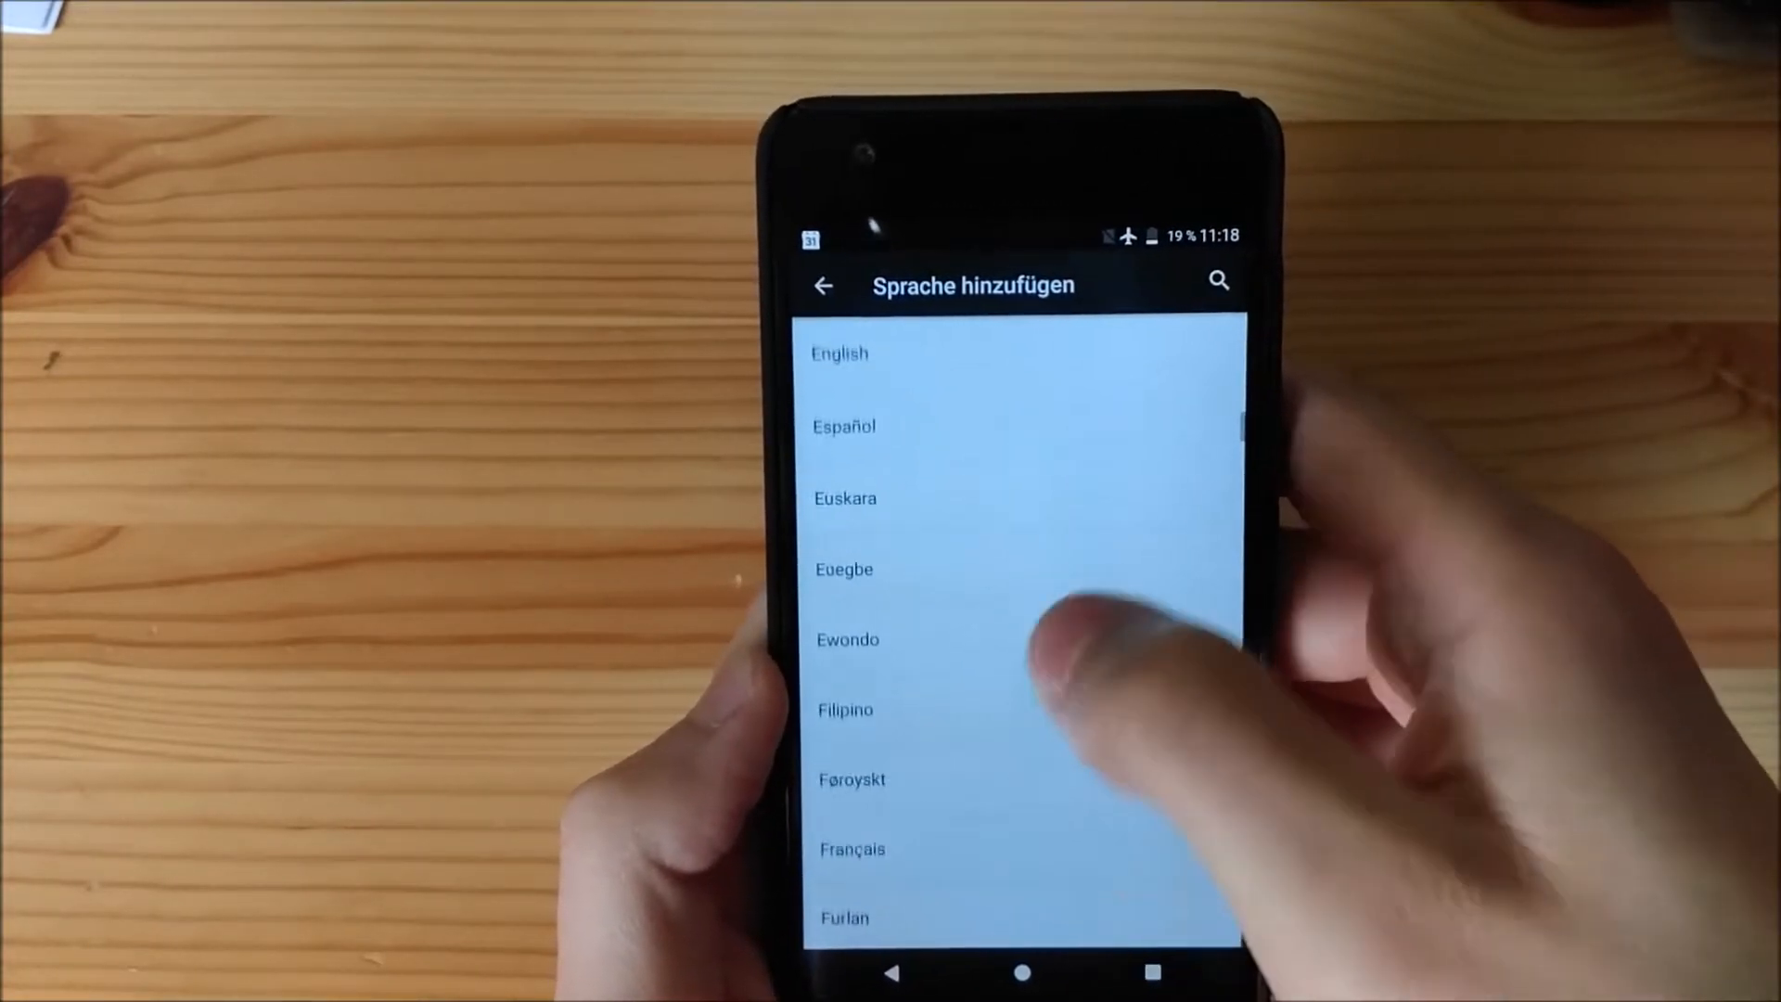
pyautogui.click(838, 352)
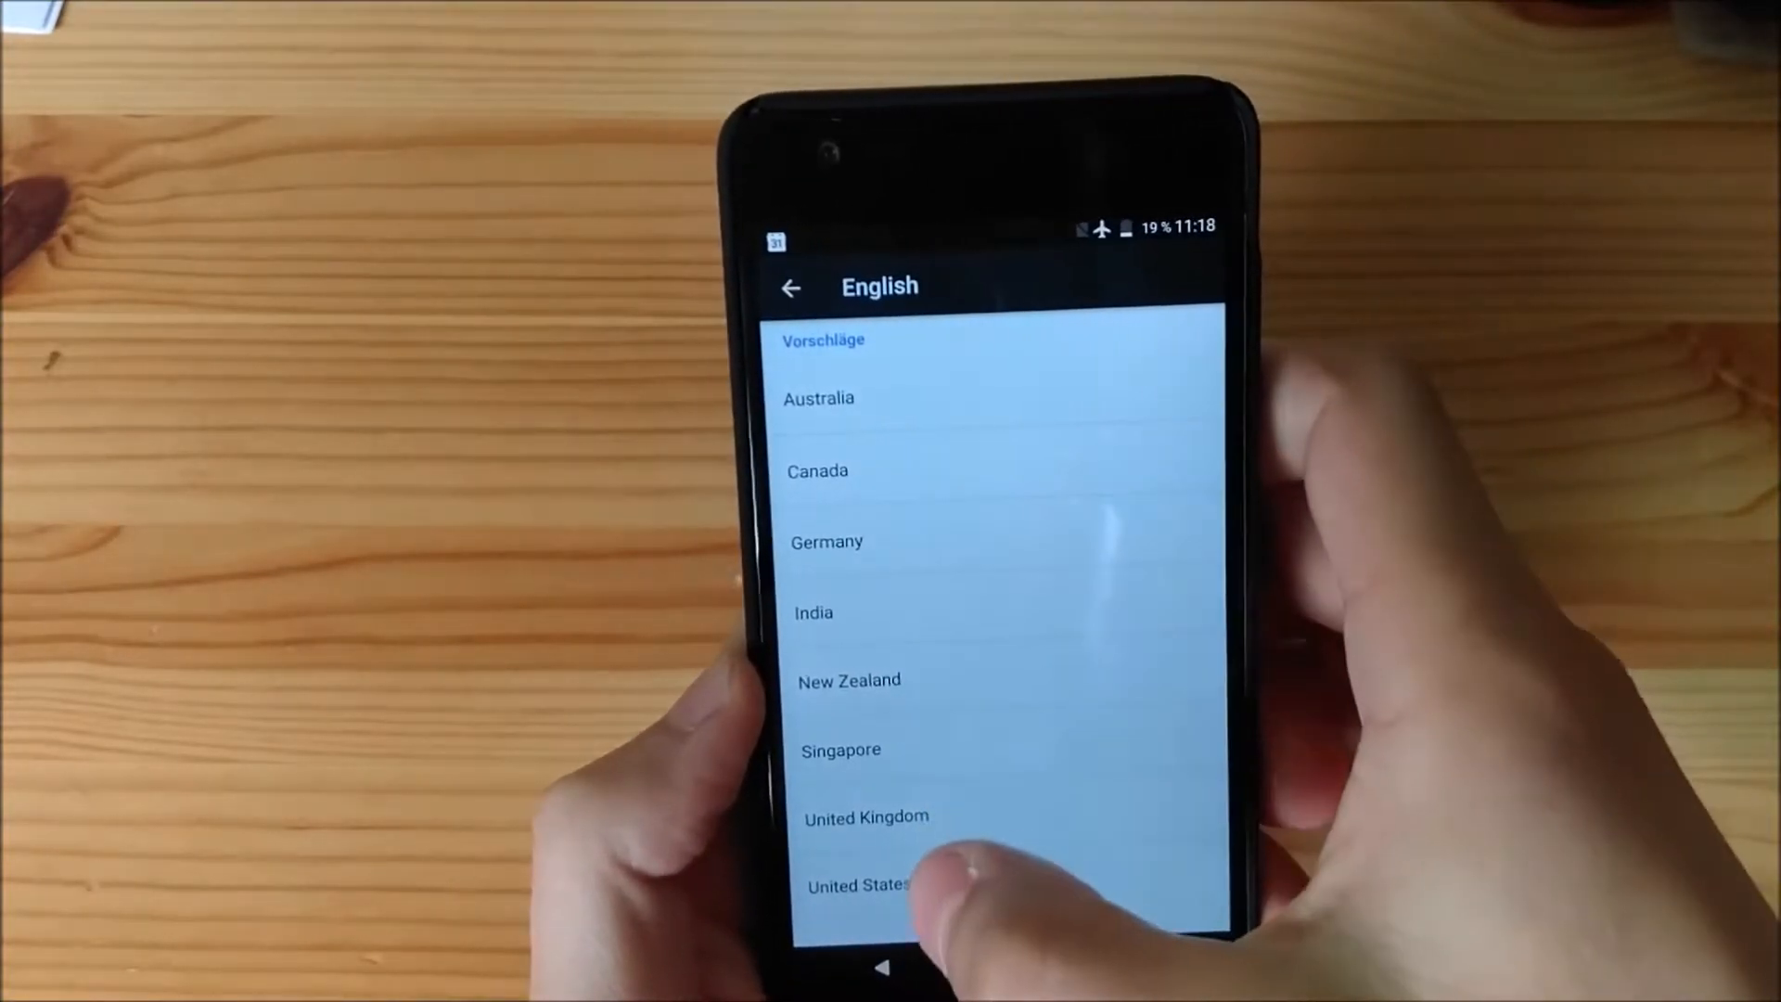
pyautogui.click(859, 887)
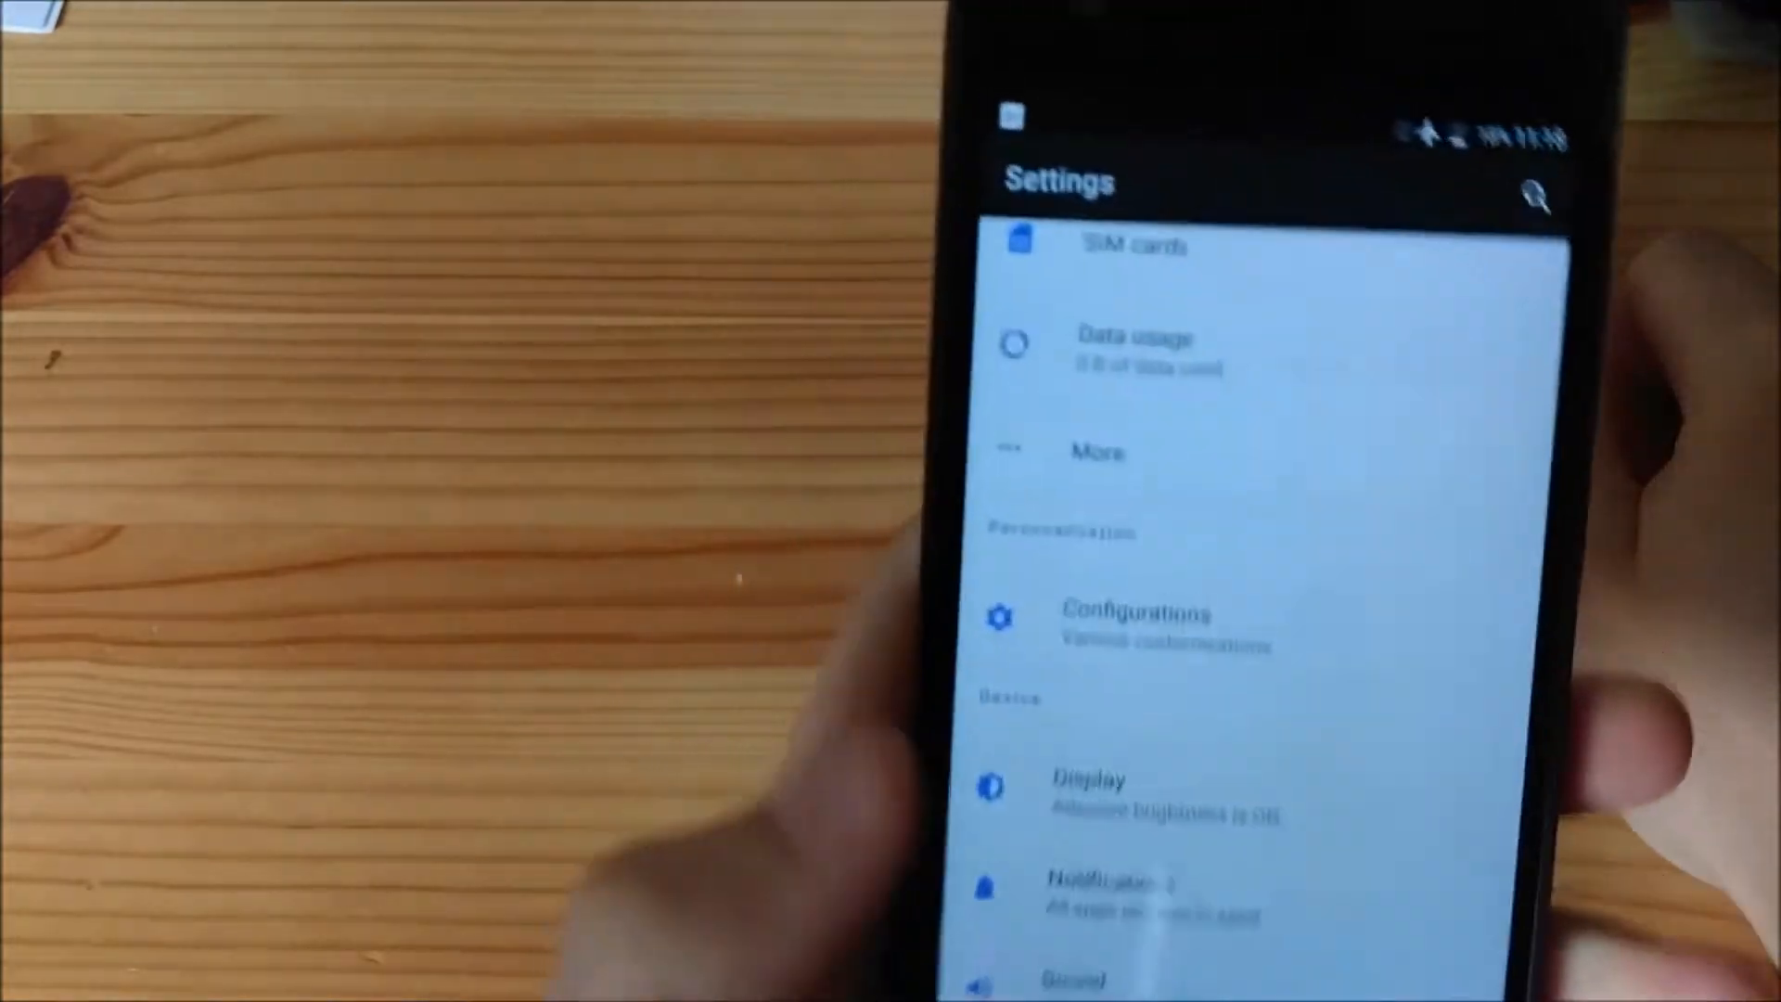
# Enter Configurations, review the Battery status bar options, then return to the Status bar list
pyautogui.click(1137, 614)
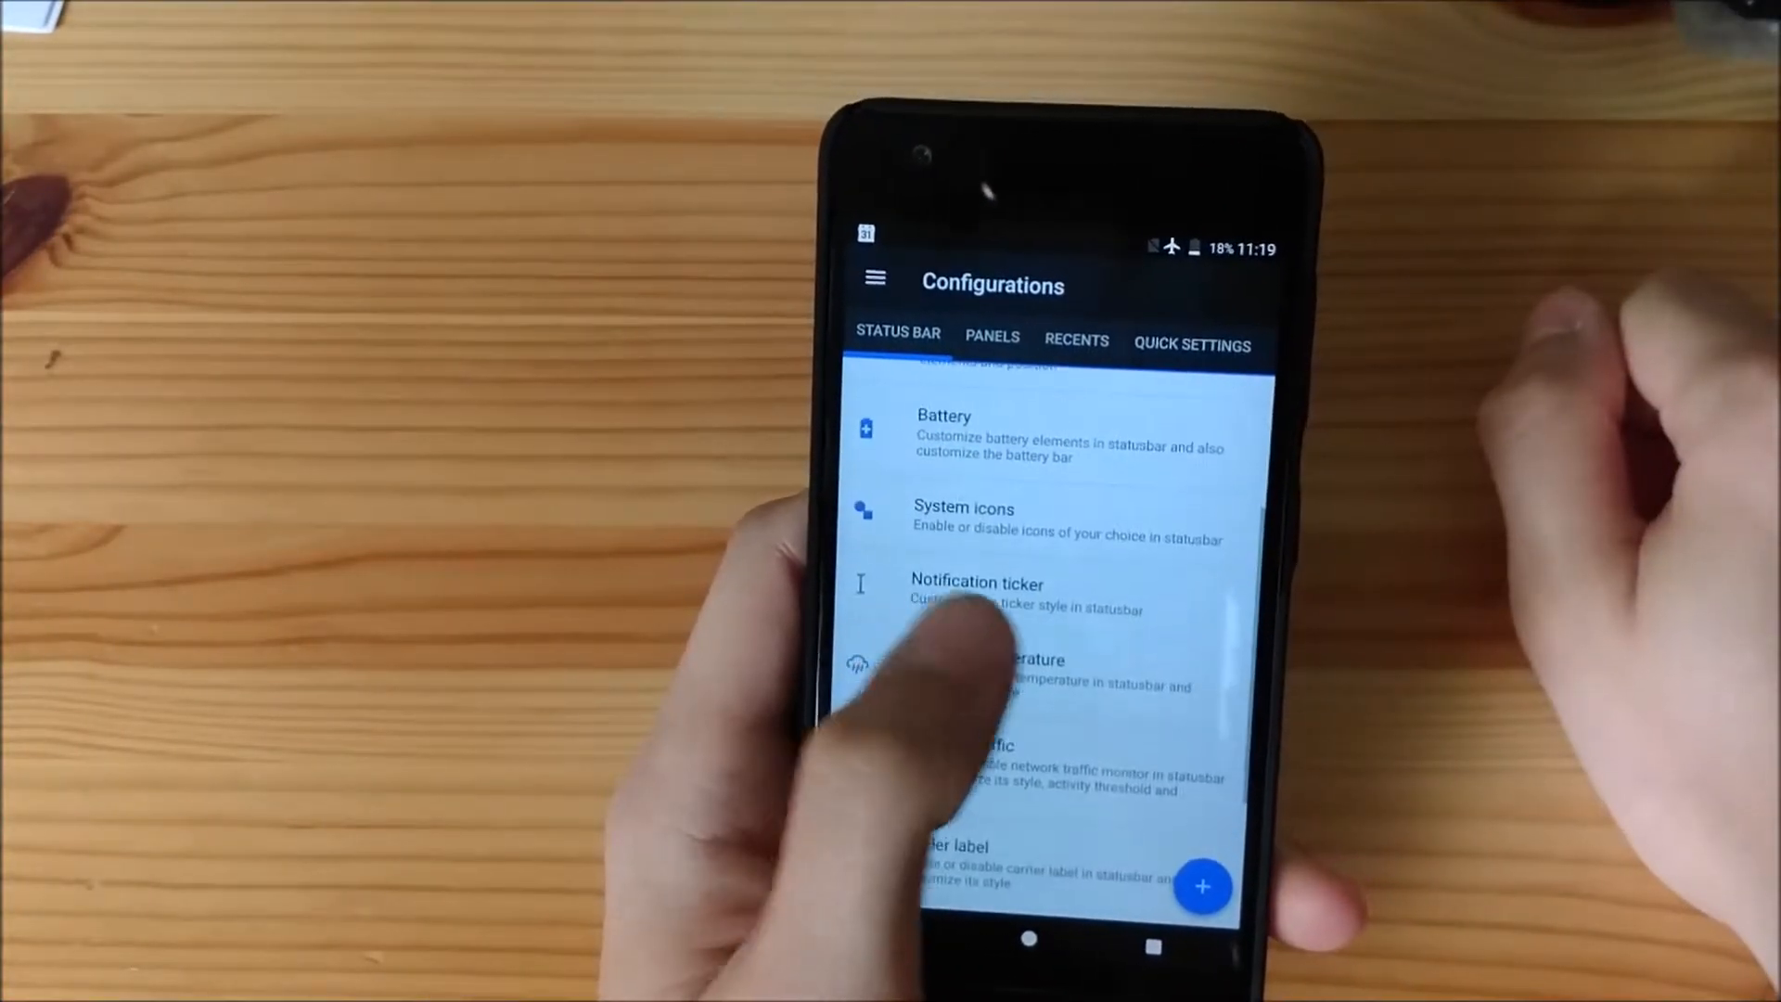
pyautogui.click(942, 434)
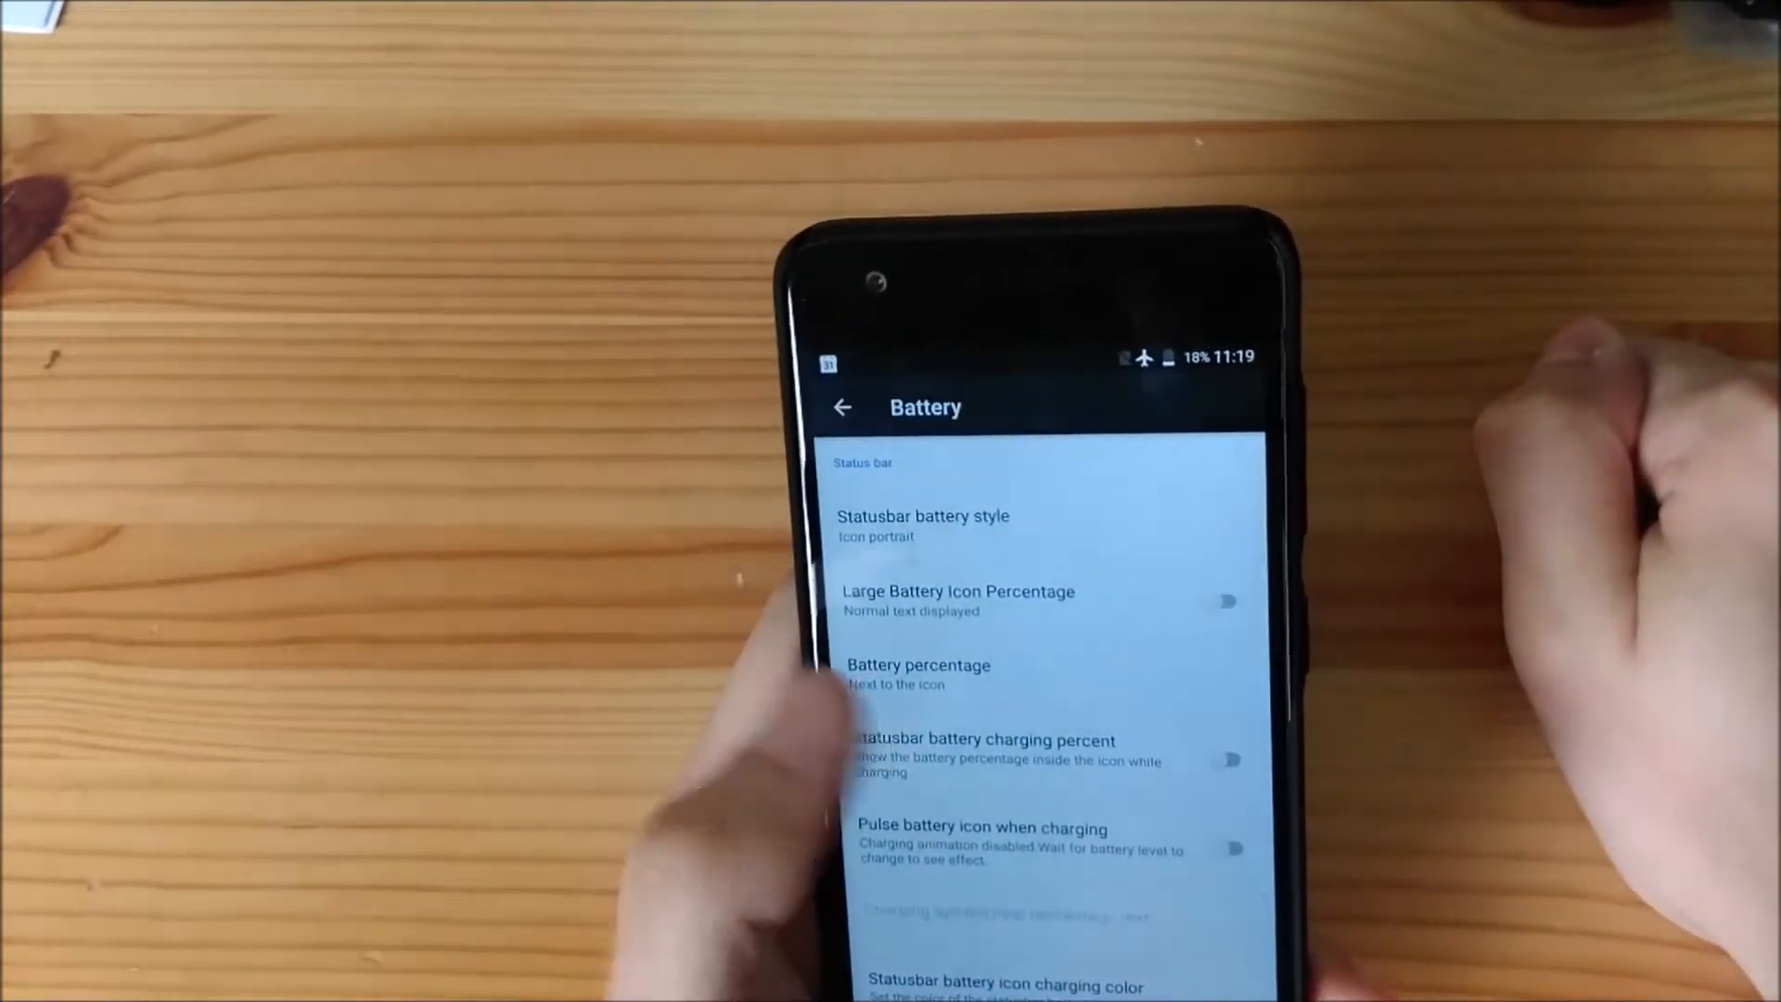
pyautogui.scroll(-3)
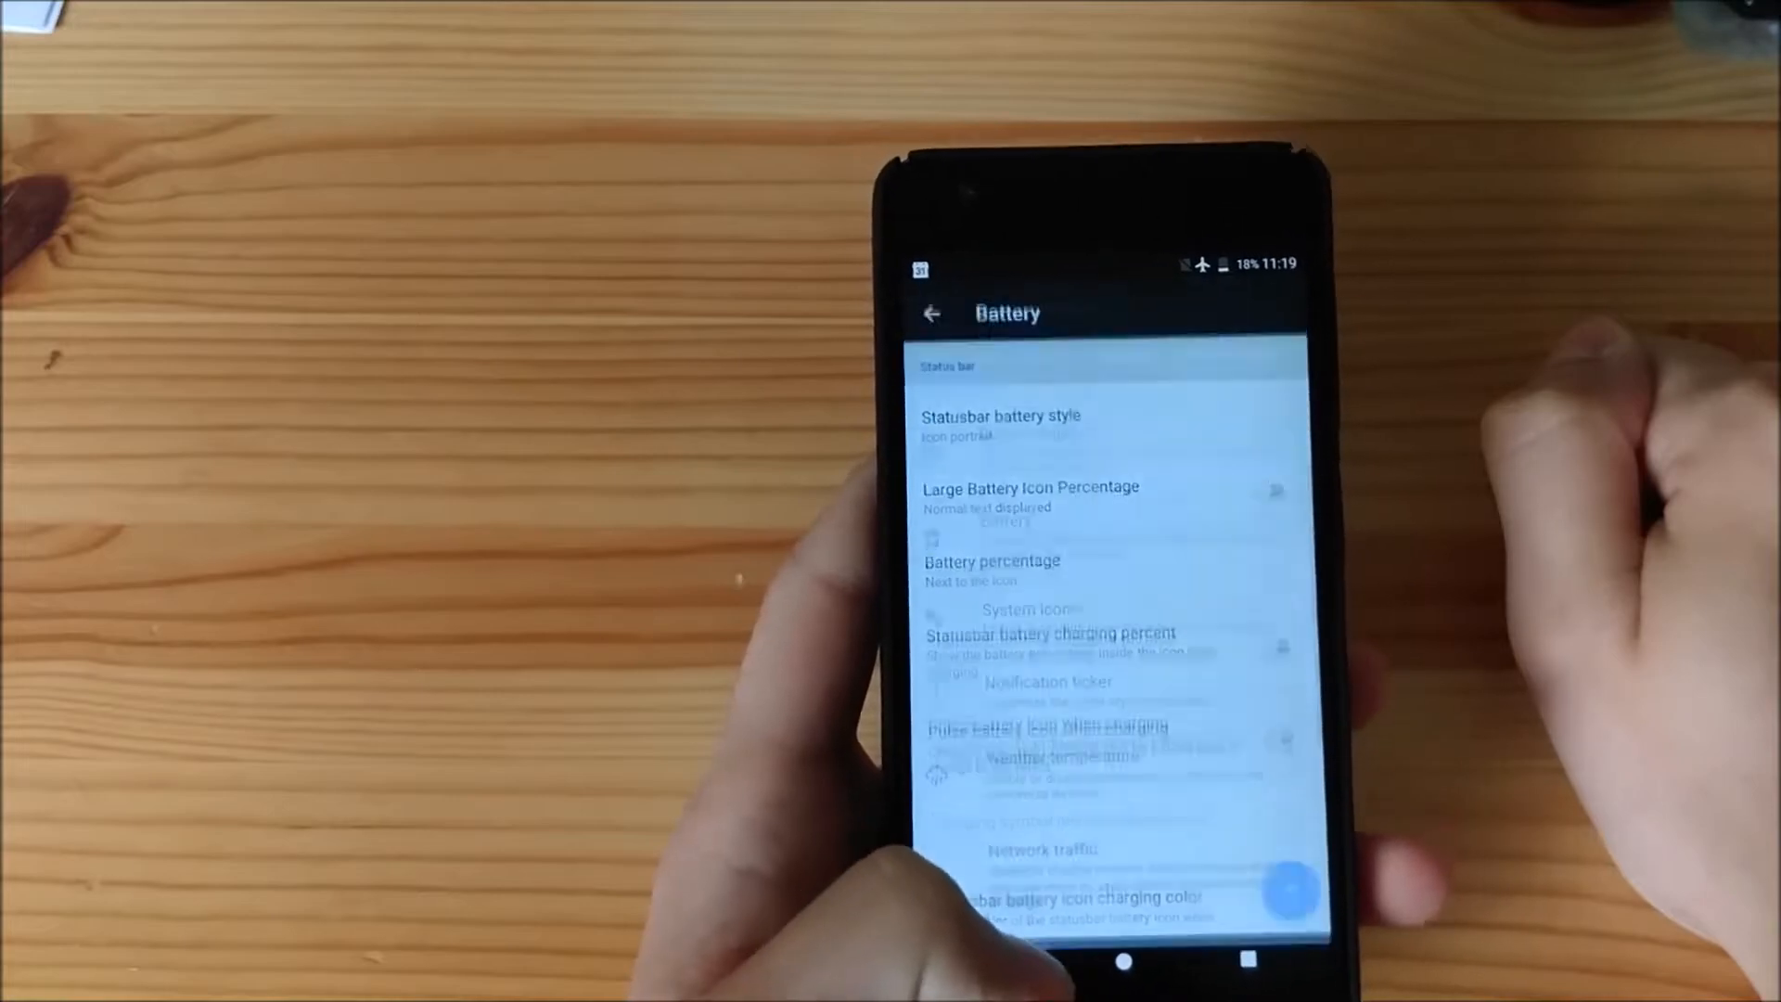
pyautogui.click(929, 314)
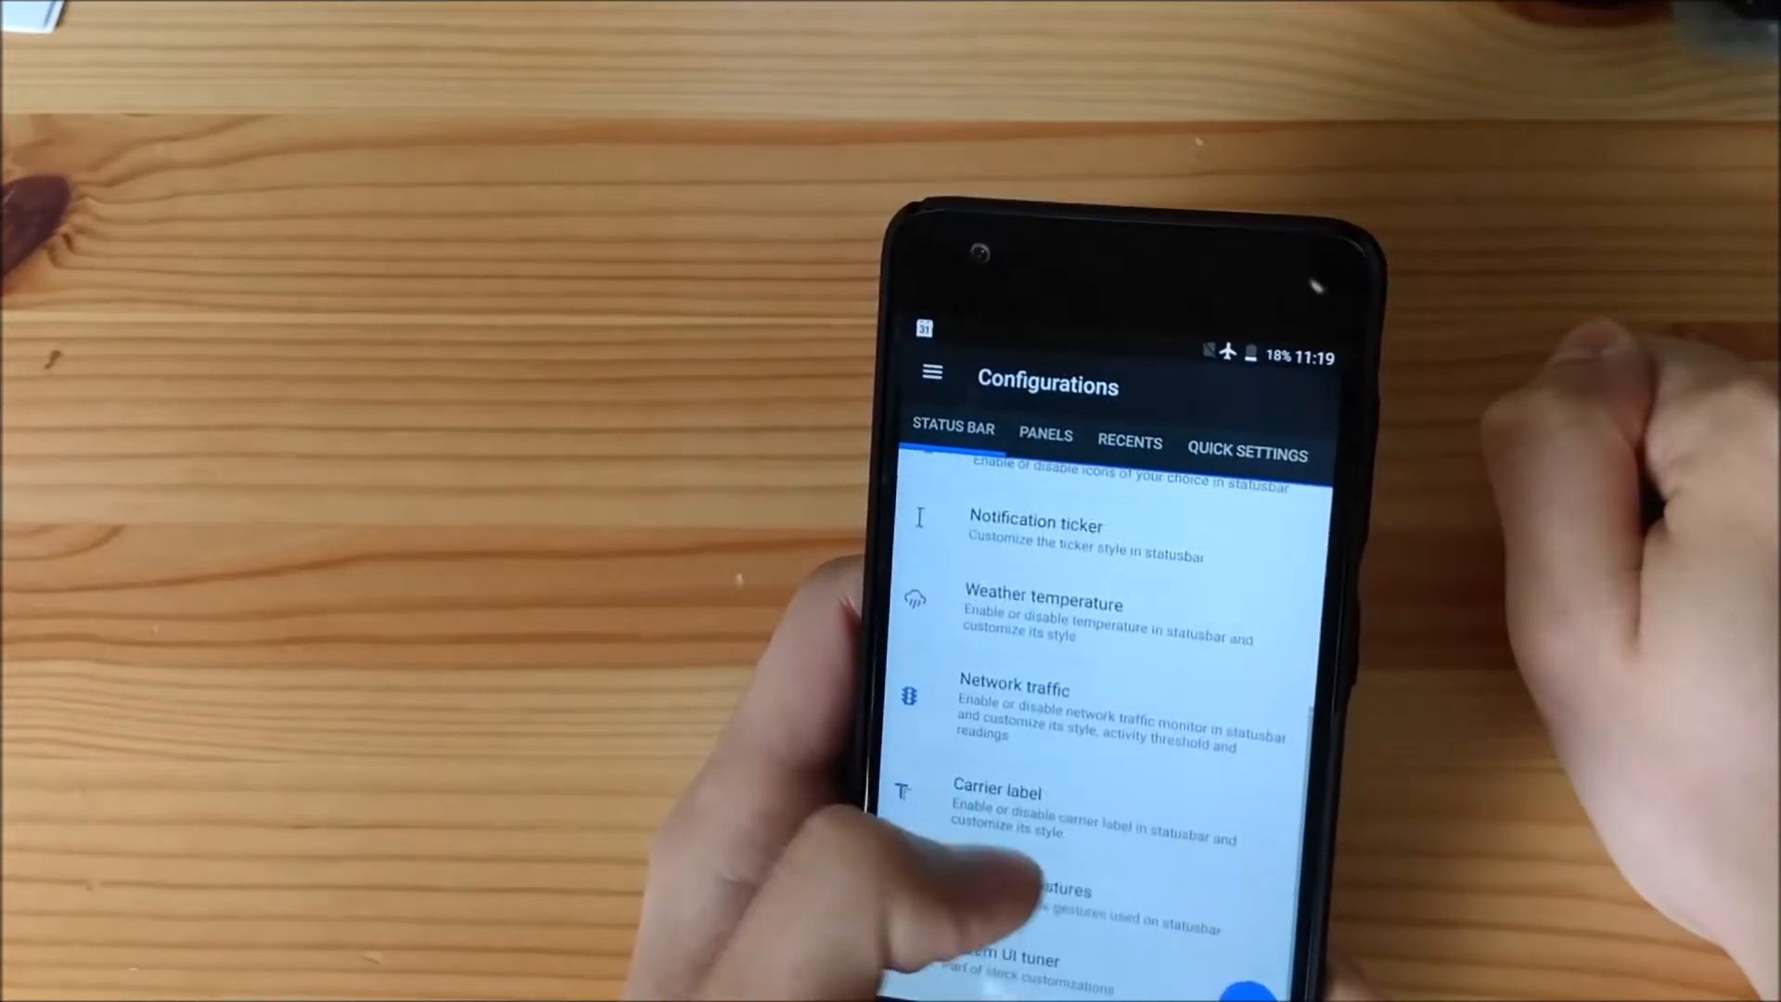
pyautogui.scroll(-3)
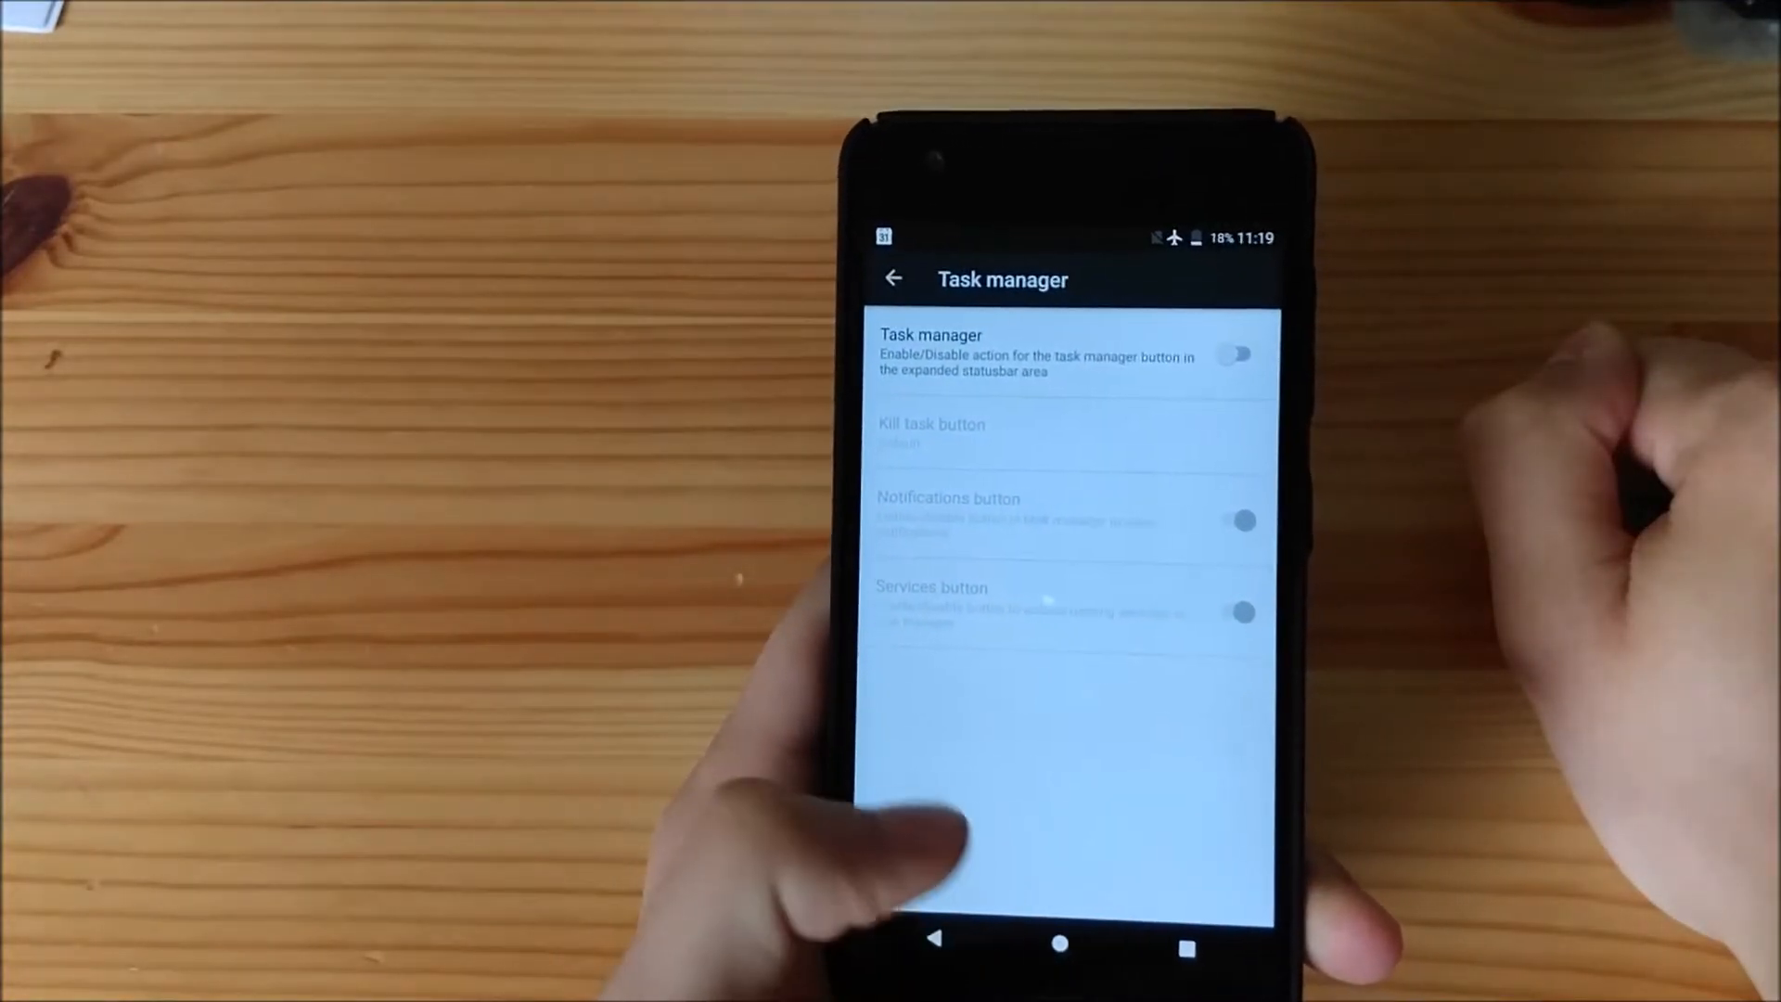
# Leave the task manager settings and move to the Gestures tab with Pie control options
pyautogui.click(895, 278)
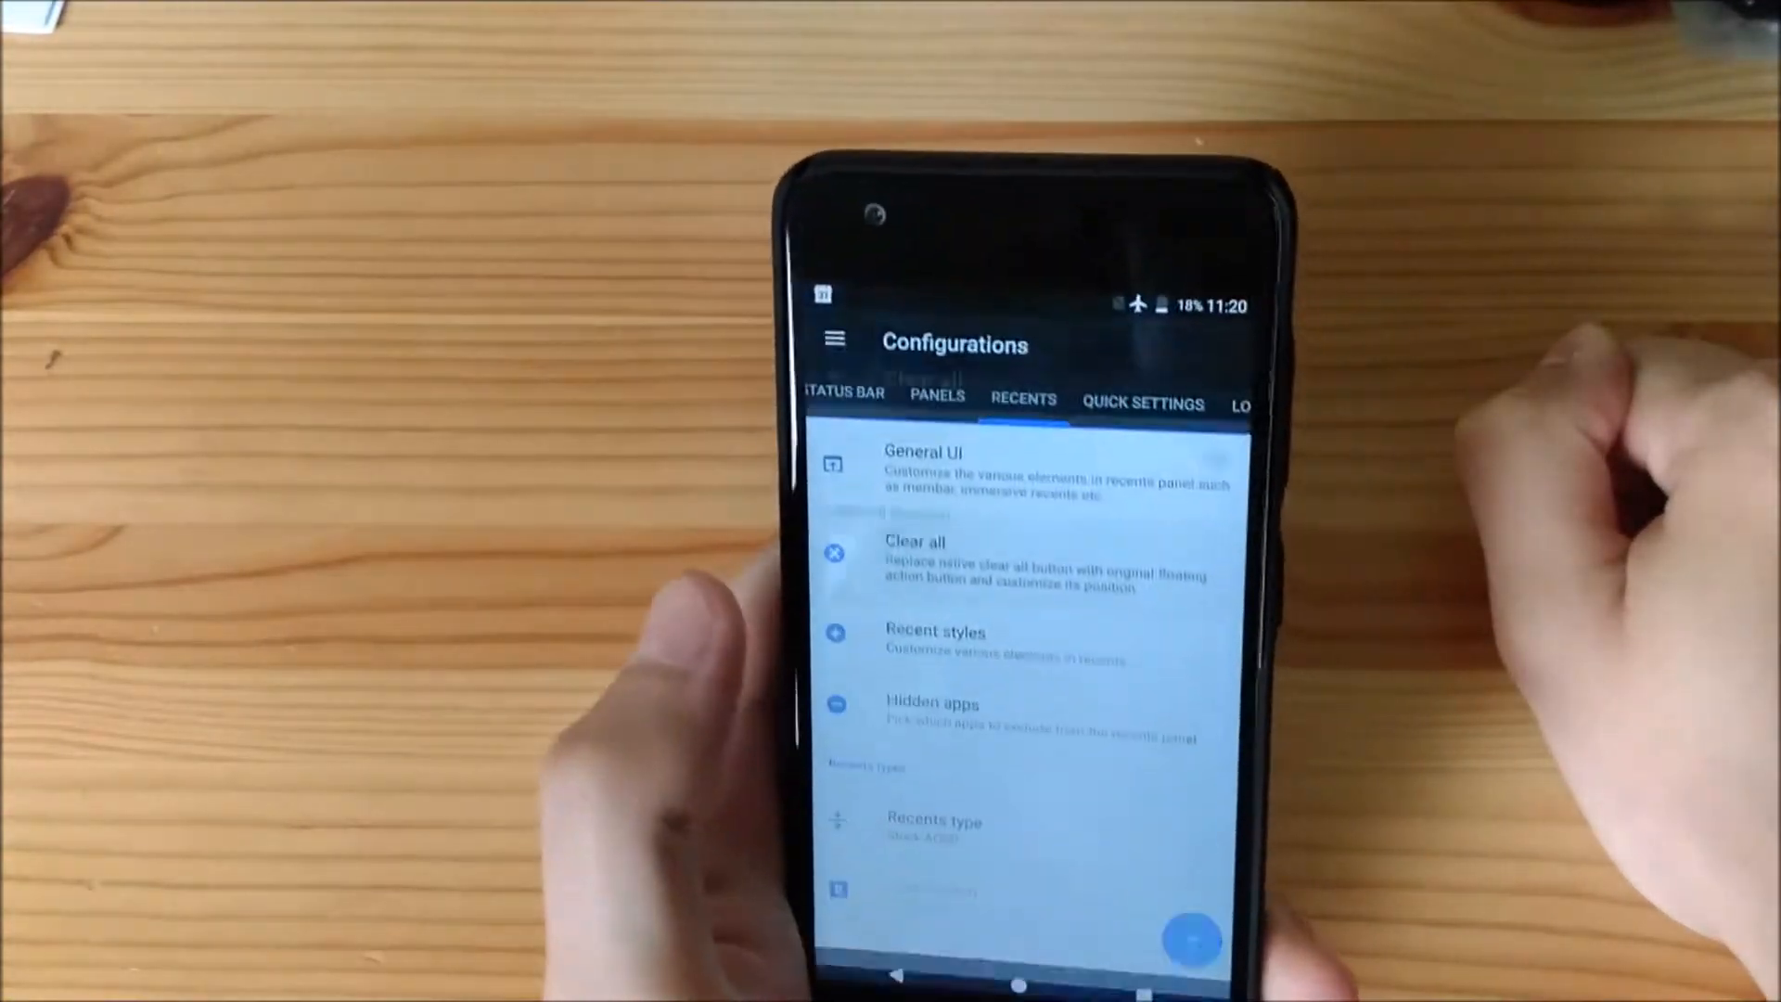
pyautogui.click(914, 557)
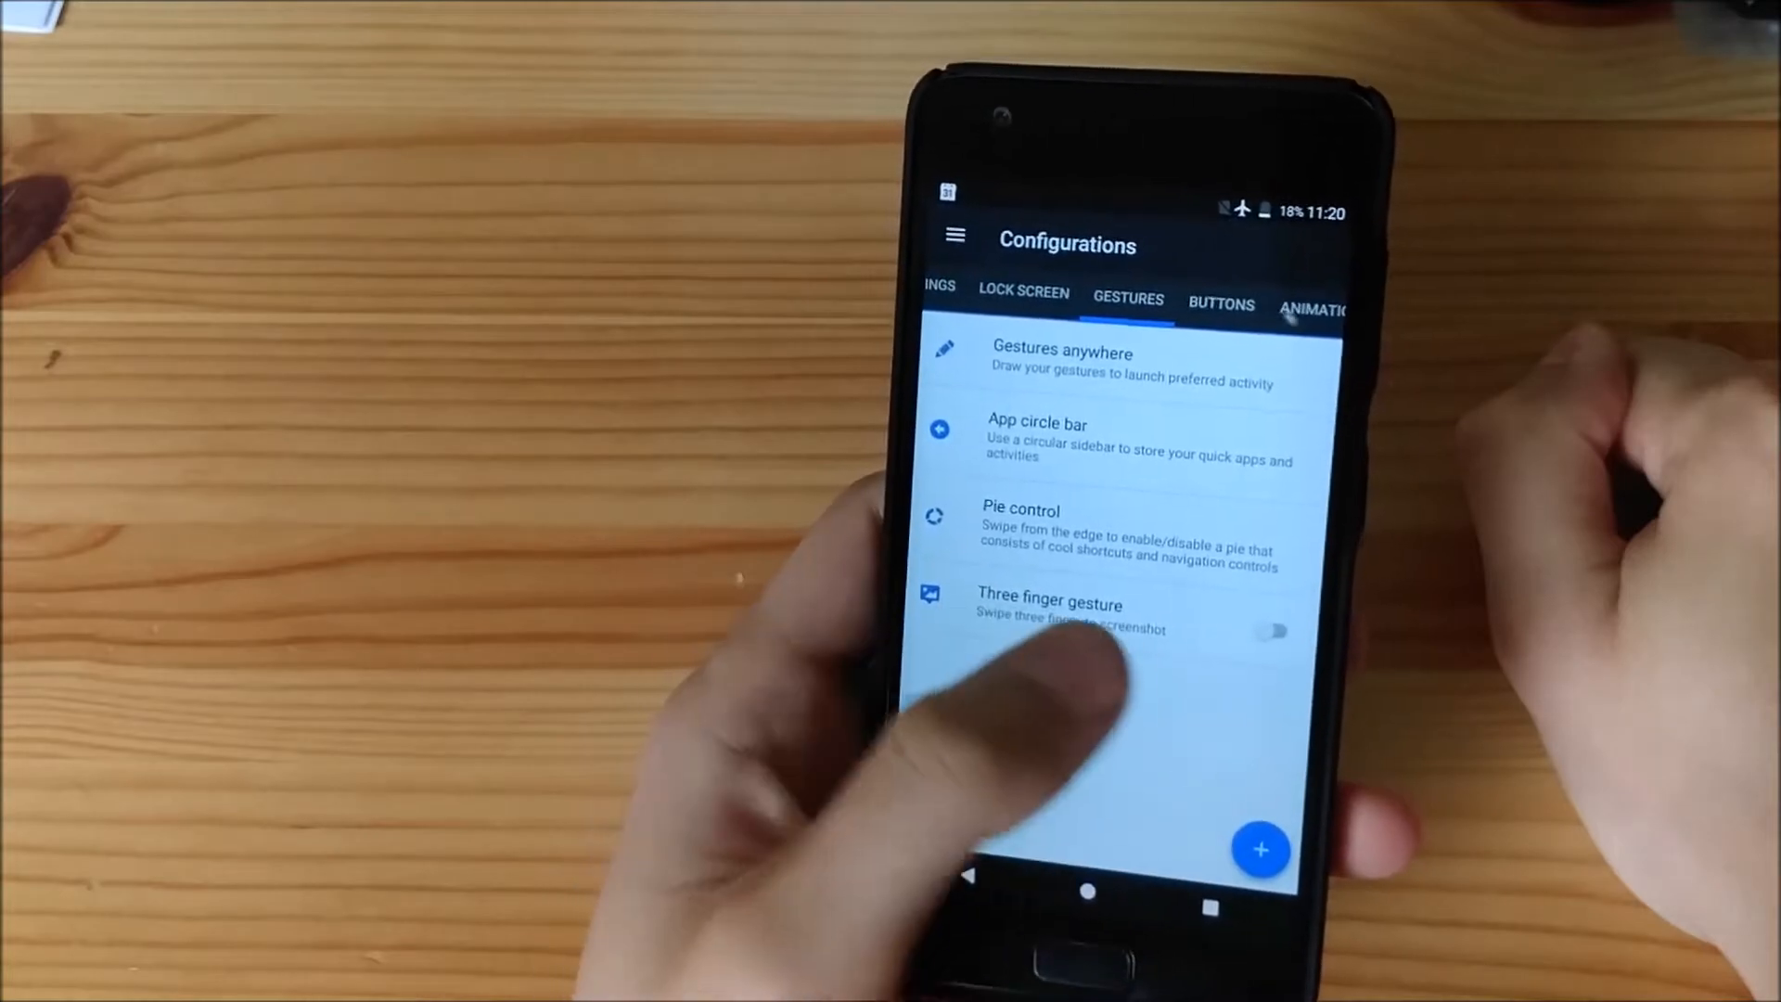
# Review the Navigation bar settings under Buttons, then continue toward the Animations tab
pyautogui.click(1221, 303)
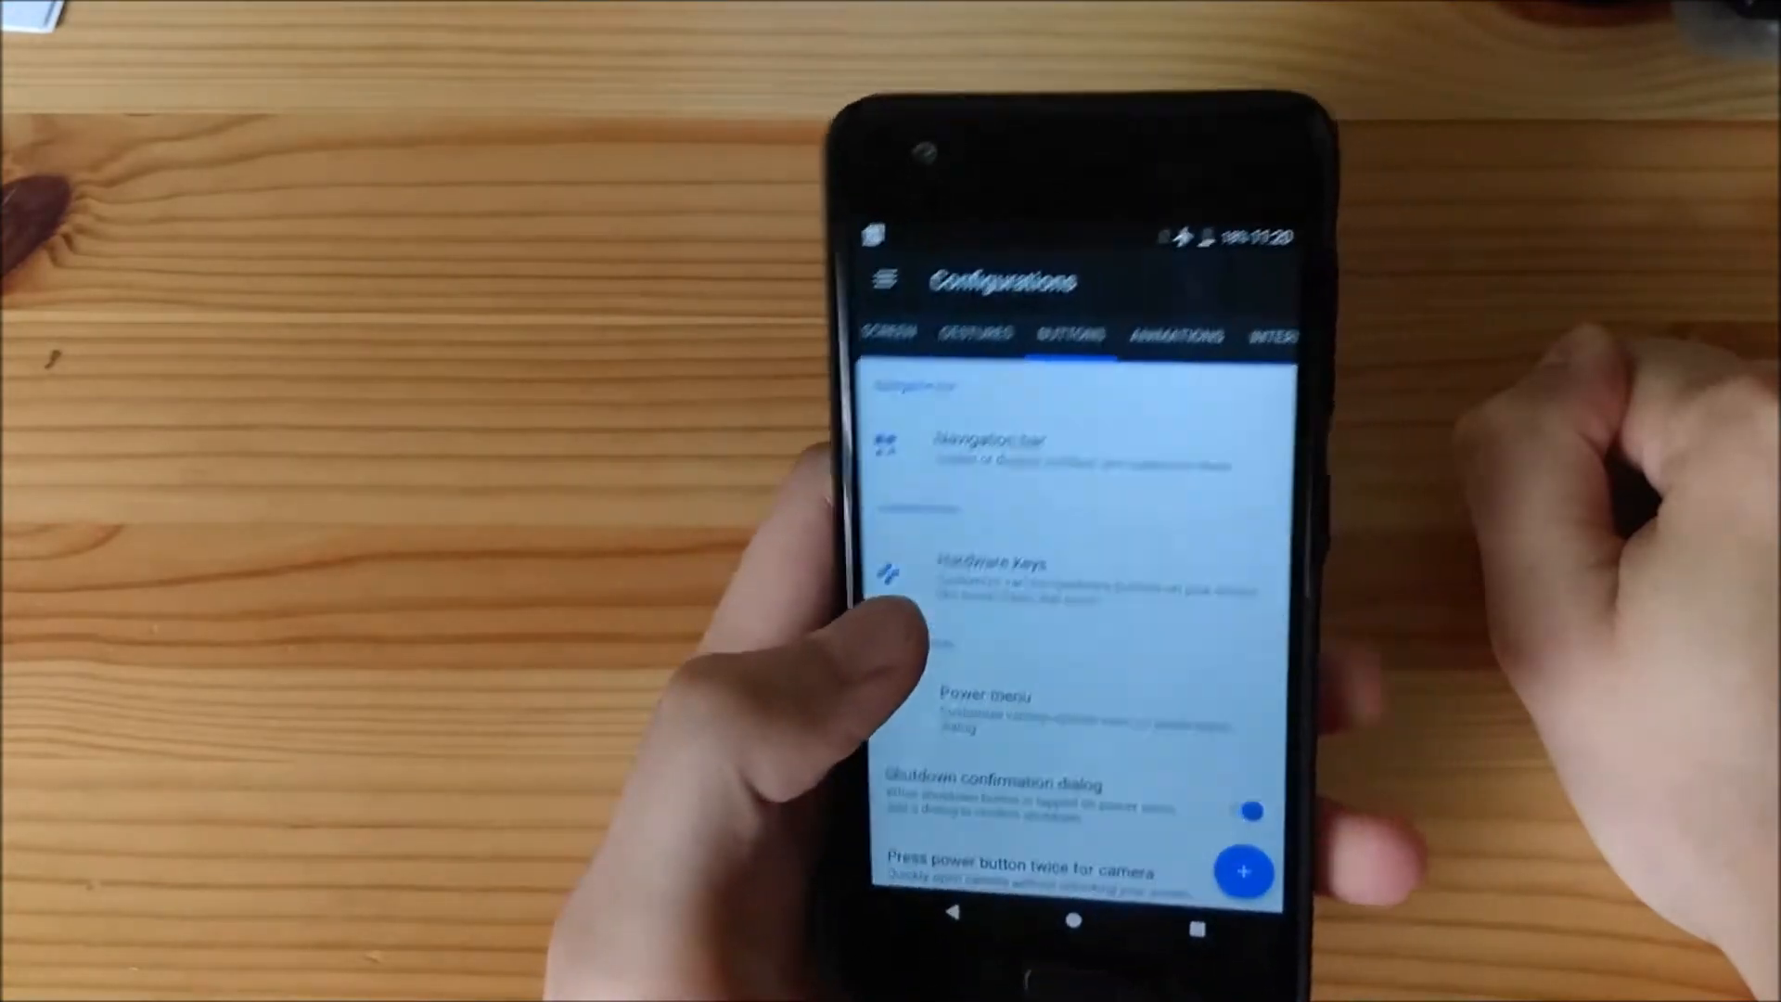
pyautogui.click(989, 449)
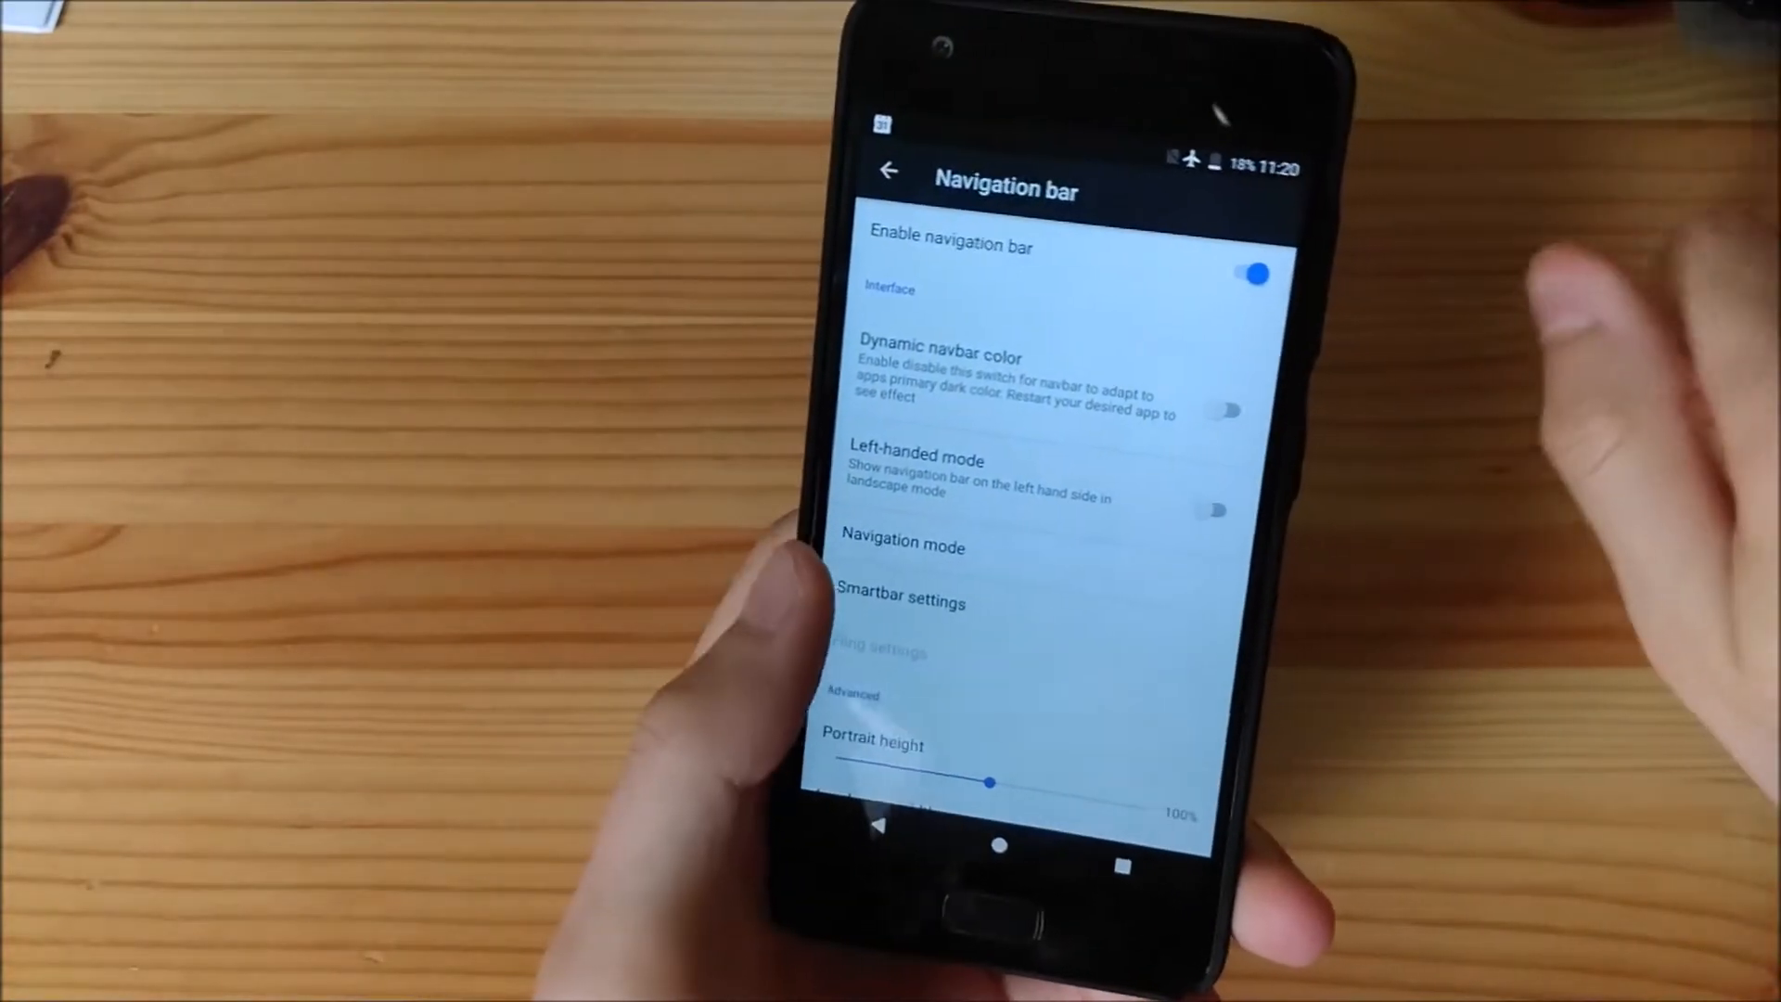
pyautogui.scroll(-3)
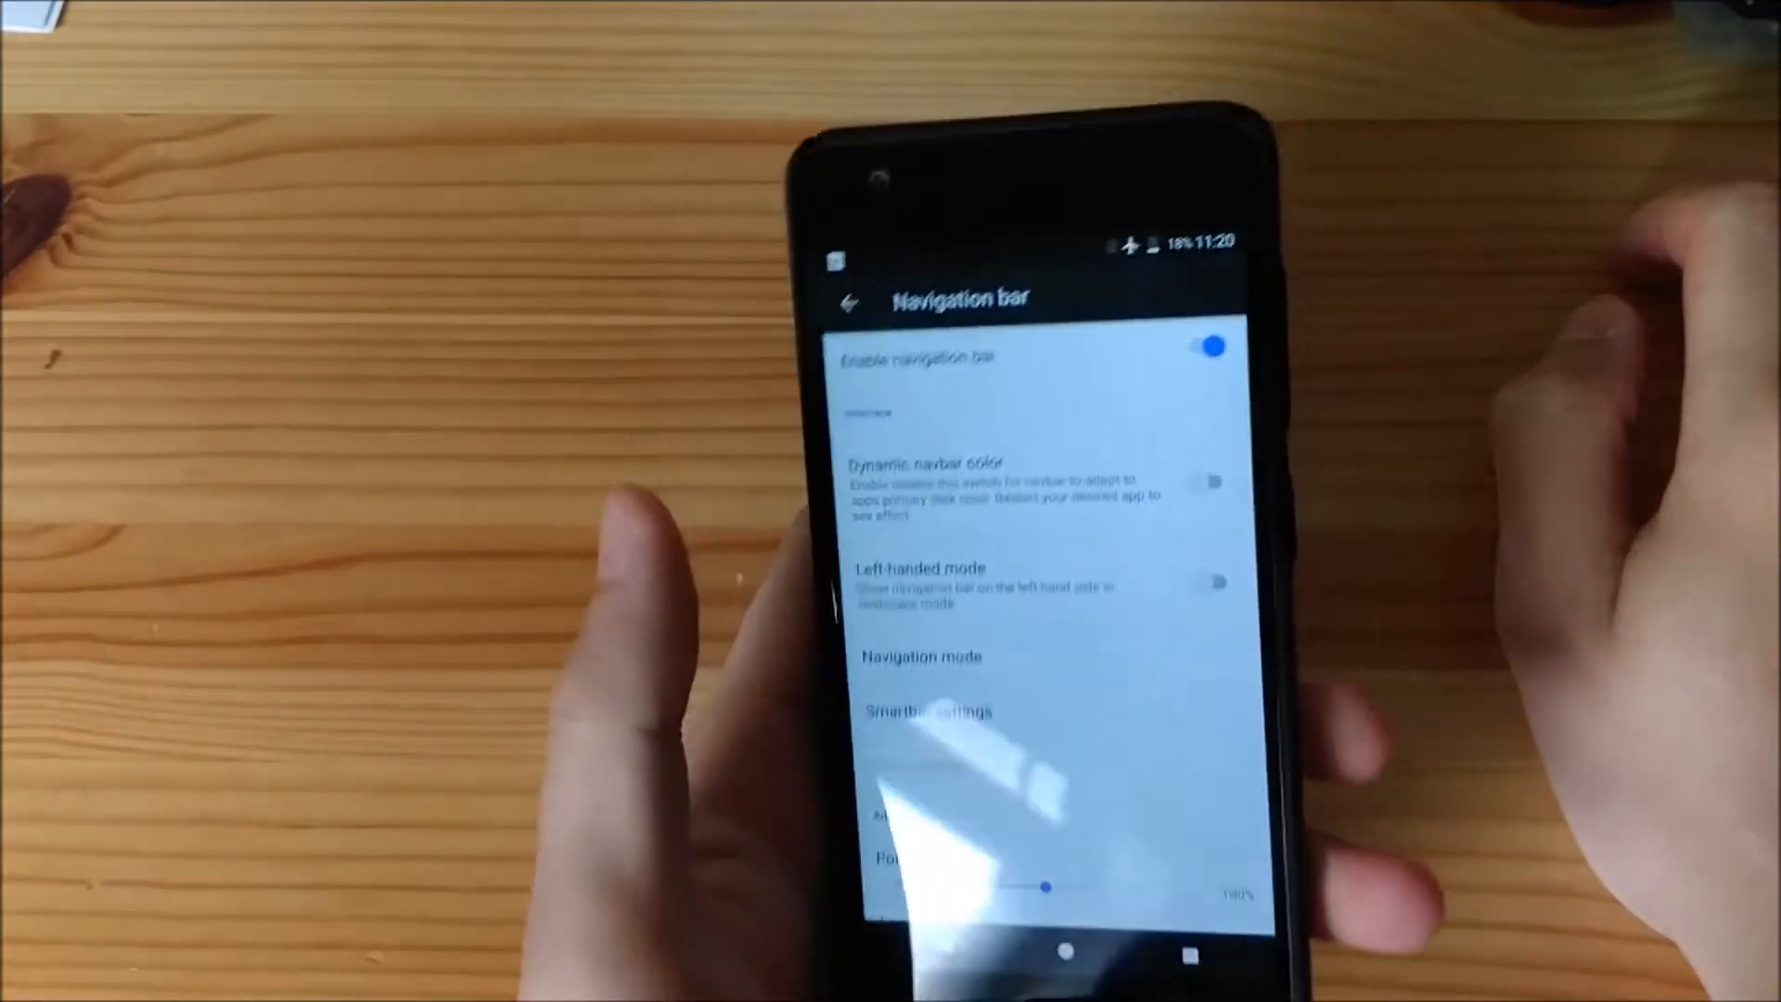
pyautogui.click(847, 301)
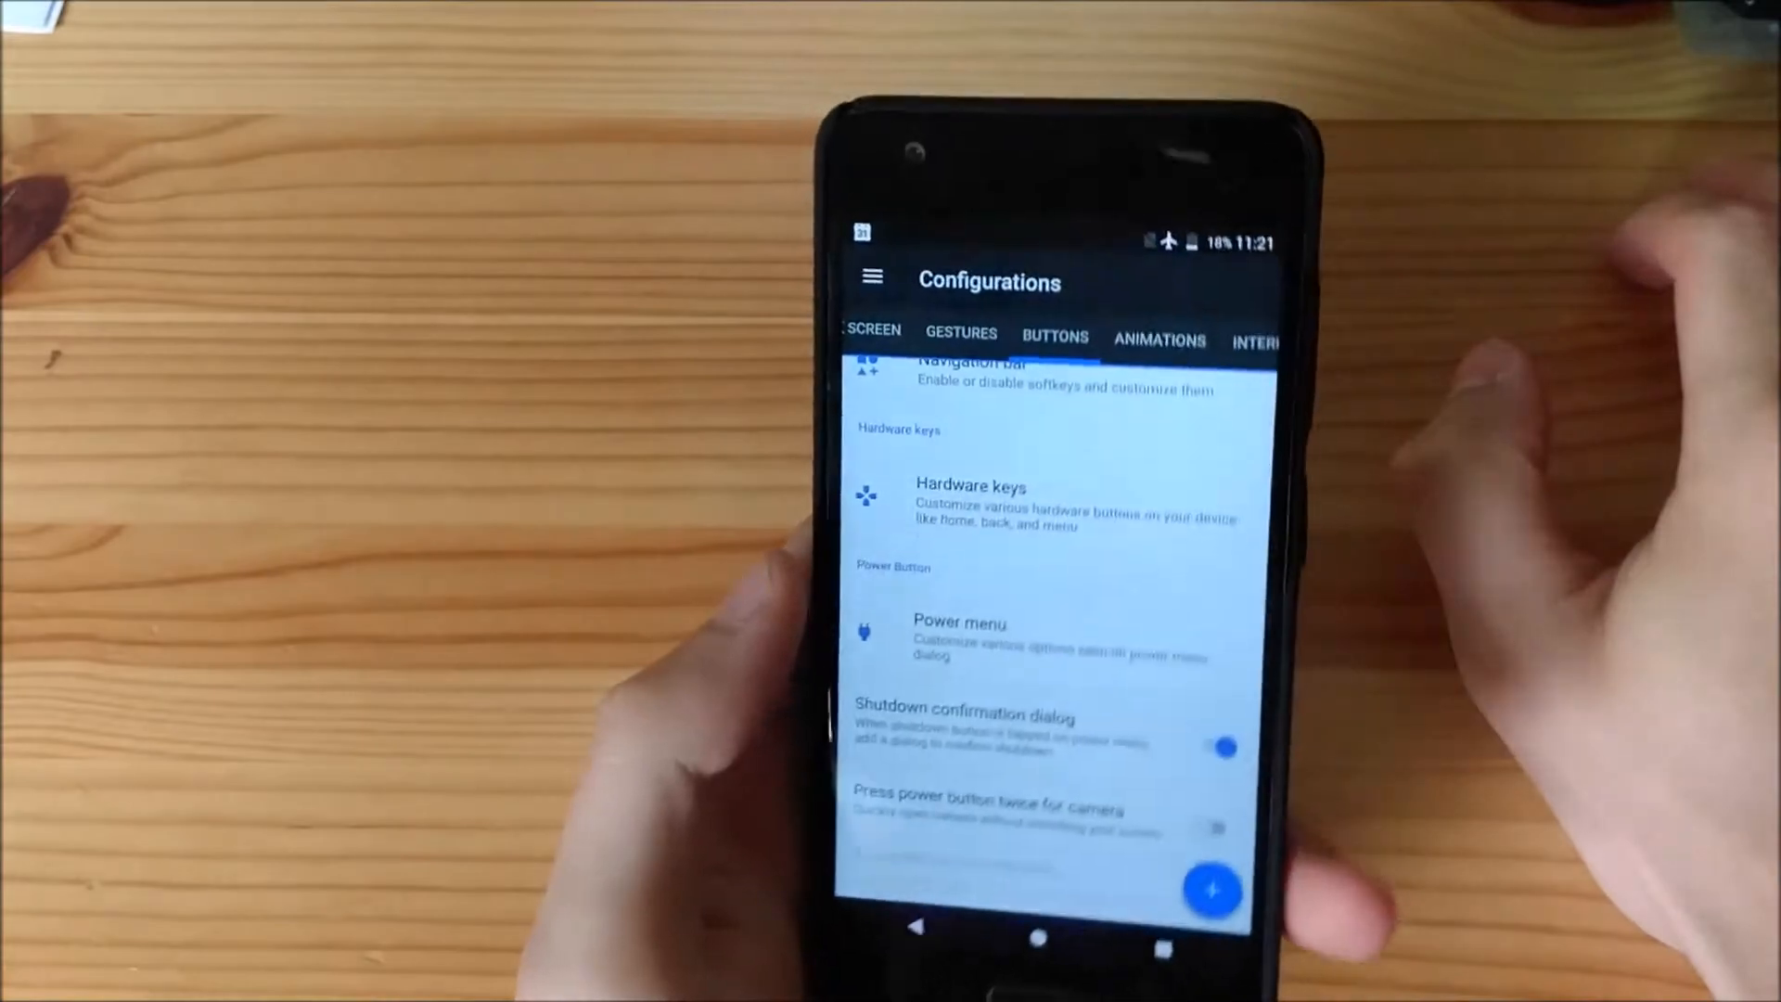
pyautogui.scroll(-3)
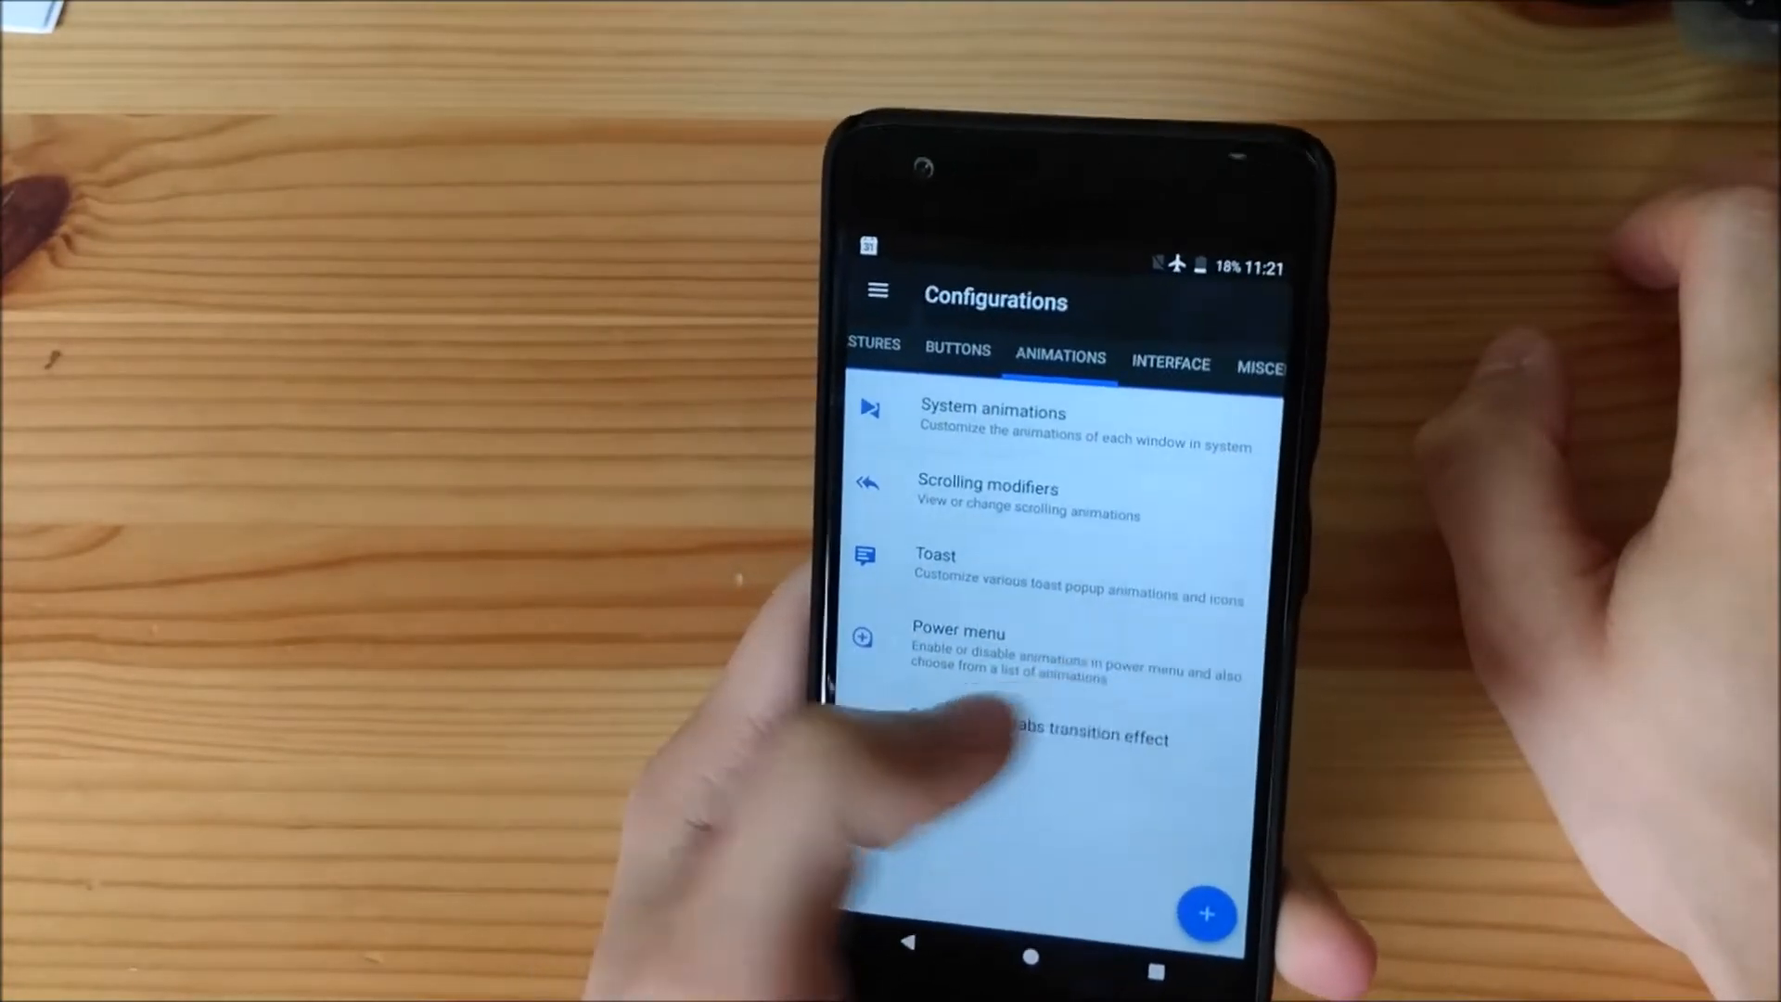
pyautogui.click(1171, 361)
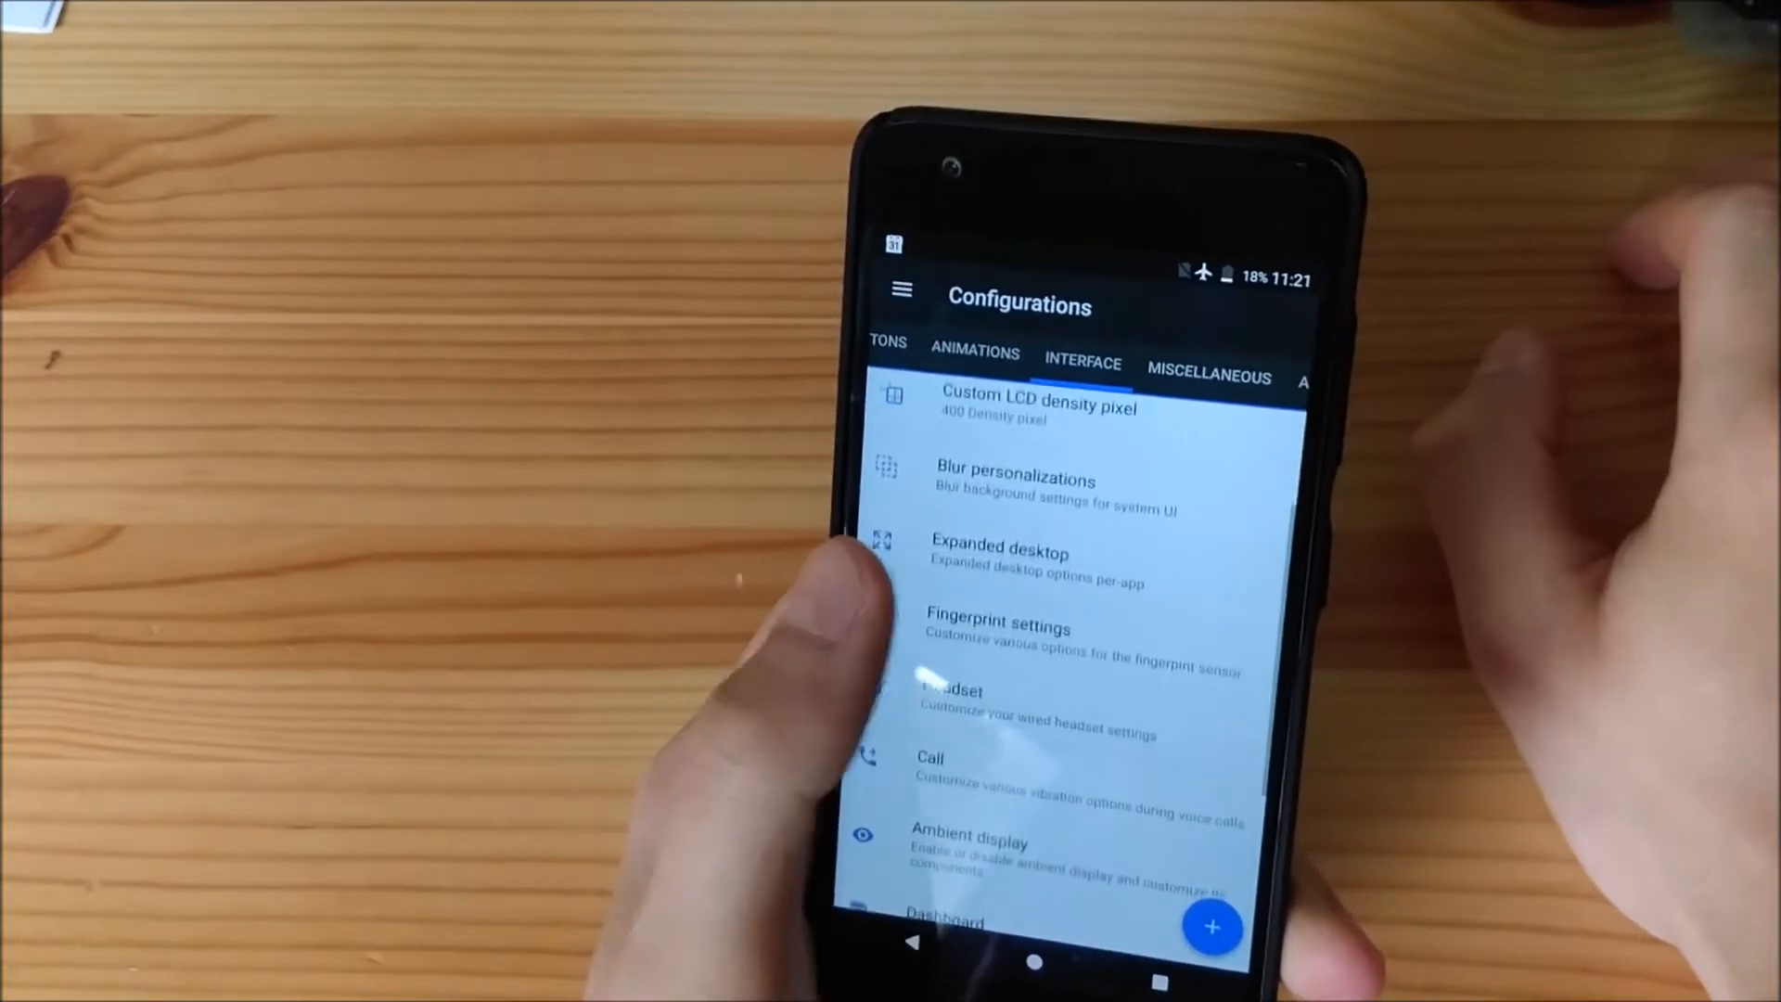
pyautogui.scroll(-3)
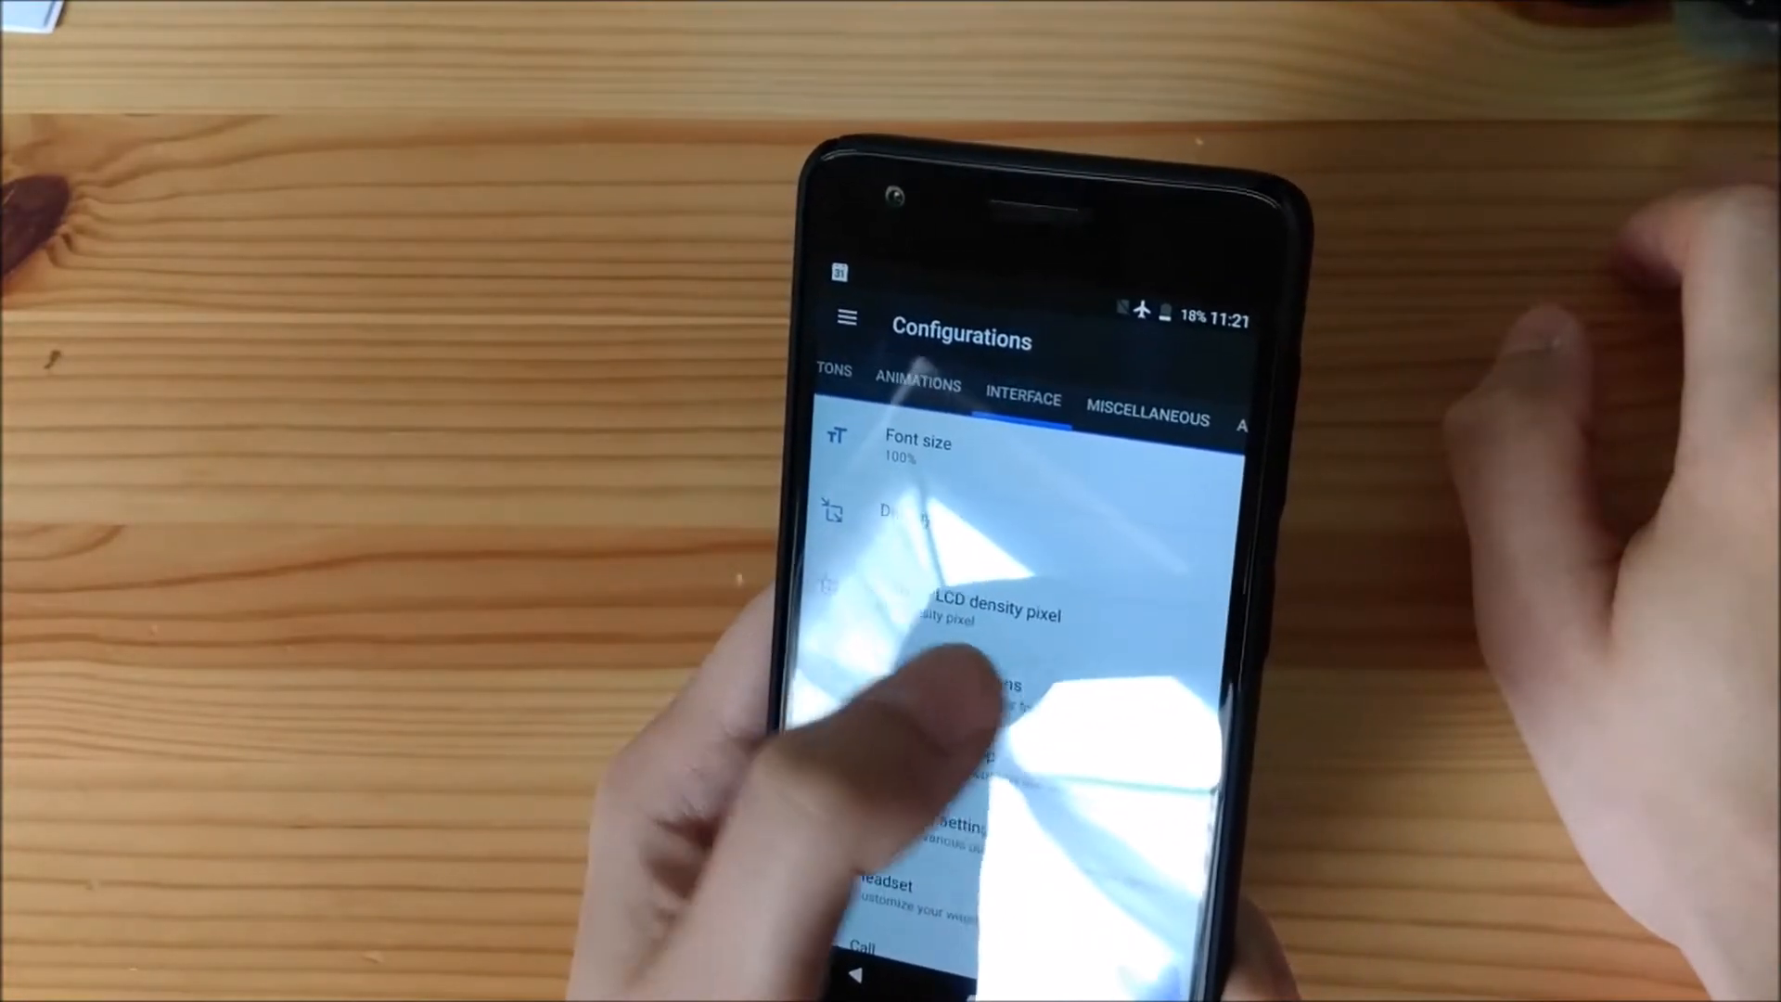
pyautogui.scroll(-3)
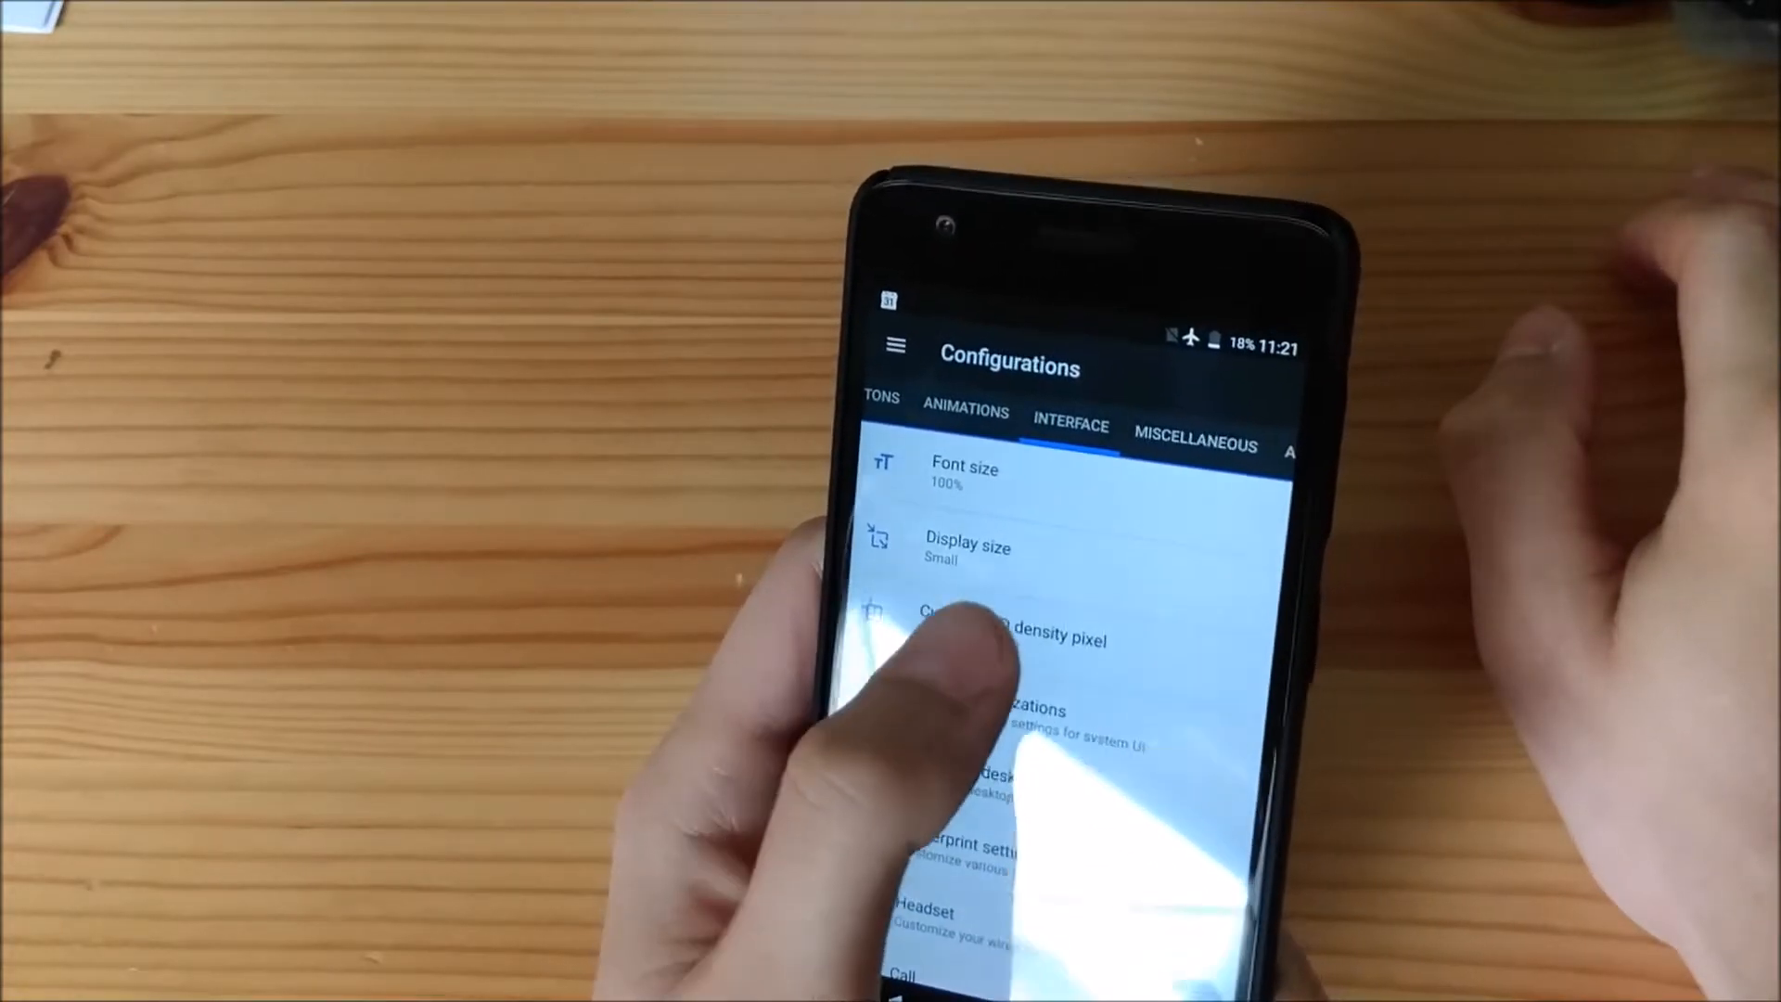
pyautogui.click(1011, 631)
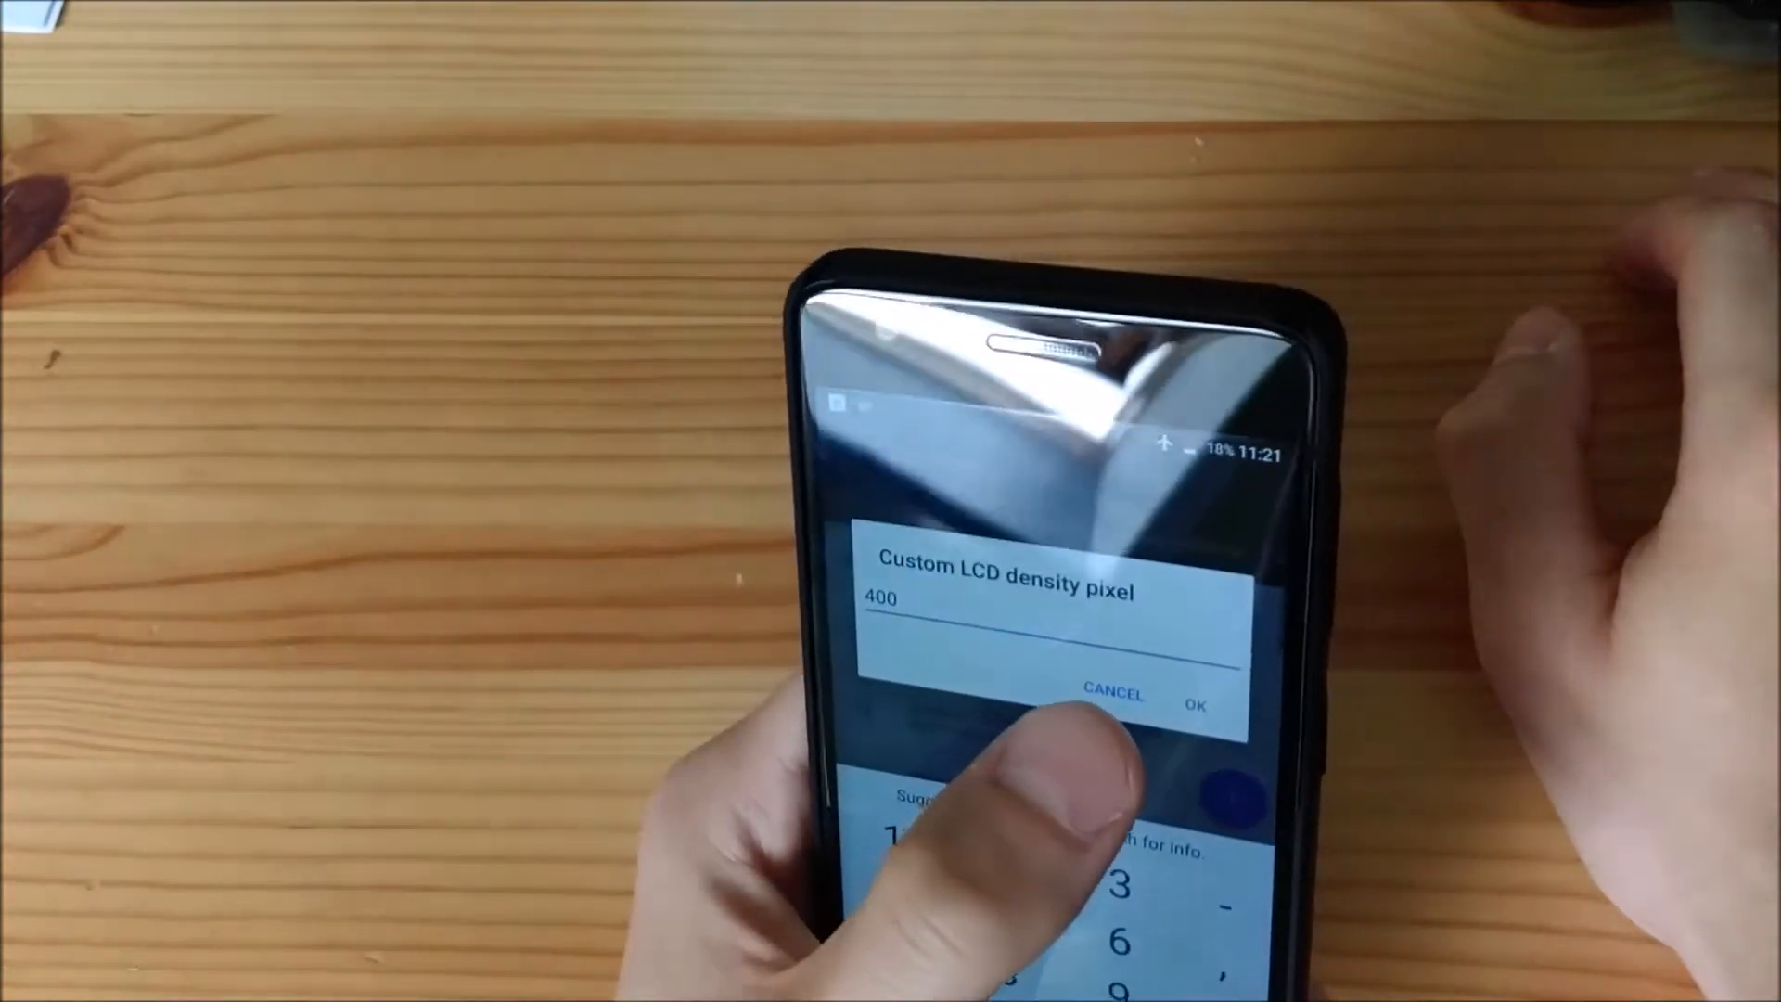
pyautogui.click(1192, 703)
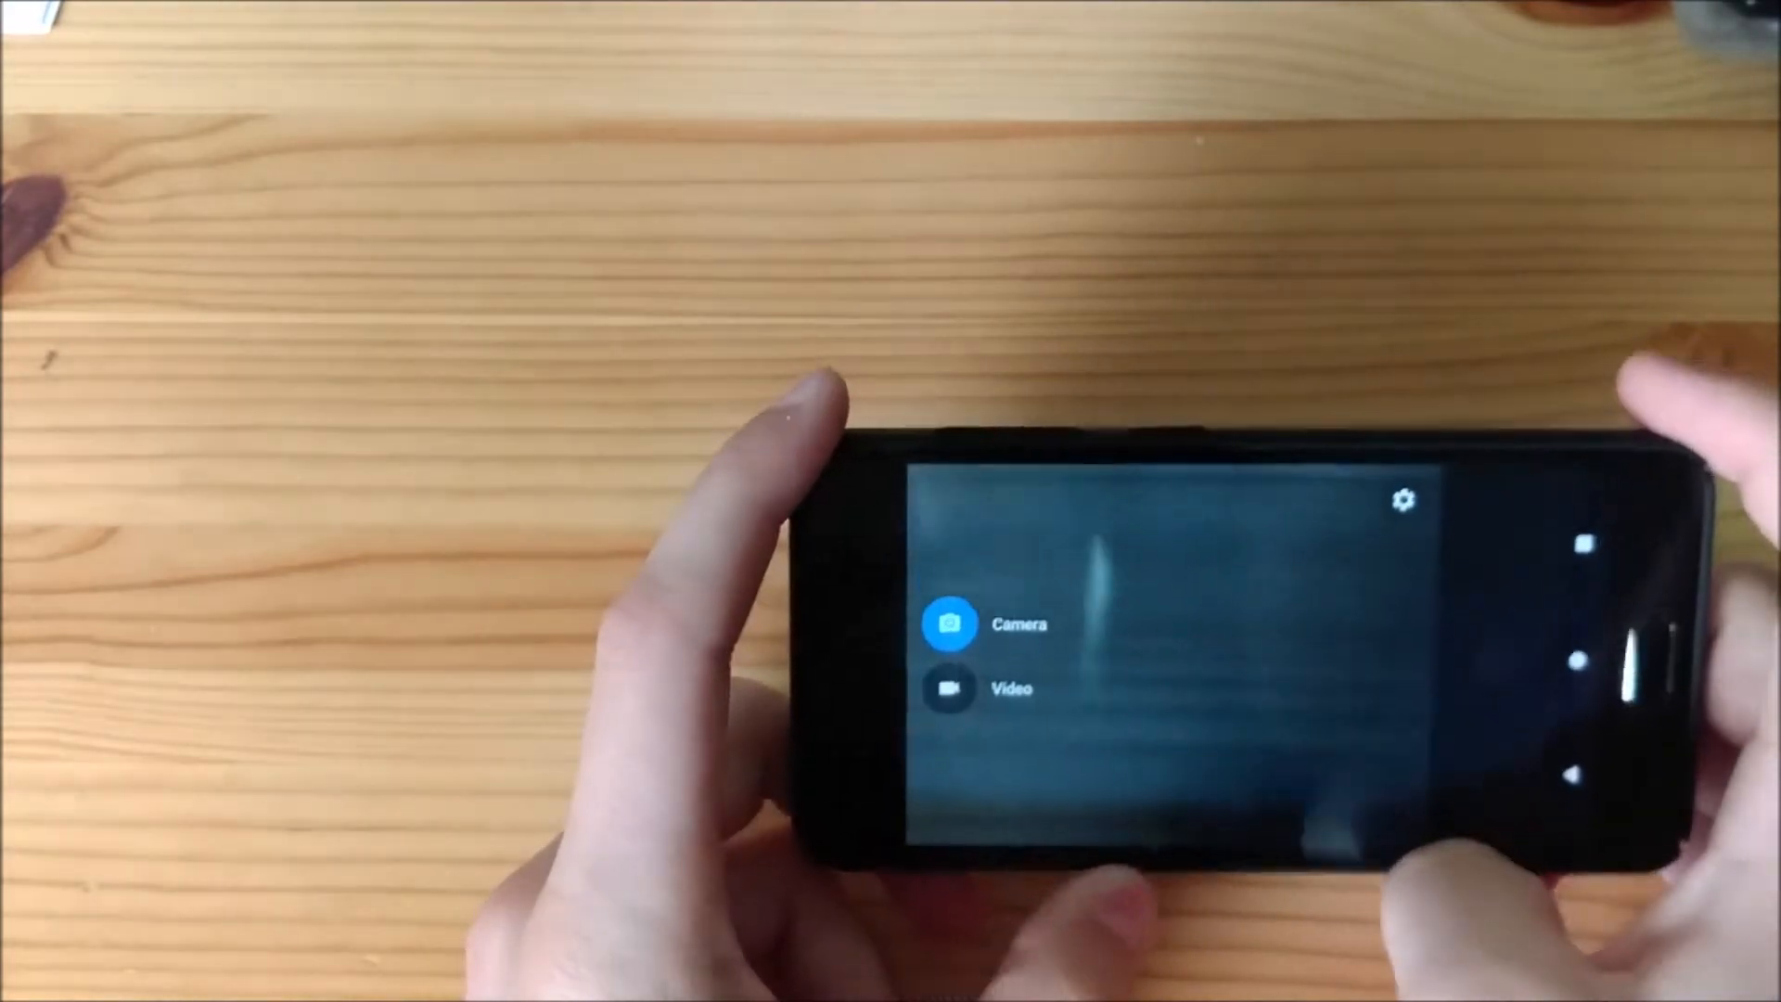
# Check Resolution & quality in camera settings, leaving back camera video at UHD 4K
pyautogui.click(1402, 499)
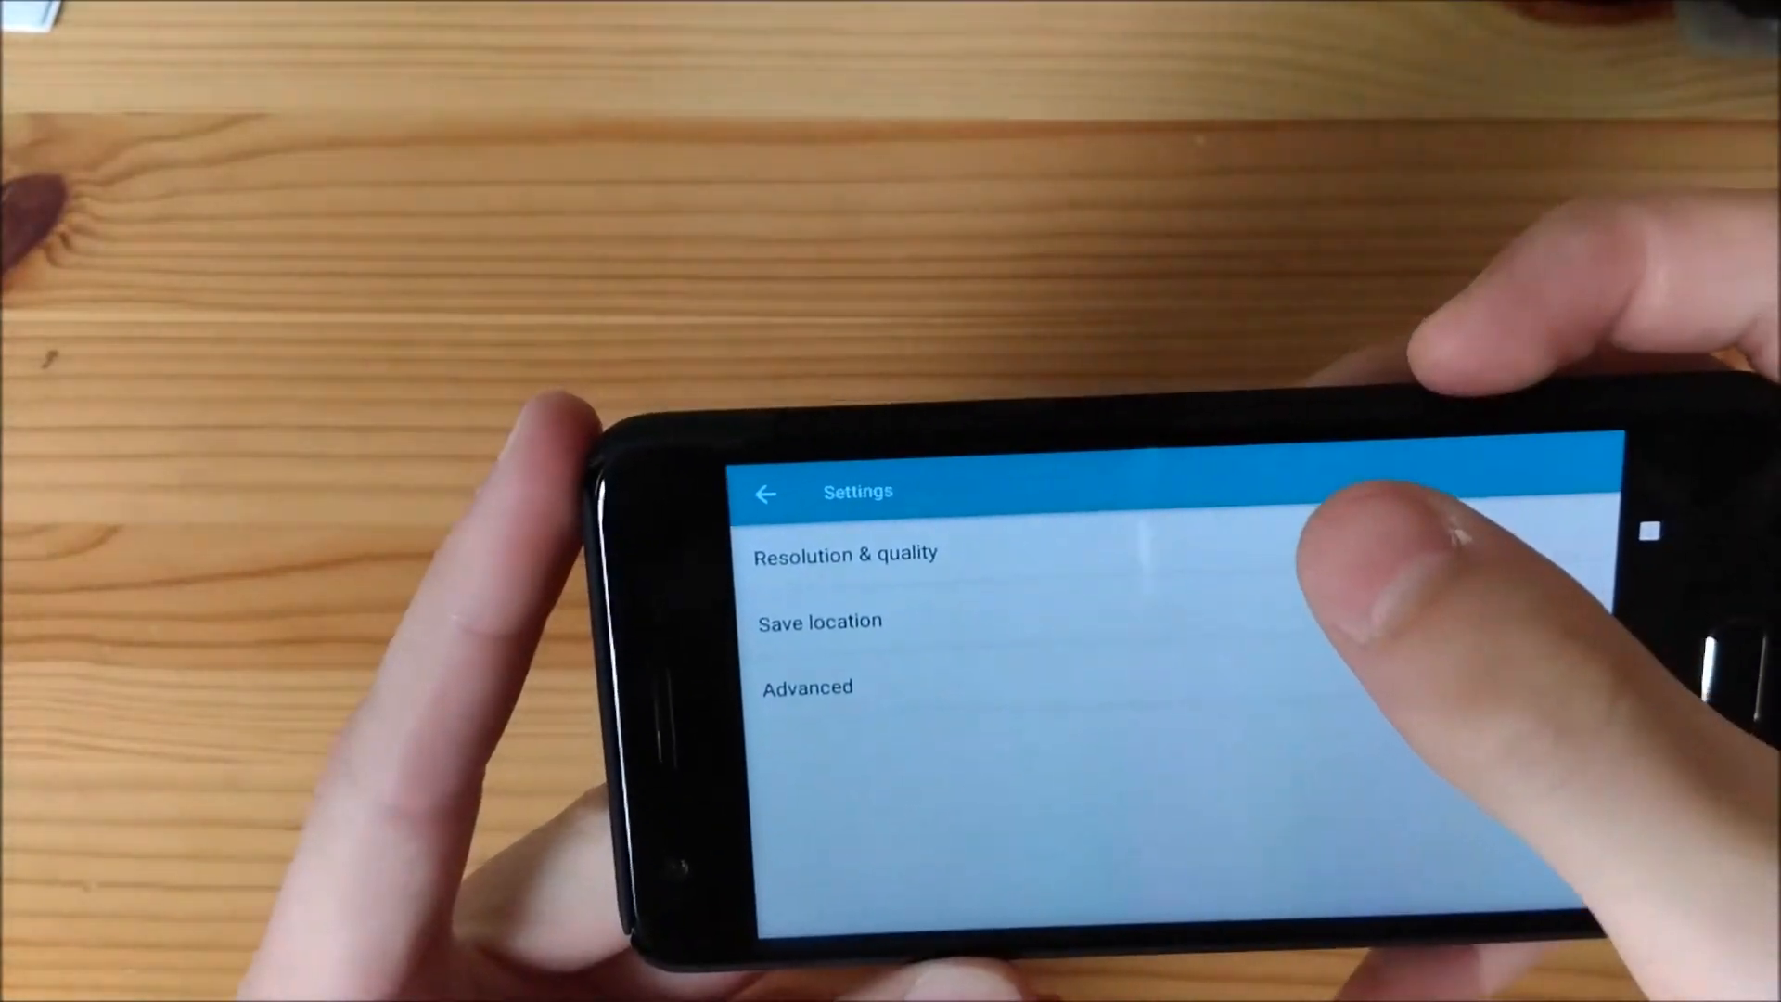
pyautogui.click(846, 555)
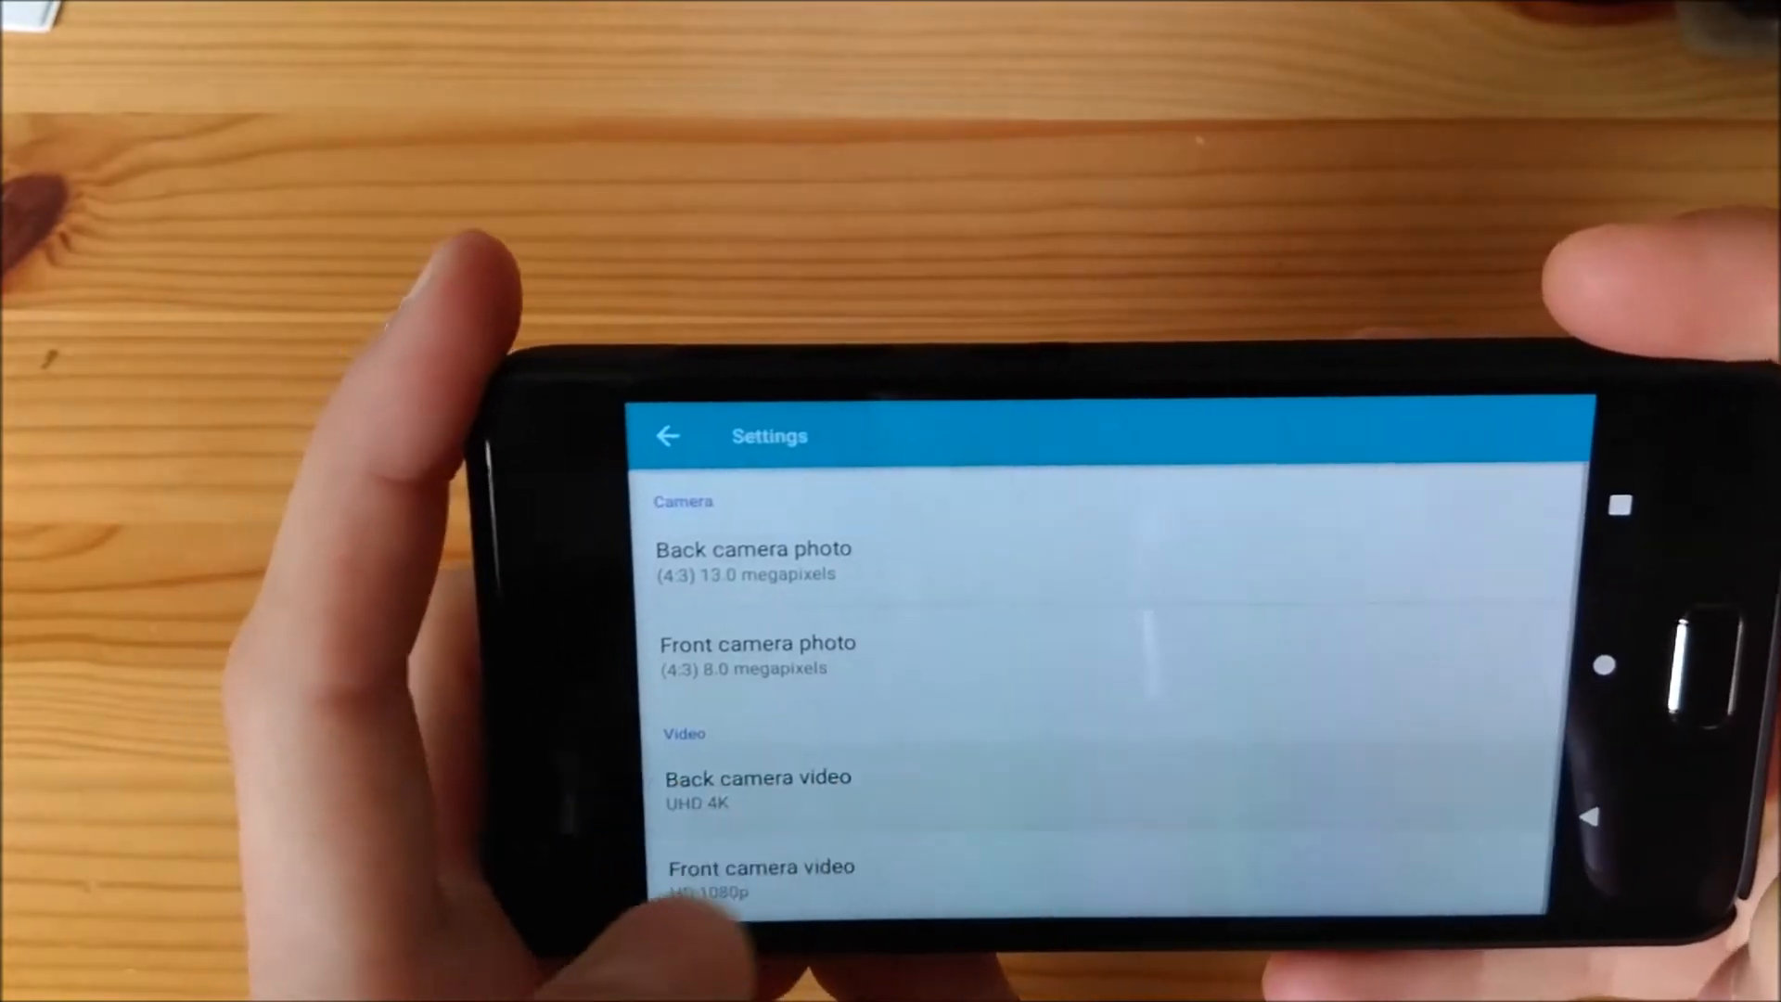
pyautogui.click(757, 788)
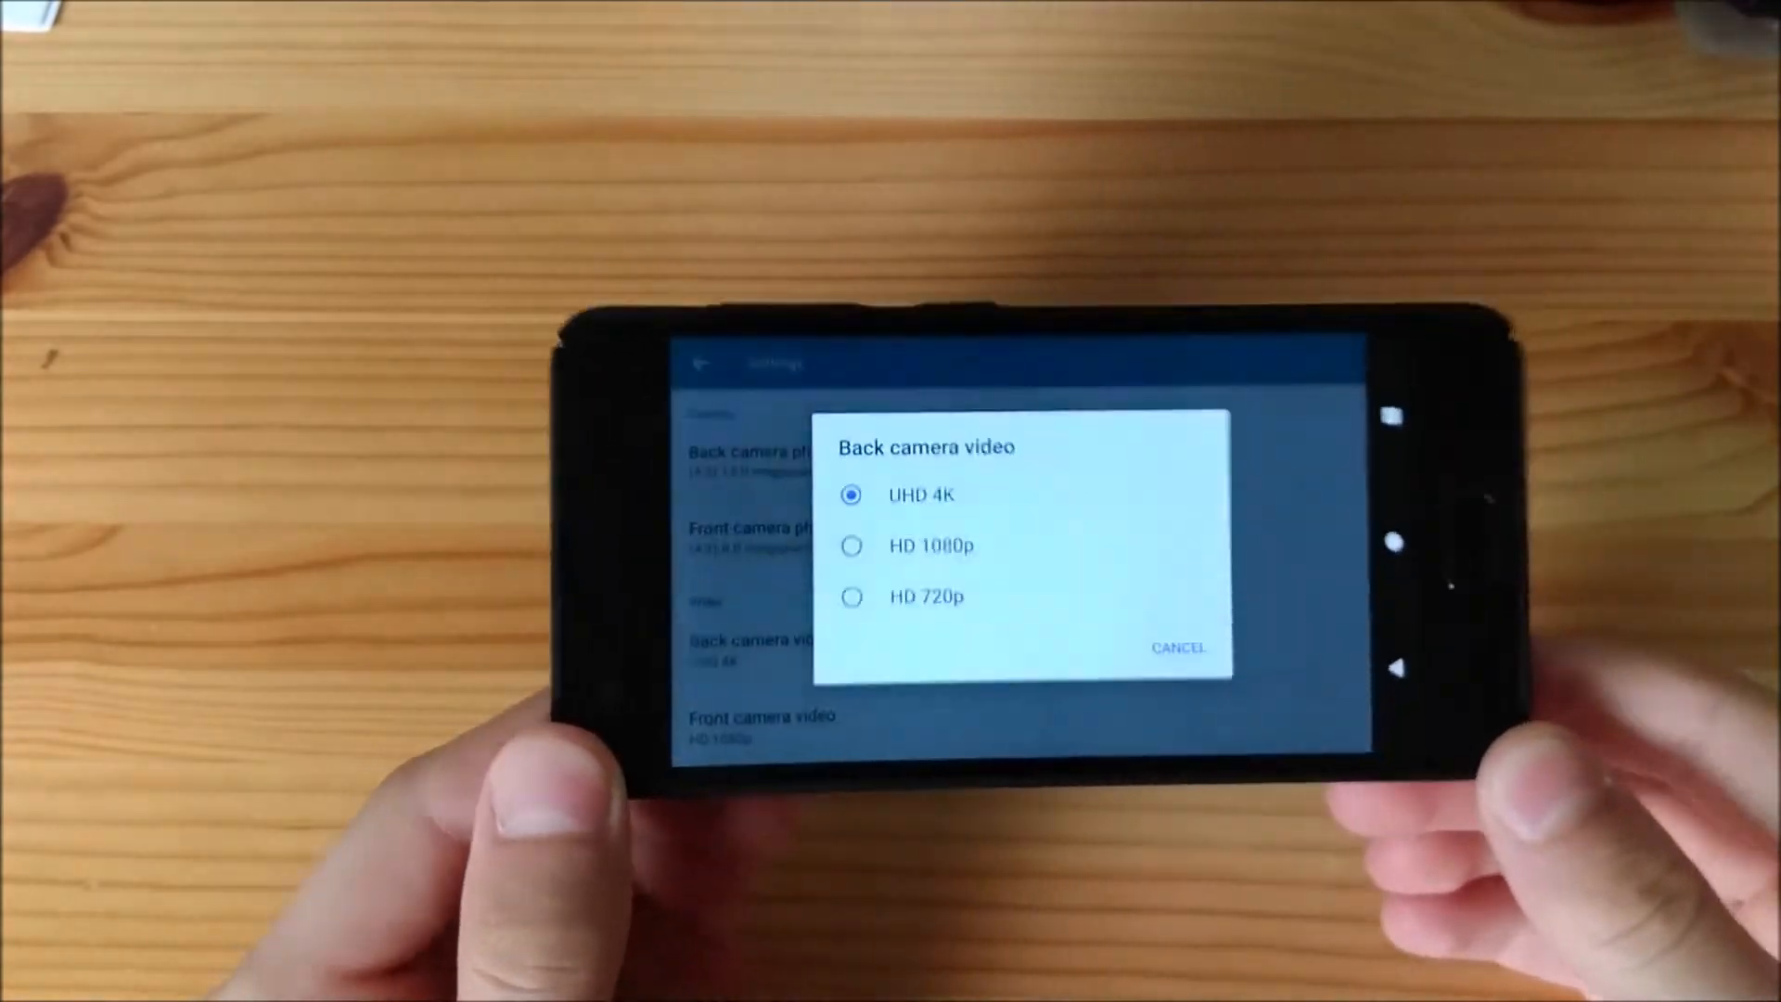
pyautogui.click(1179, 645)
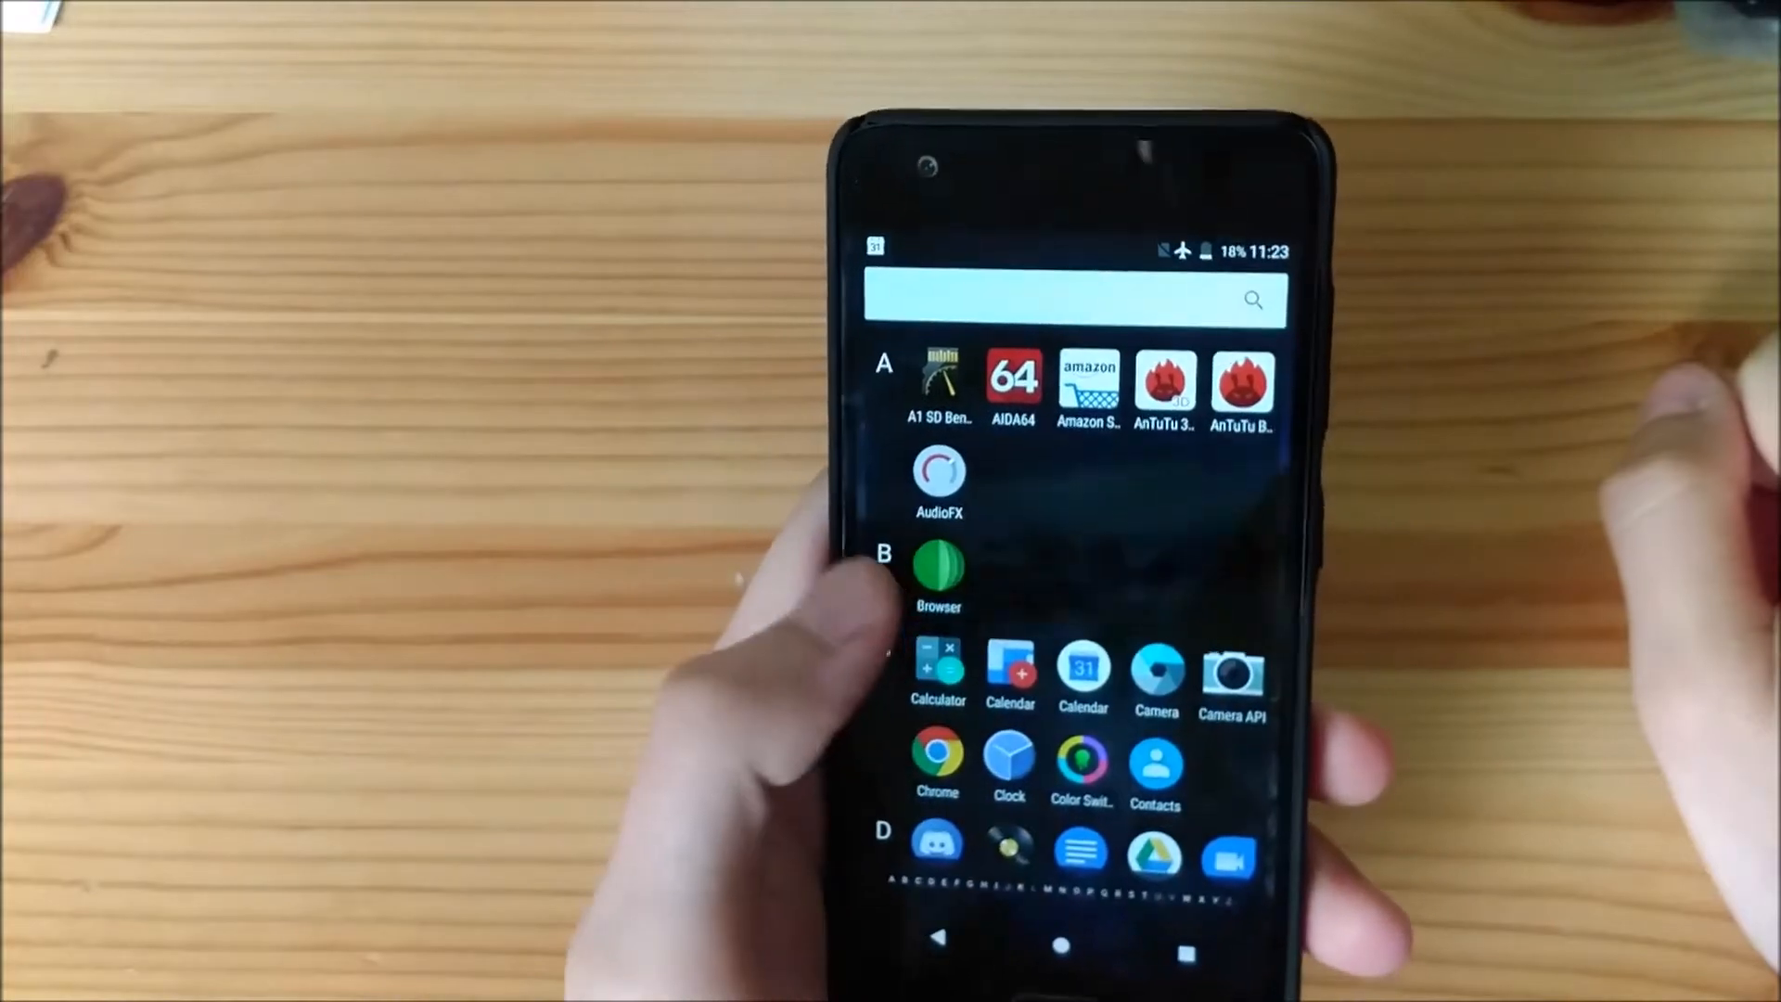
pyautogui.scroll(-3)
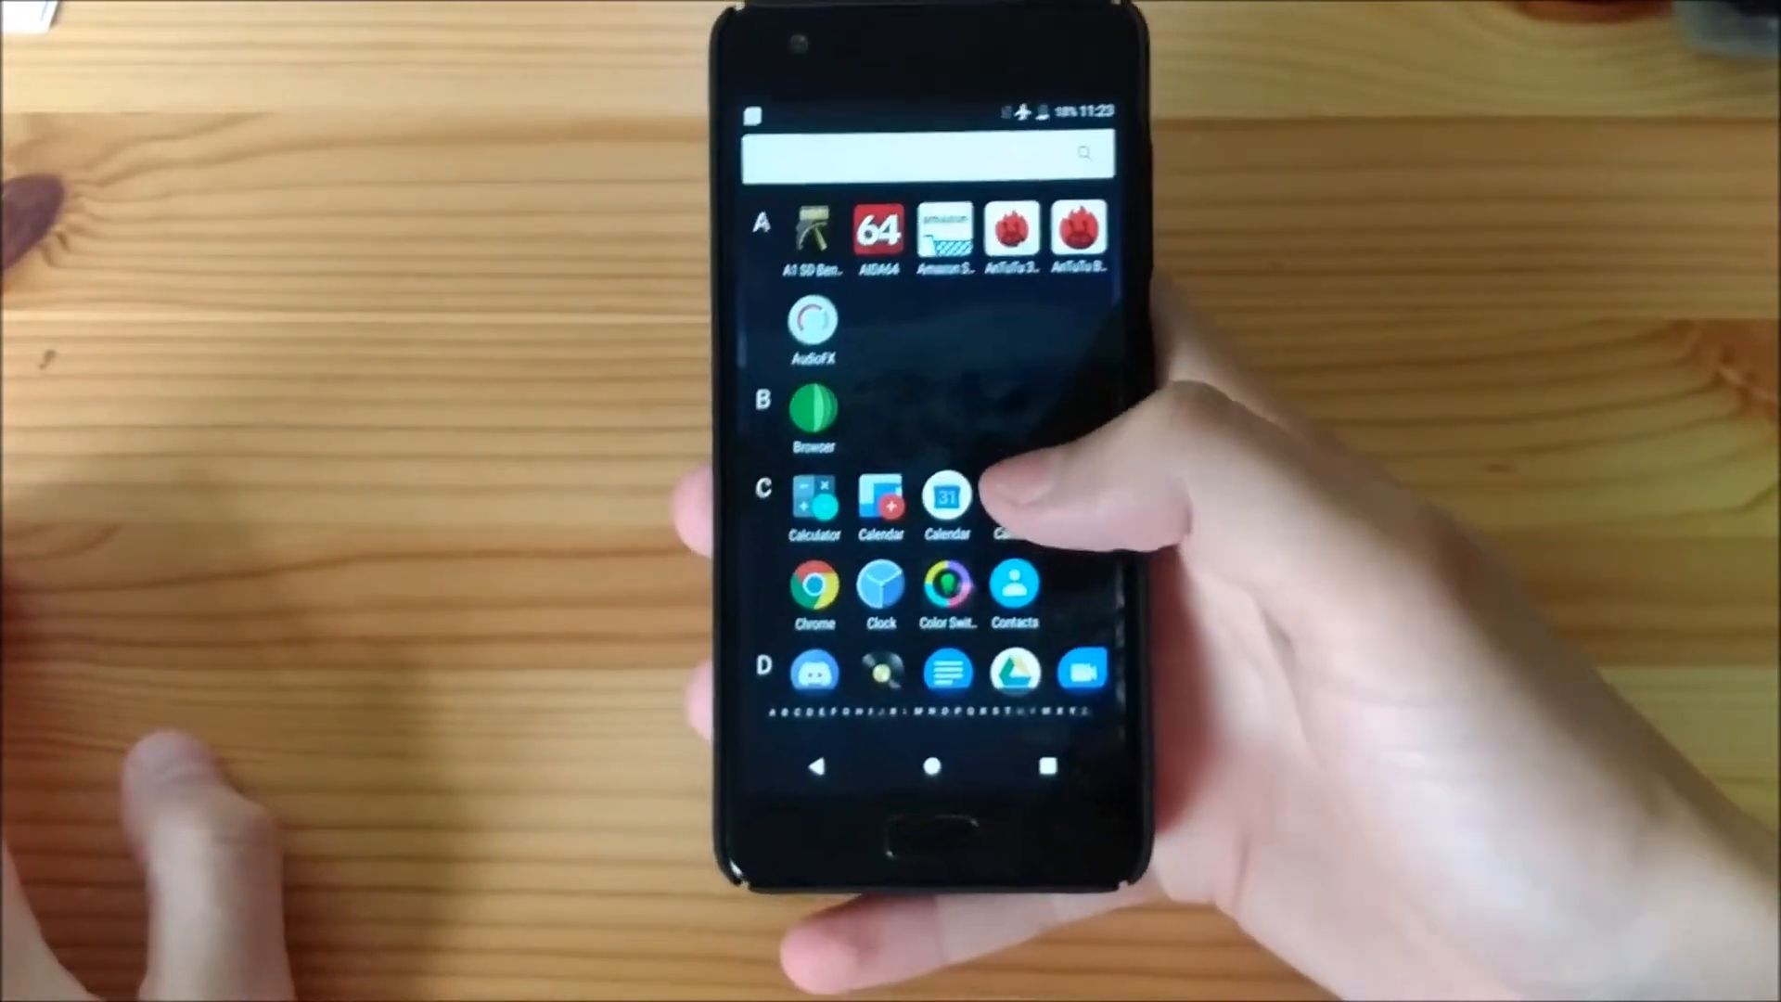
pyautogui.scroll(-3)
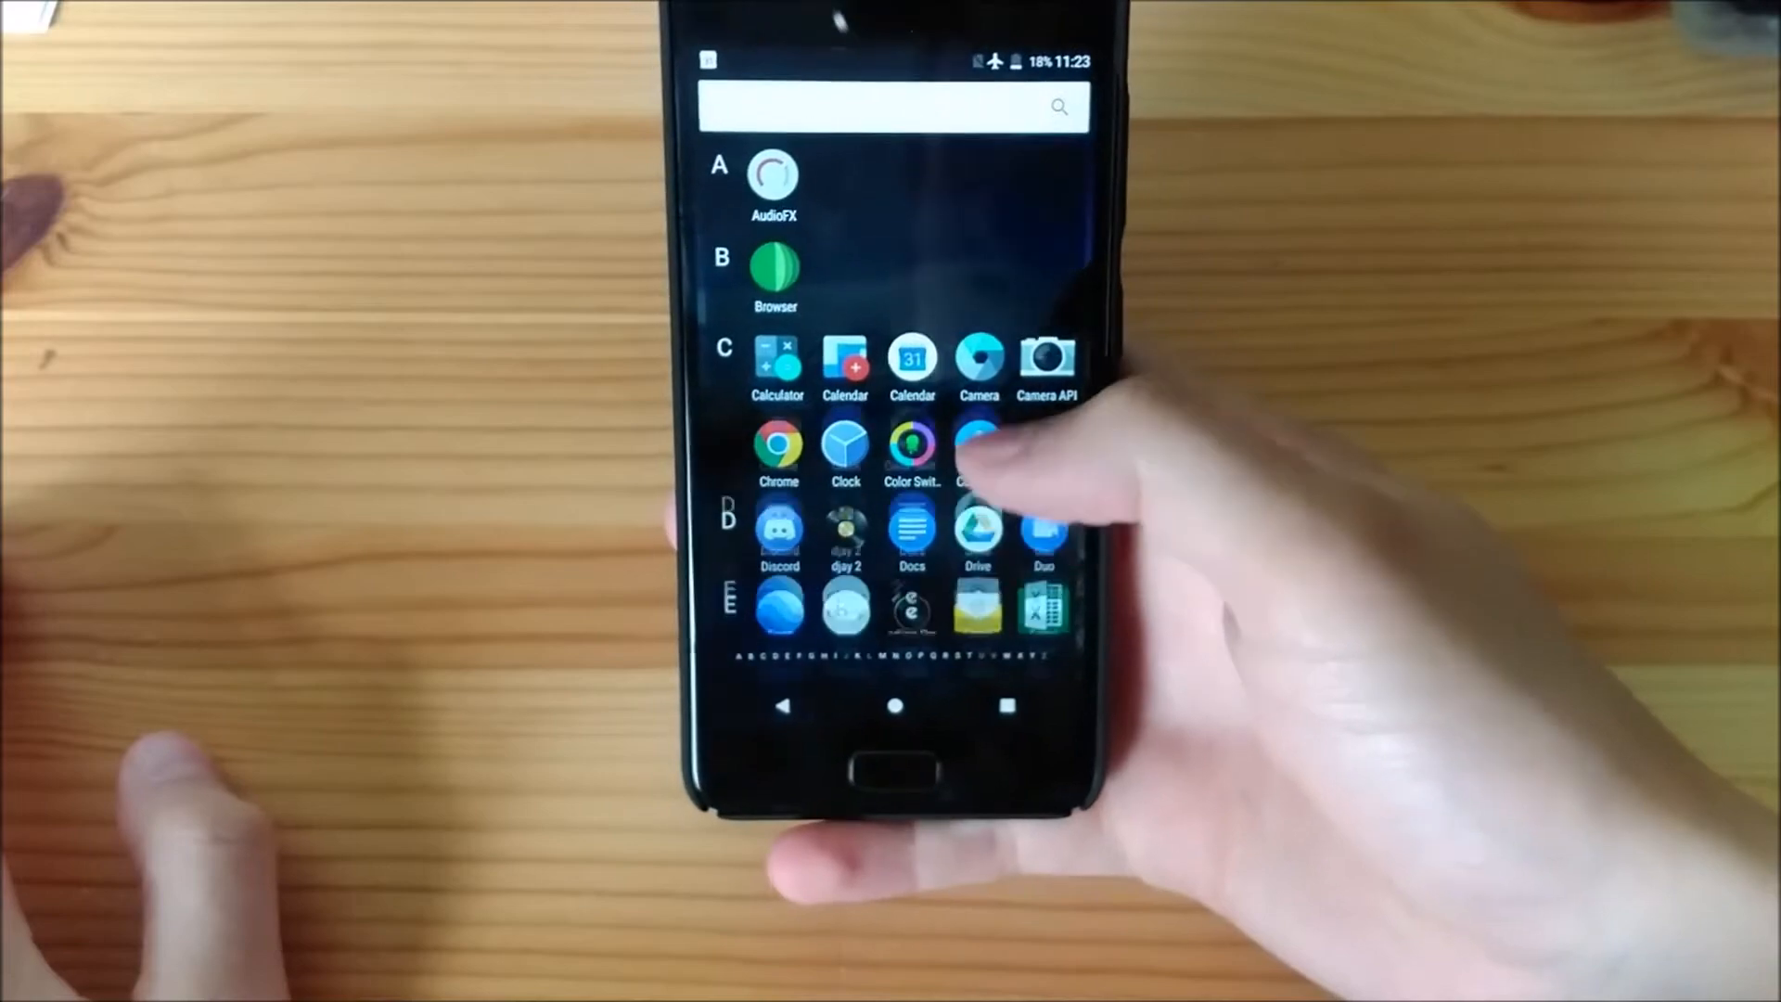
pyautogui.scroll(-3)
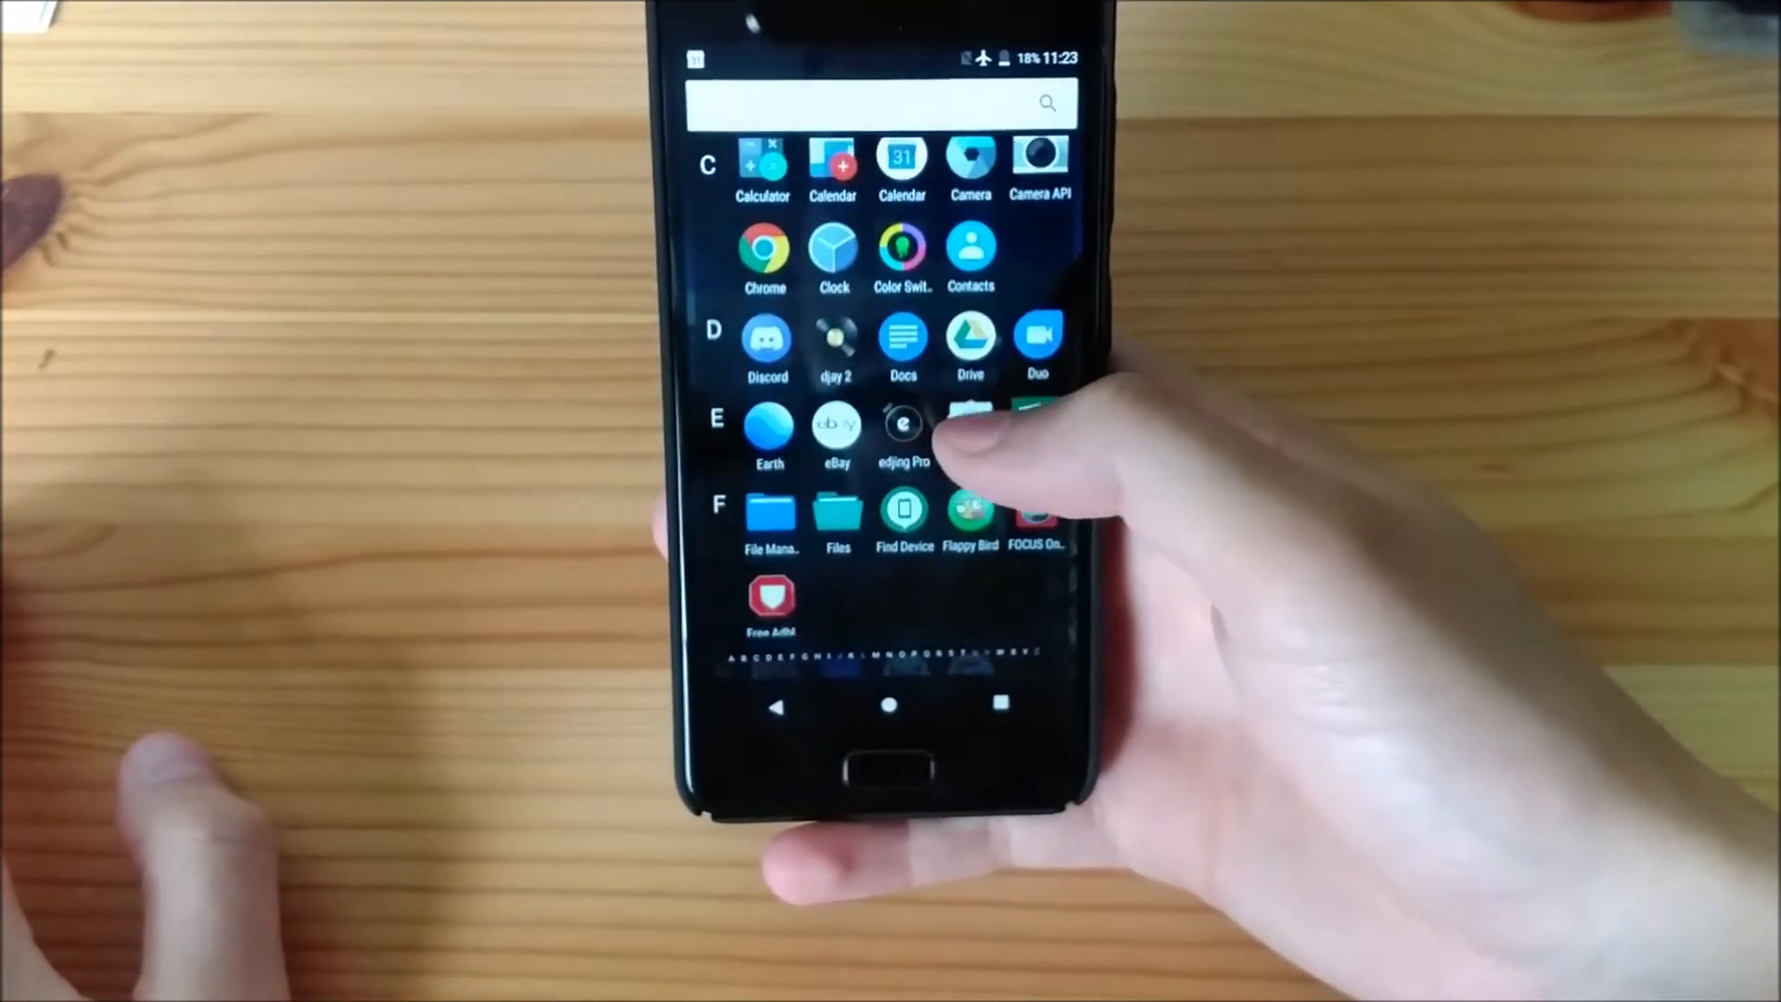
pyautogui.scroll(-3)
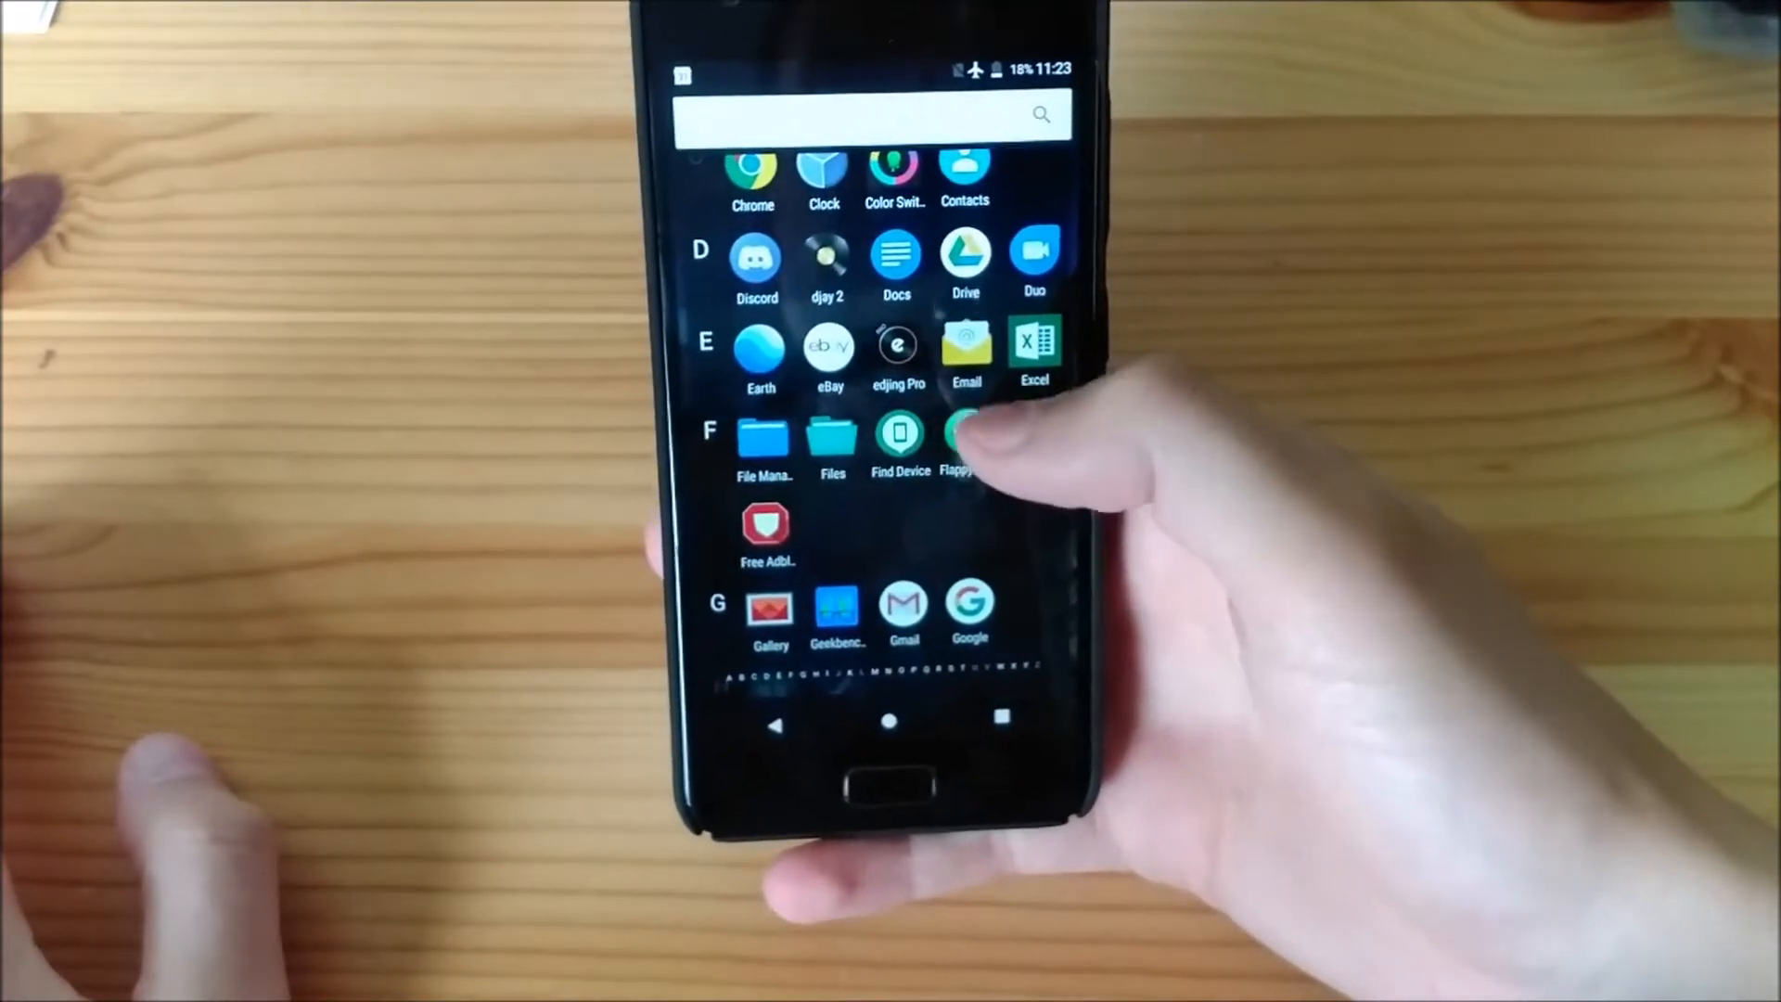
pyautogui.scroll(-3)
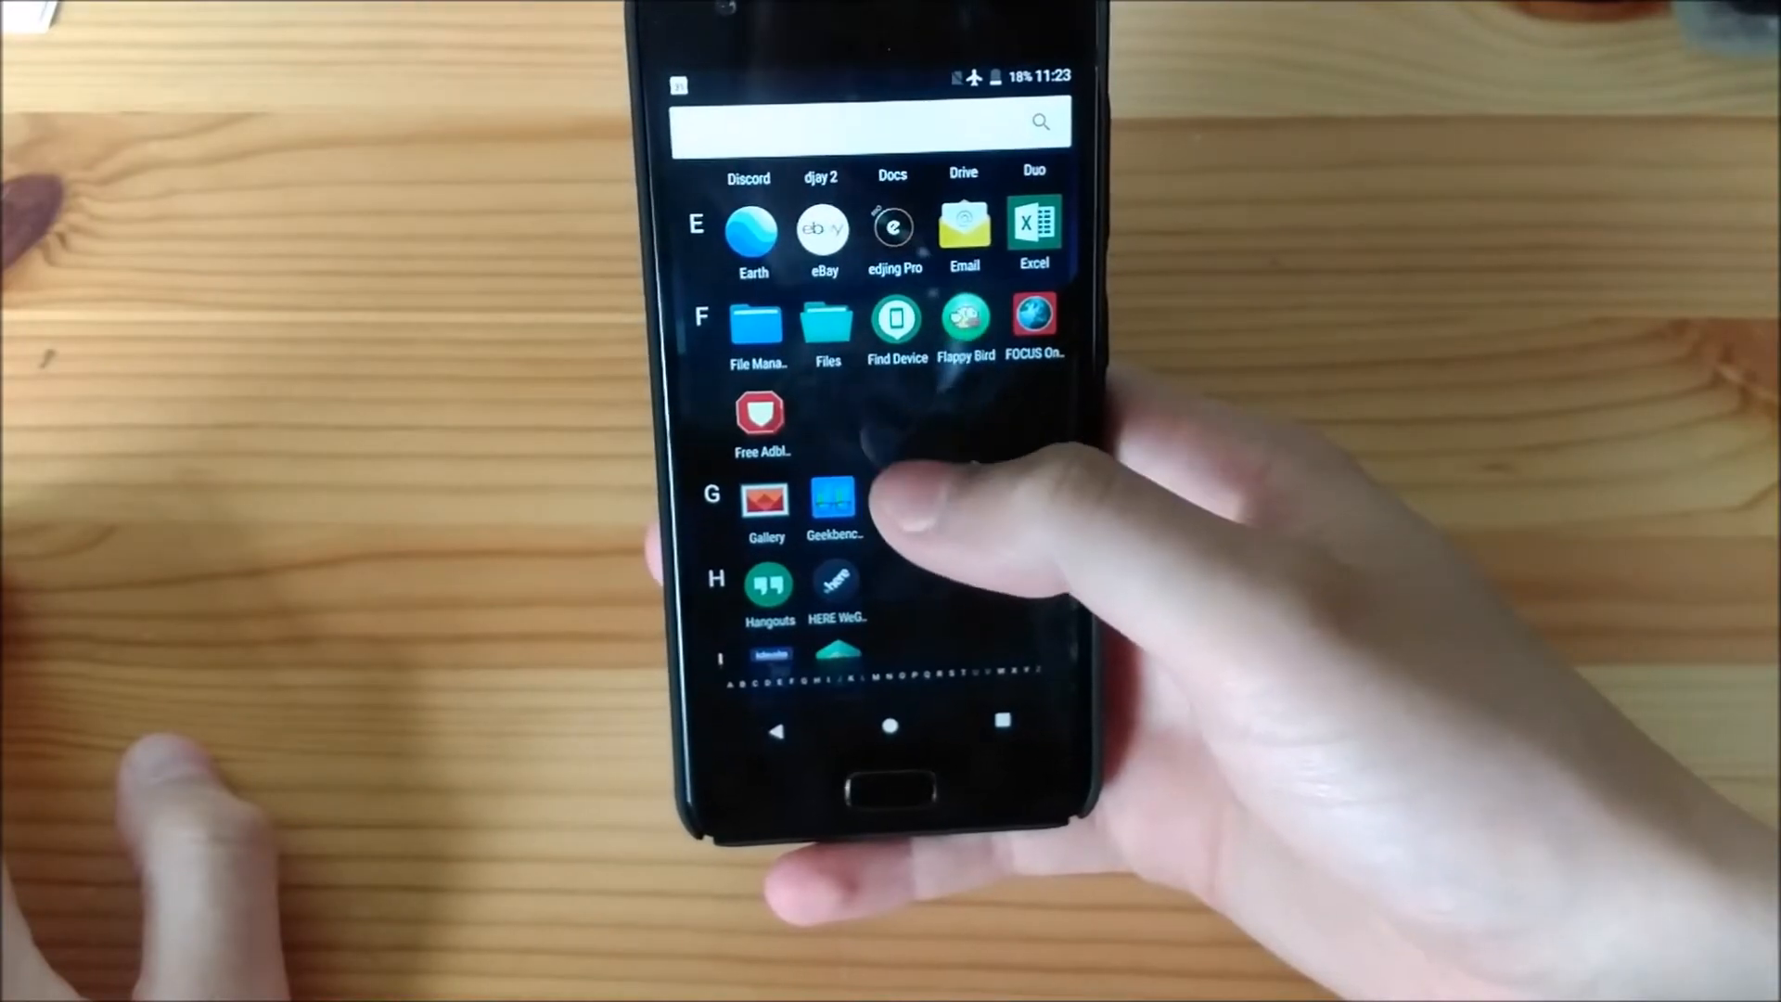
pyautogui.scroll(-3)
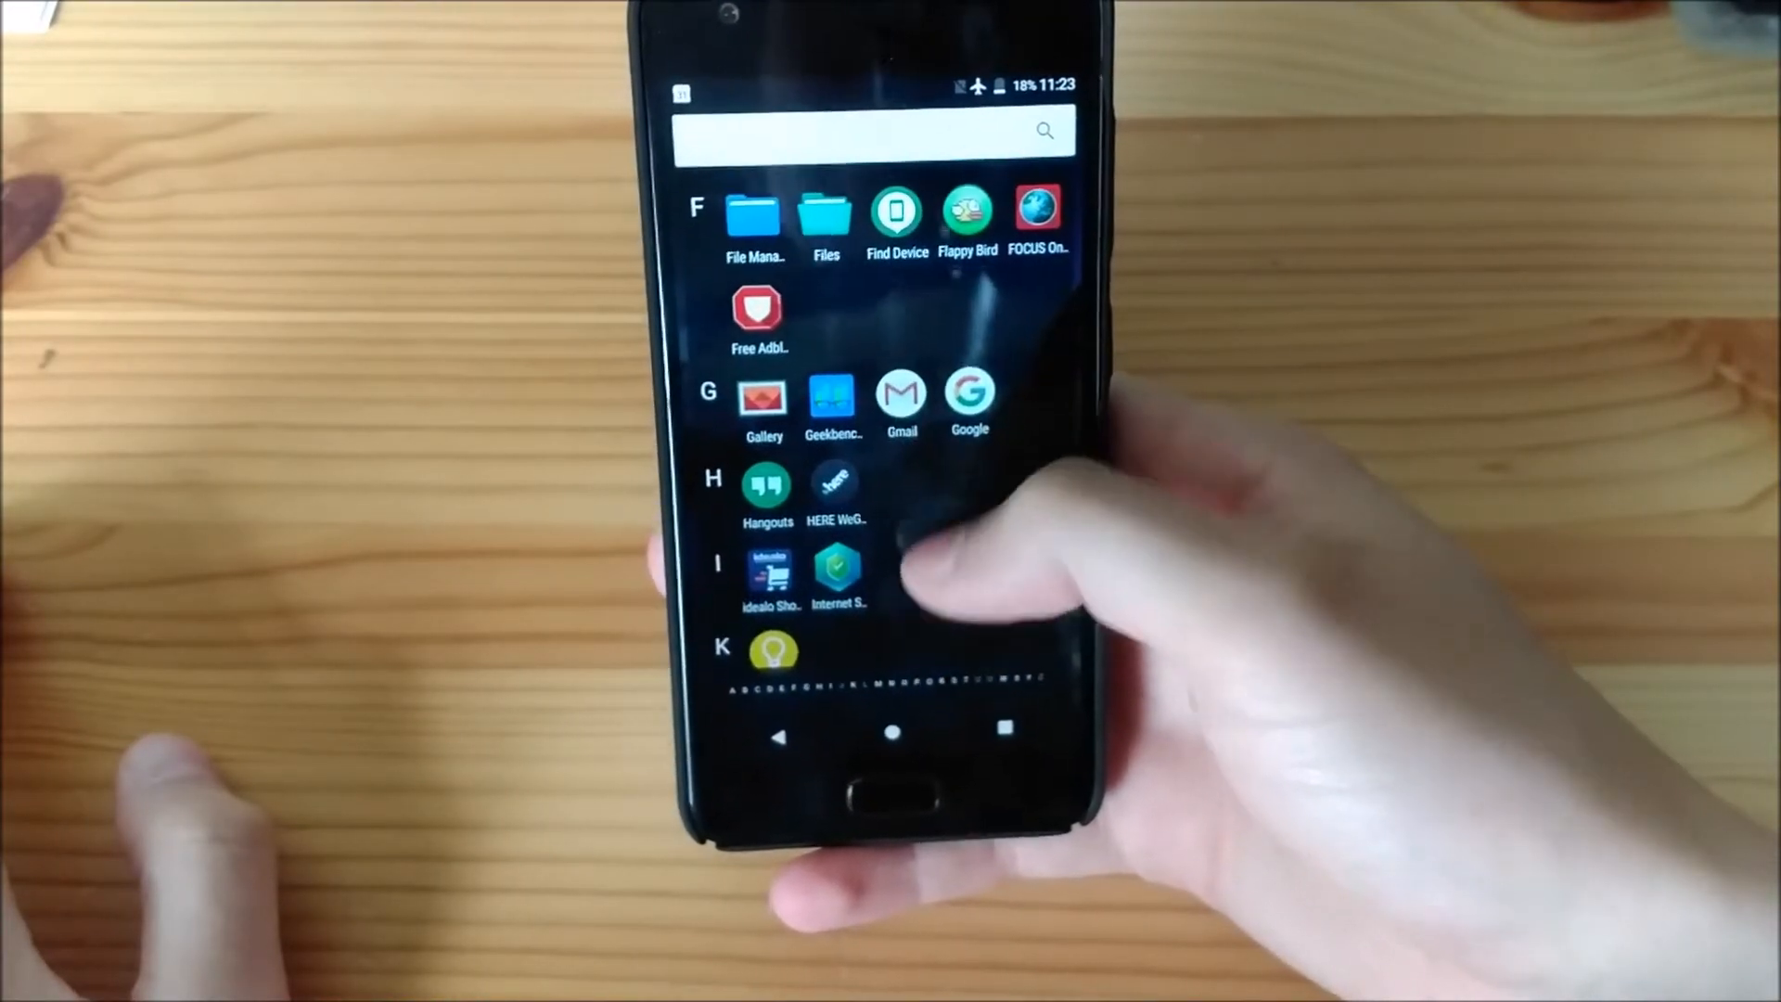
pyautogui.scroll(-3)
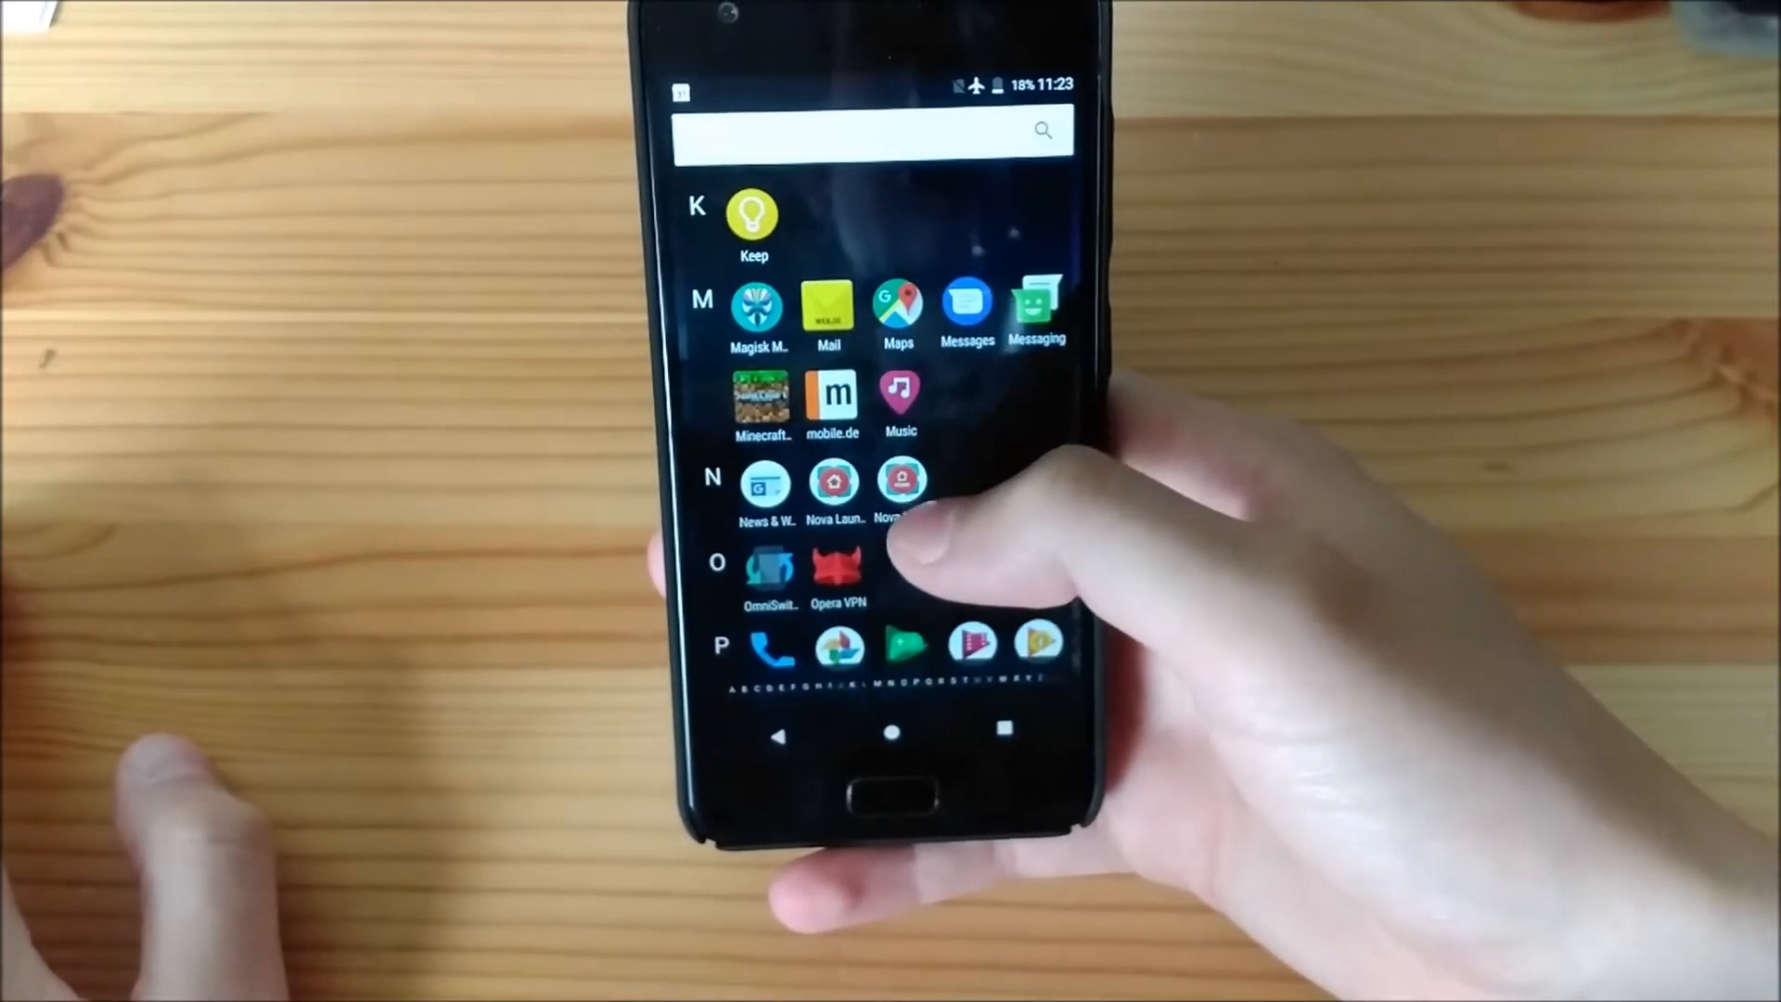
pyautogui.scroll(-3)
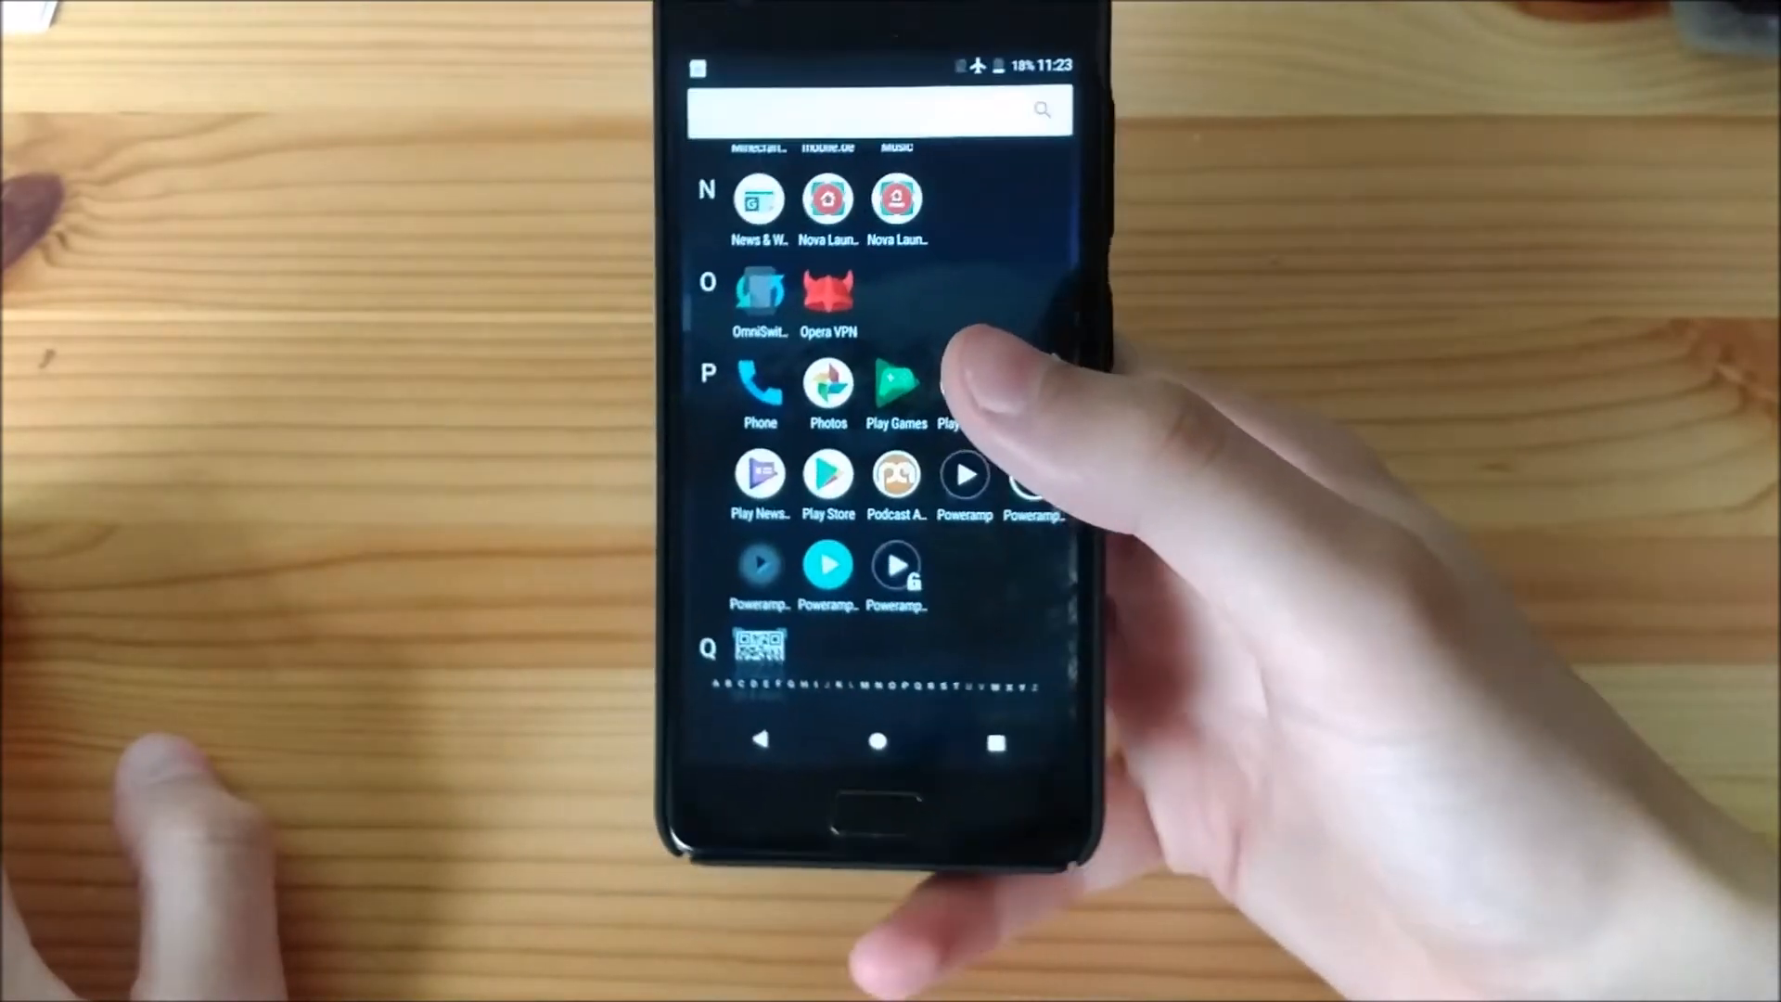
pyautogui.scroll(-3)
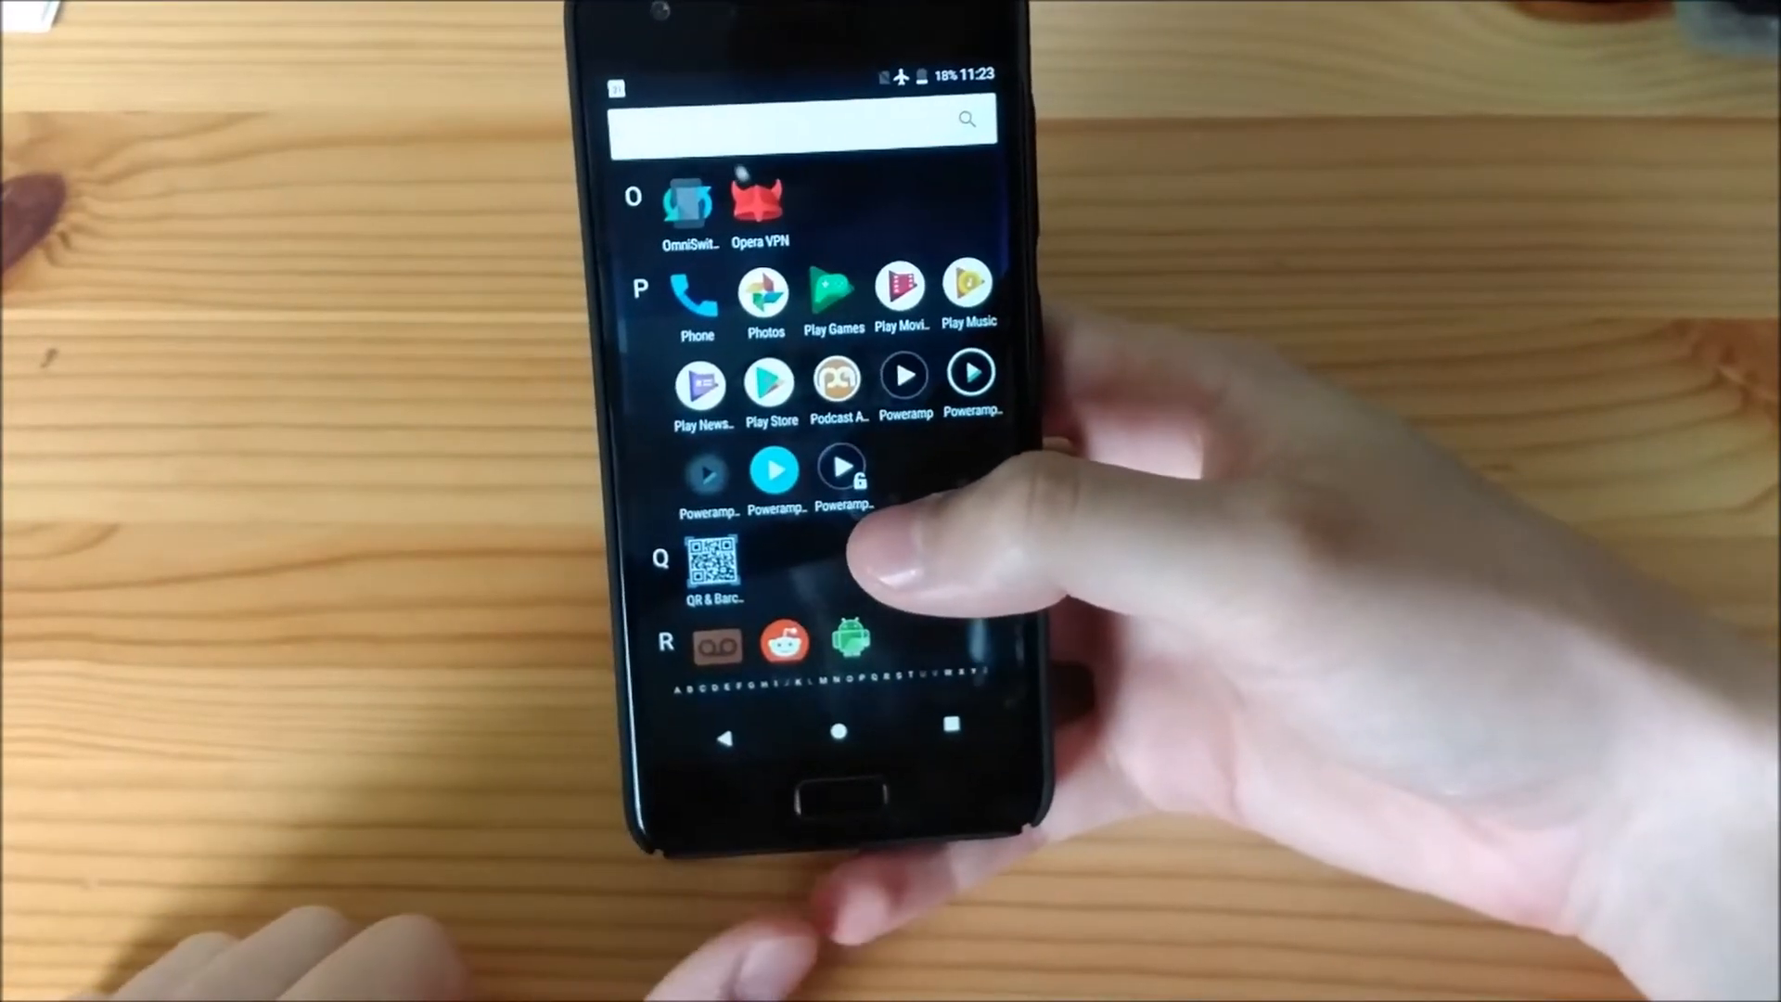
pyautogui.scroll(-3)
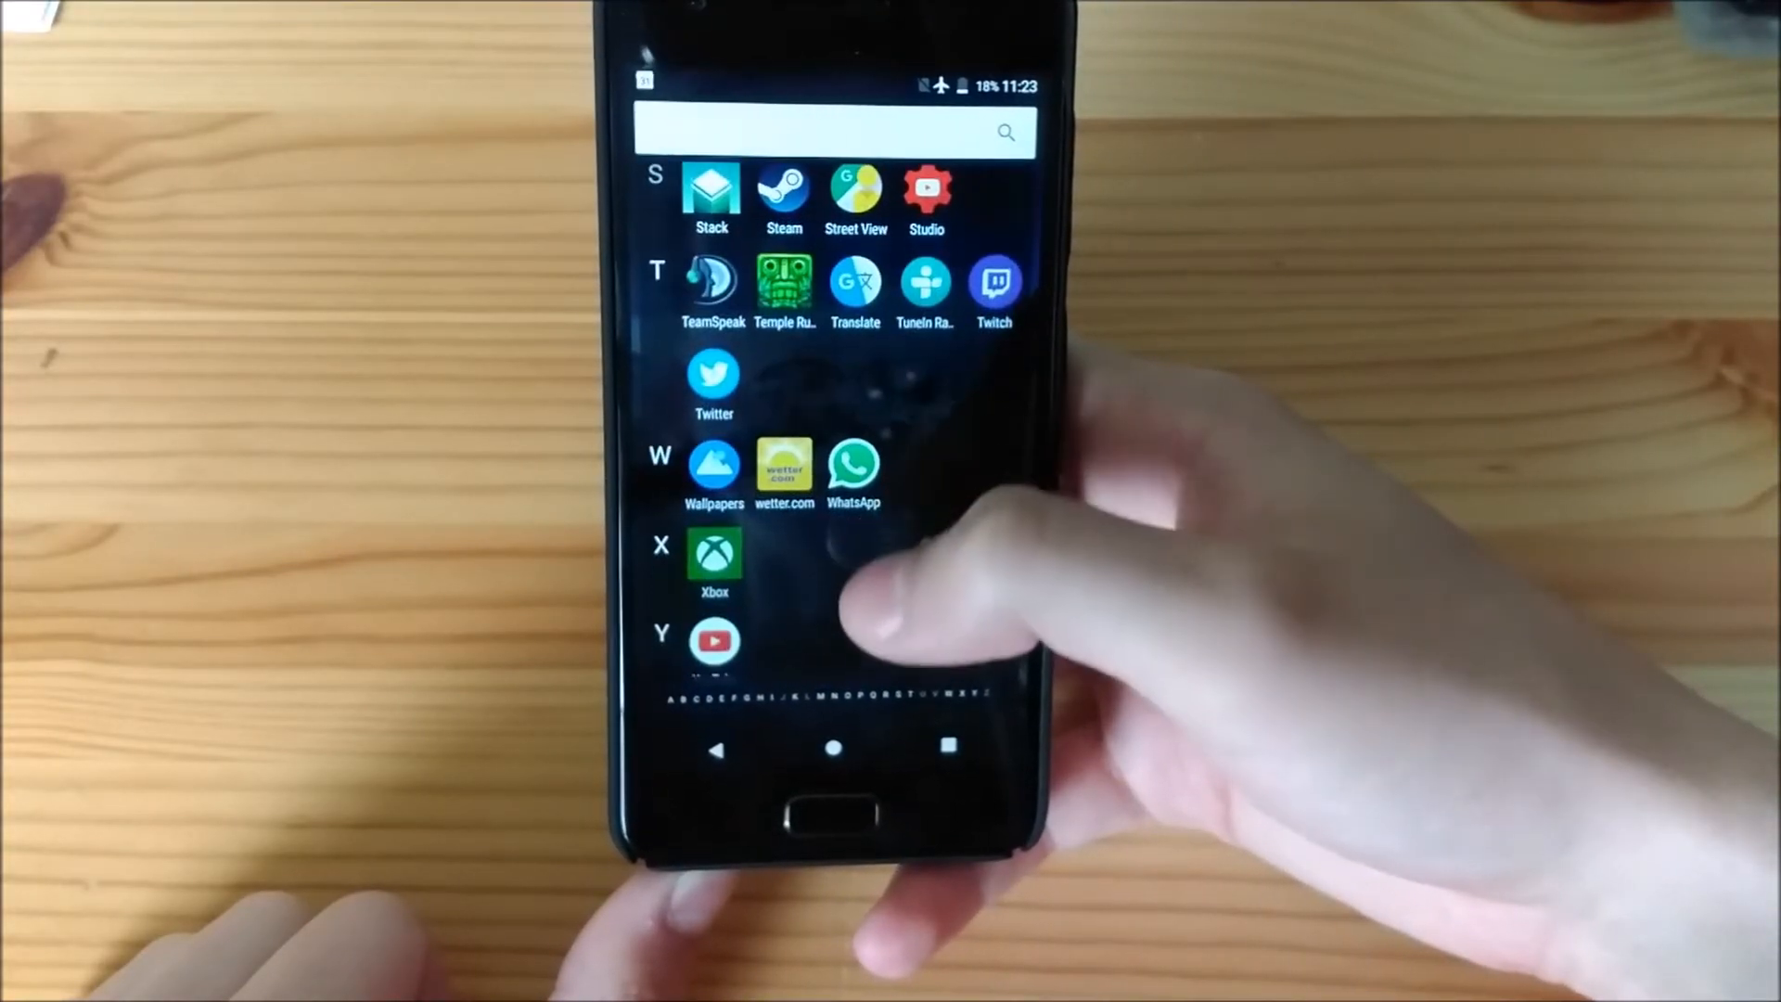
pyautogui.scroll(-3)
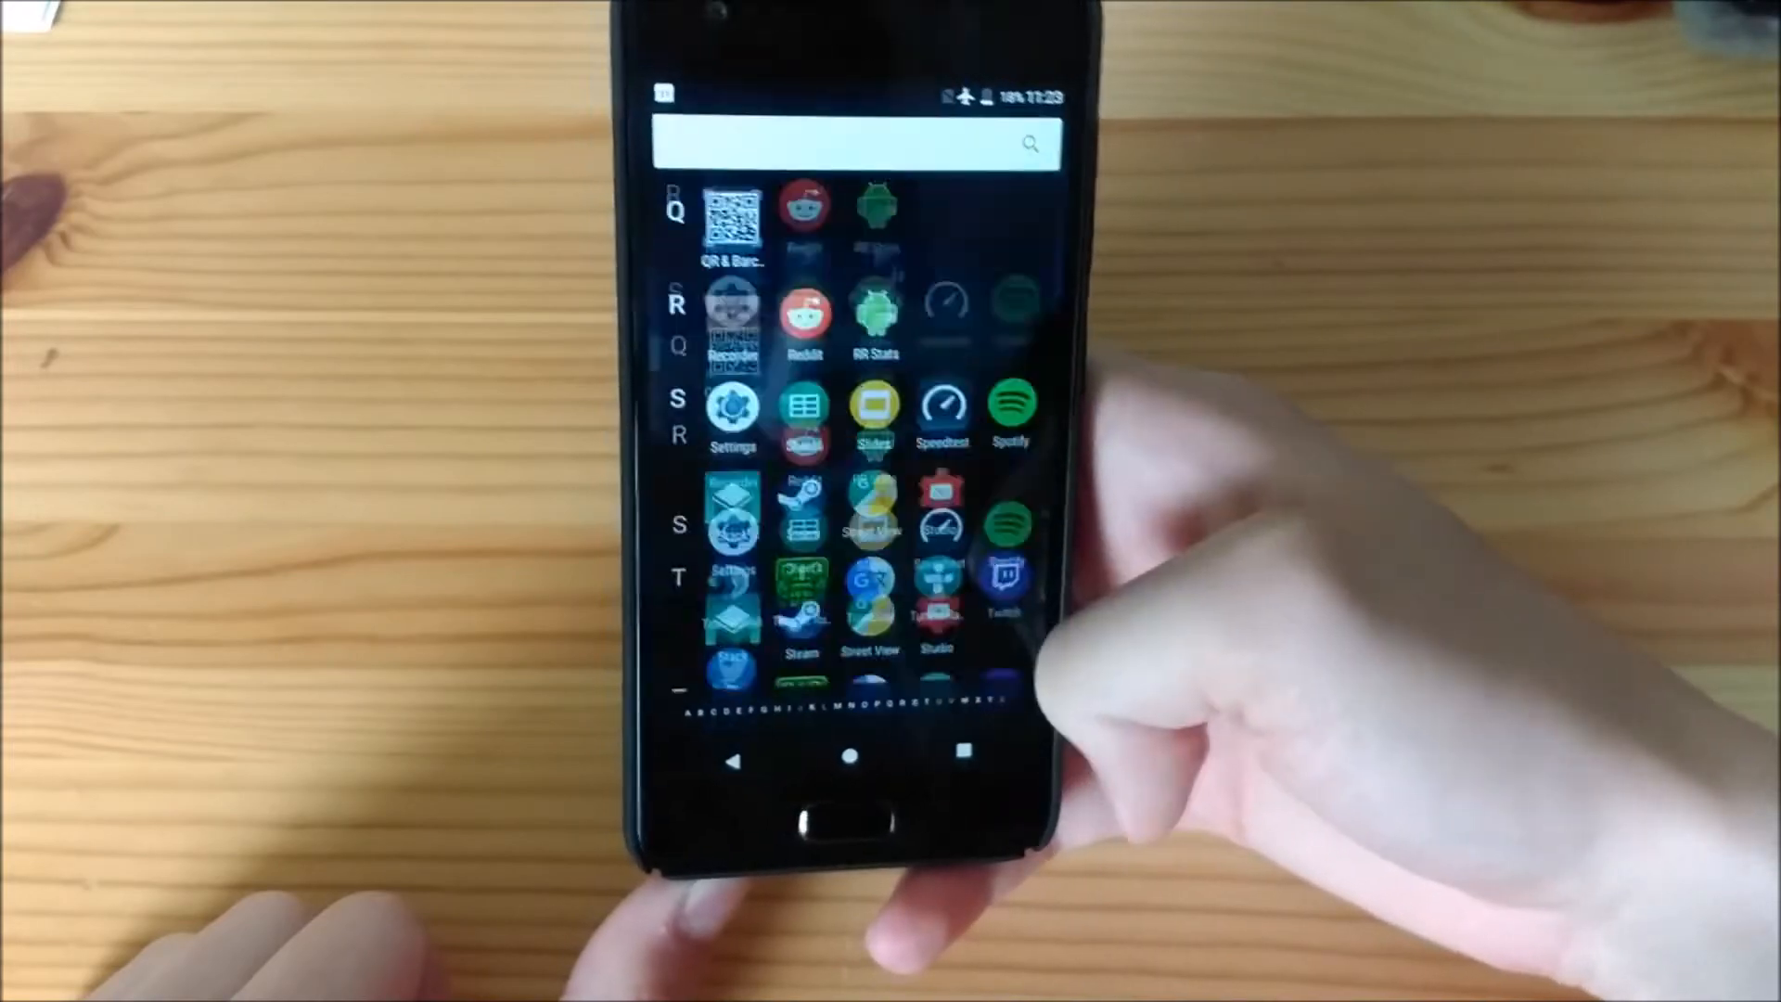